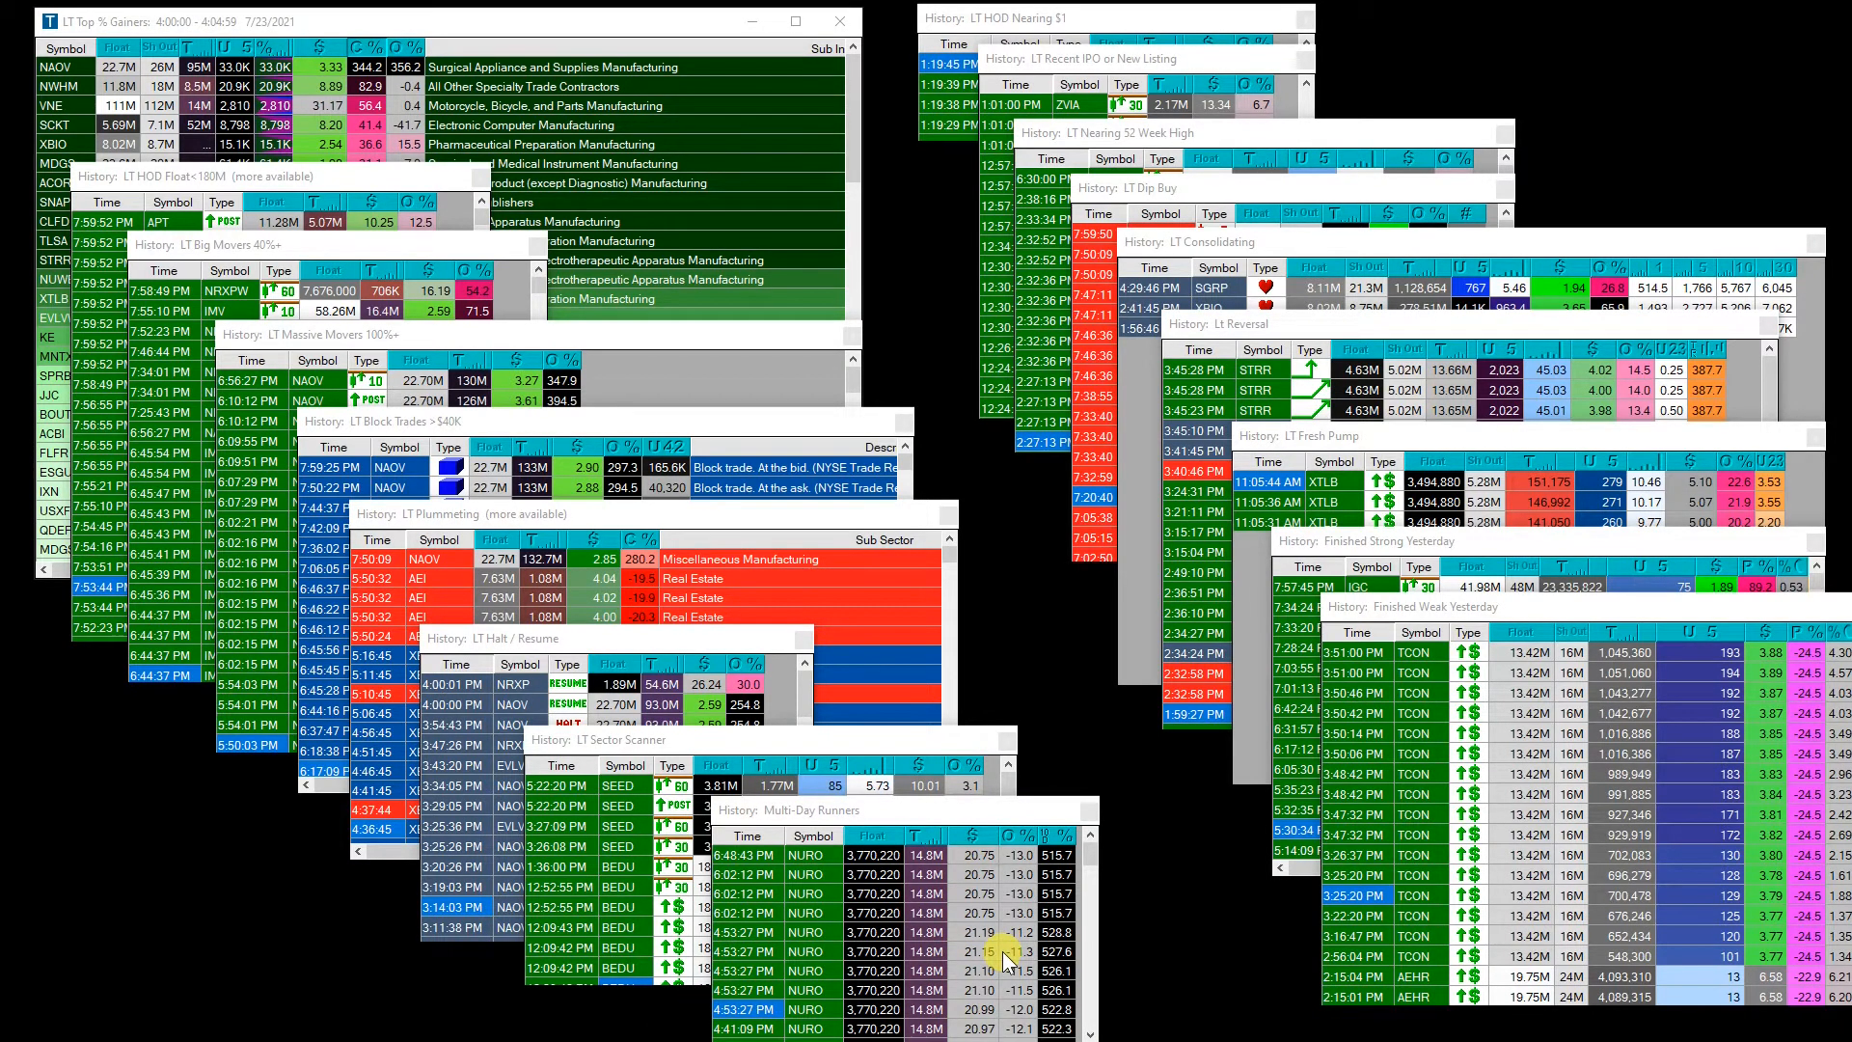
mouse_move(1129, 863)
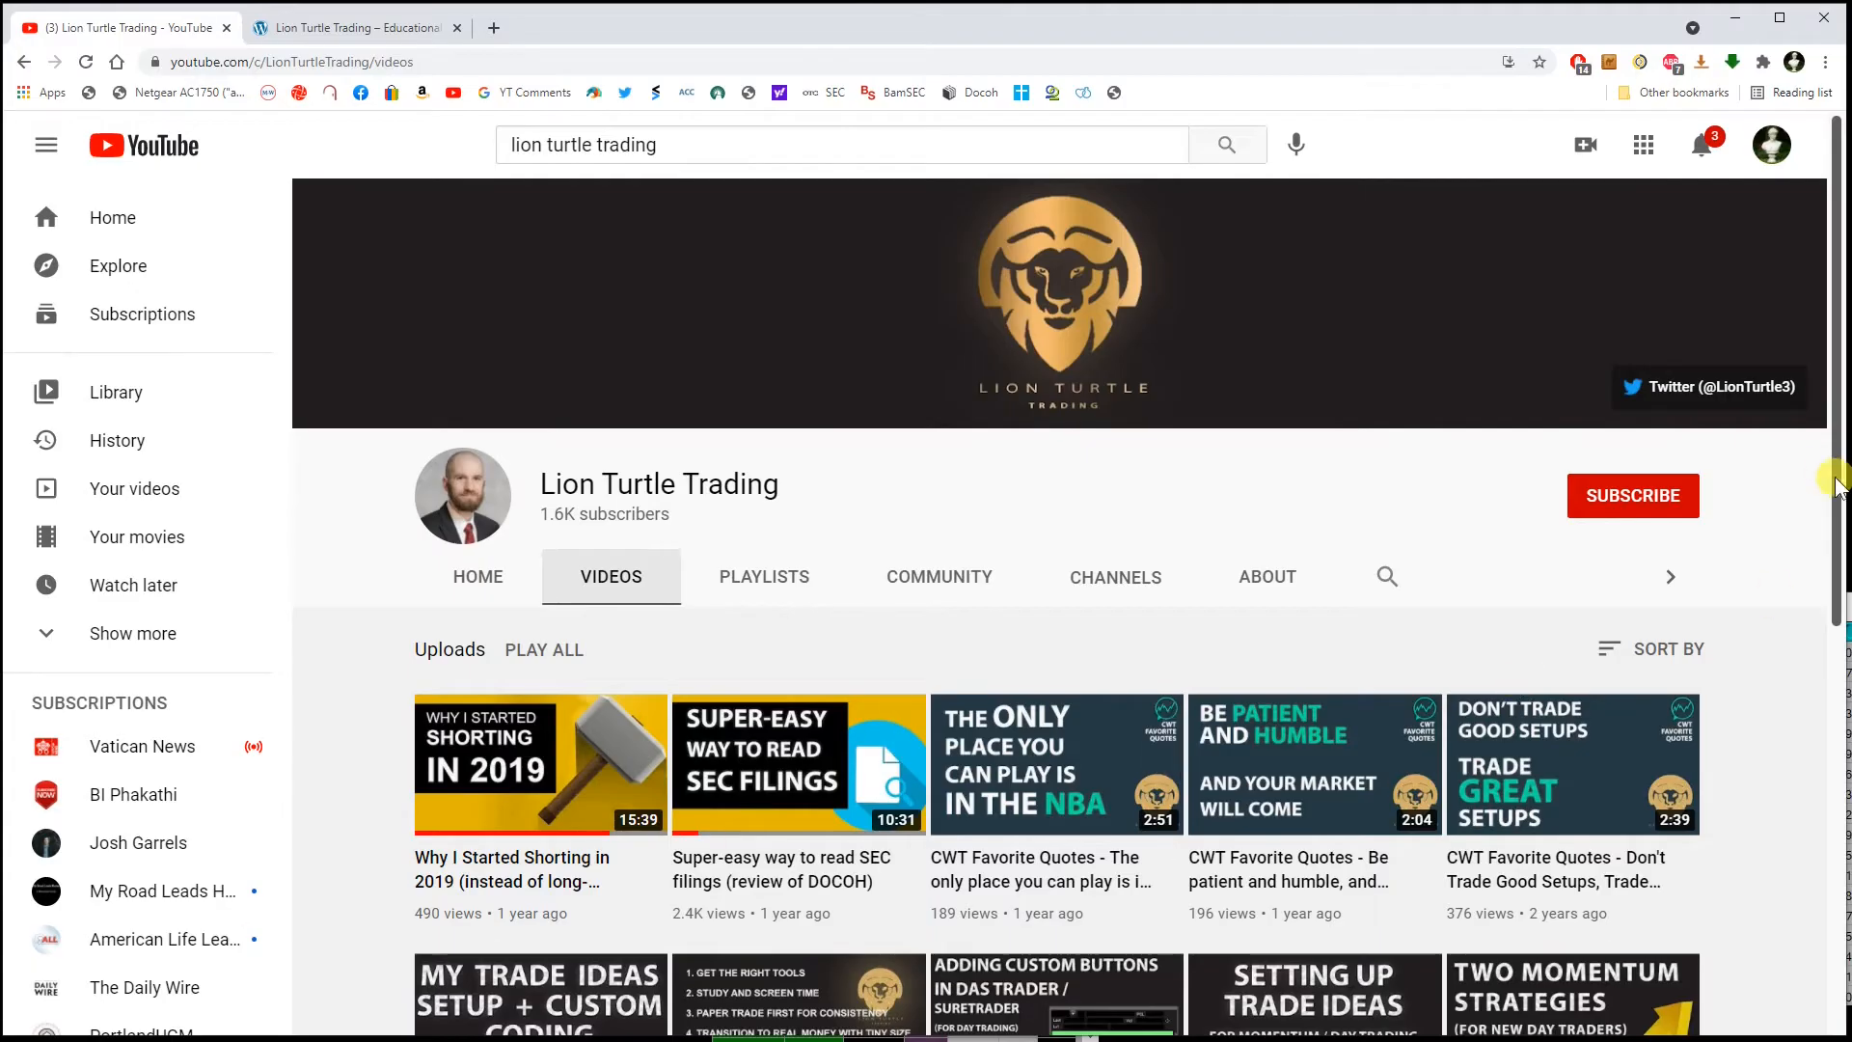
Scroll through the Lion Turtle Trading channel's uploads, including the Trade Ideas setup videos.
scroll("down", 3)
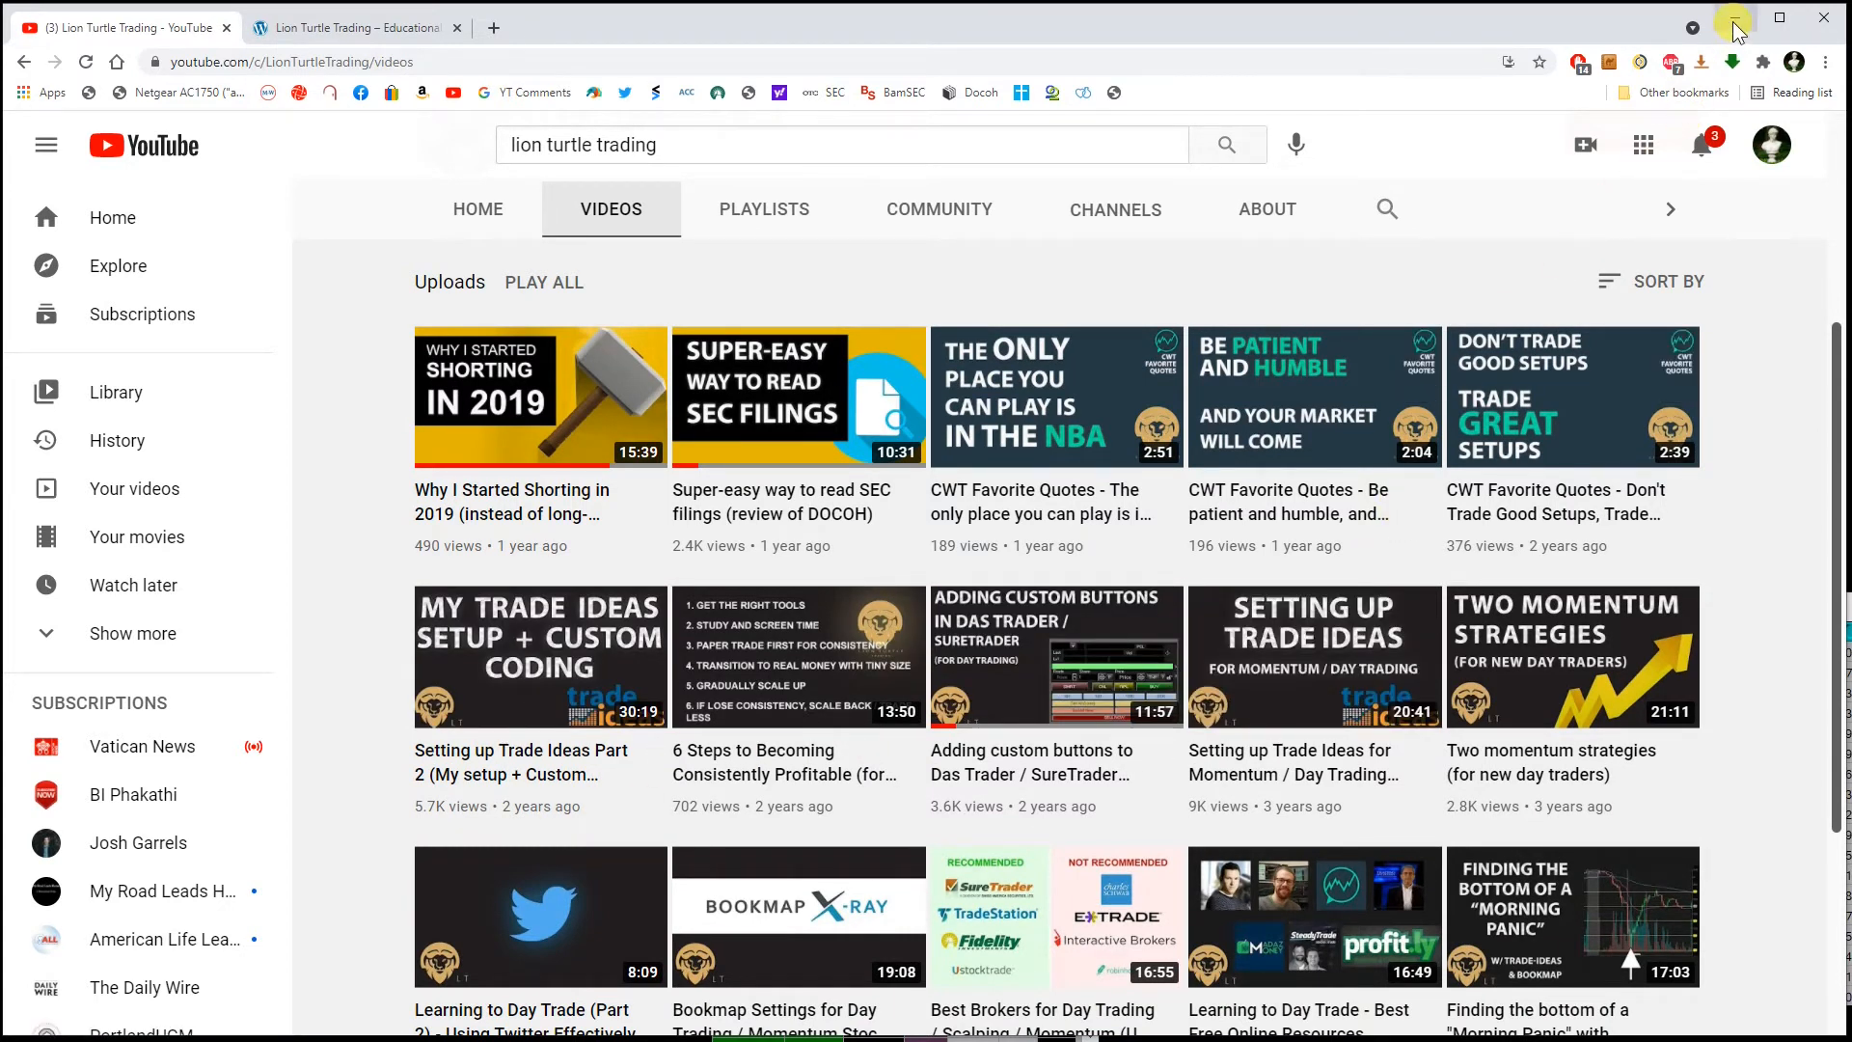
mouse_move(1198, 658)
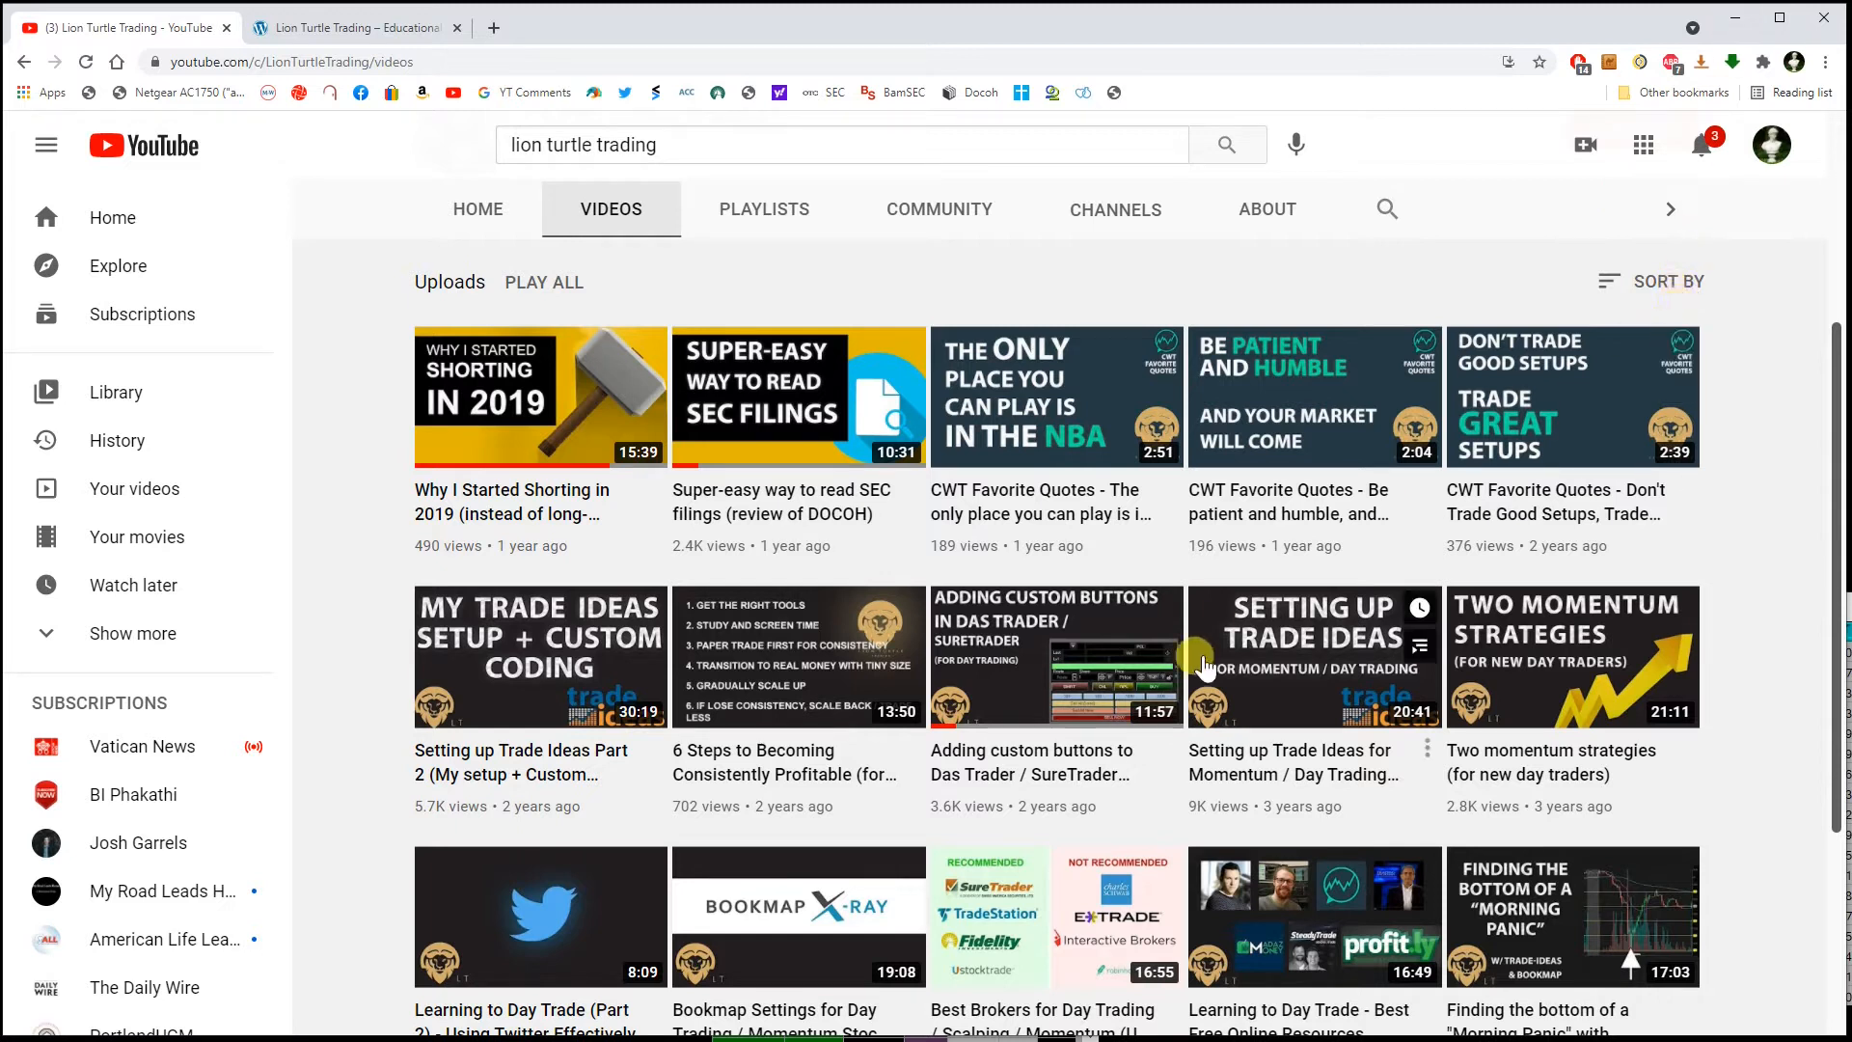
mouse_move(1599, 199)
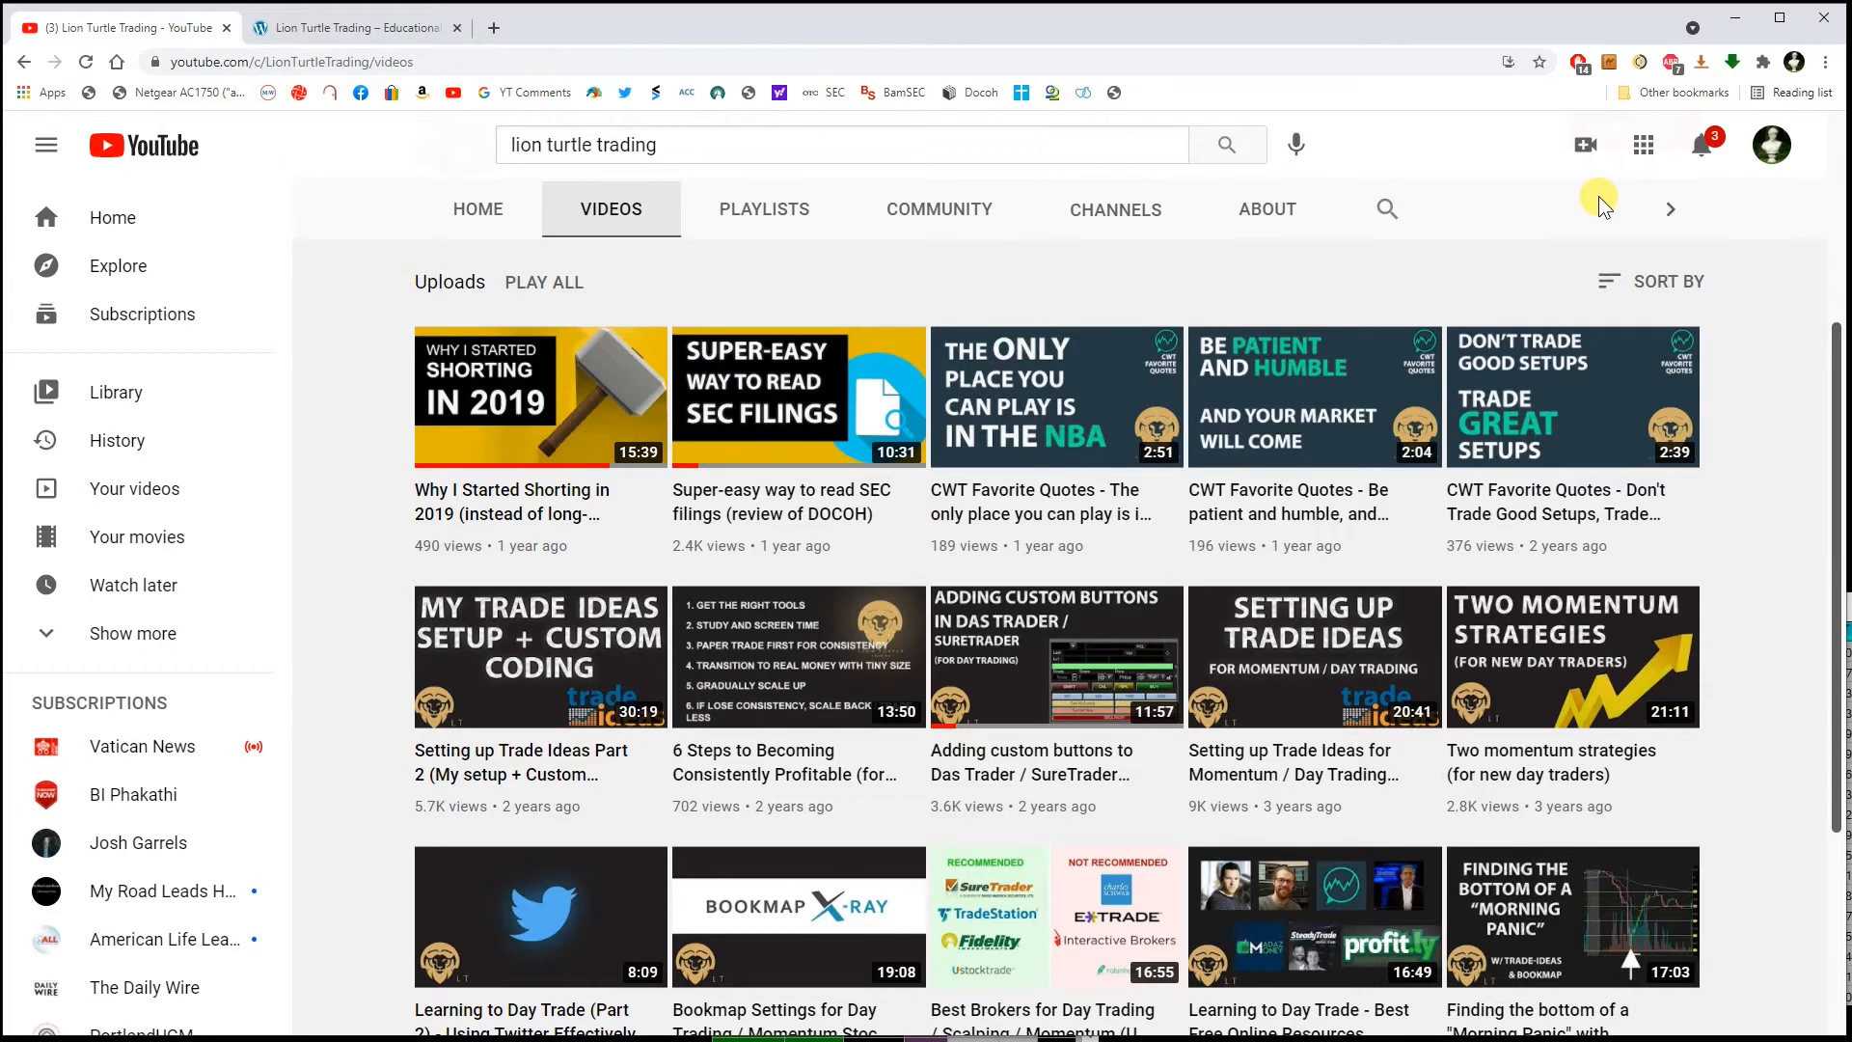
scroll("up", 3)
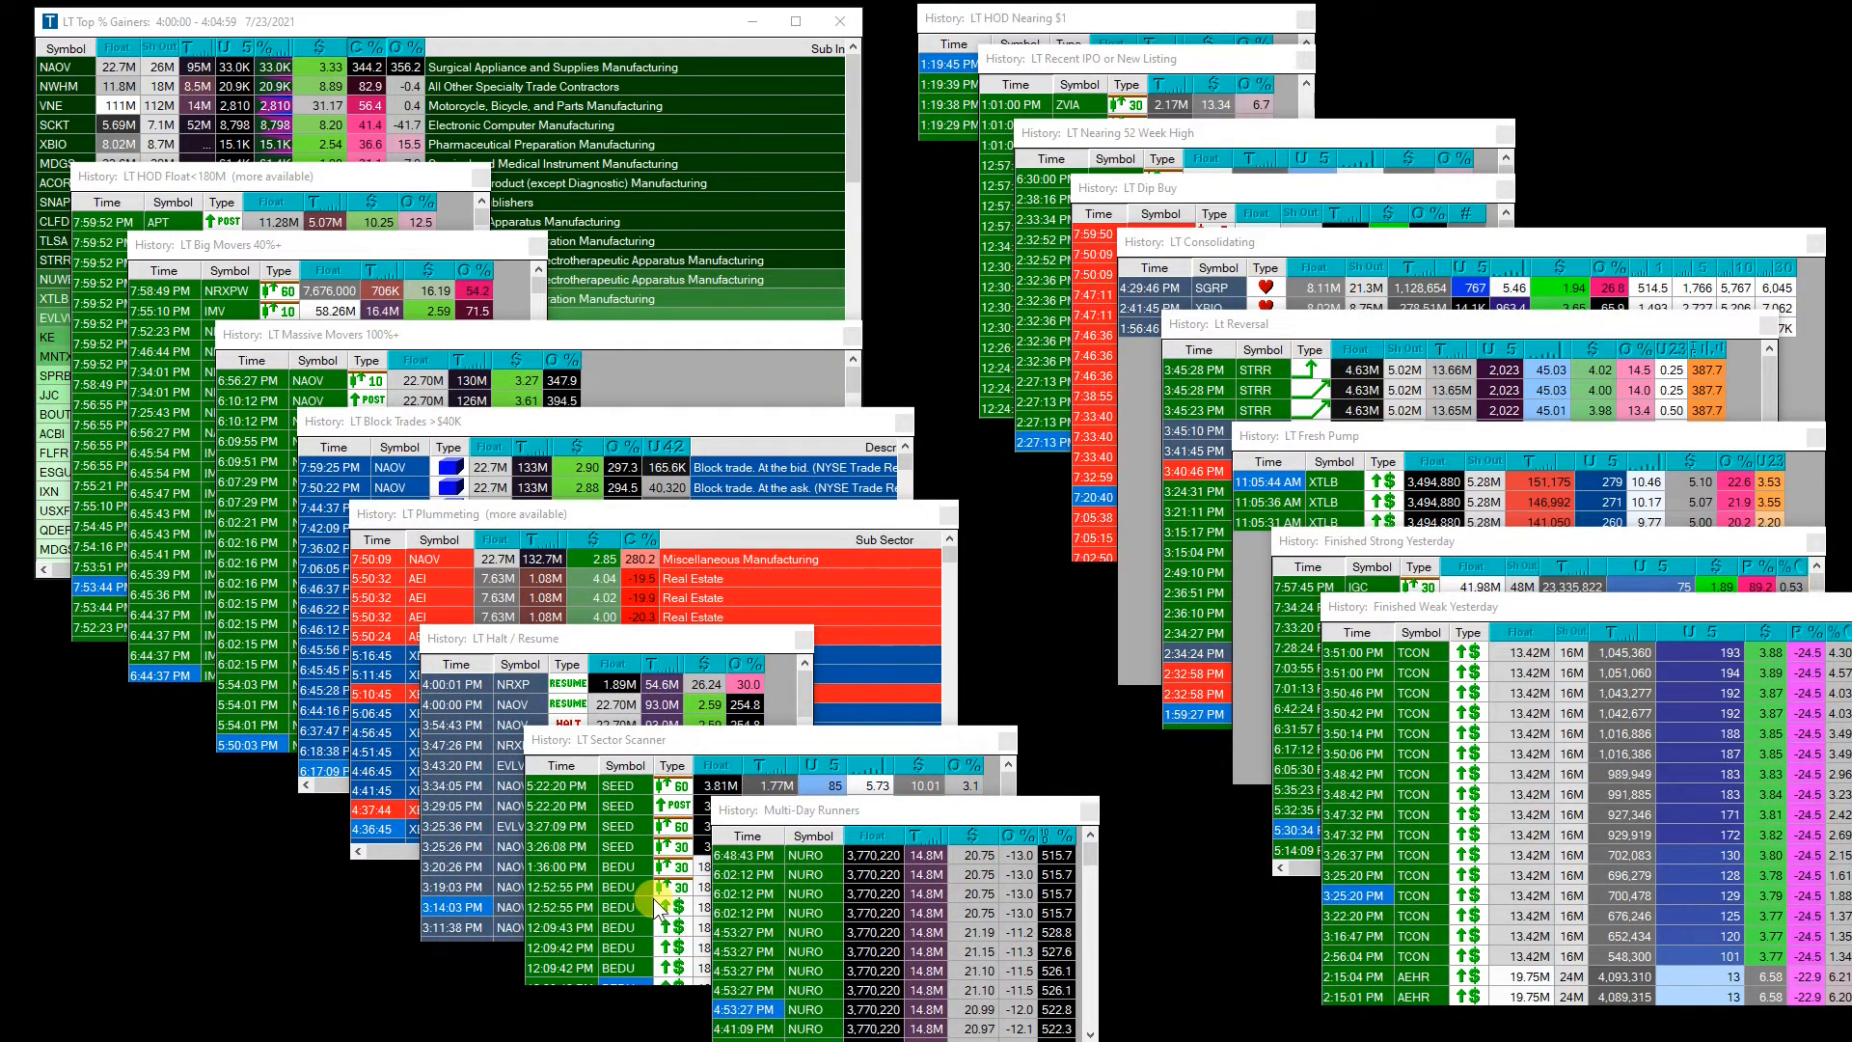
mouse_move(862, 934)
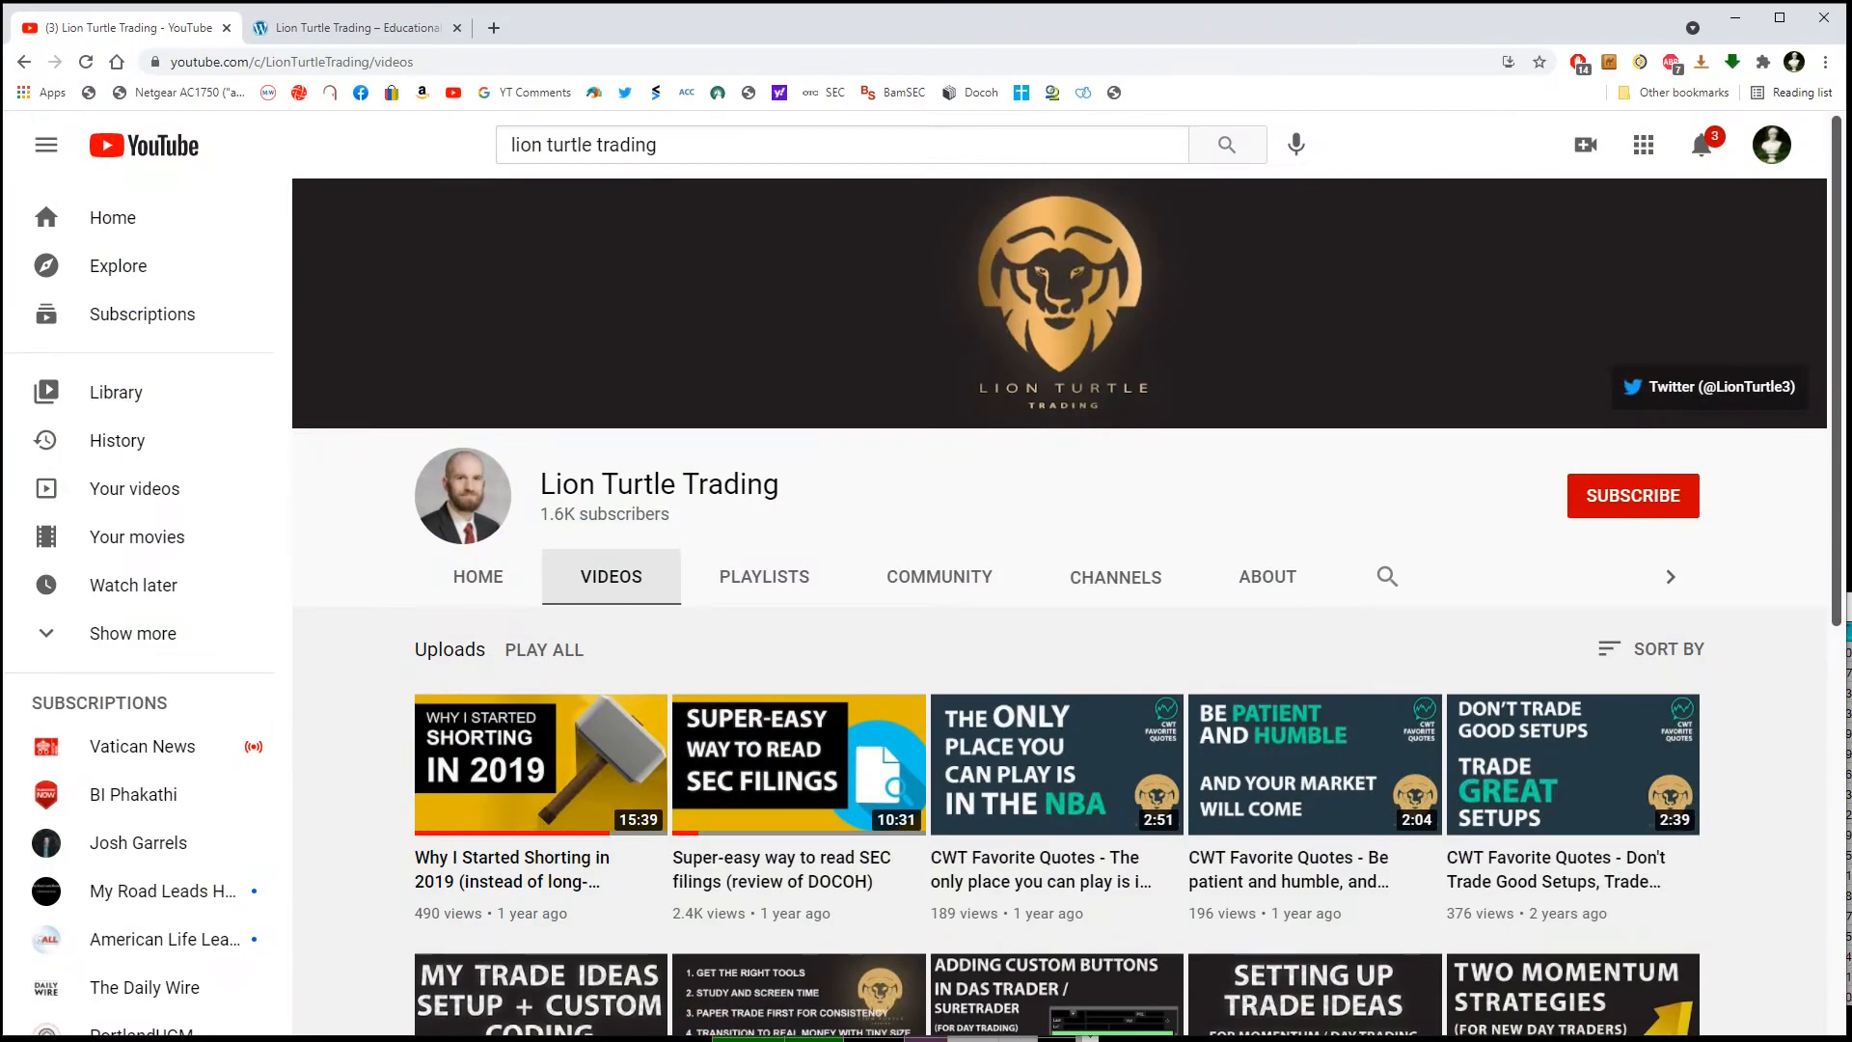
Show the lion-turtle-trading.com homepage down to its Trade Ideas Custom Scanners product cards and course.
left_click(355, 27)
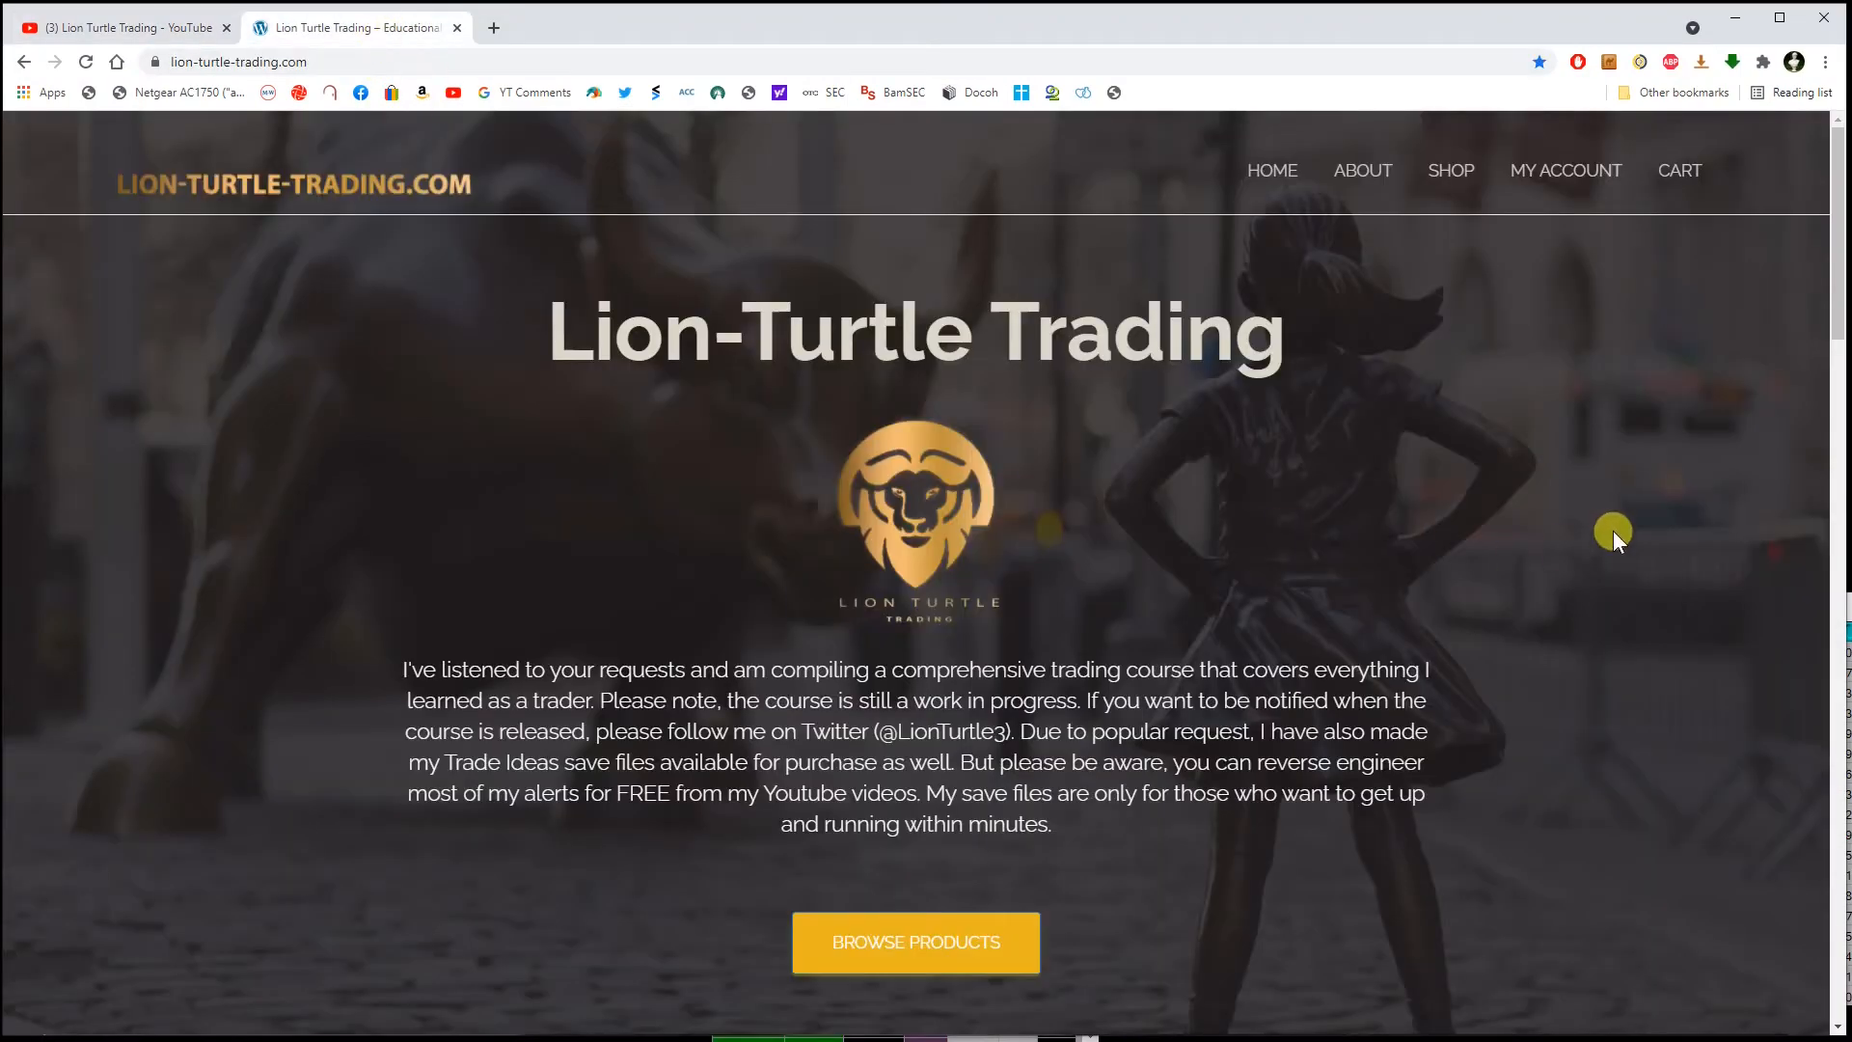
scroll("down", 3)
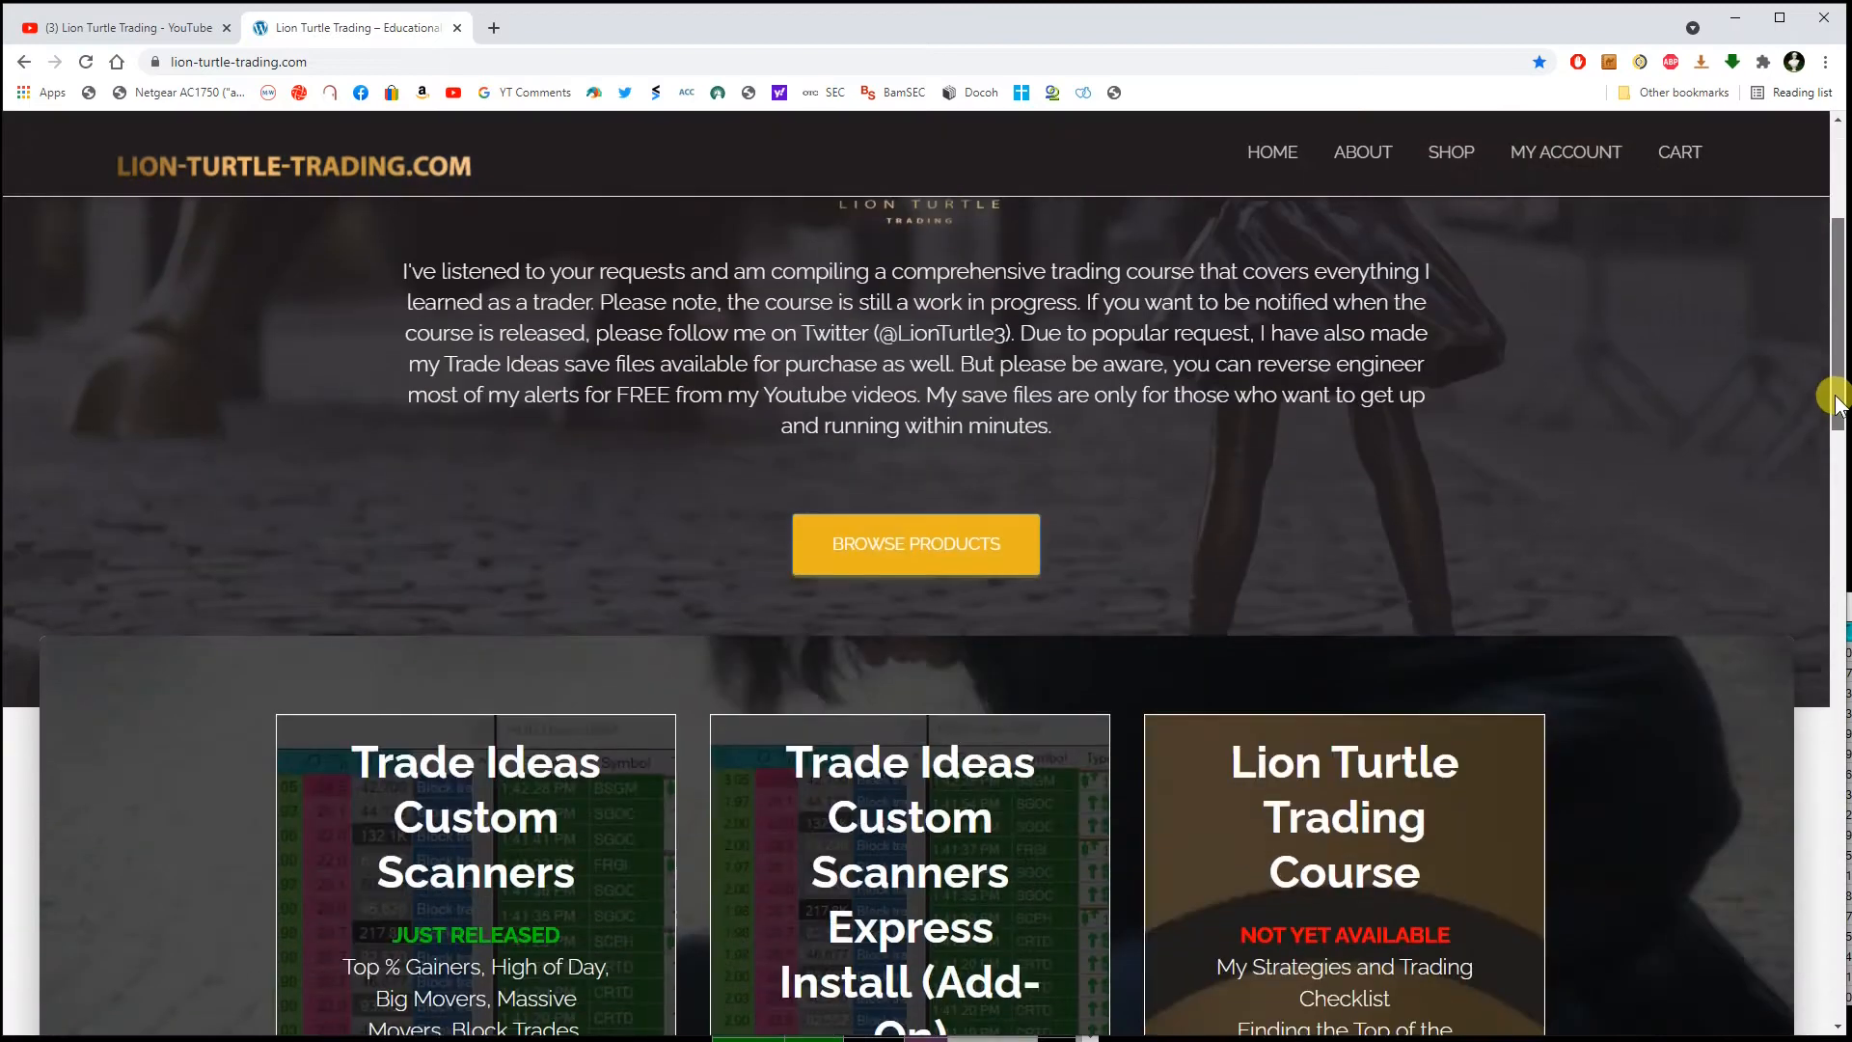
scroll("down", 3)
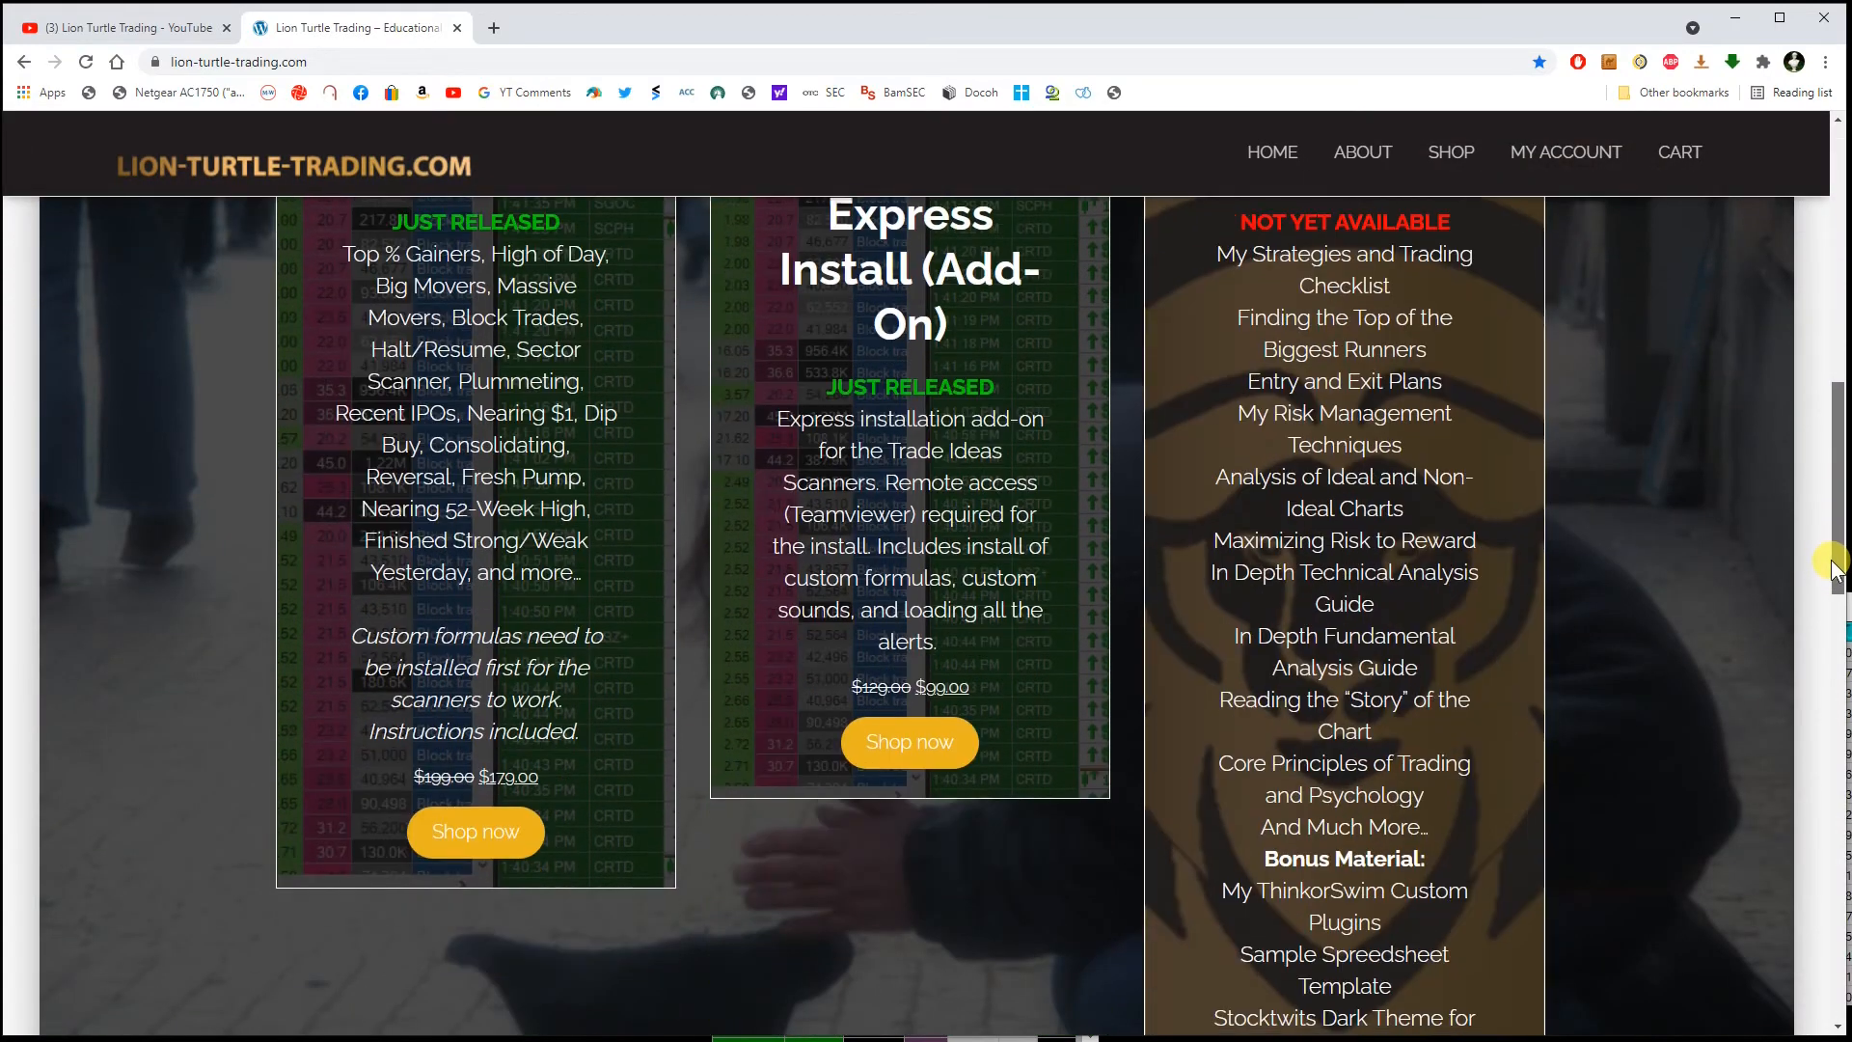
scroll("up", 3)
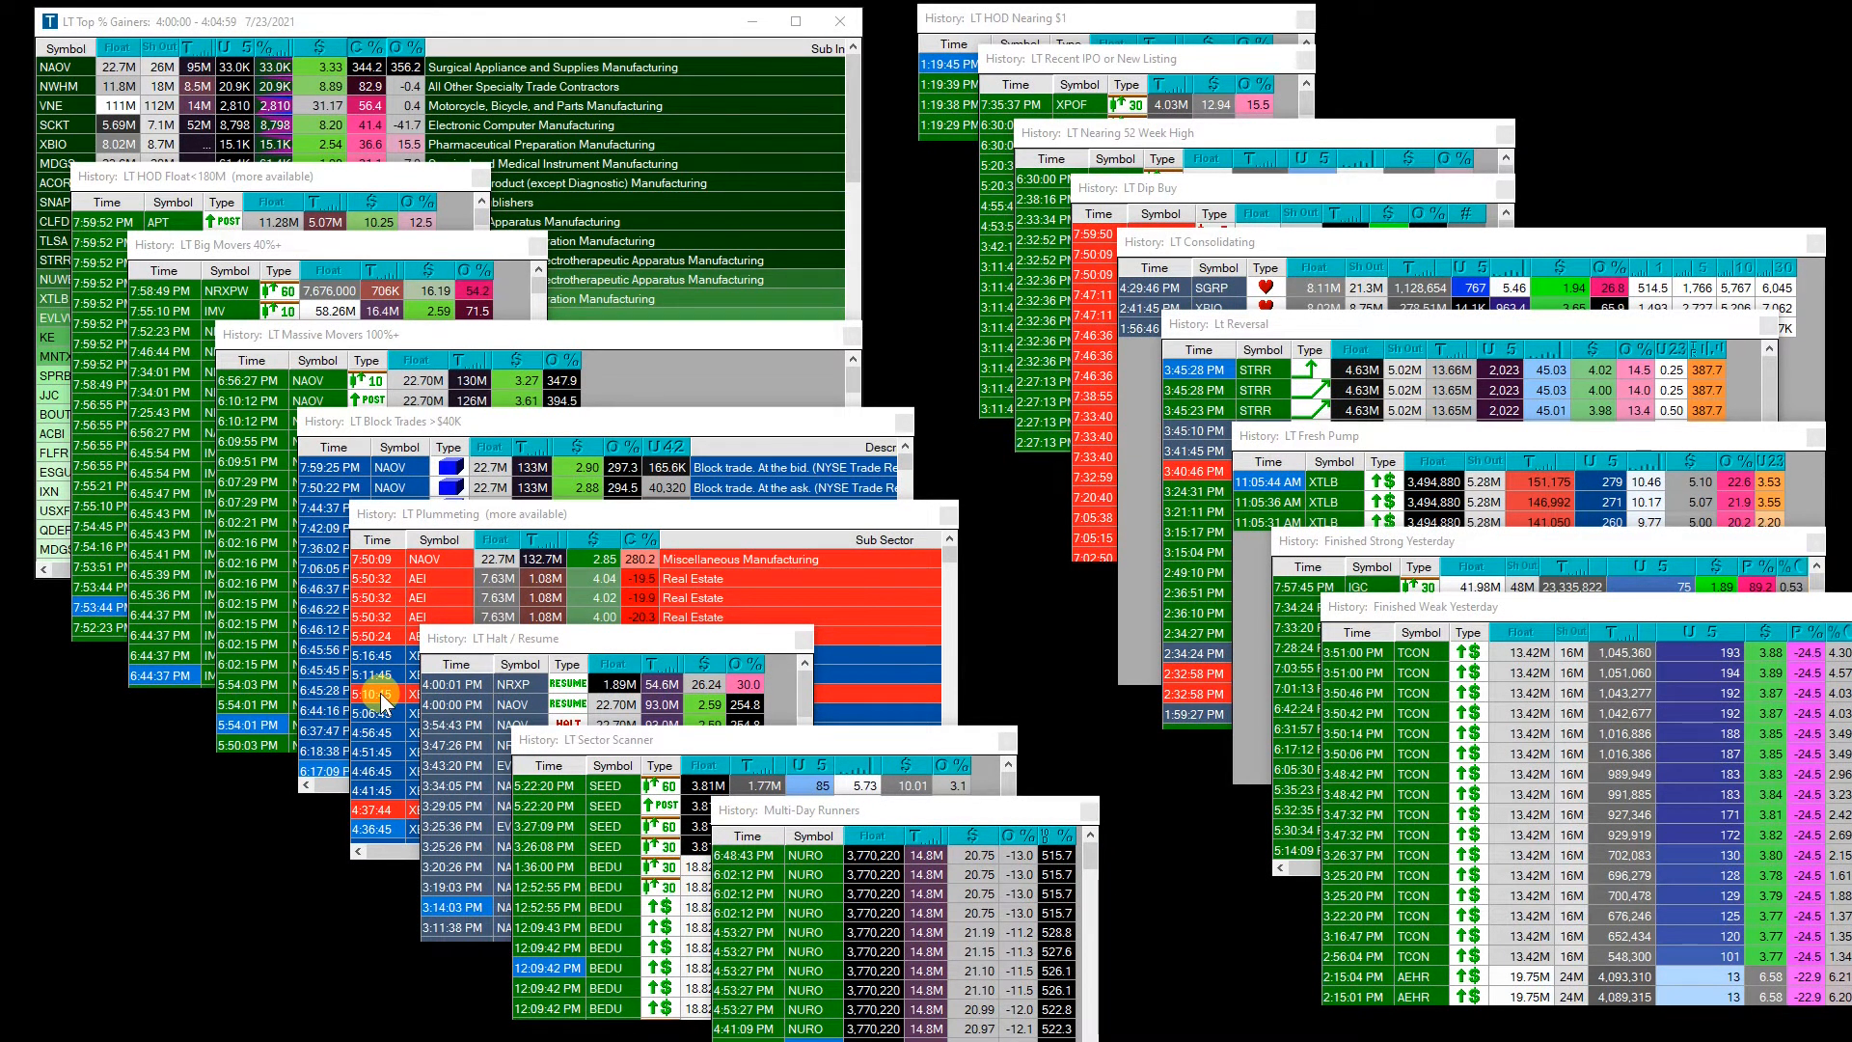
mouse_move(934, 330)
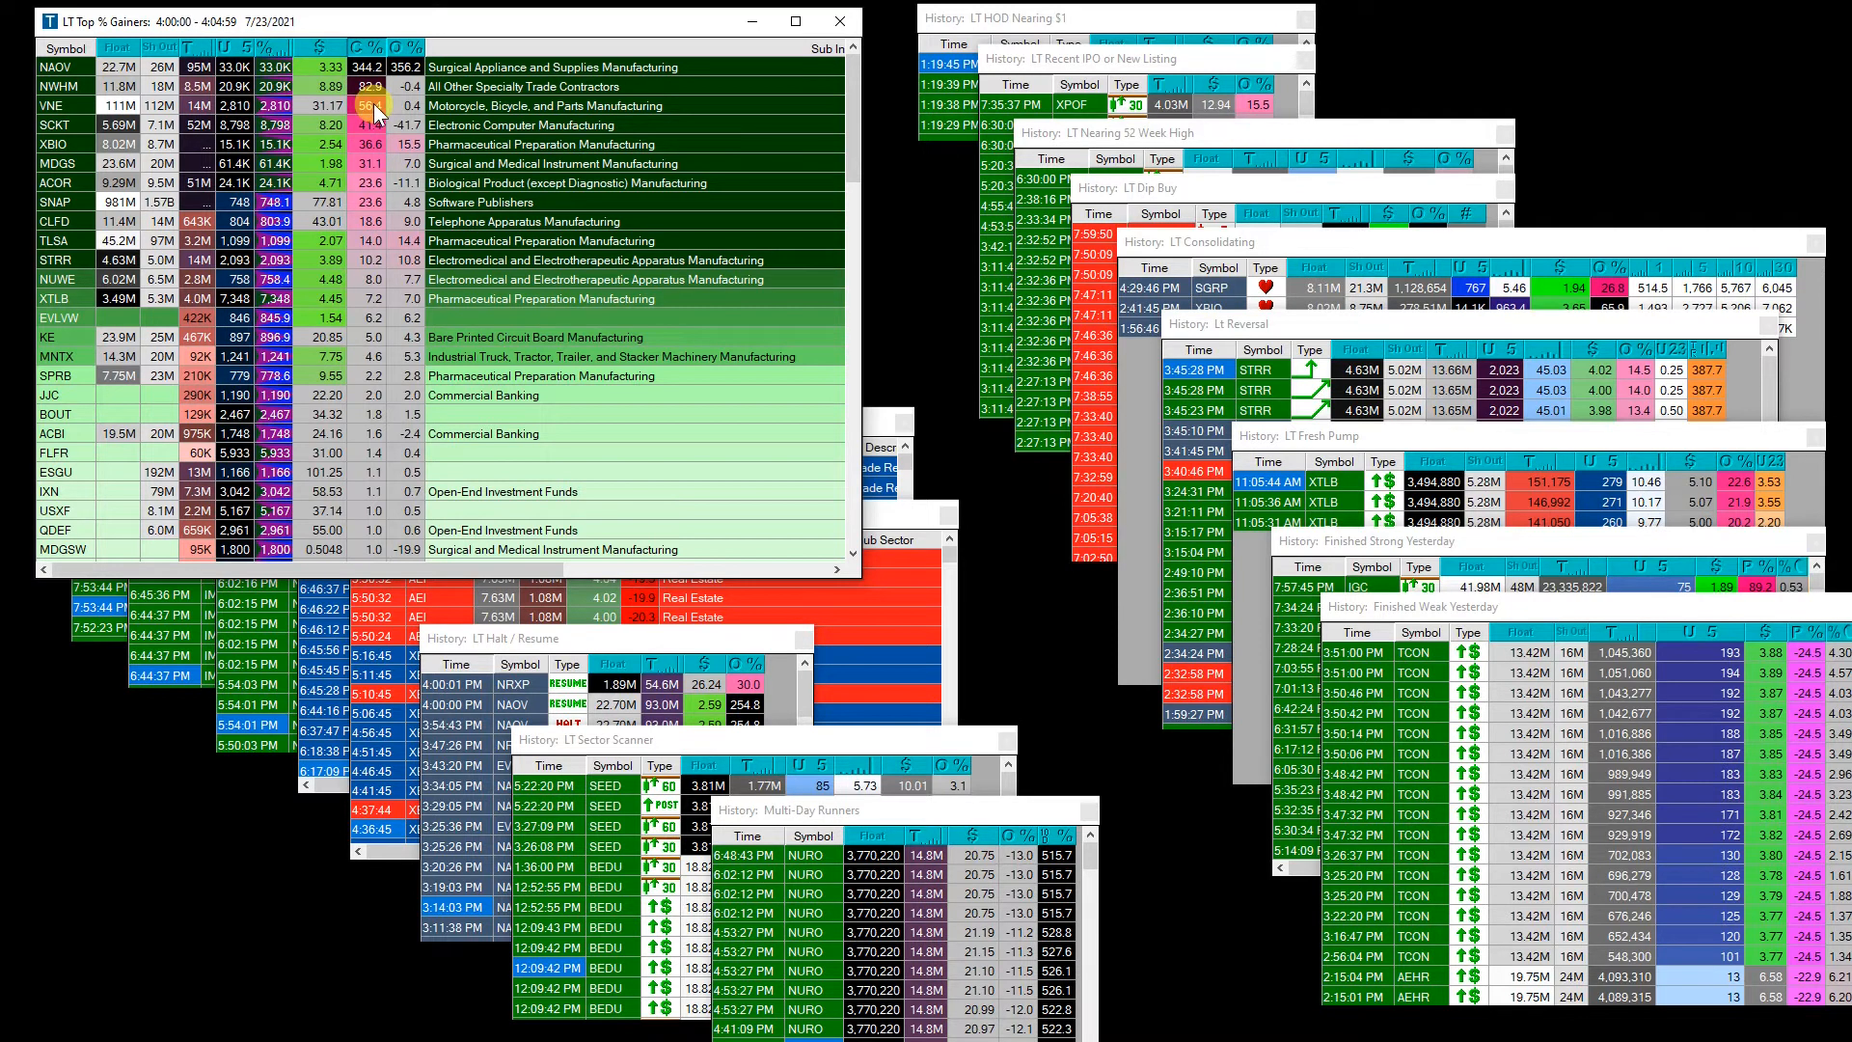
mouse_move(367, 46)
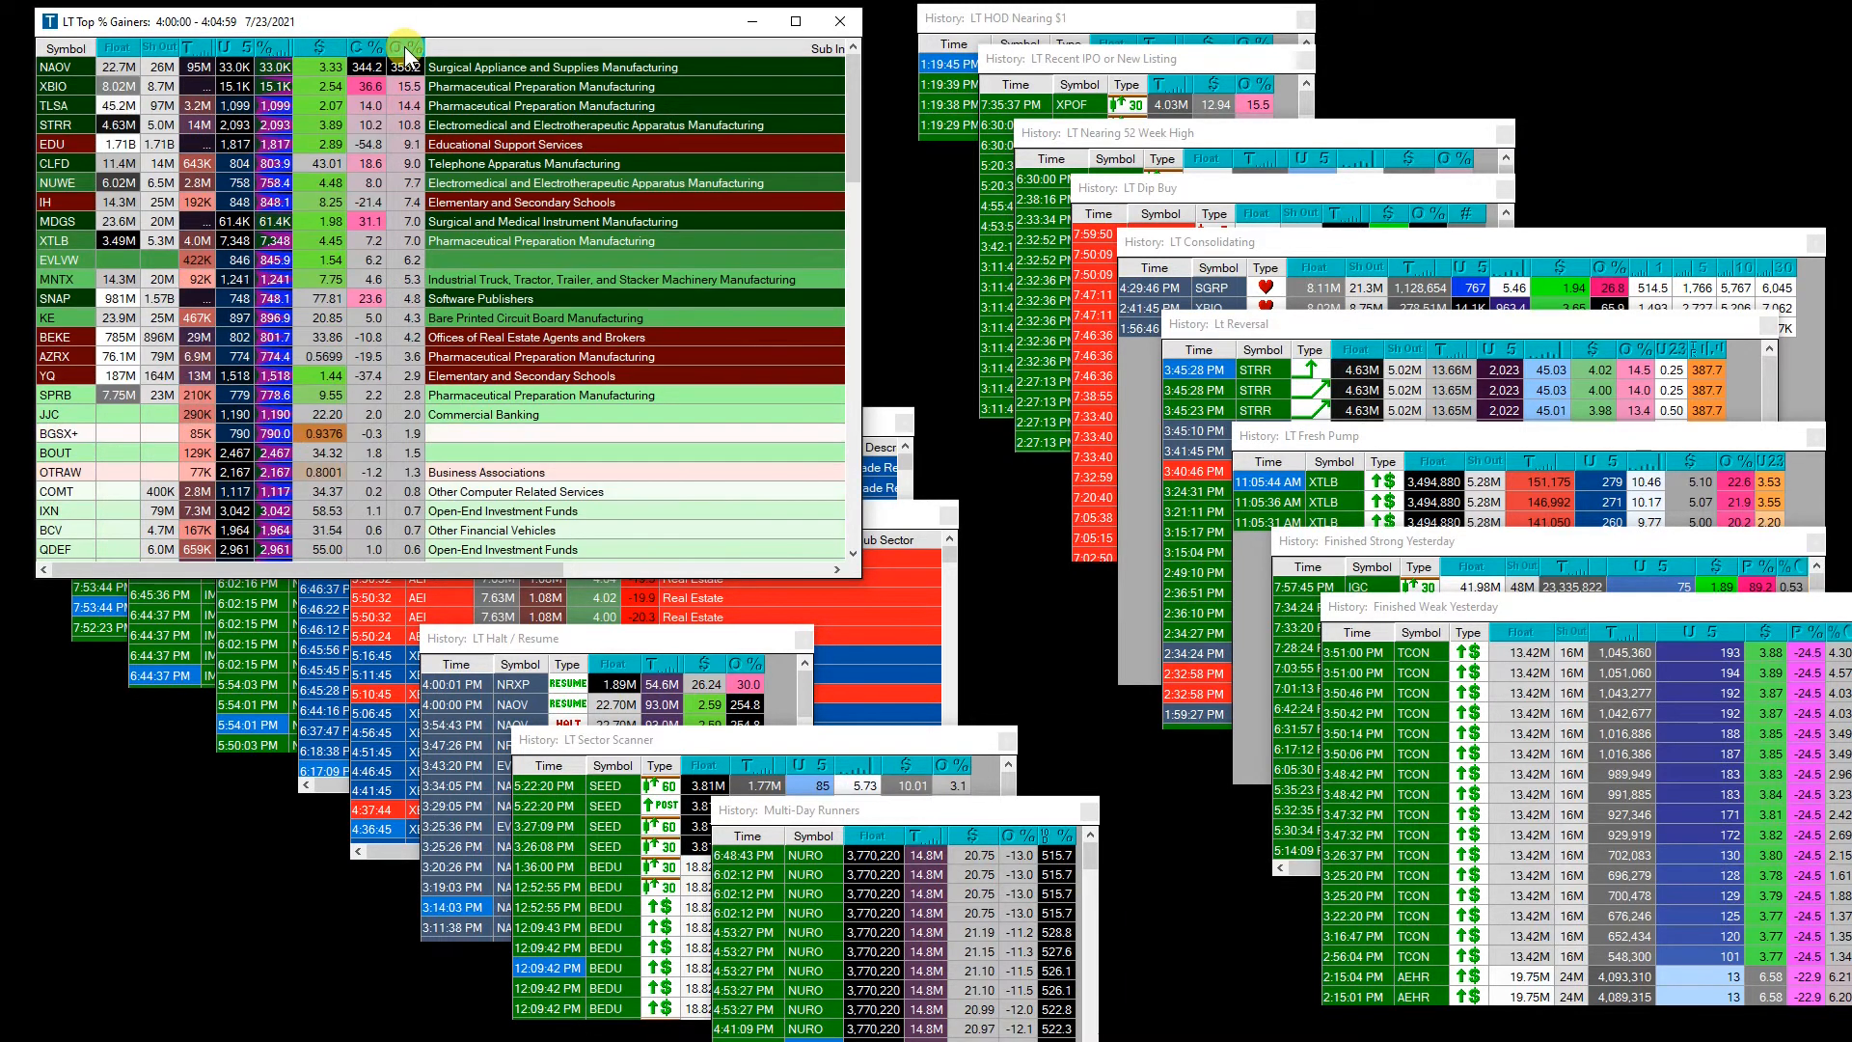
mouse_move(407, 56)
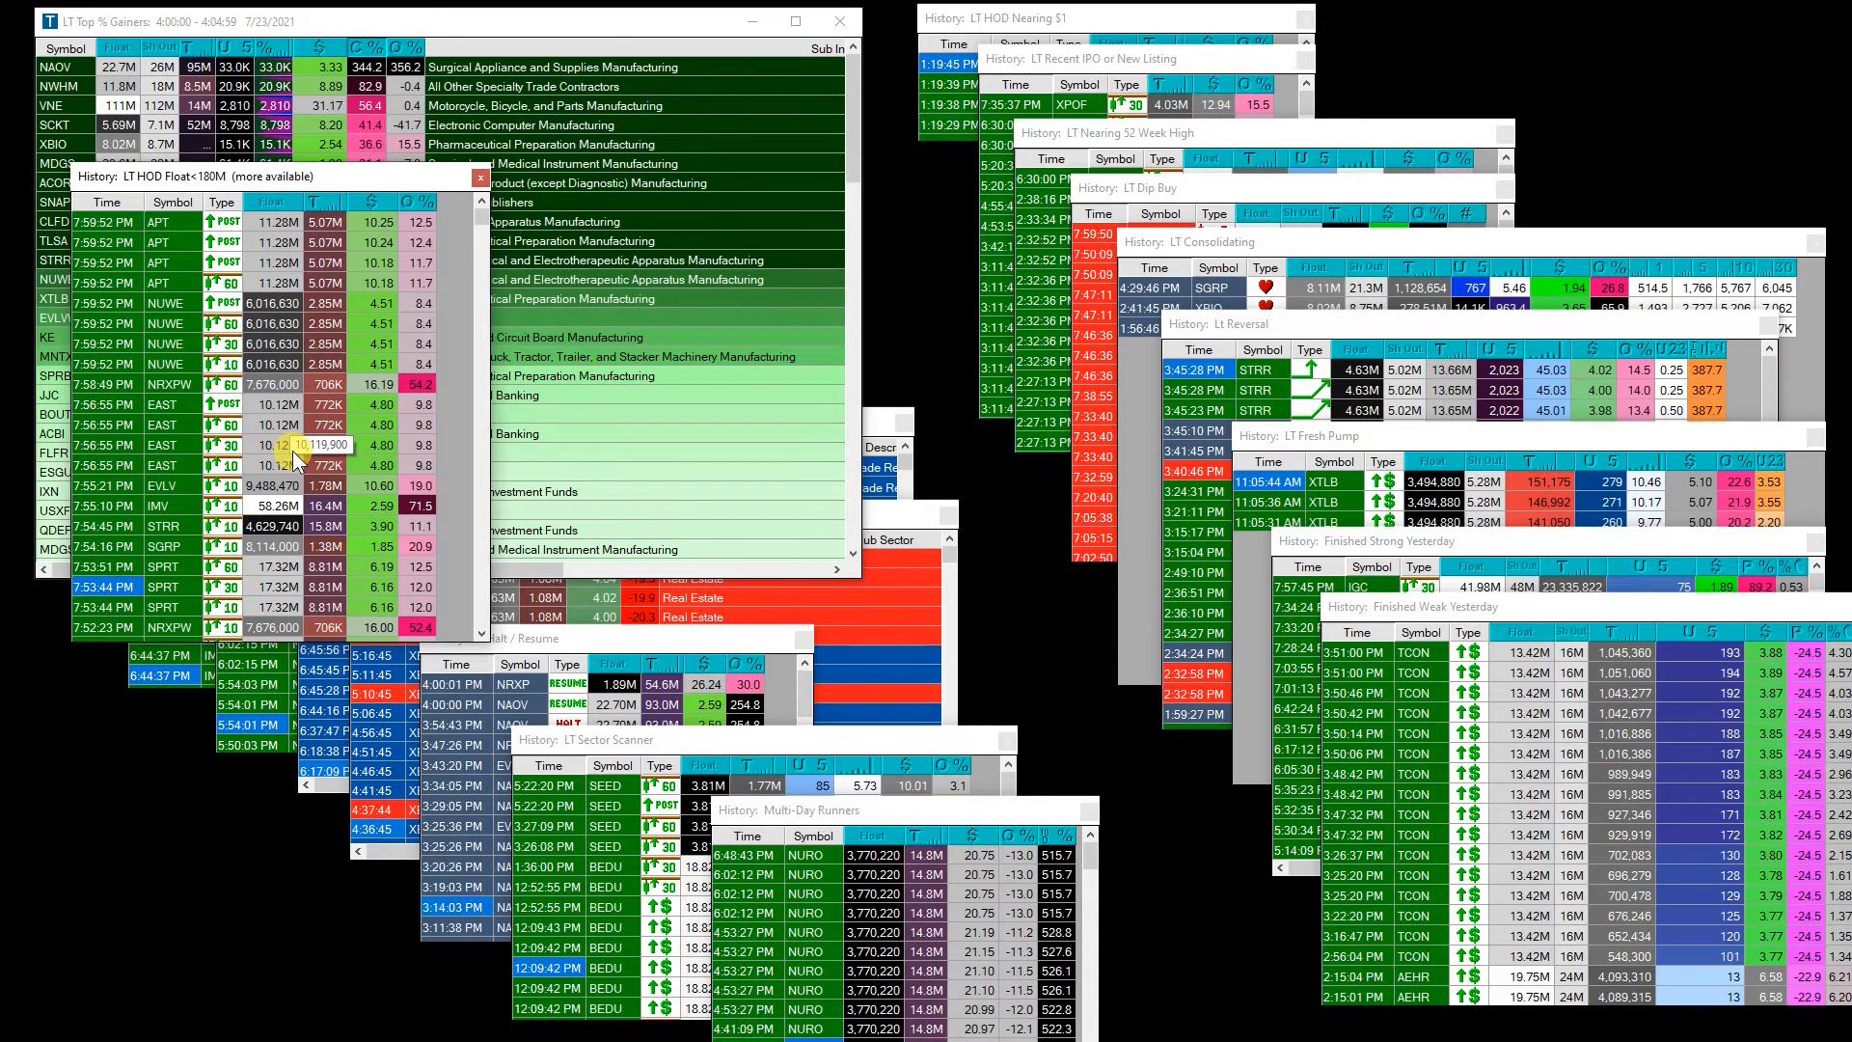
mouse_move(260, 418)
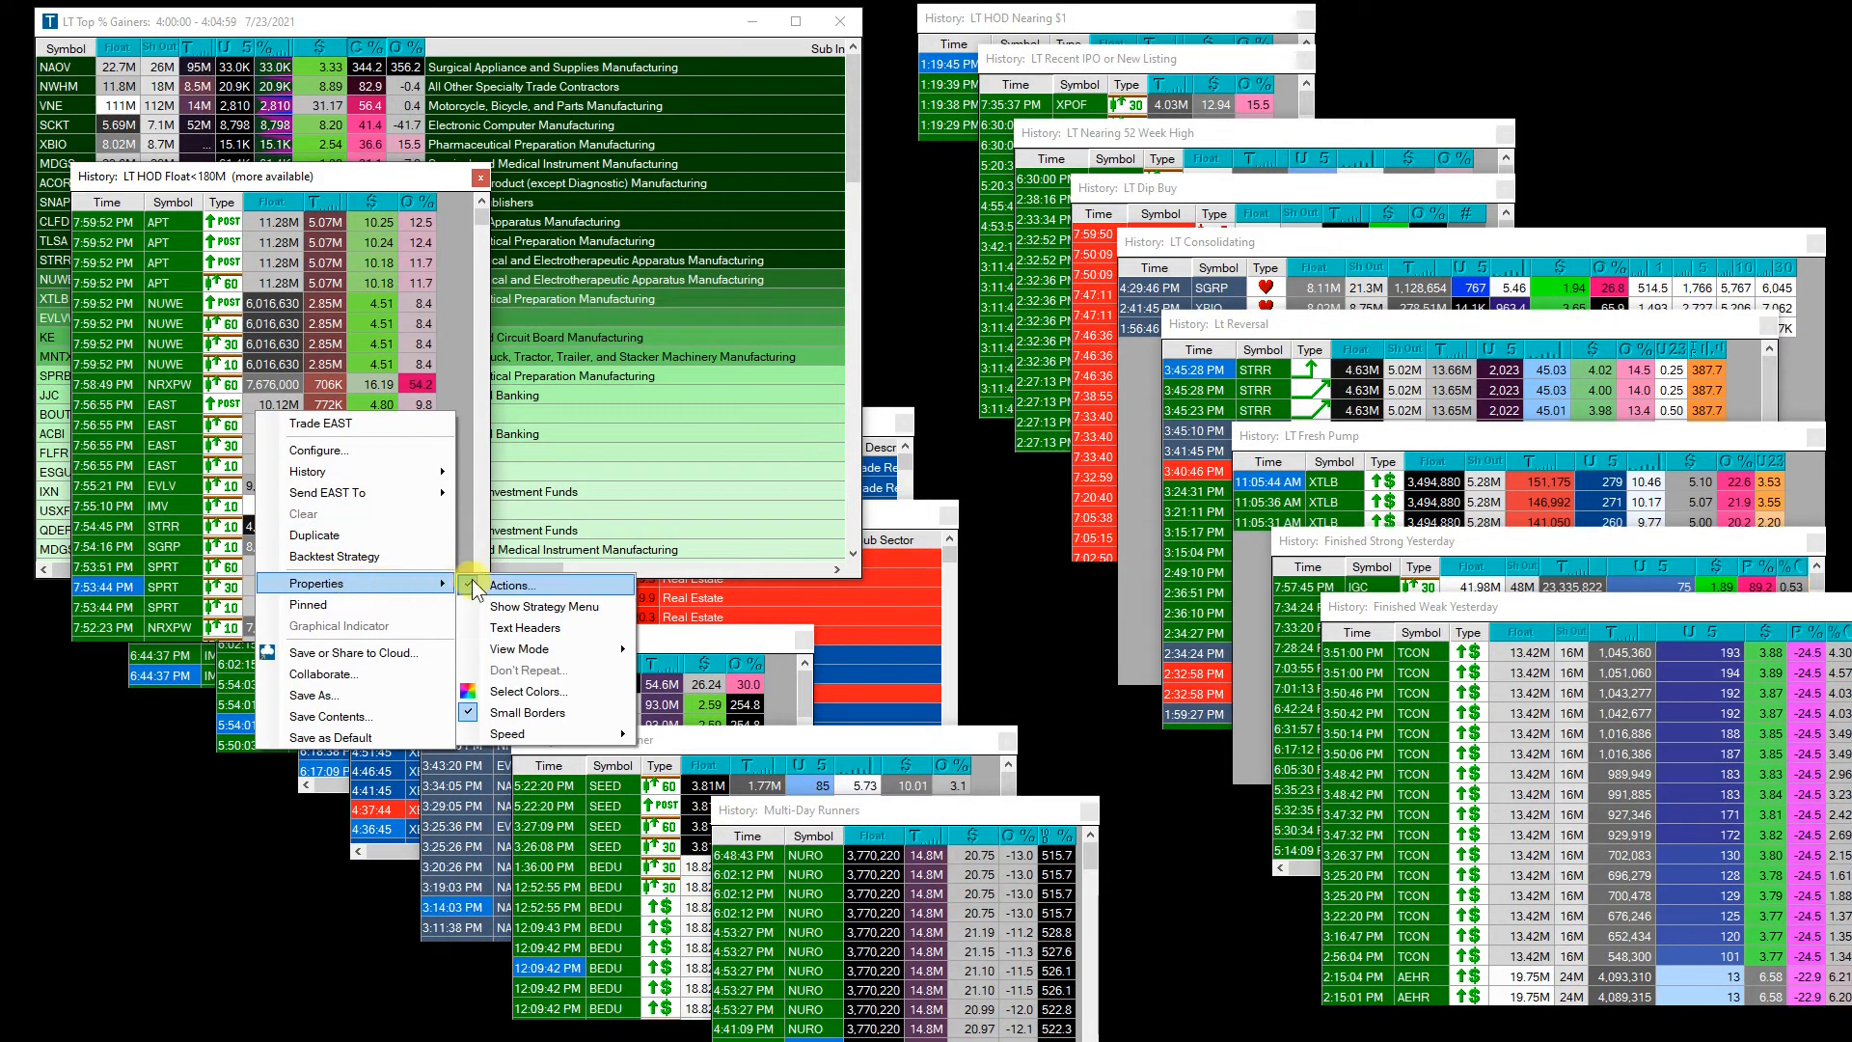
Review the LT HOD Float<180M alert actions and its text-to-speech sound setup, then cancel without changes.
left_click(509, 585)
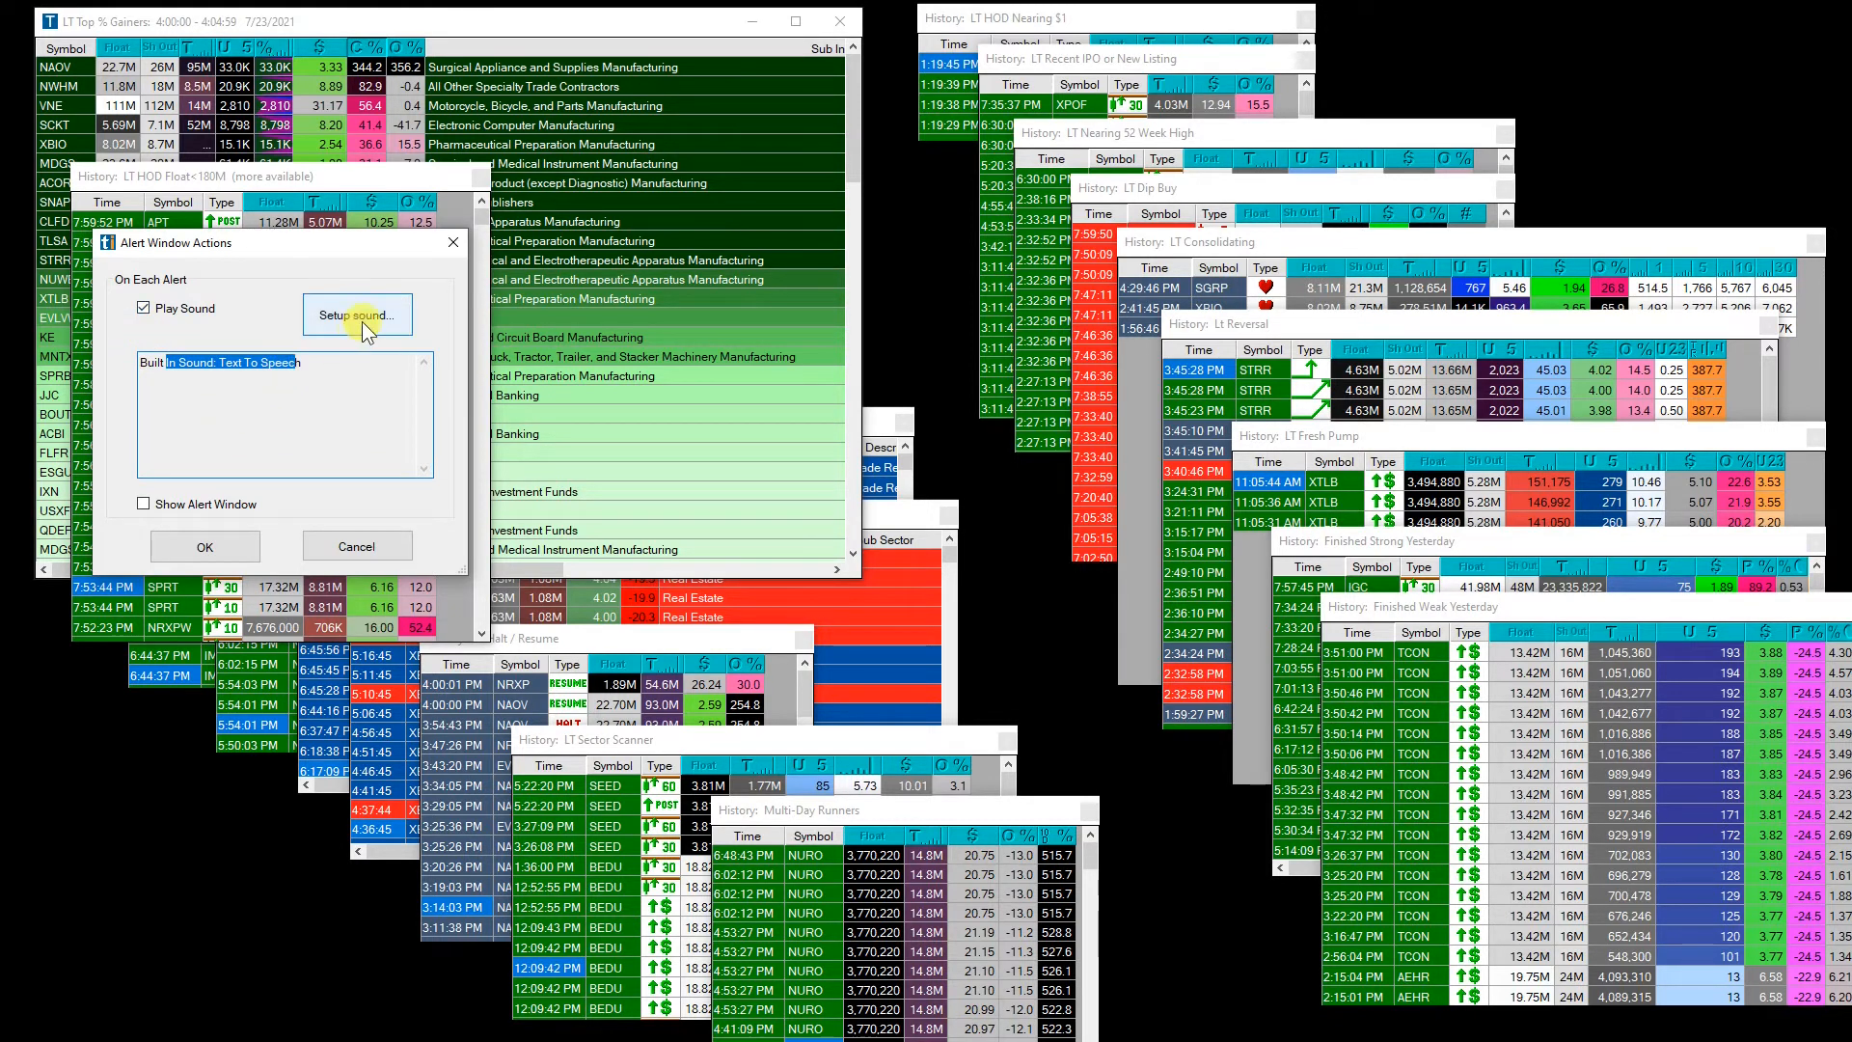
left_click(356, 315)
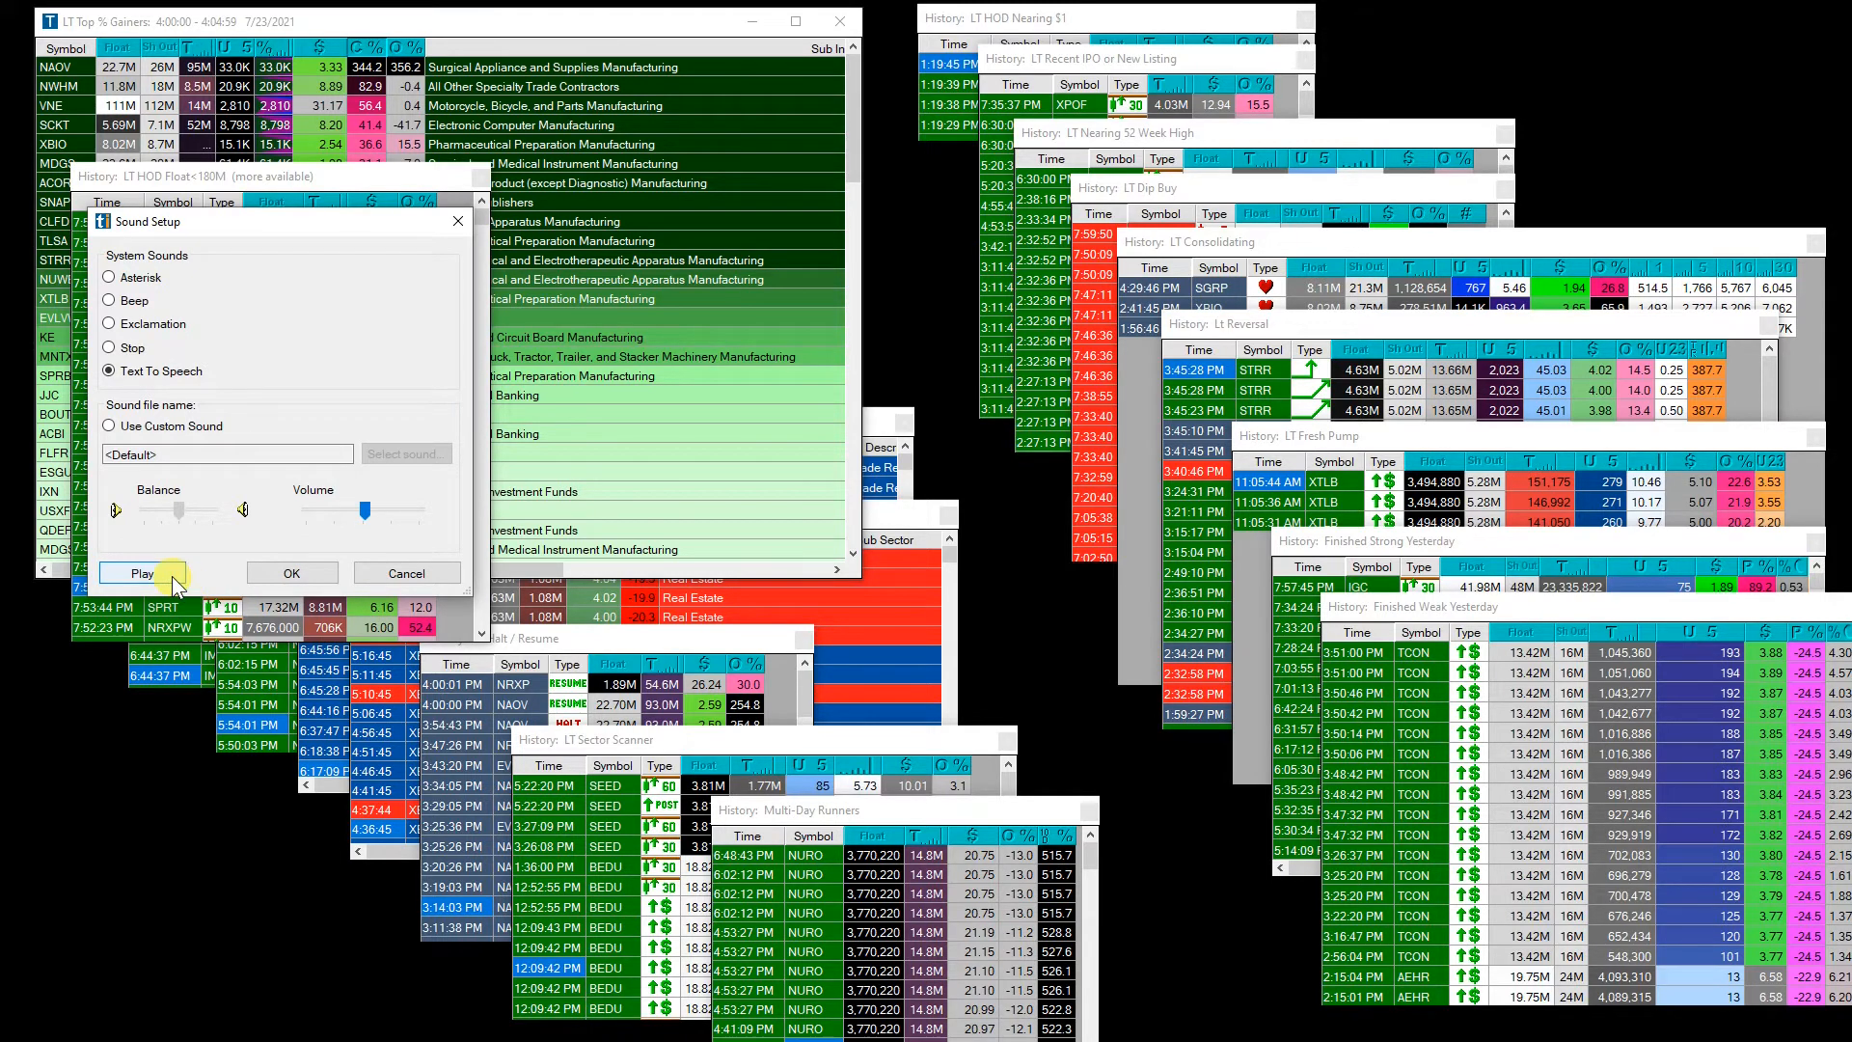
mouse_move(405, 573)
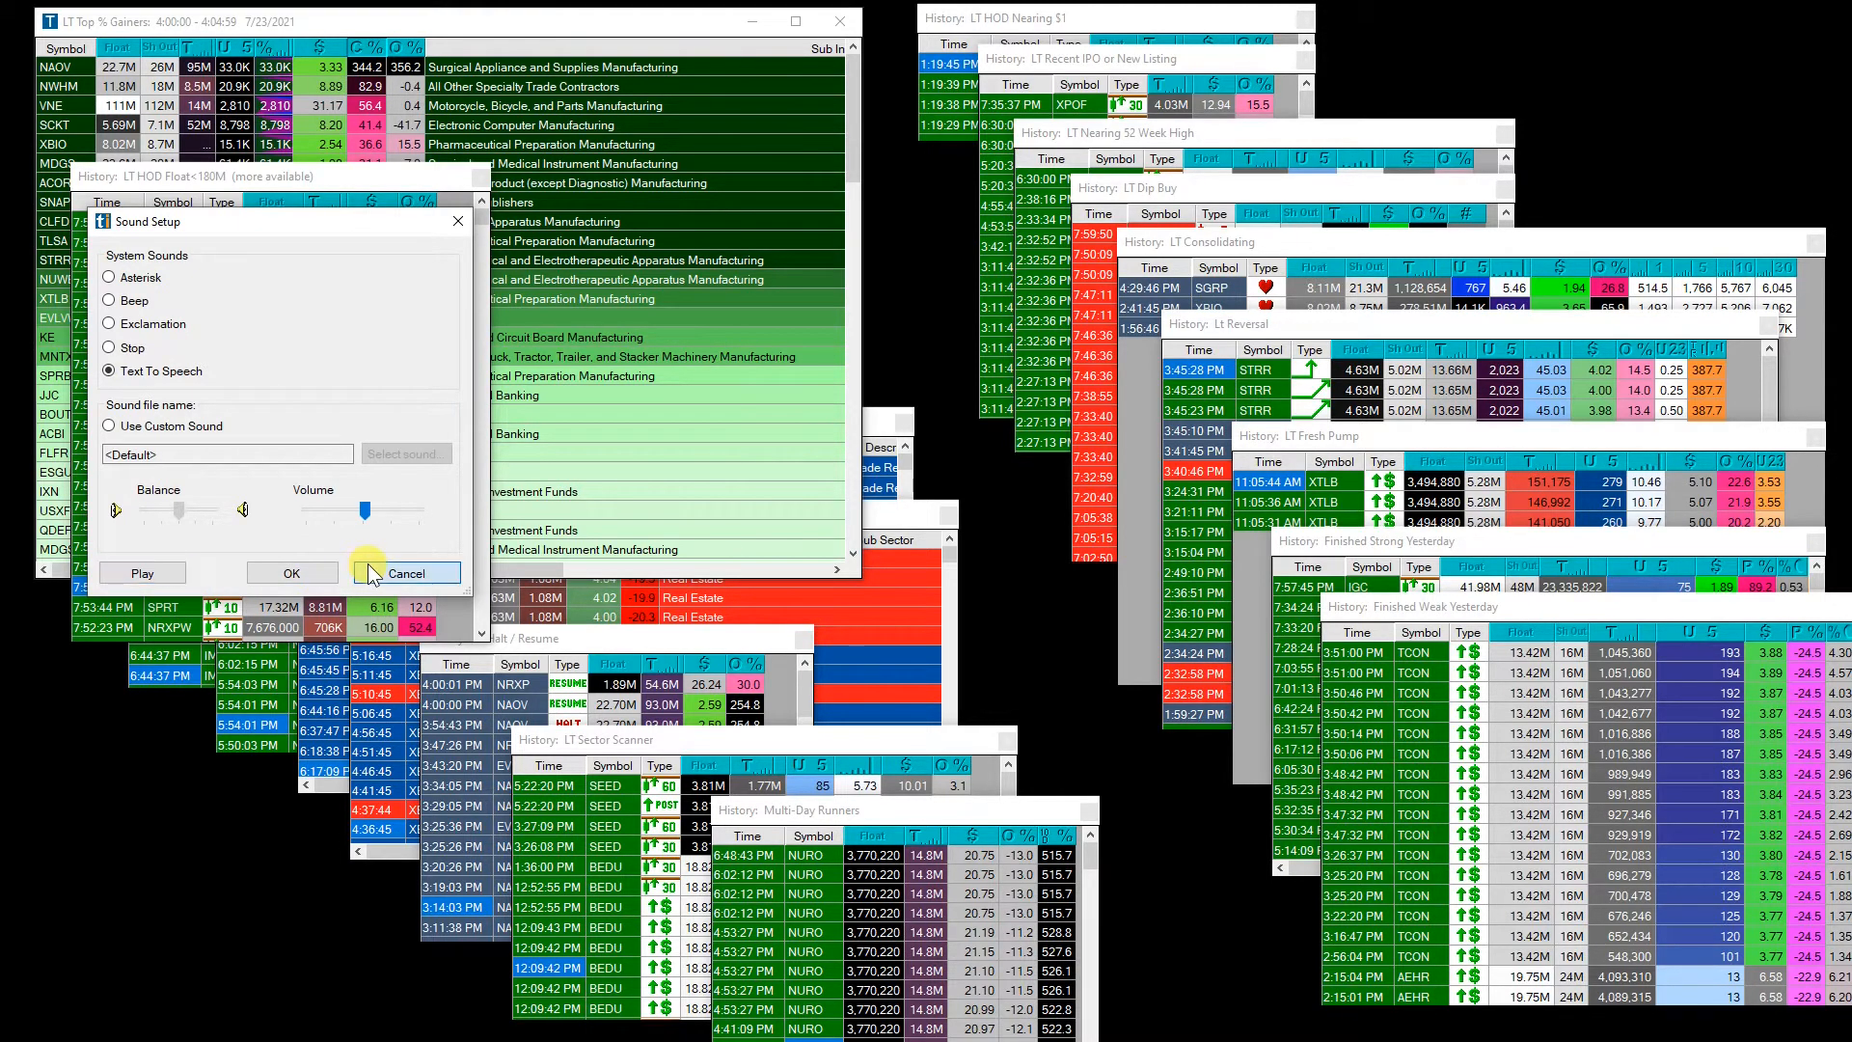
left_click(405, 573)
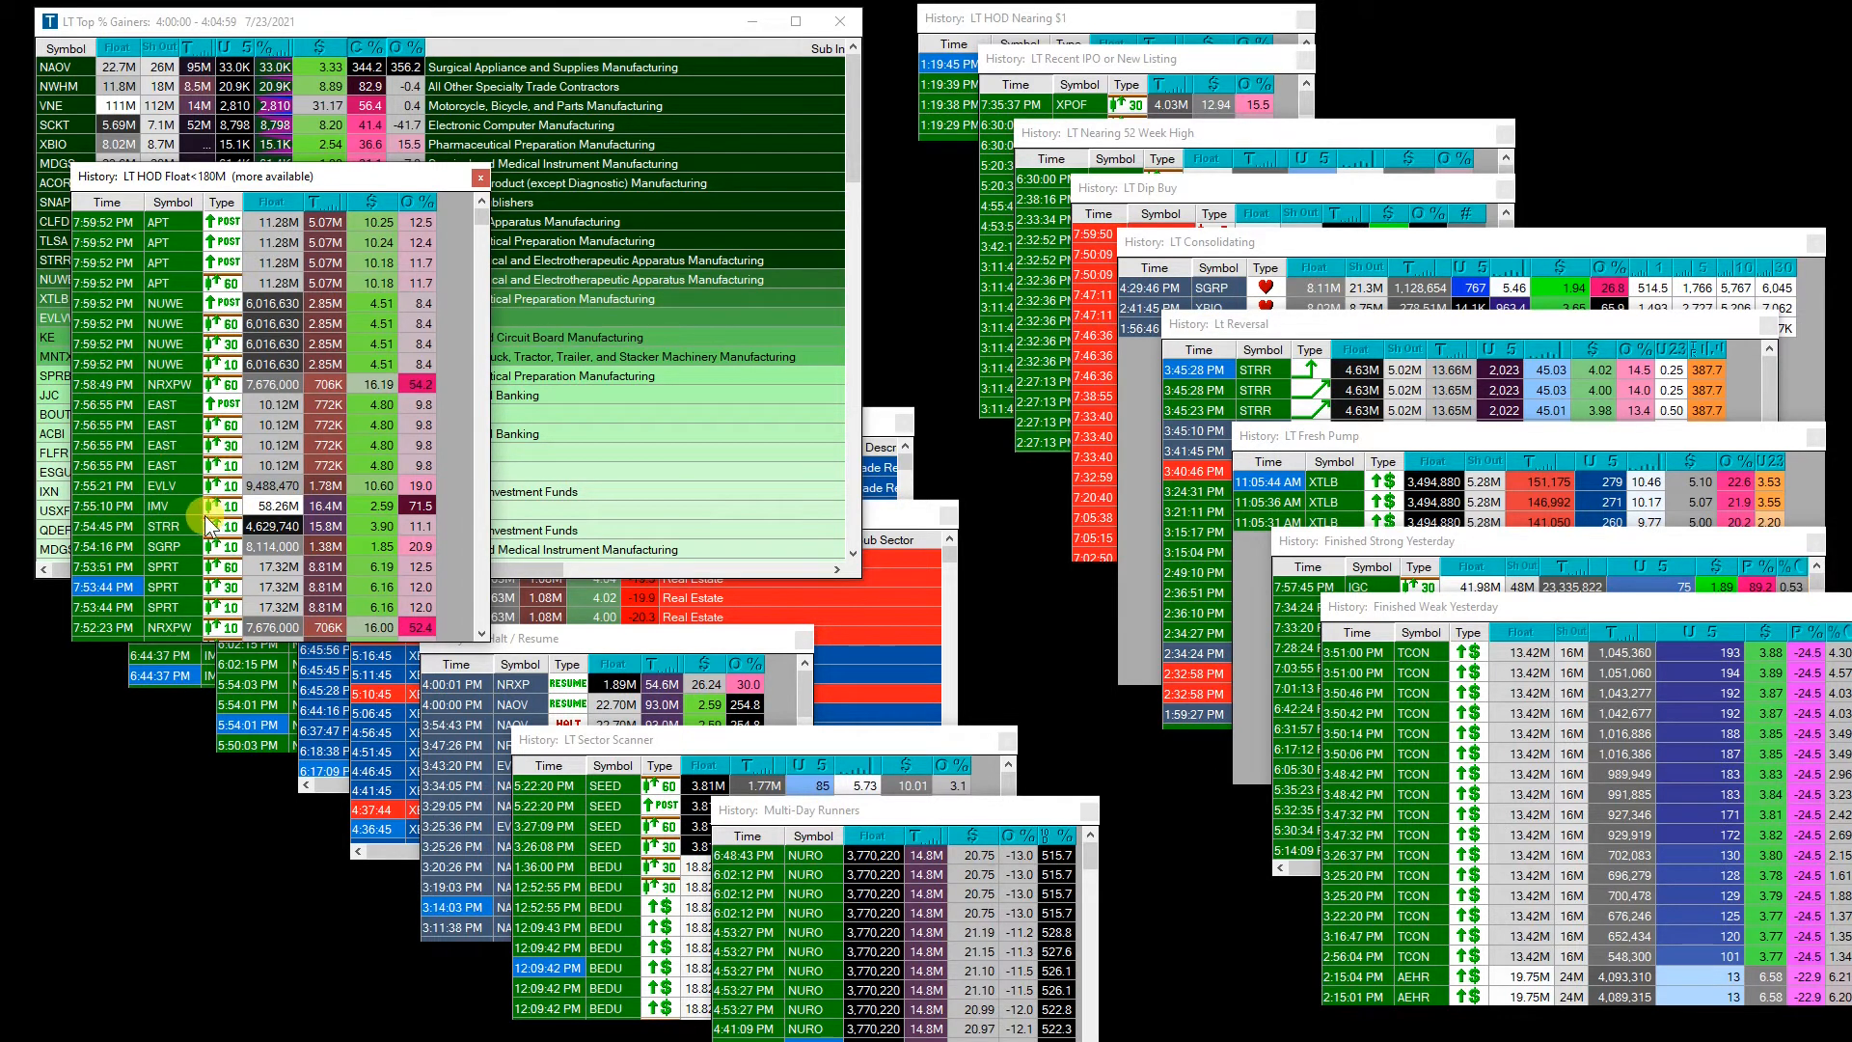
mouse_move(1086, 328)
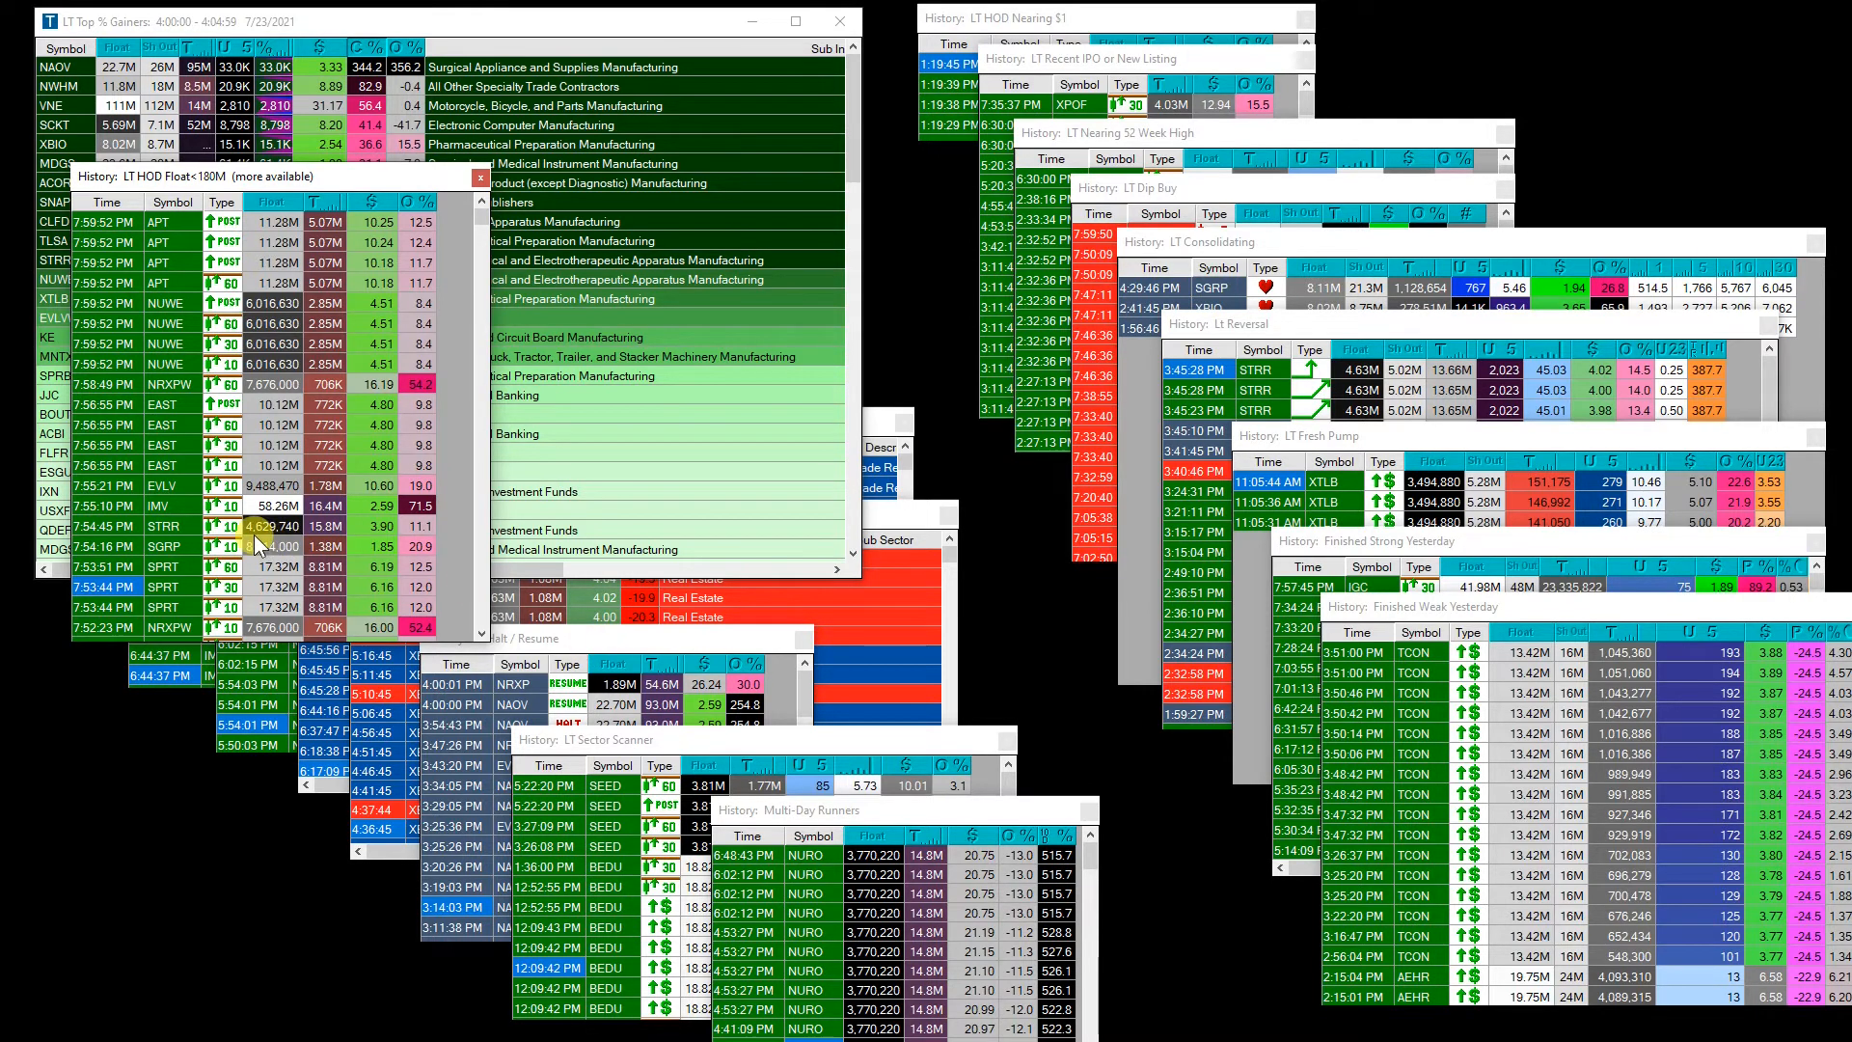
mouse_move(178, 517)
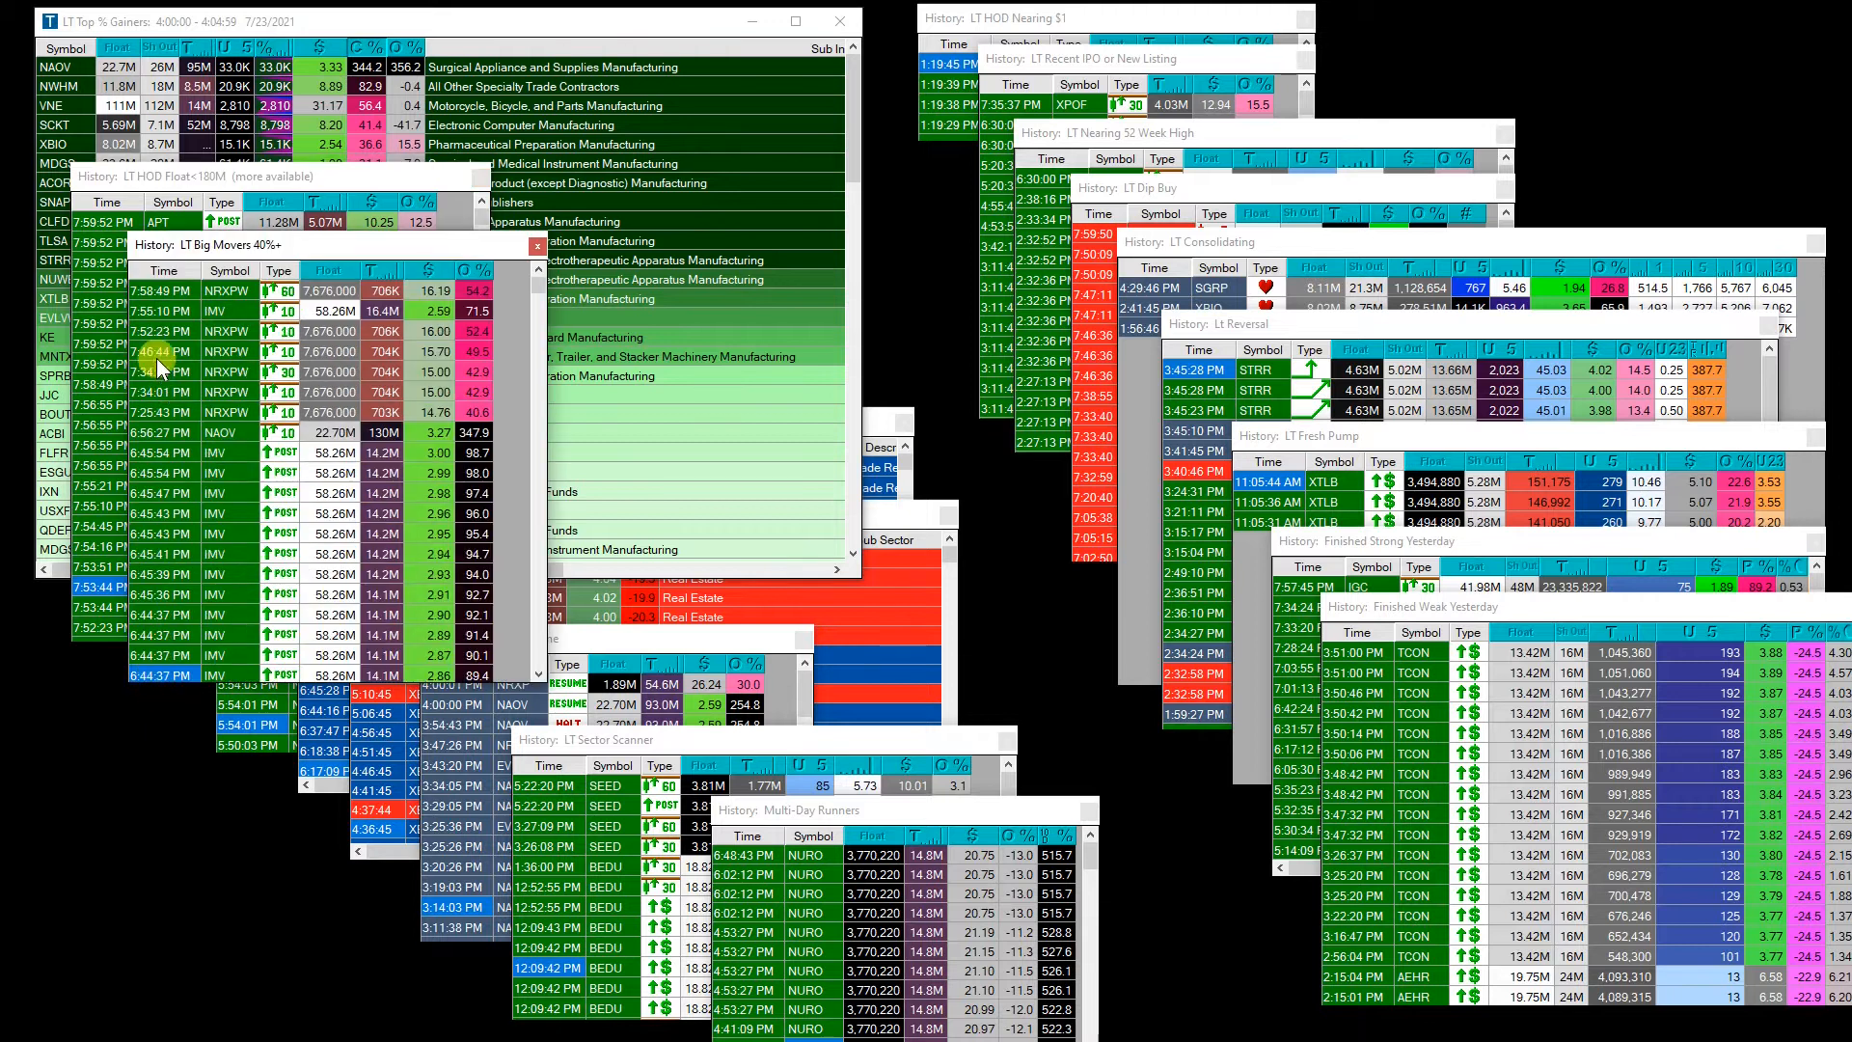
mouse_move(243, 256)
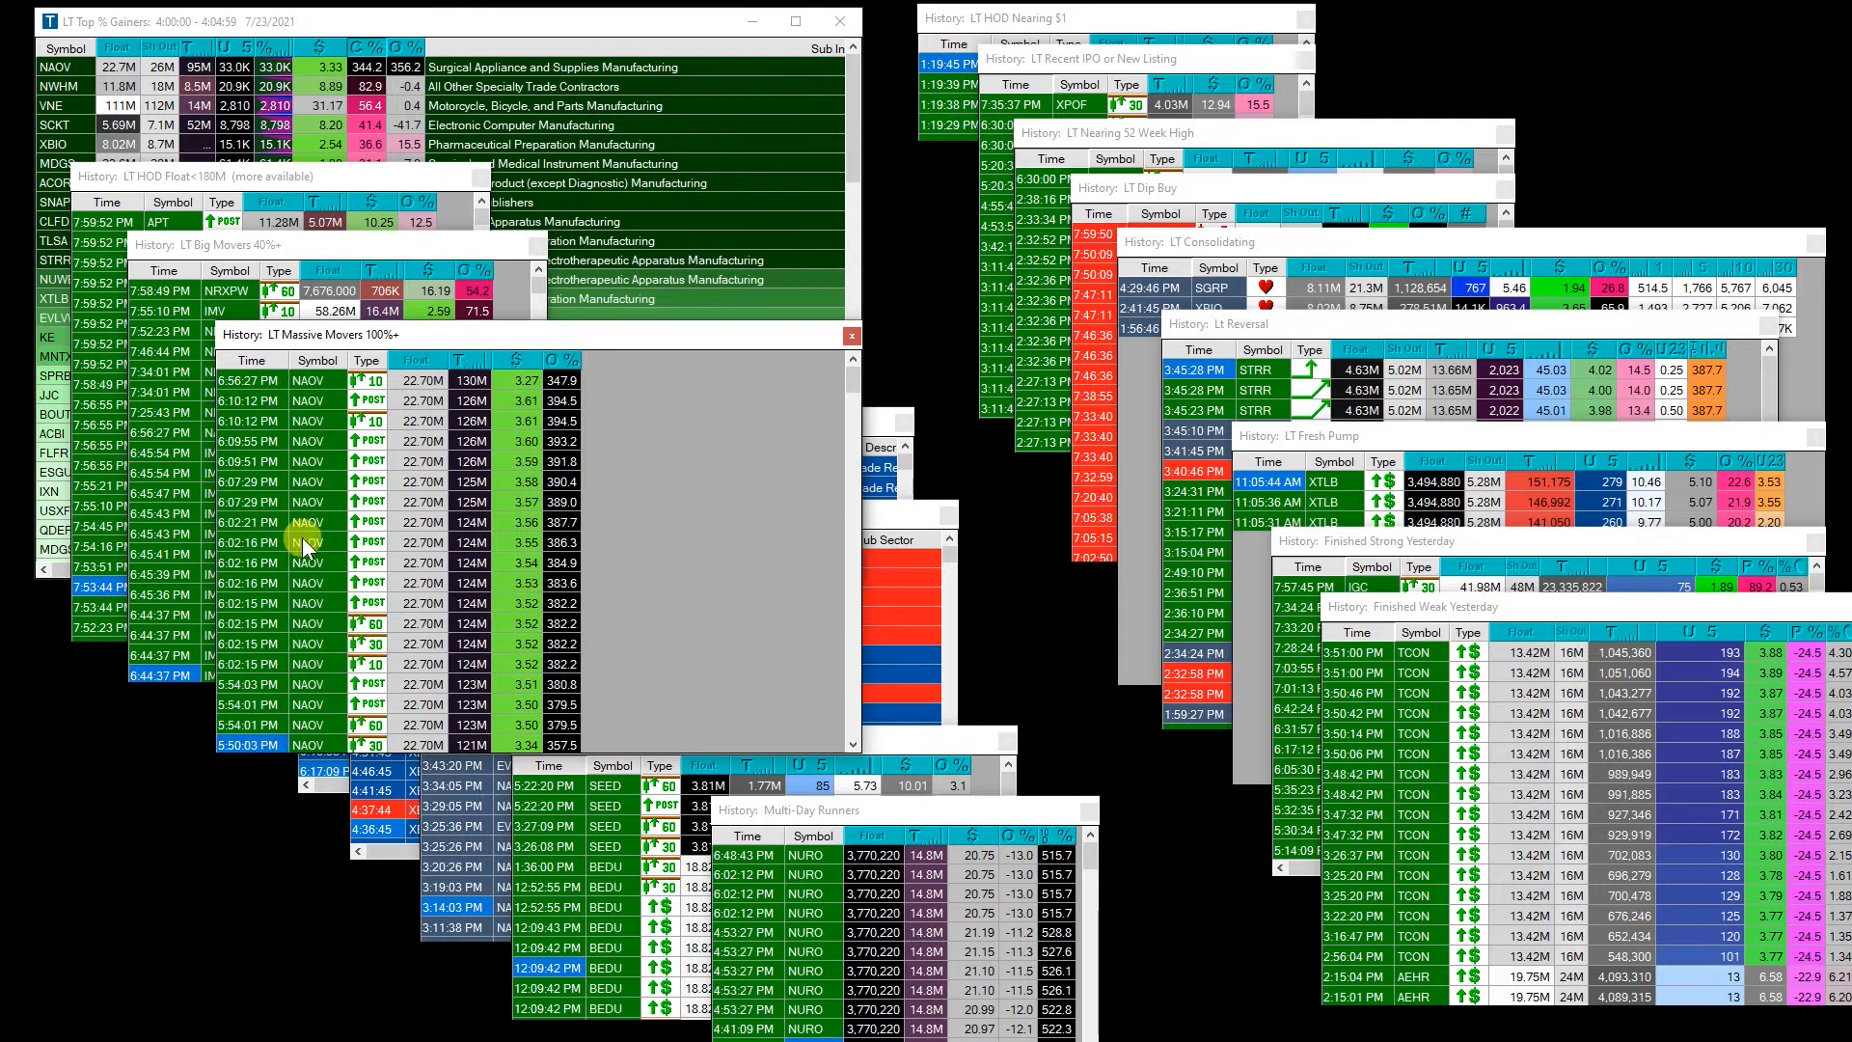
mouse_move(311, 356)
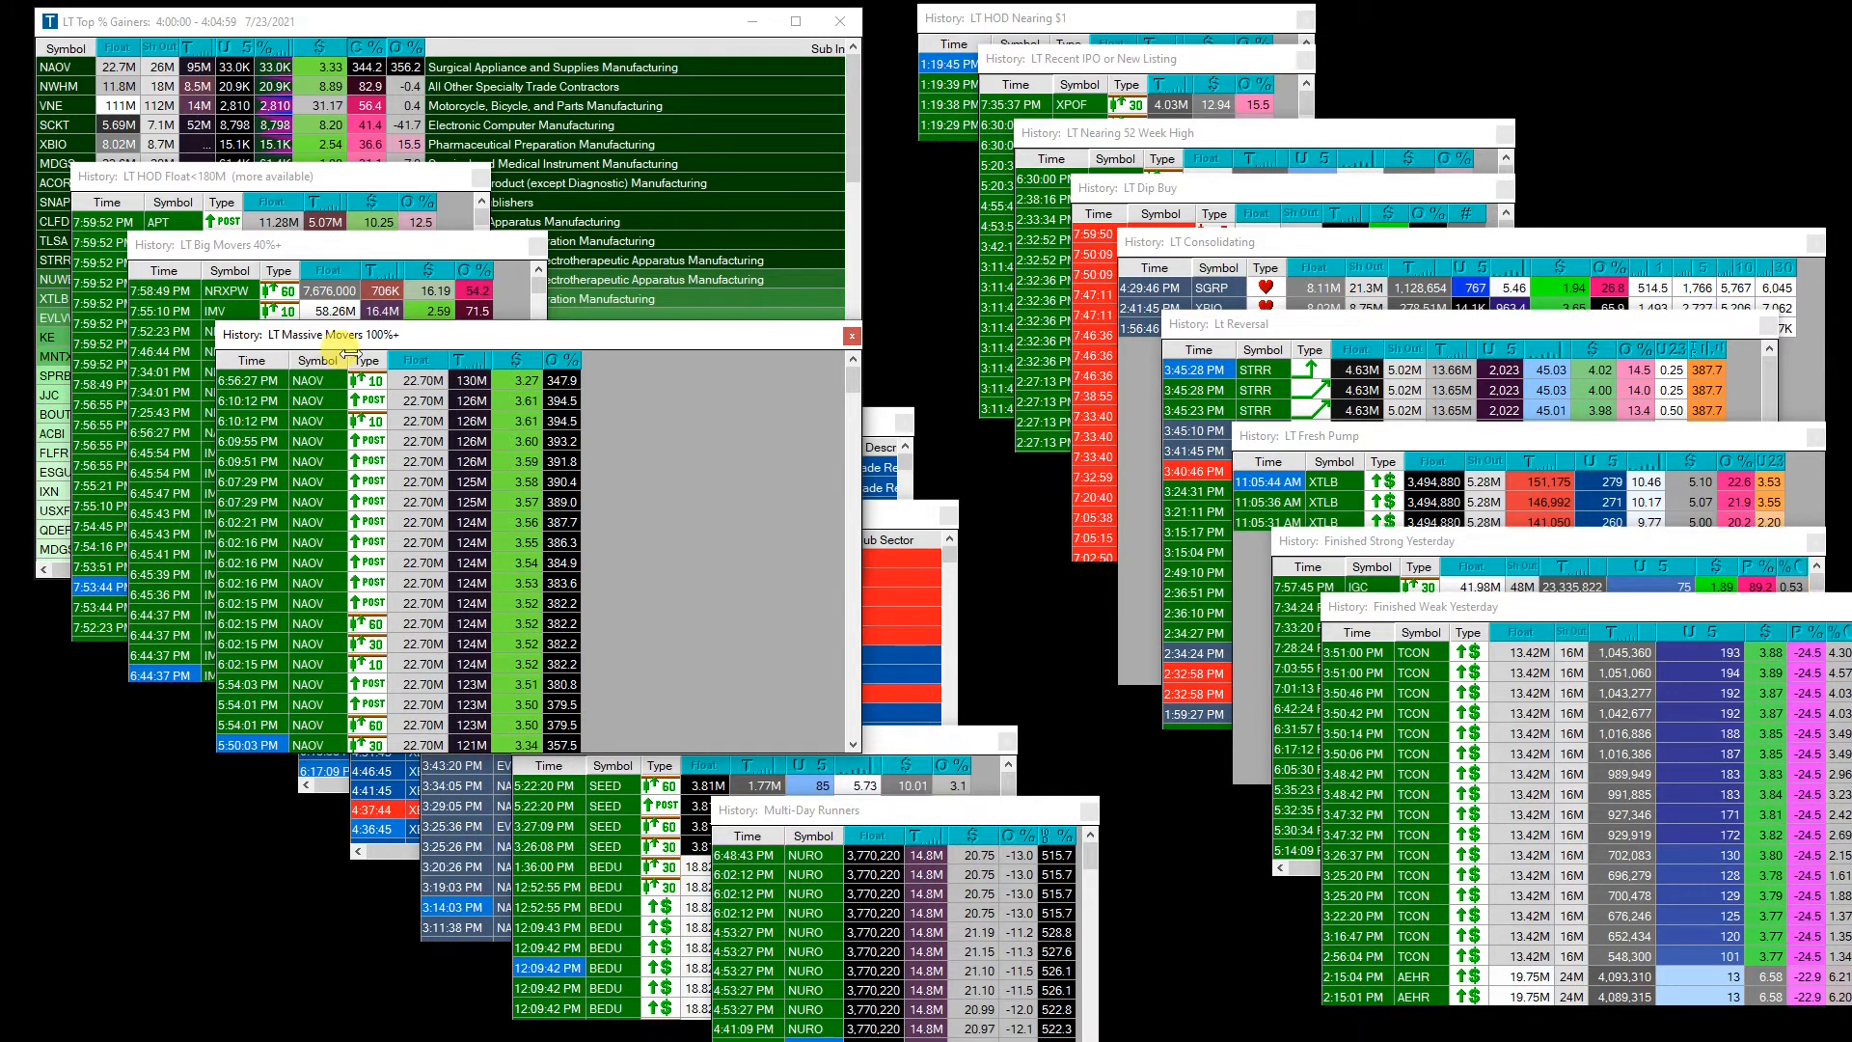
mouse_move(506, 492)
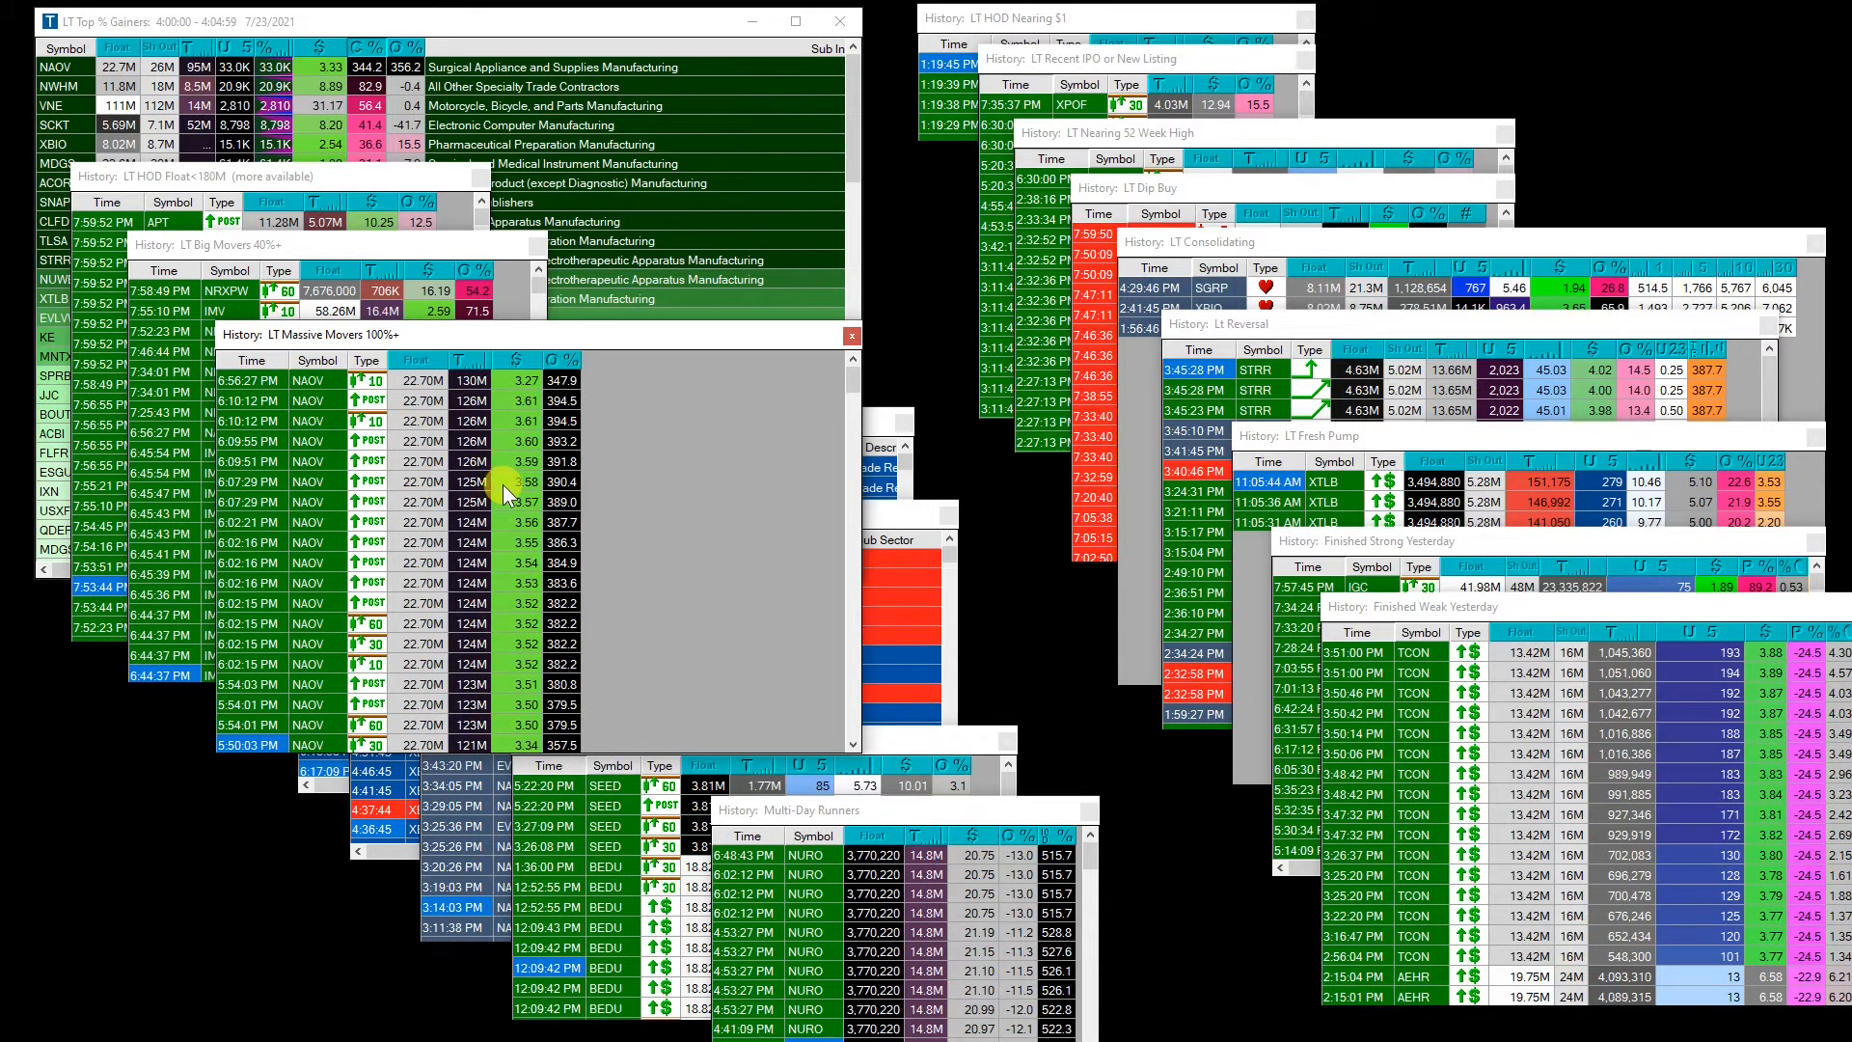
mouse_move(563, 366)
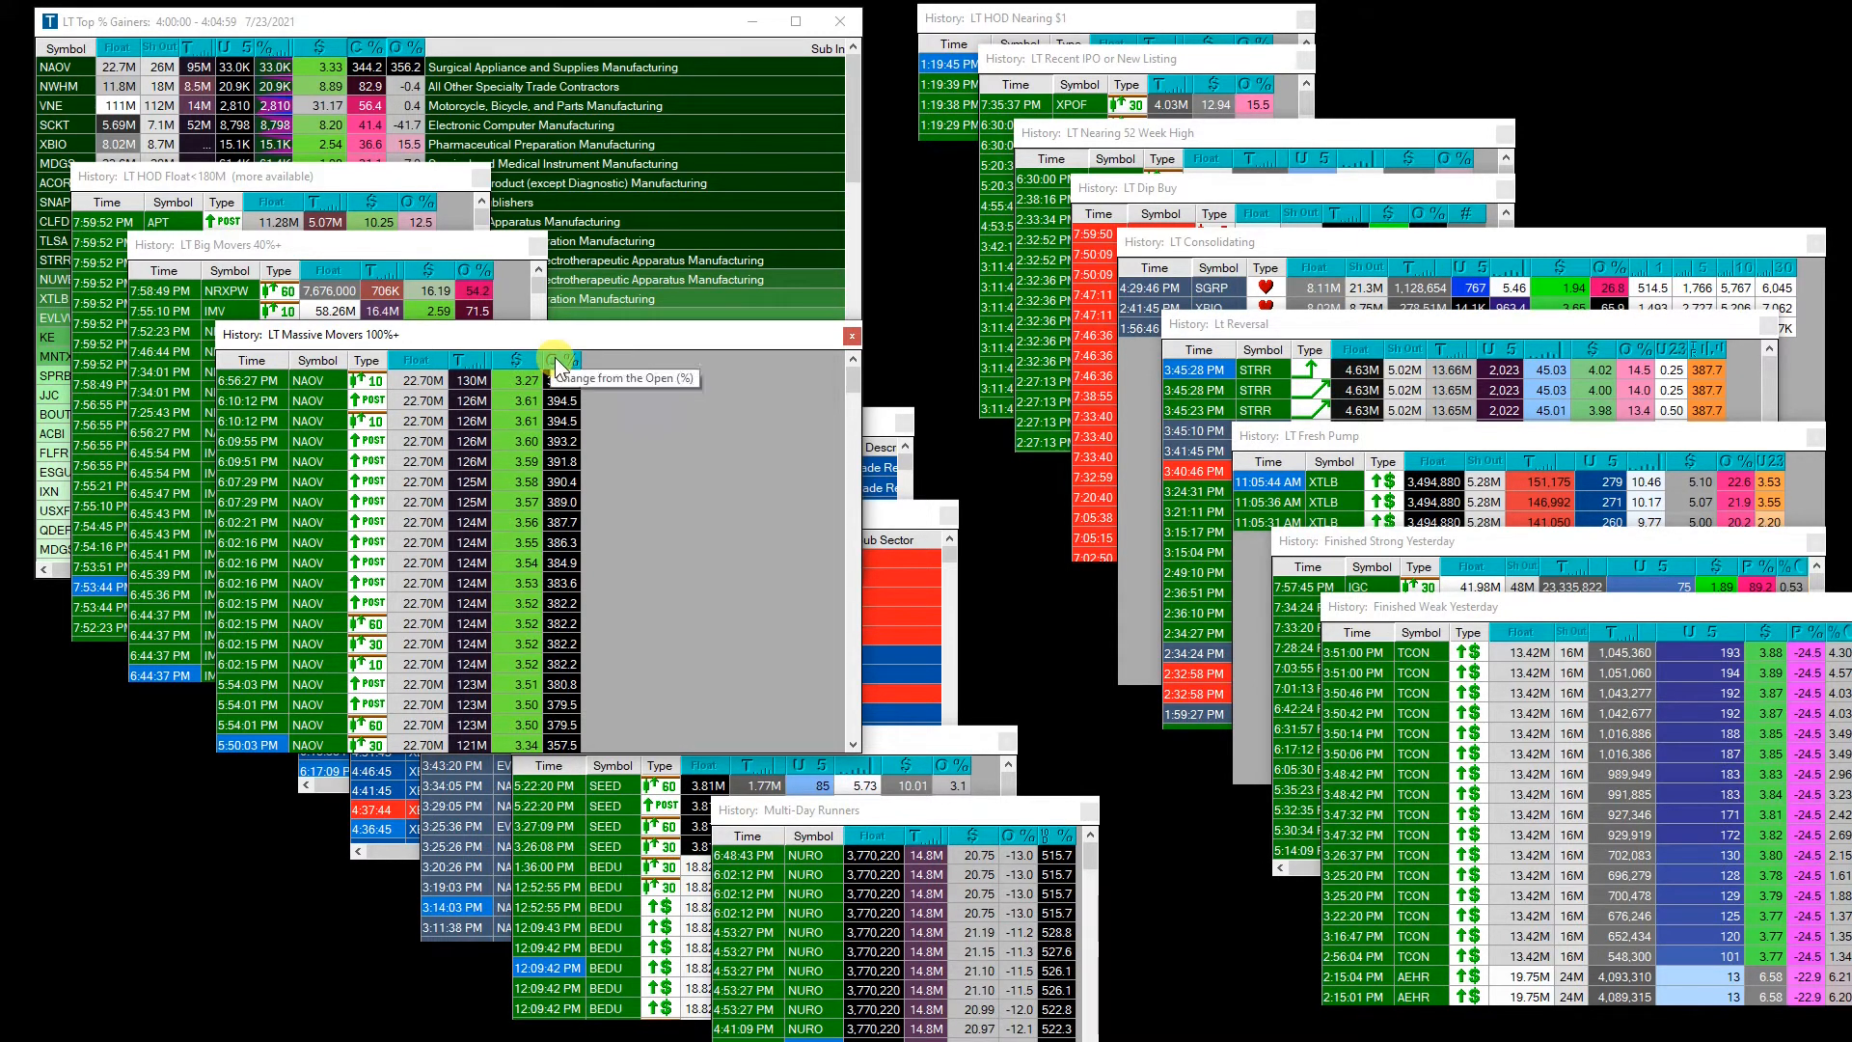
mouse_move(343, 781)
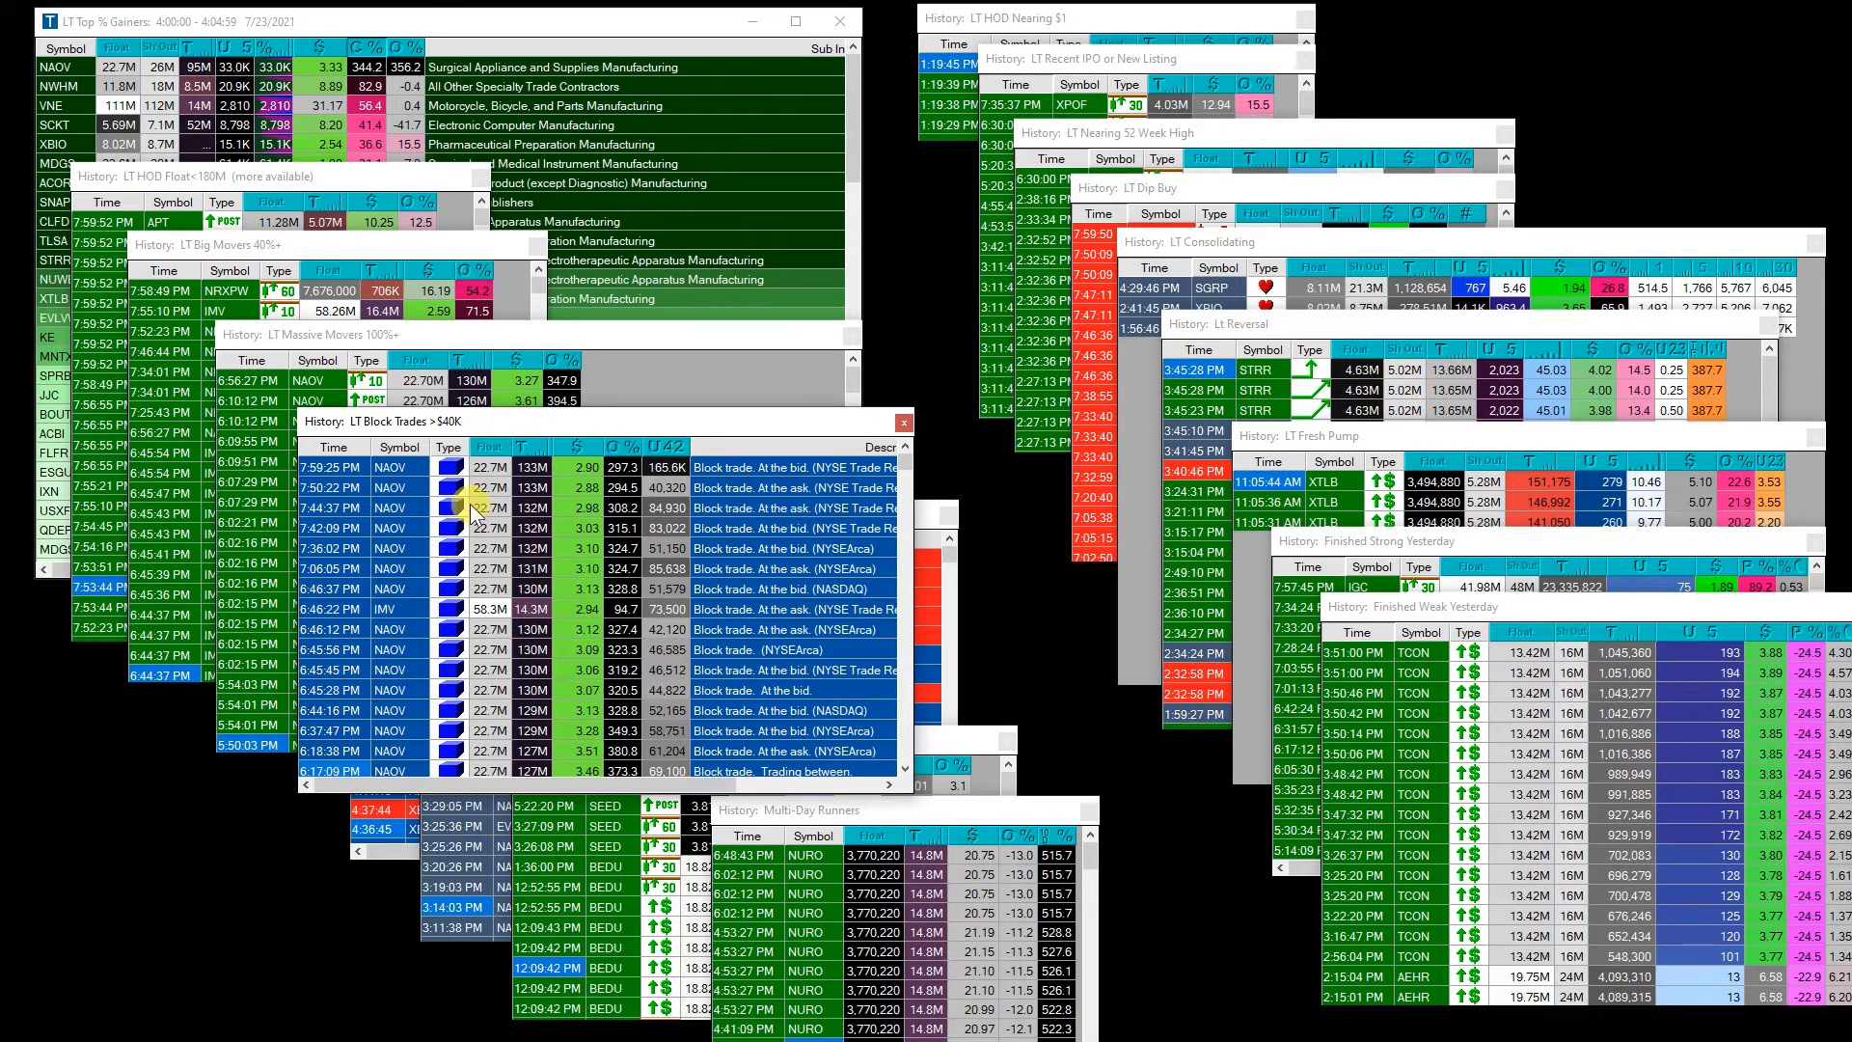
mouse_move(467, 428)
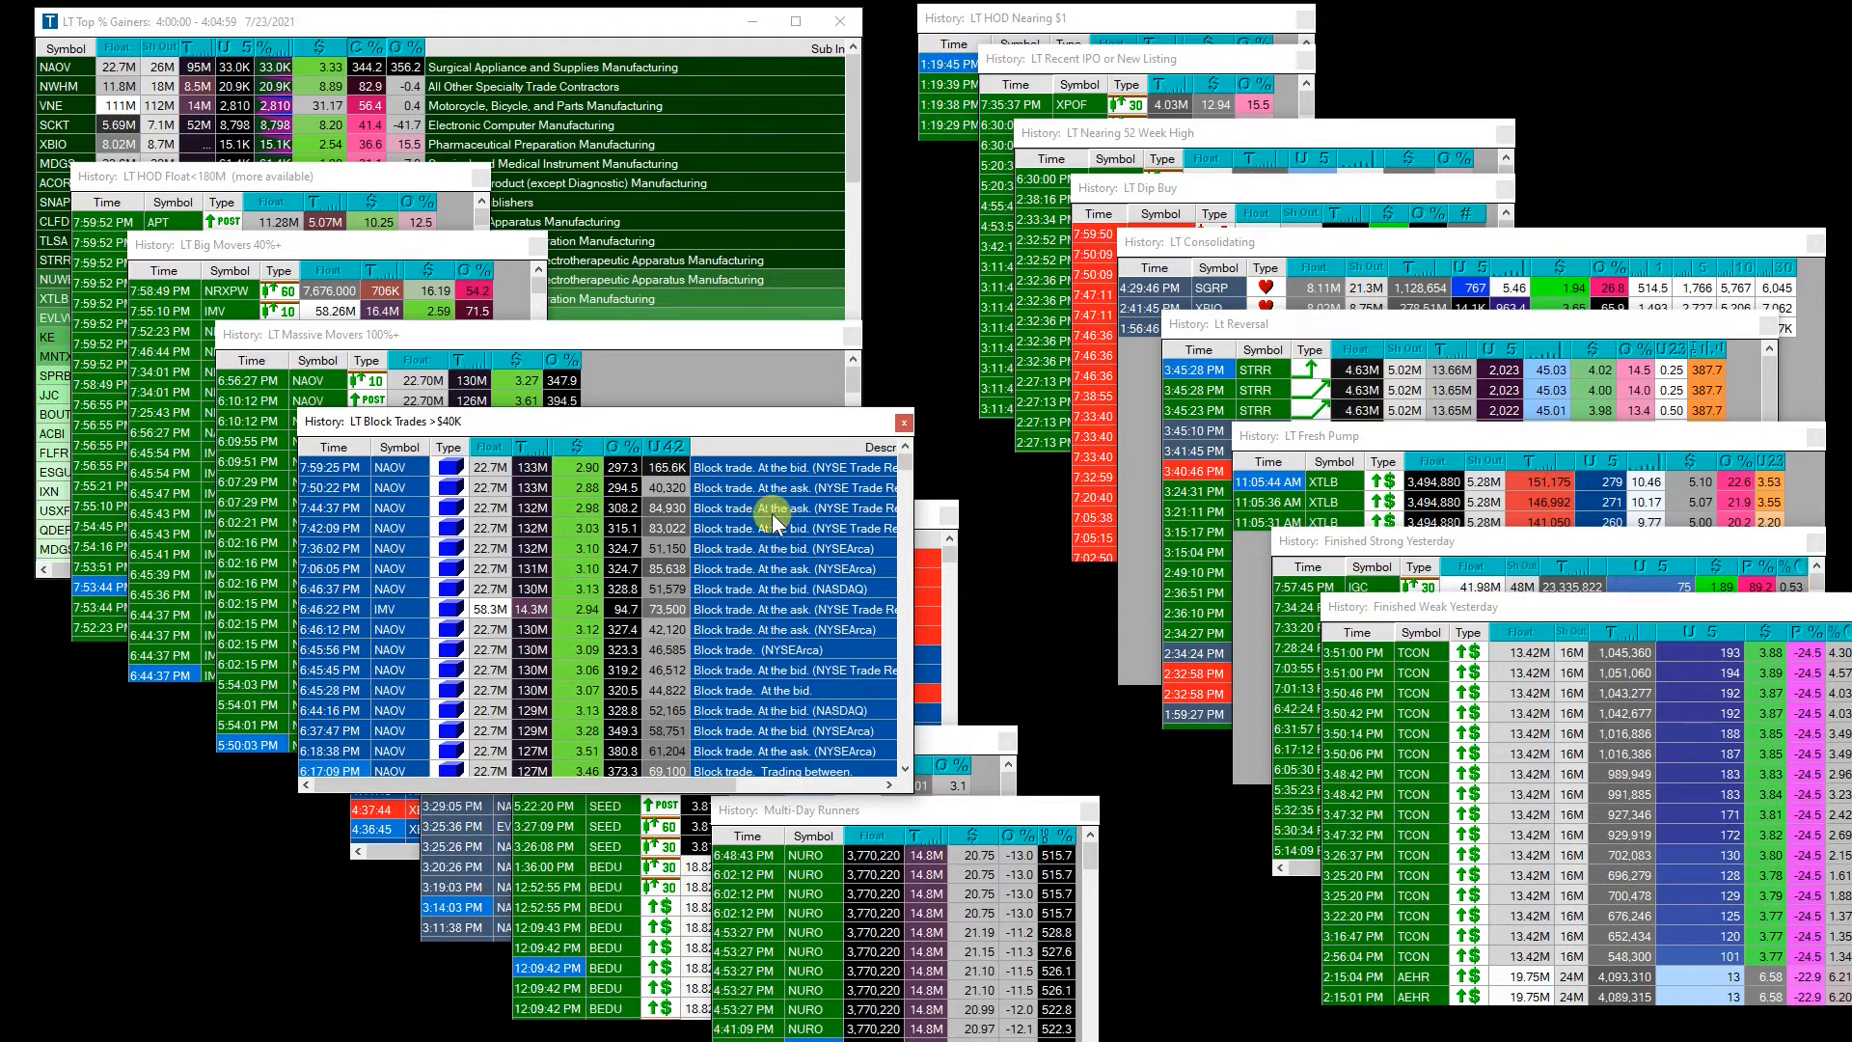
mouse_move(667, 456)
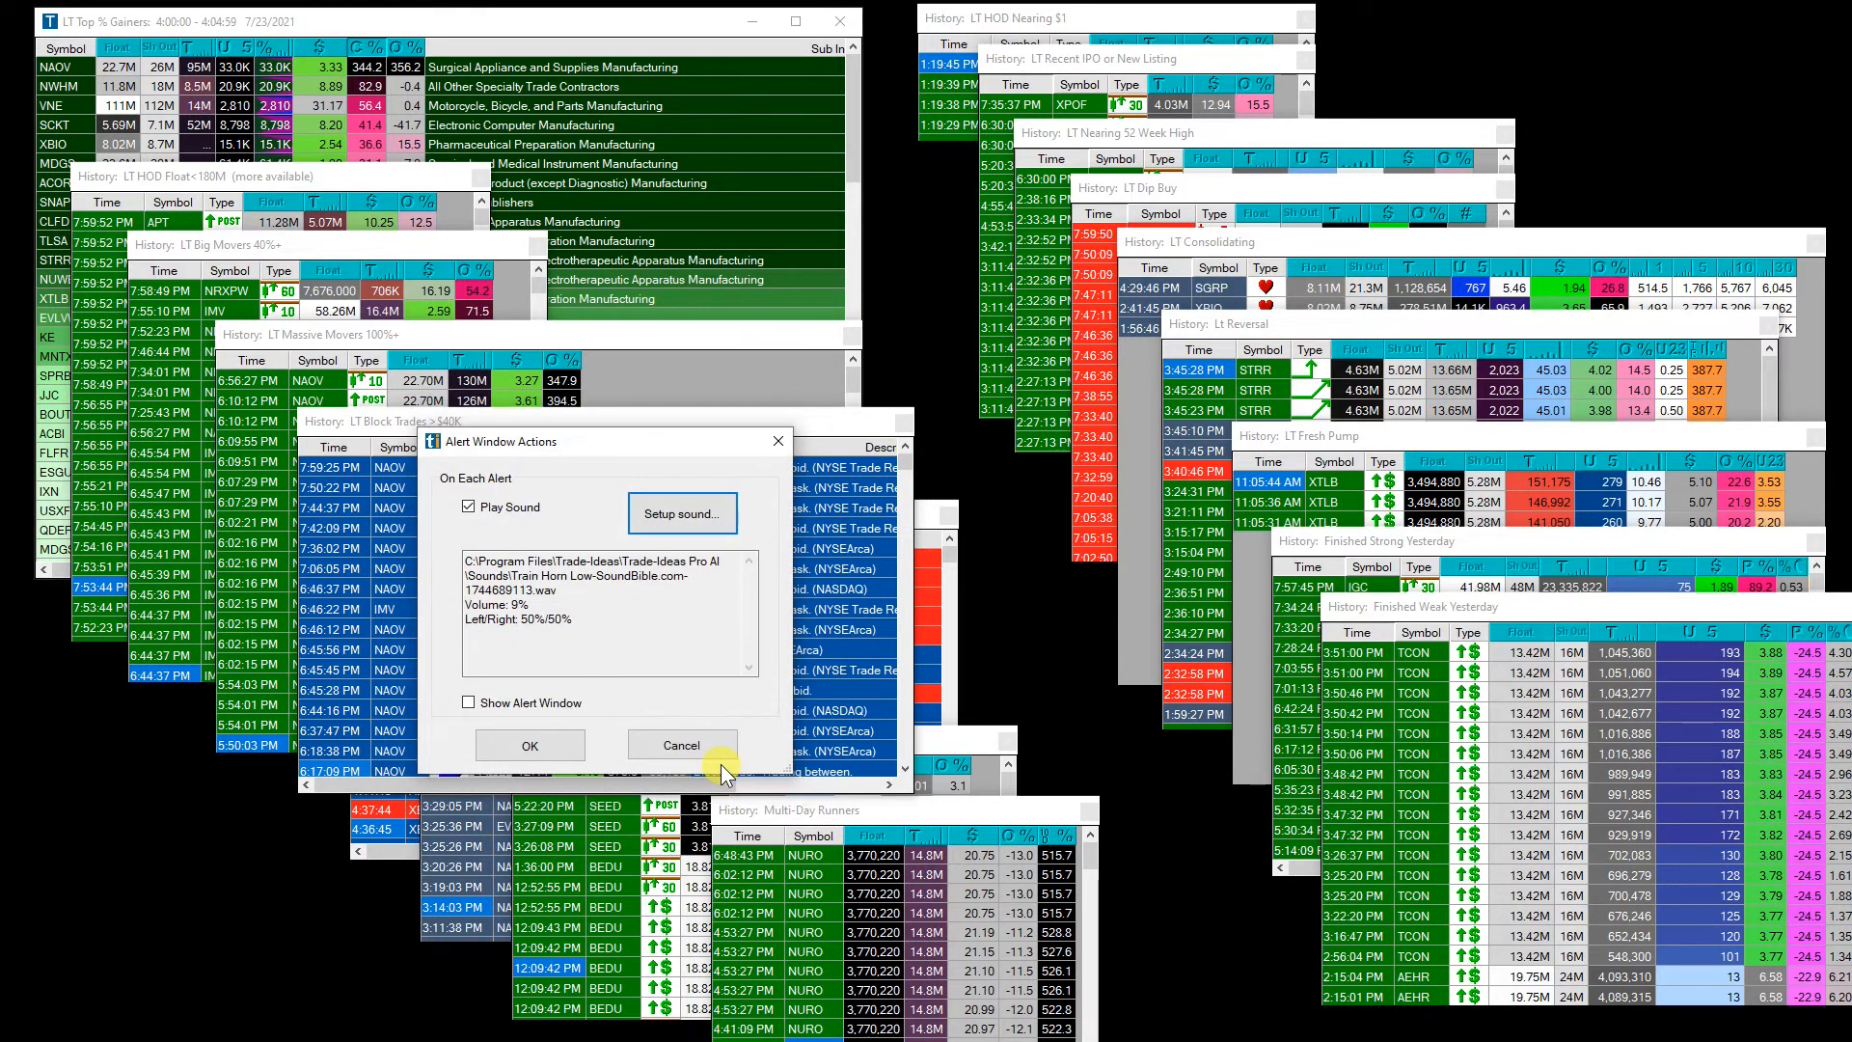
Cancel the LT Block Trades >$40K alert actions, leaving the train-horn sound unchanged.
left_click(681, 744)
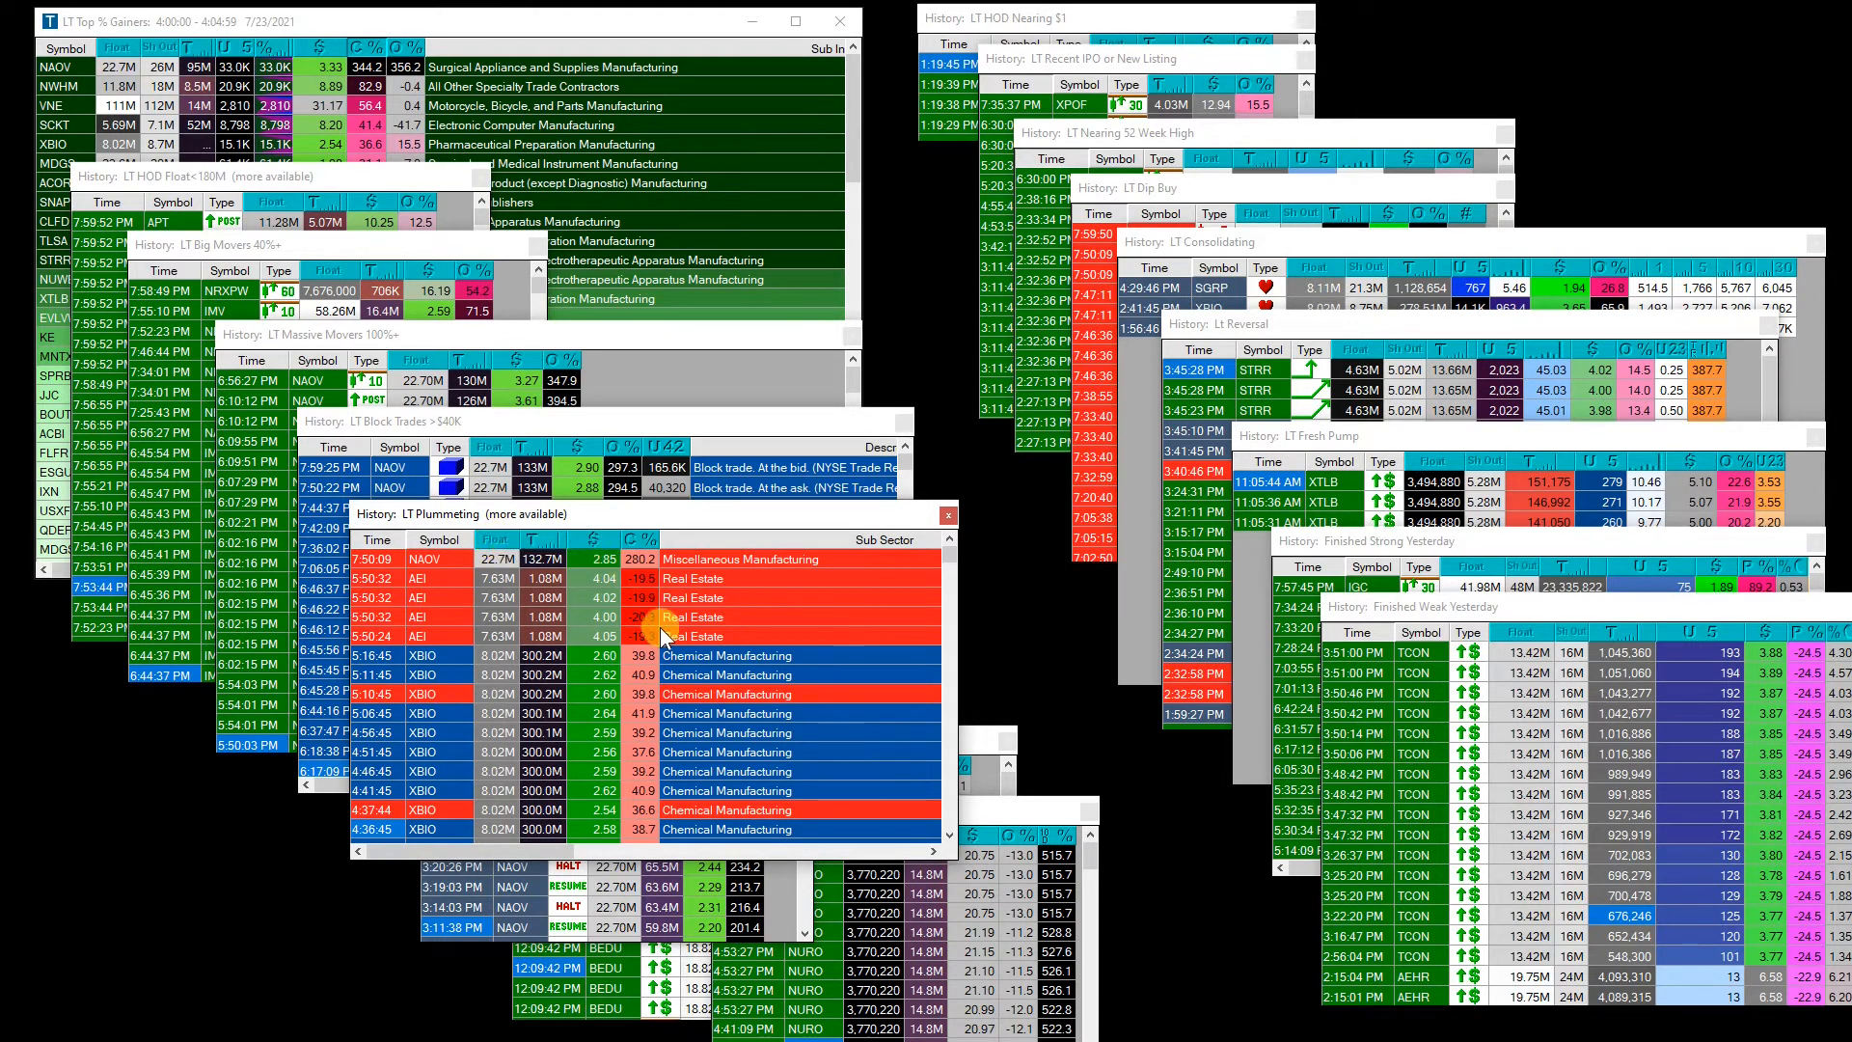
mouse_move(634, 540)
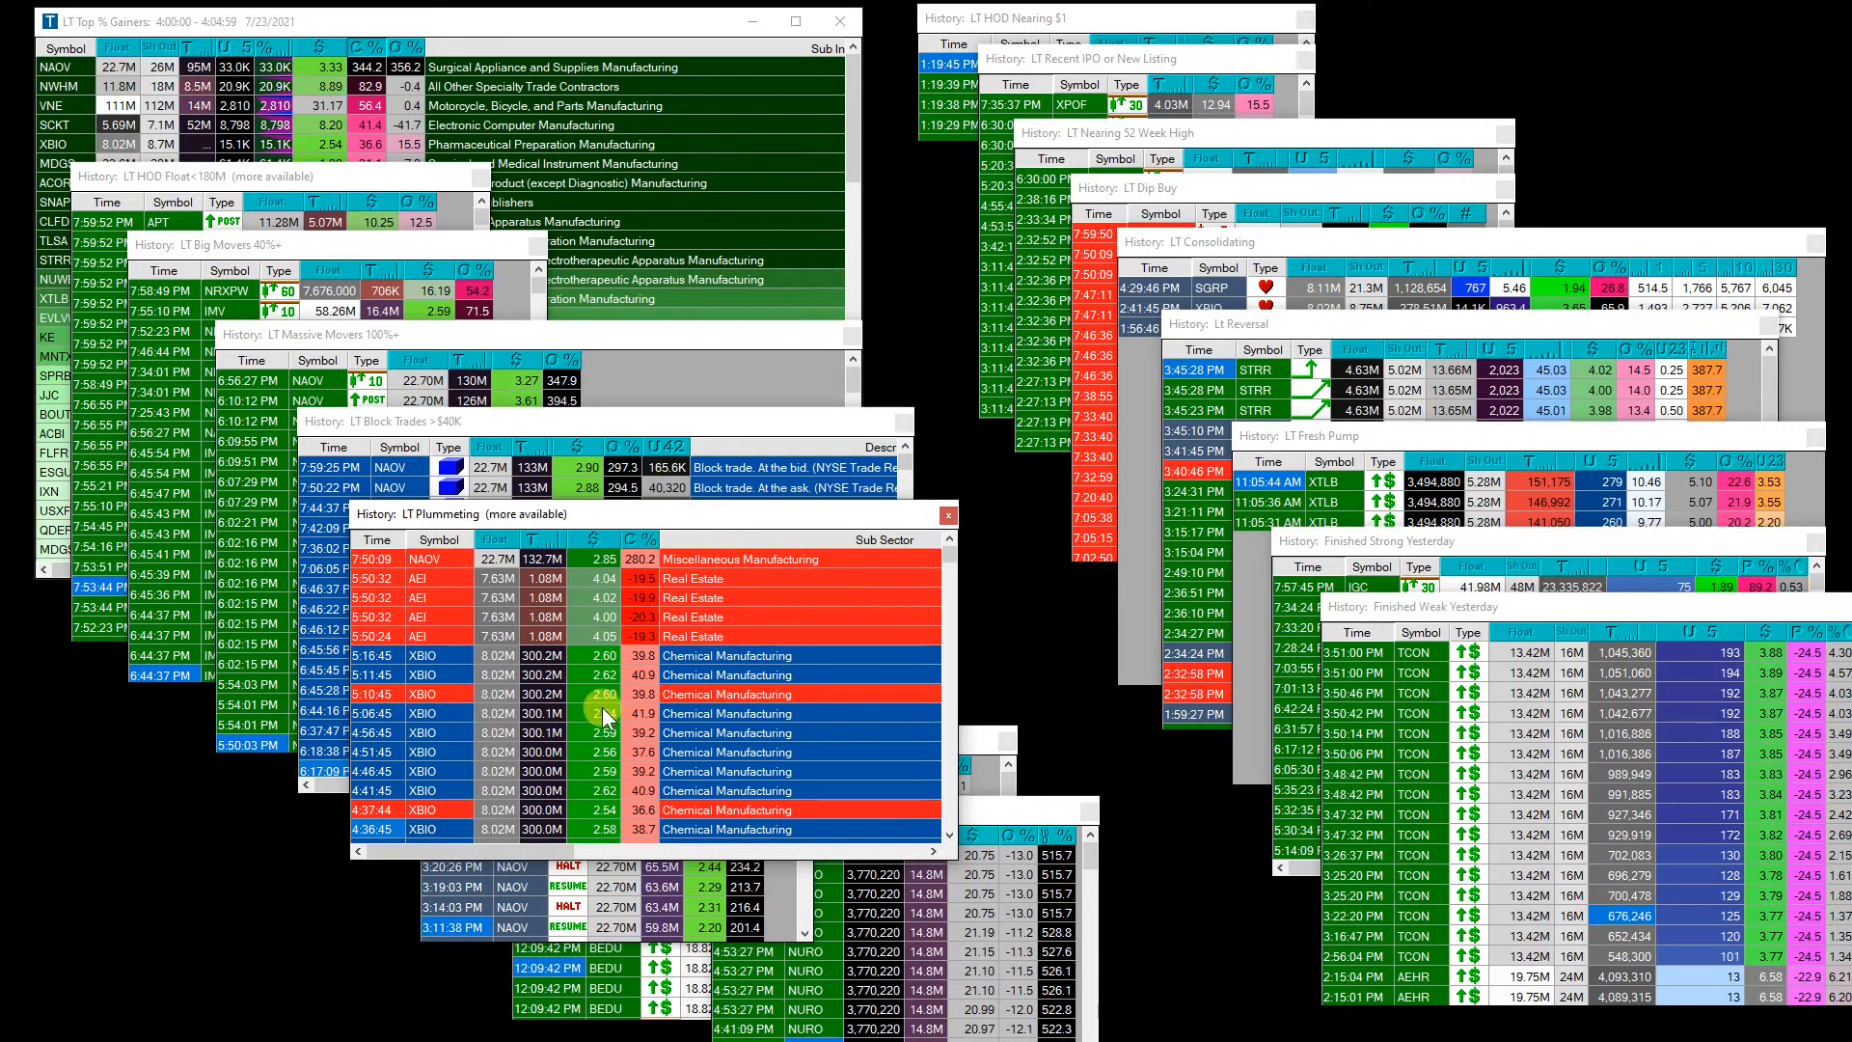
mouse_move(600, 704)
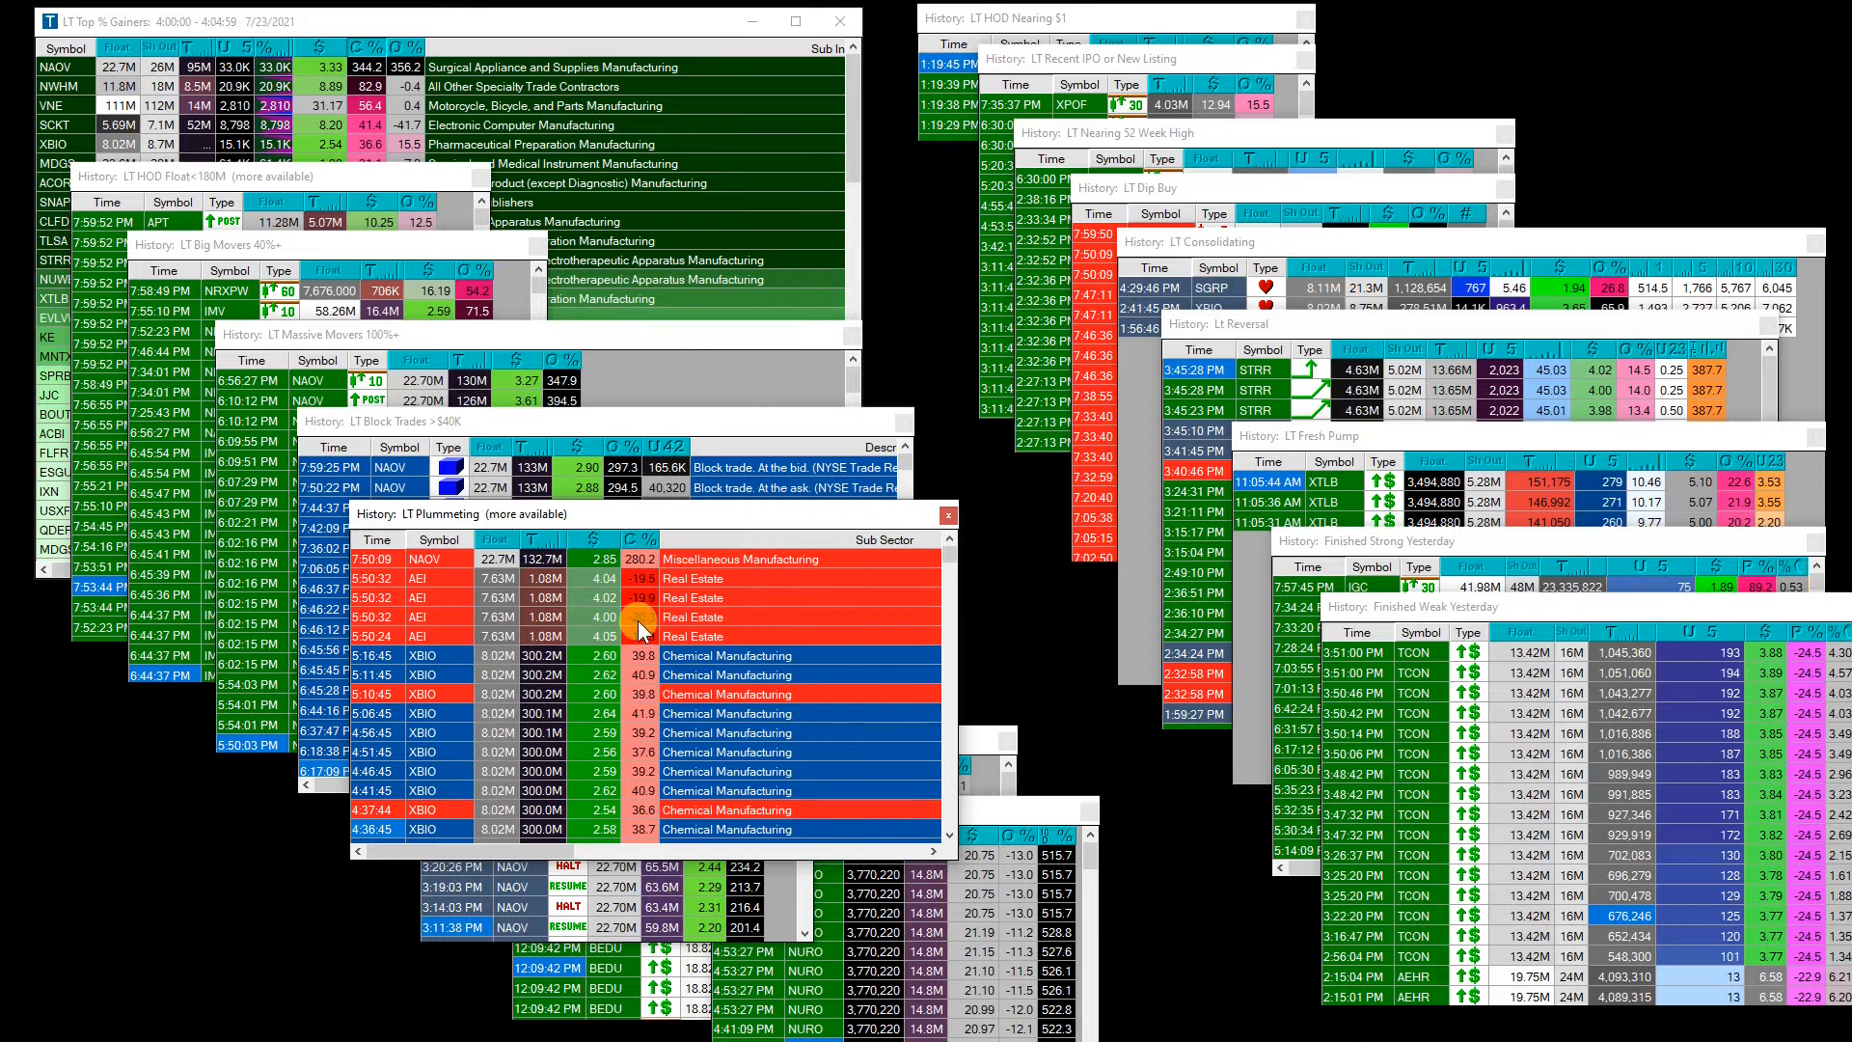
Review the LT Plummeting window's alert actions and sound setup, then cancel without saving.
left_click(639, 628)
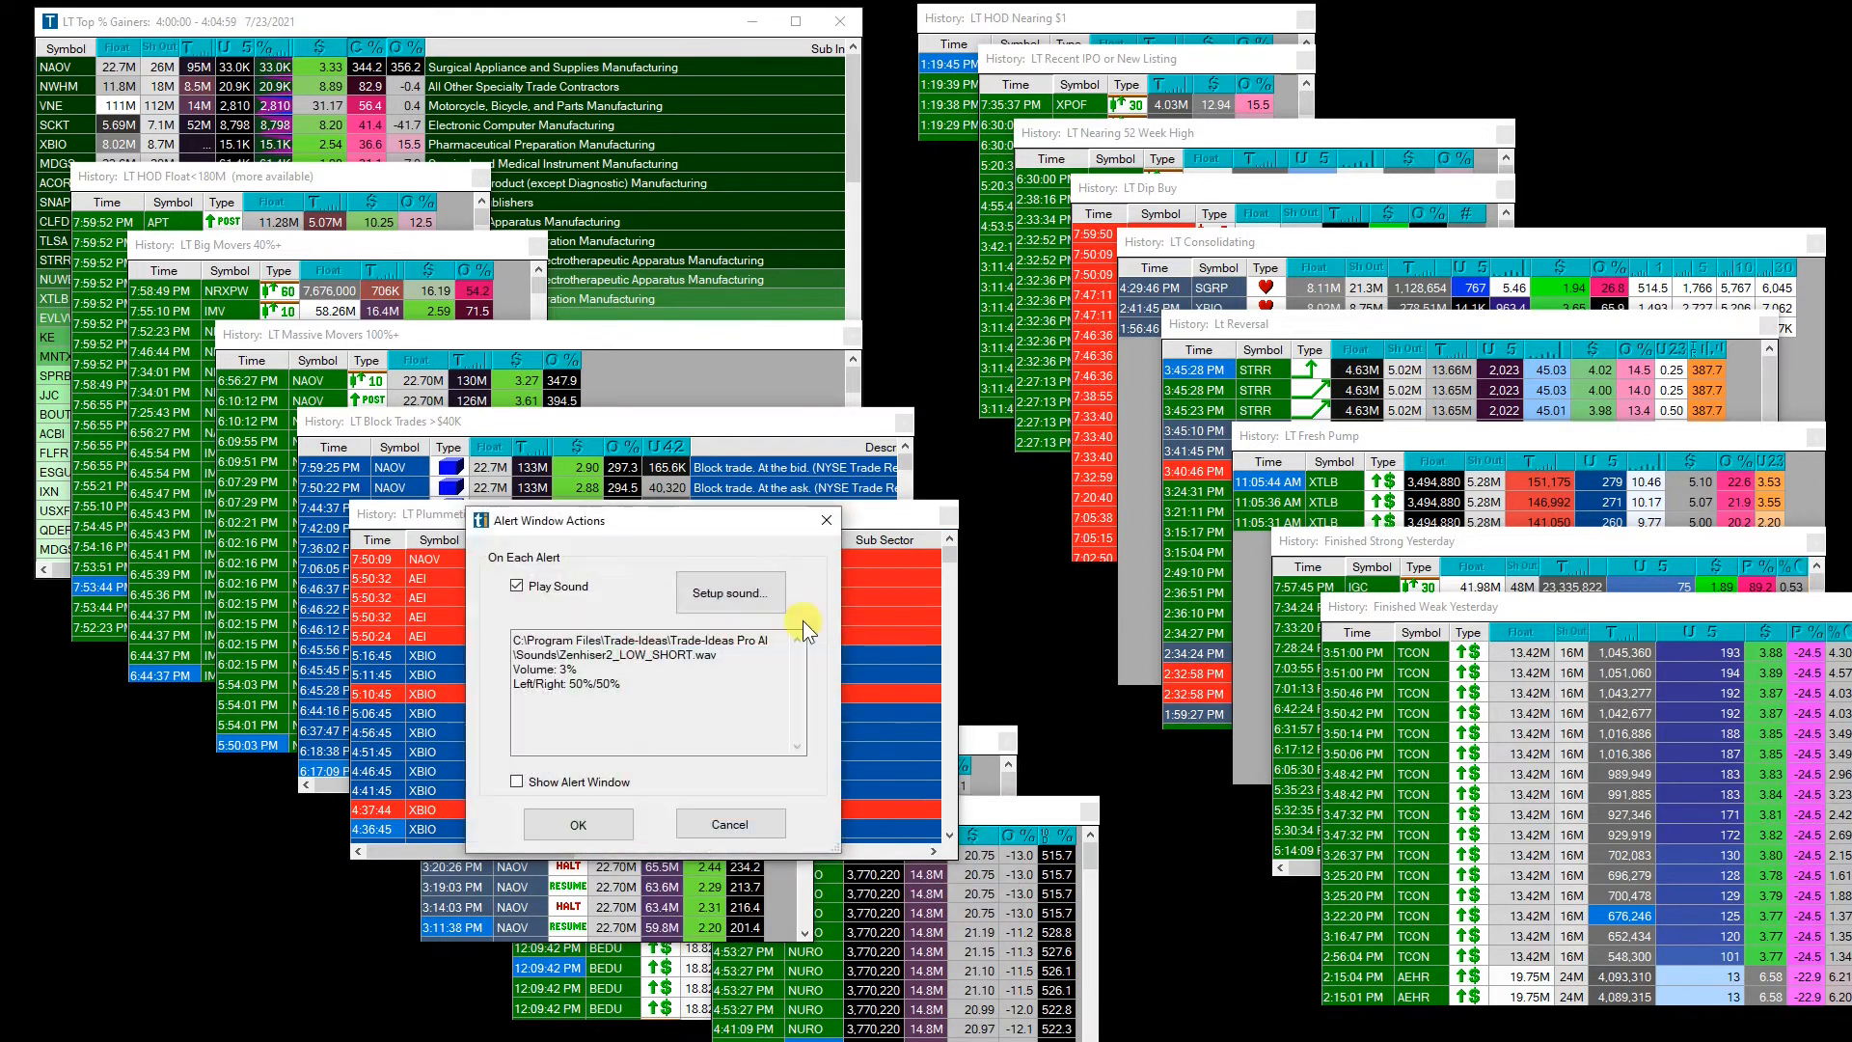
left_click(729, 593)
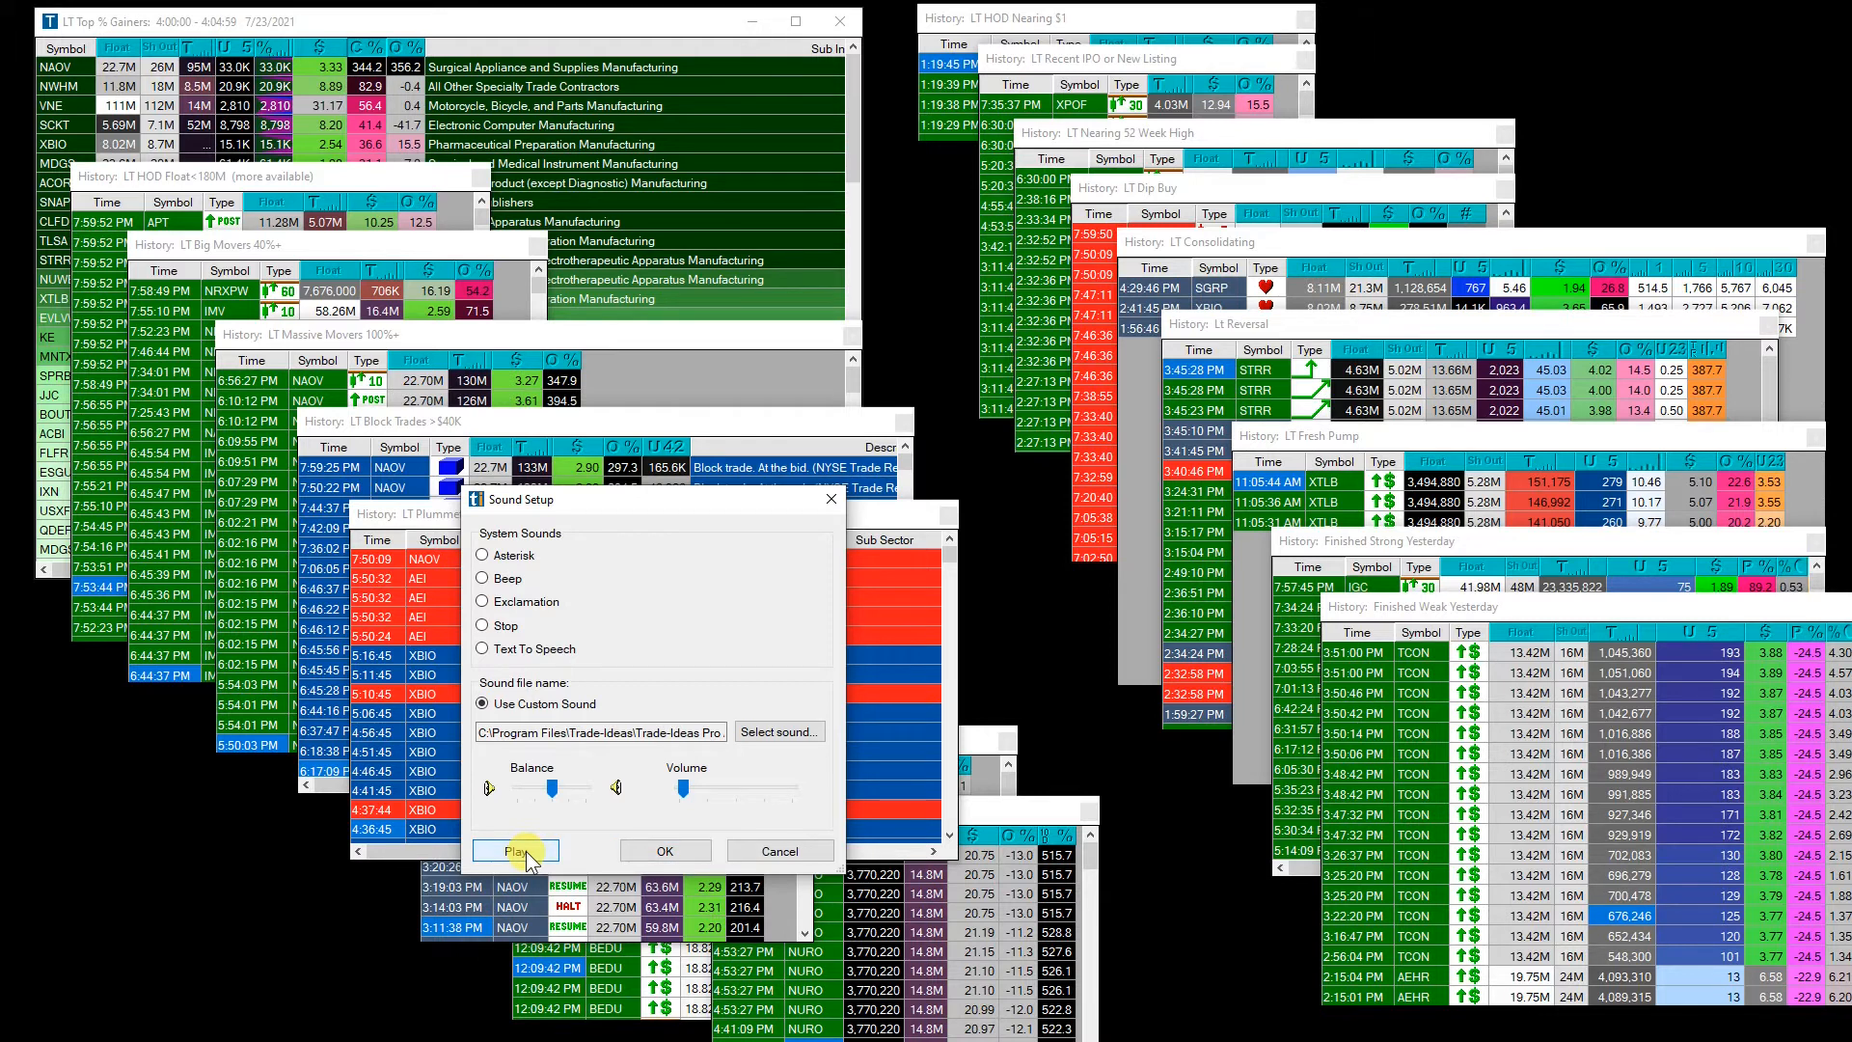
mouse_move(778, 851)
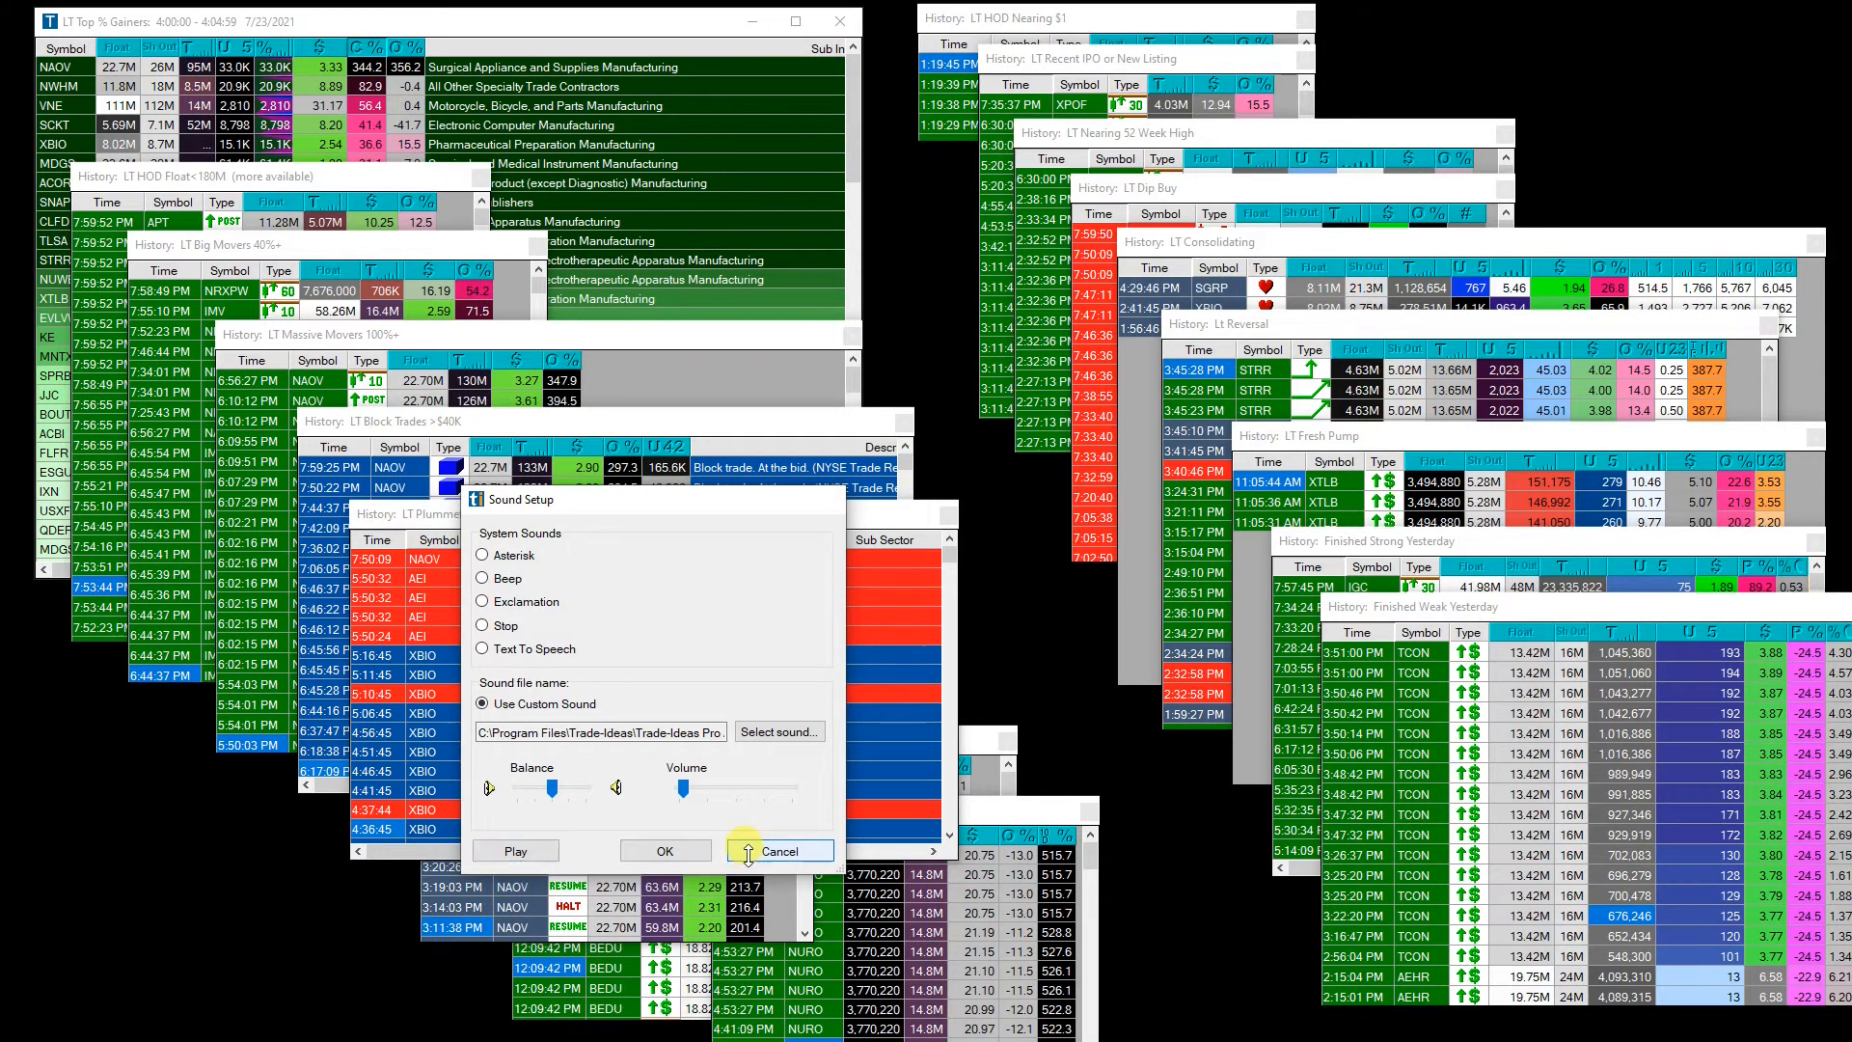
left_click(777, 851)
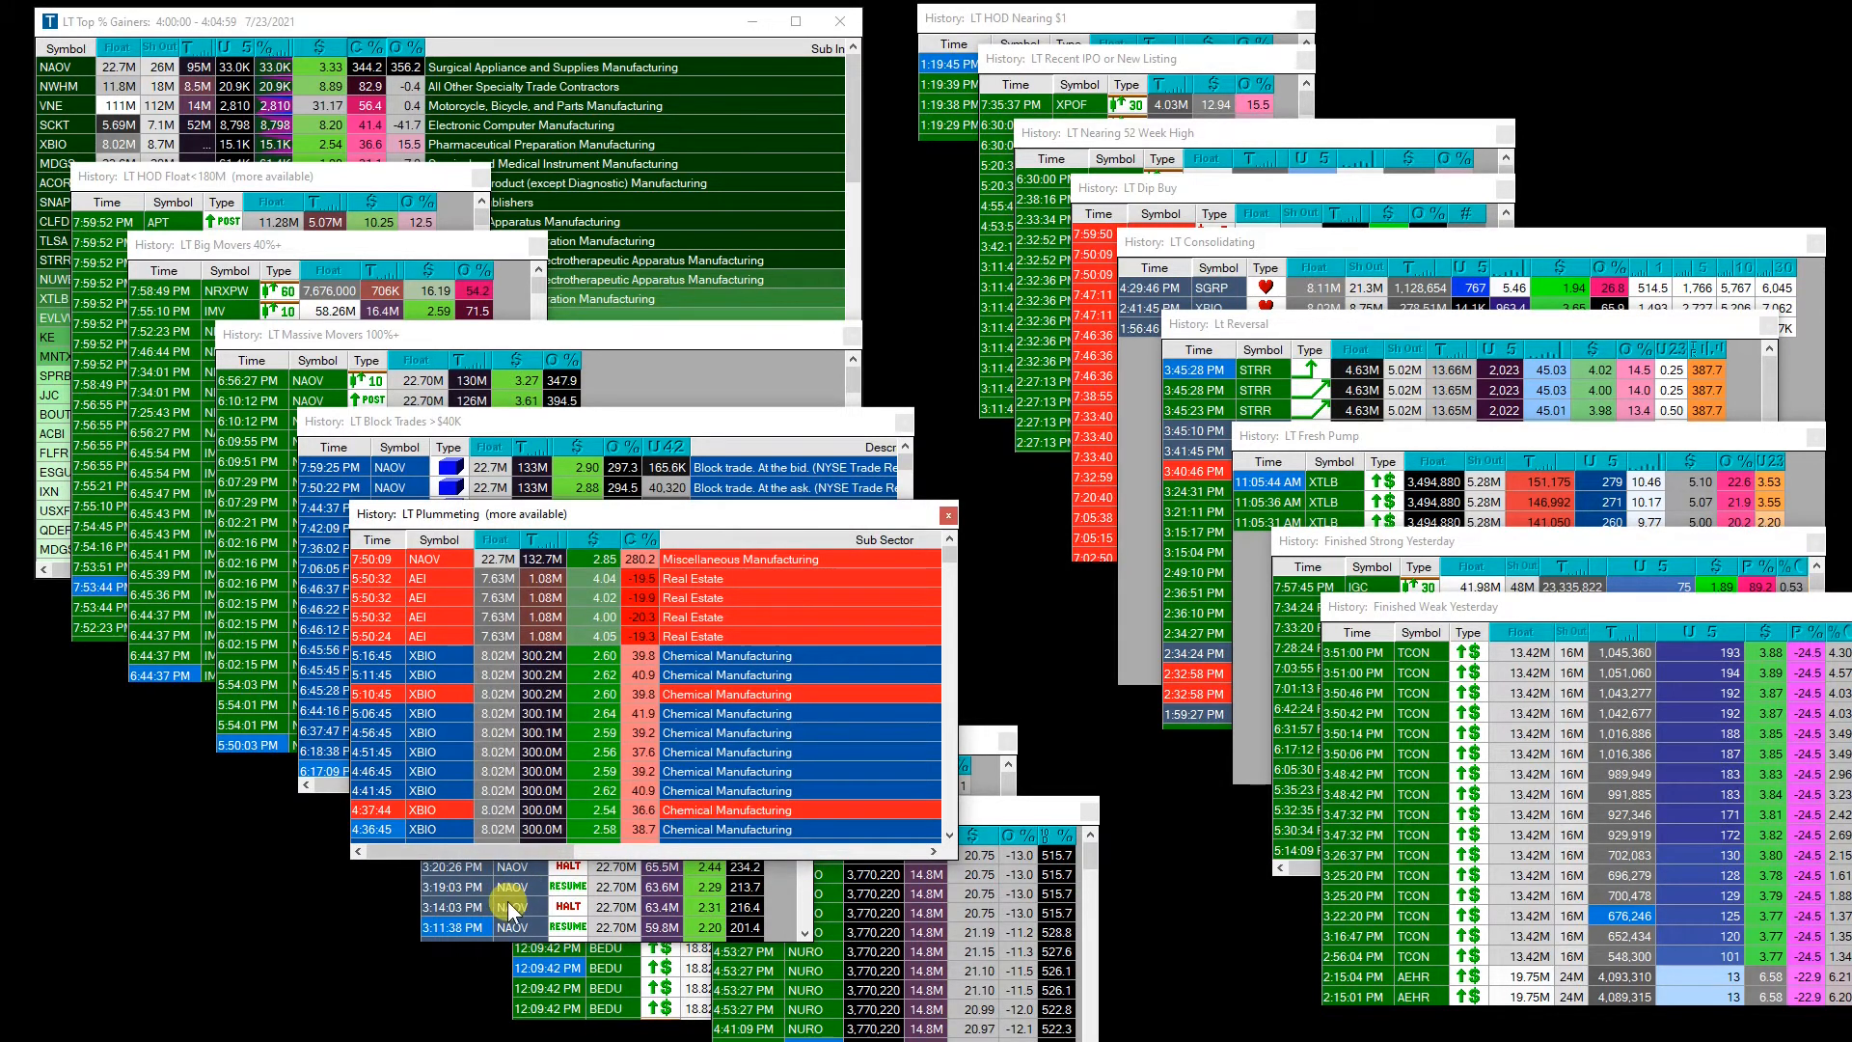
Preview the LT Halt / Resume air-horn alert sound and cancel its alert action settings.
left_click(509, 907)
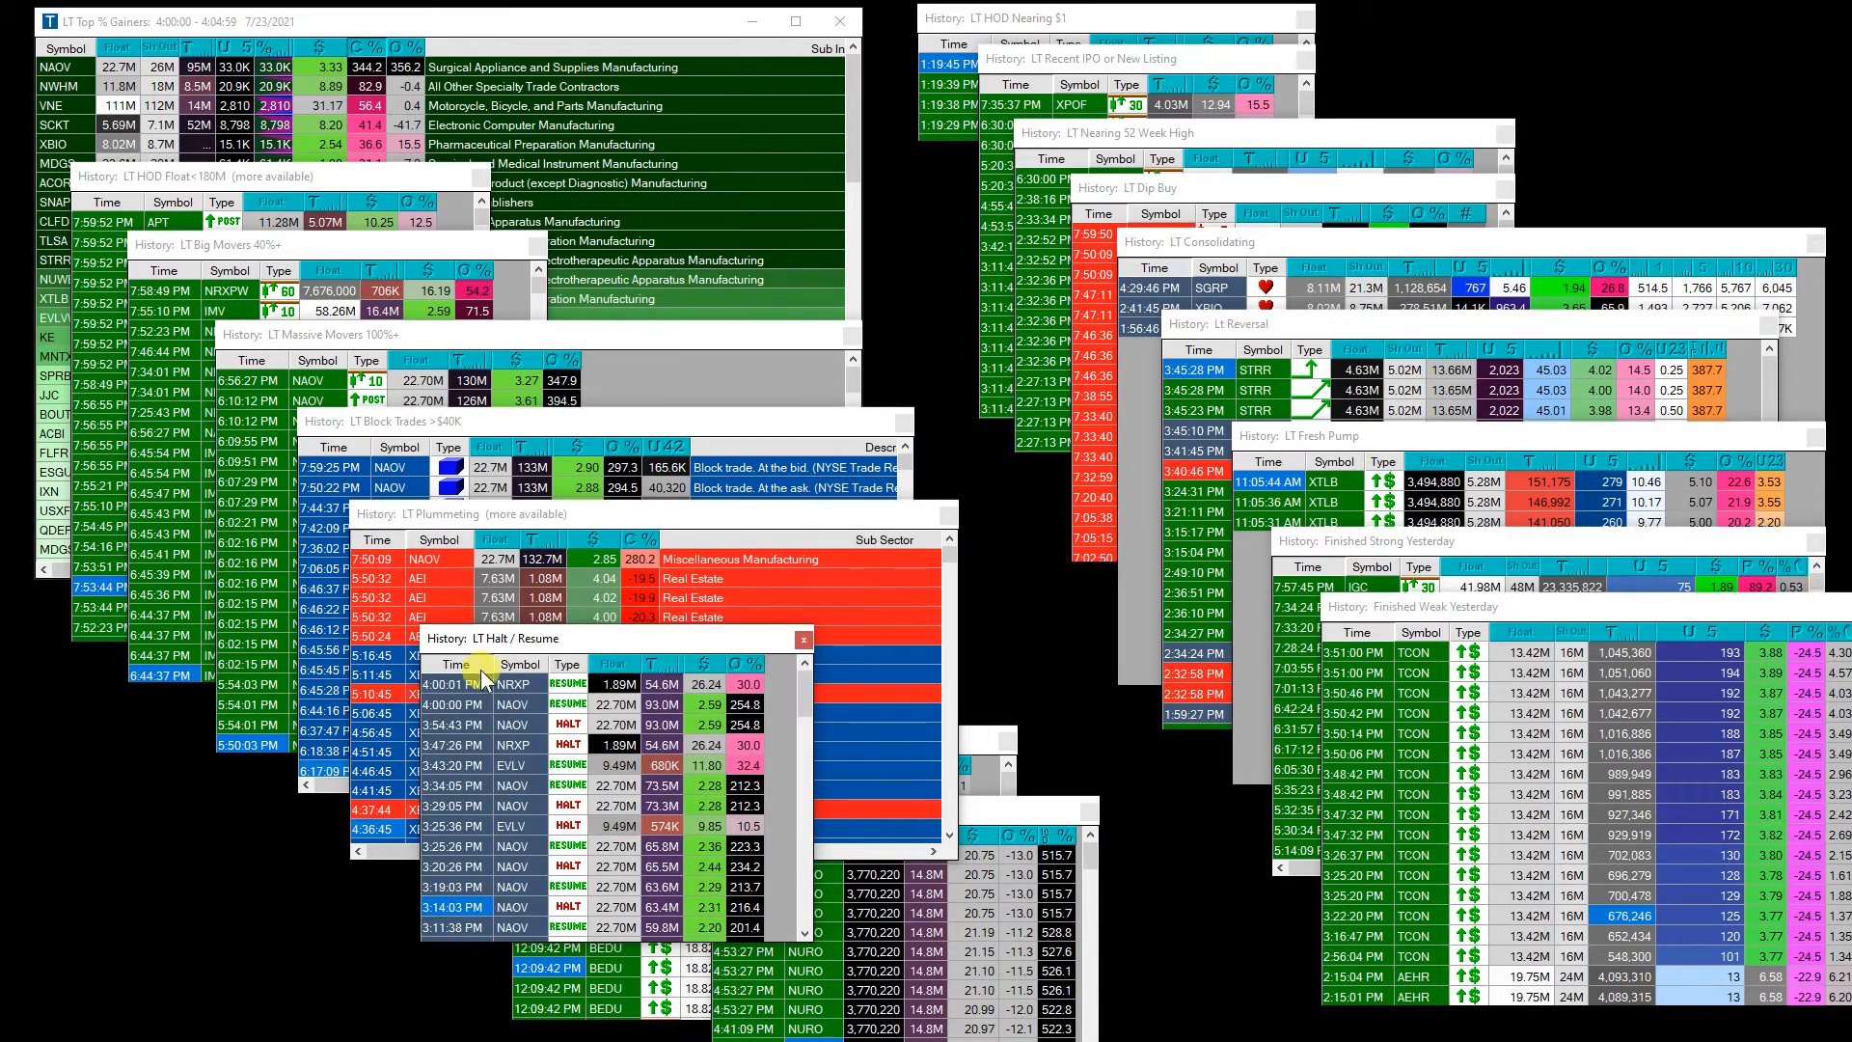
mouse_move(561, 664)
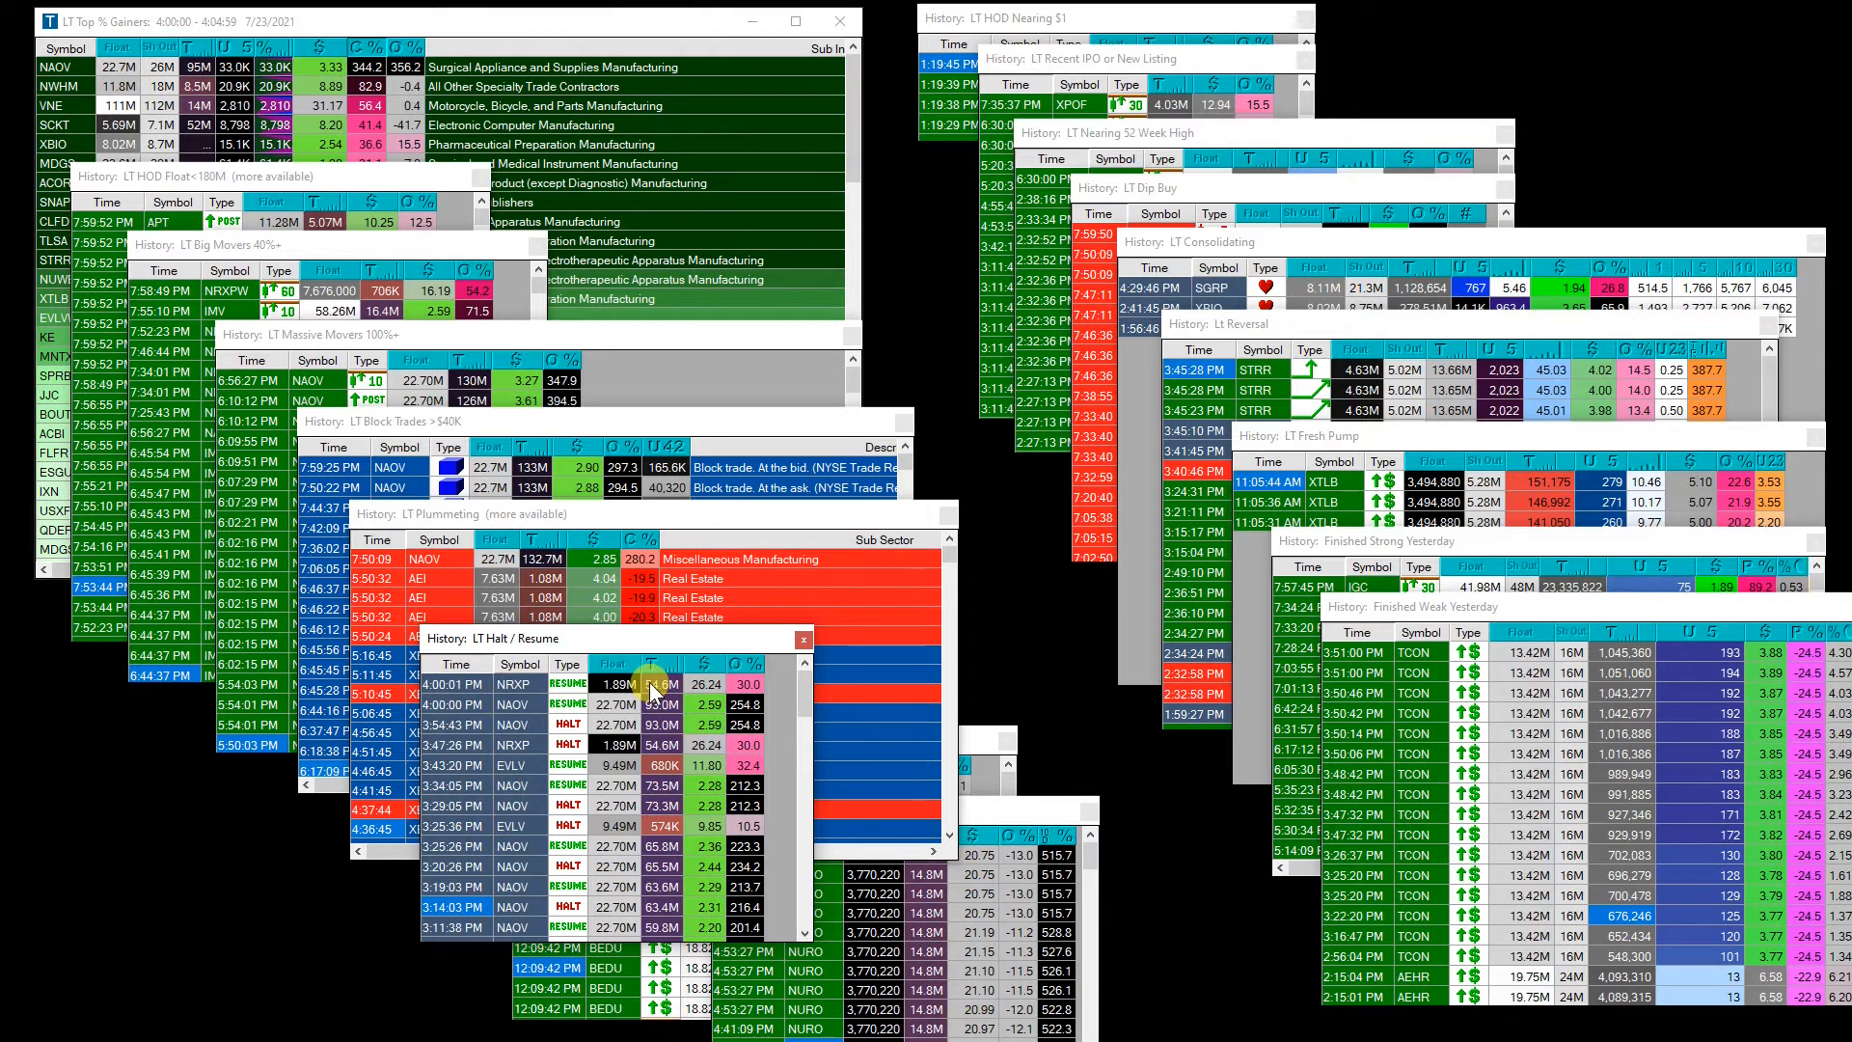
mouse_move(650, 704)
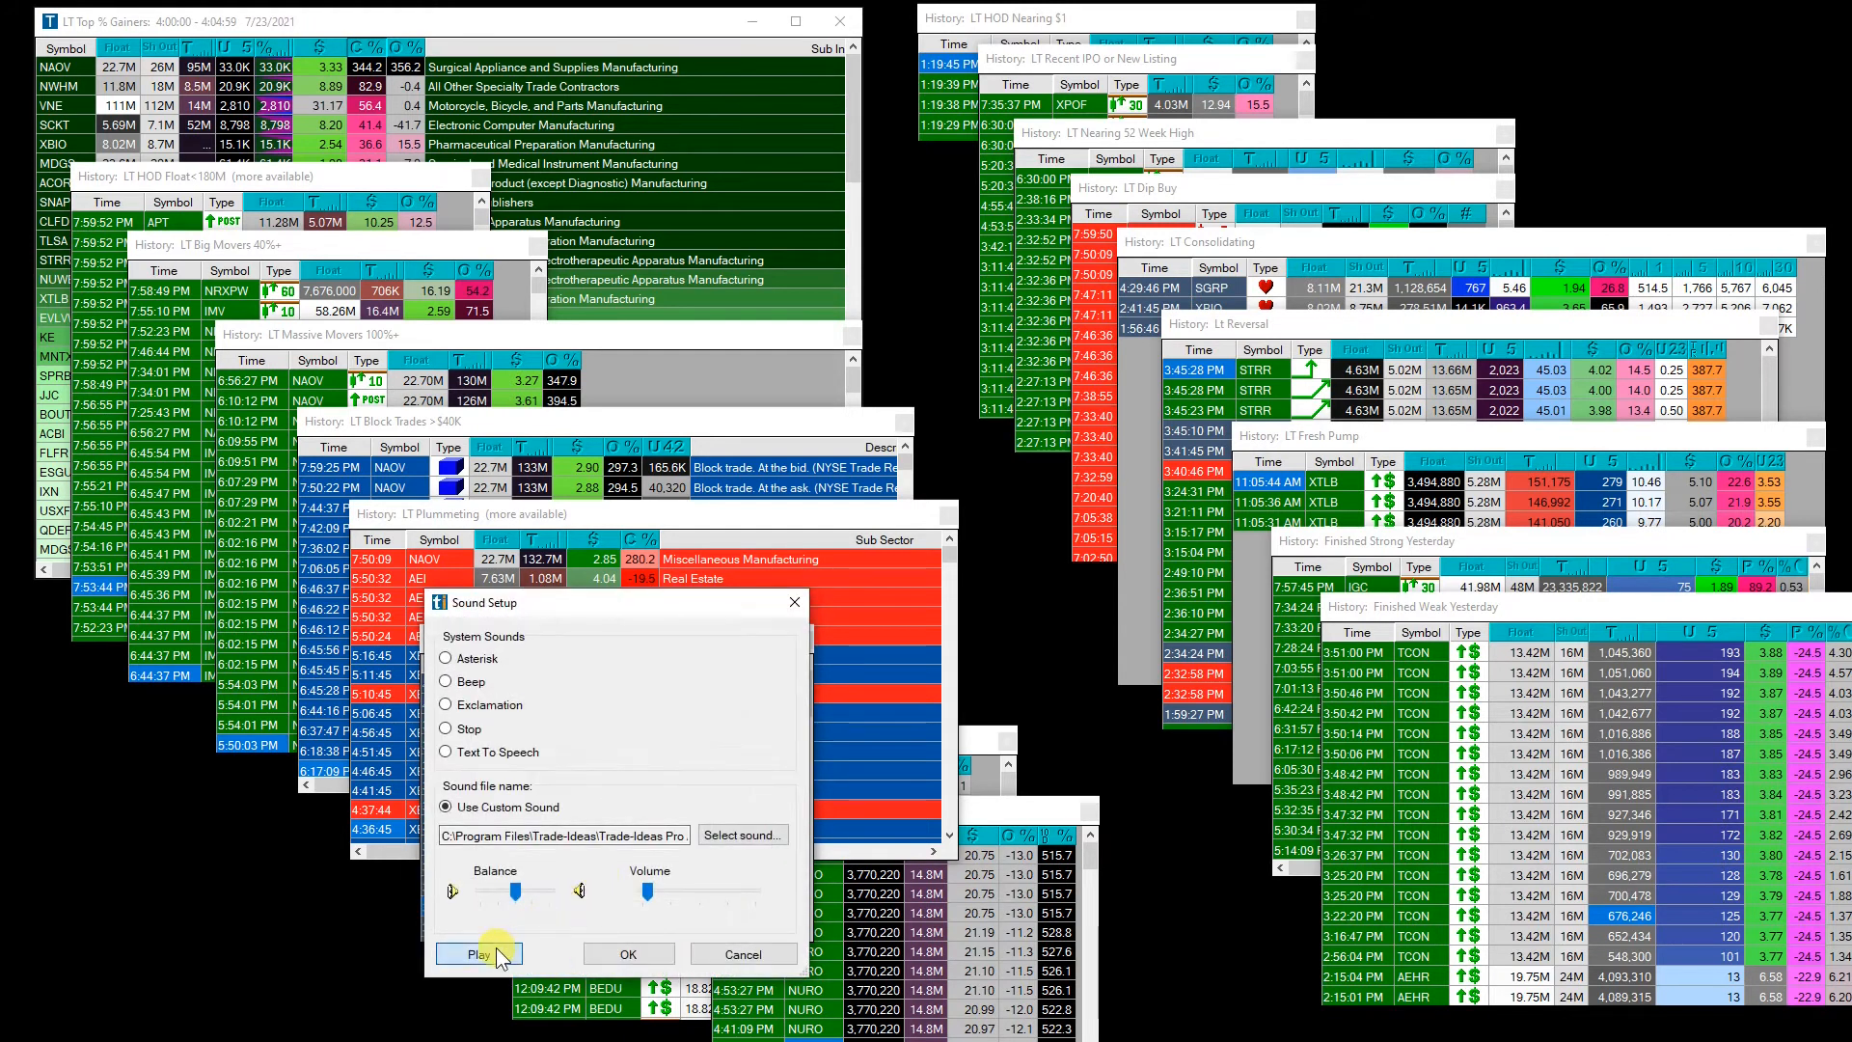
left_click(627, 953)
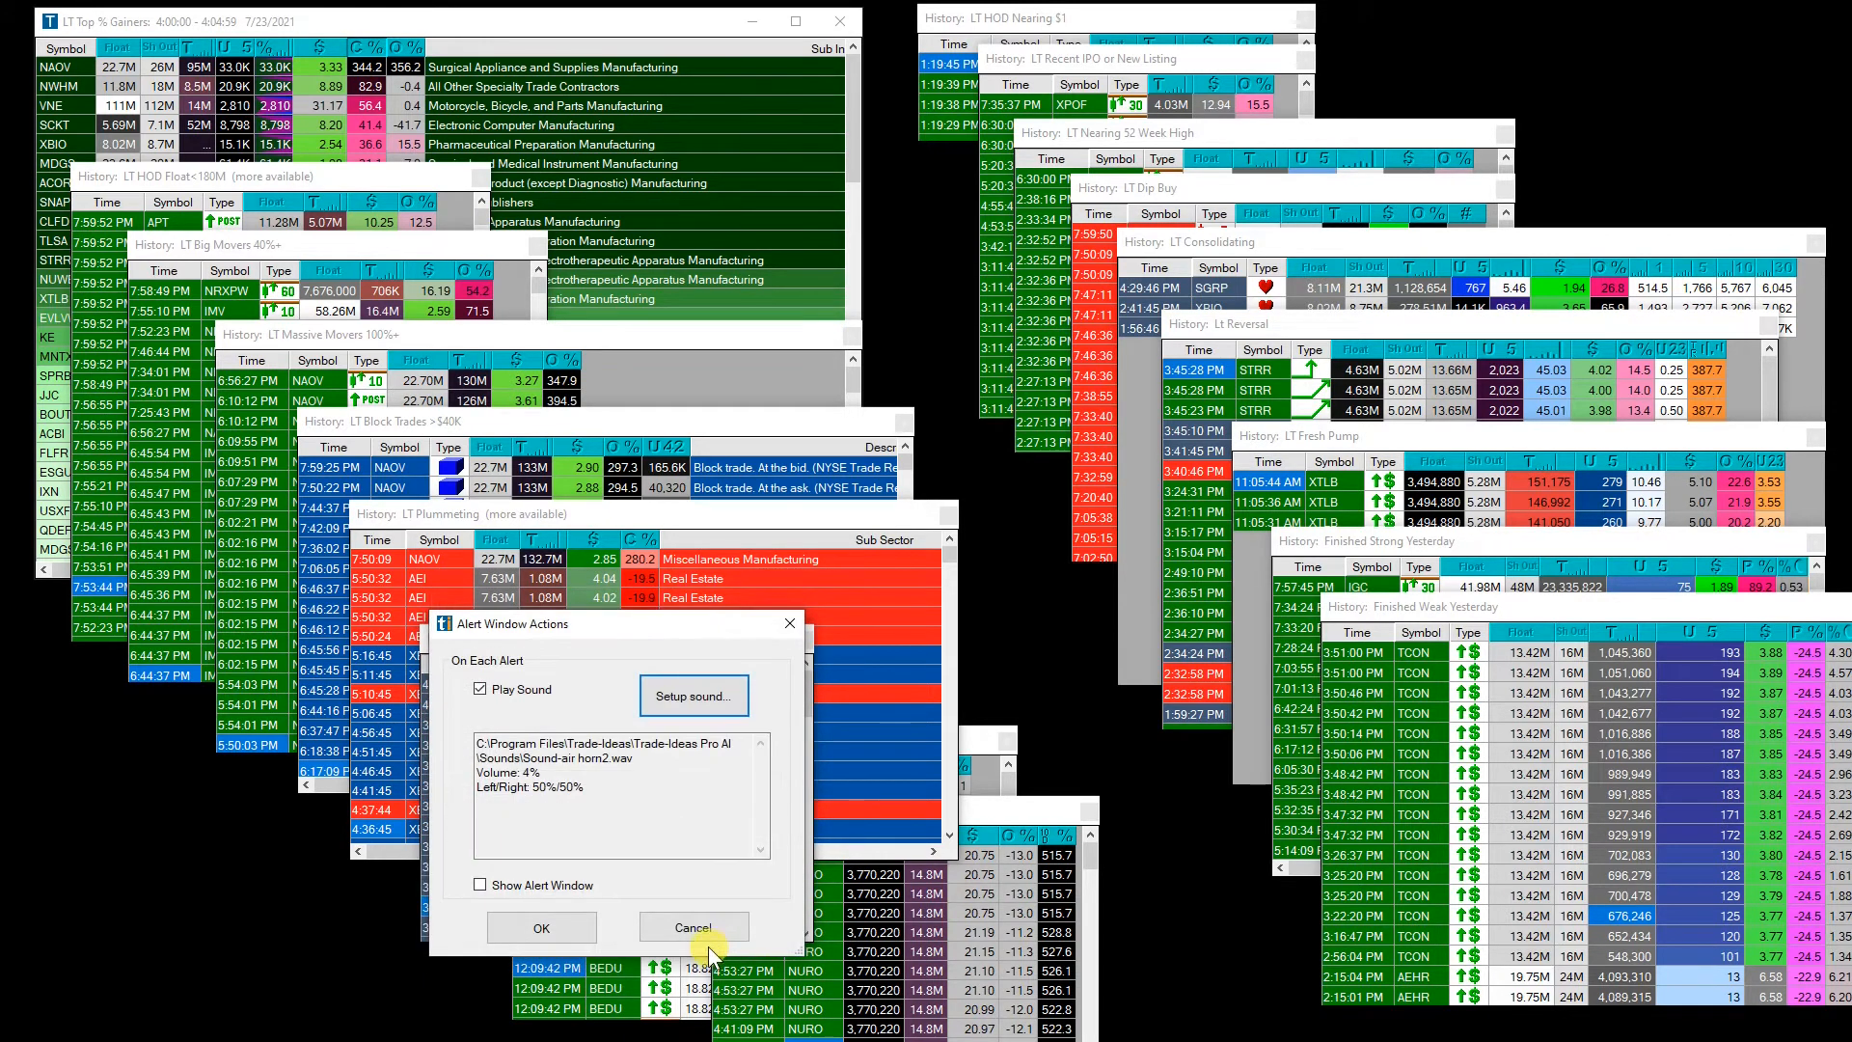
left_click(692, 926)
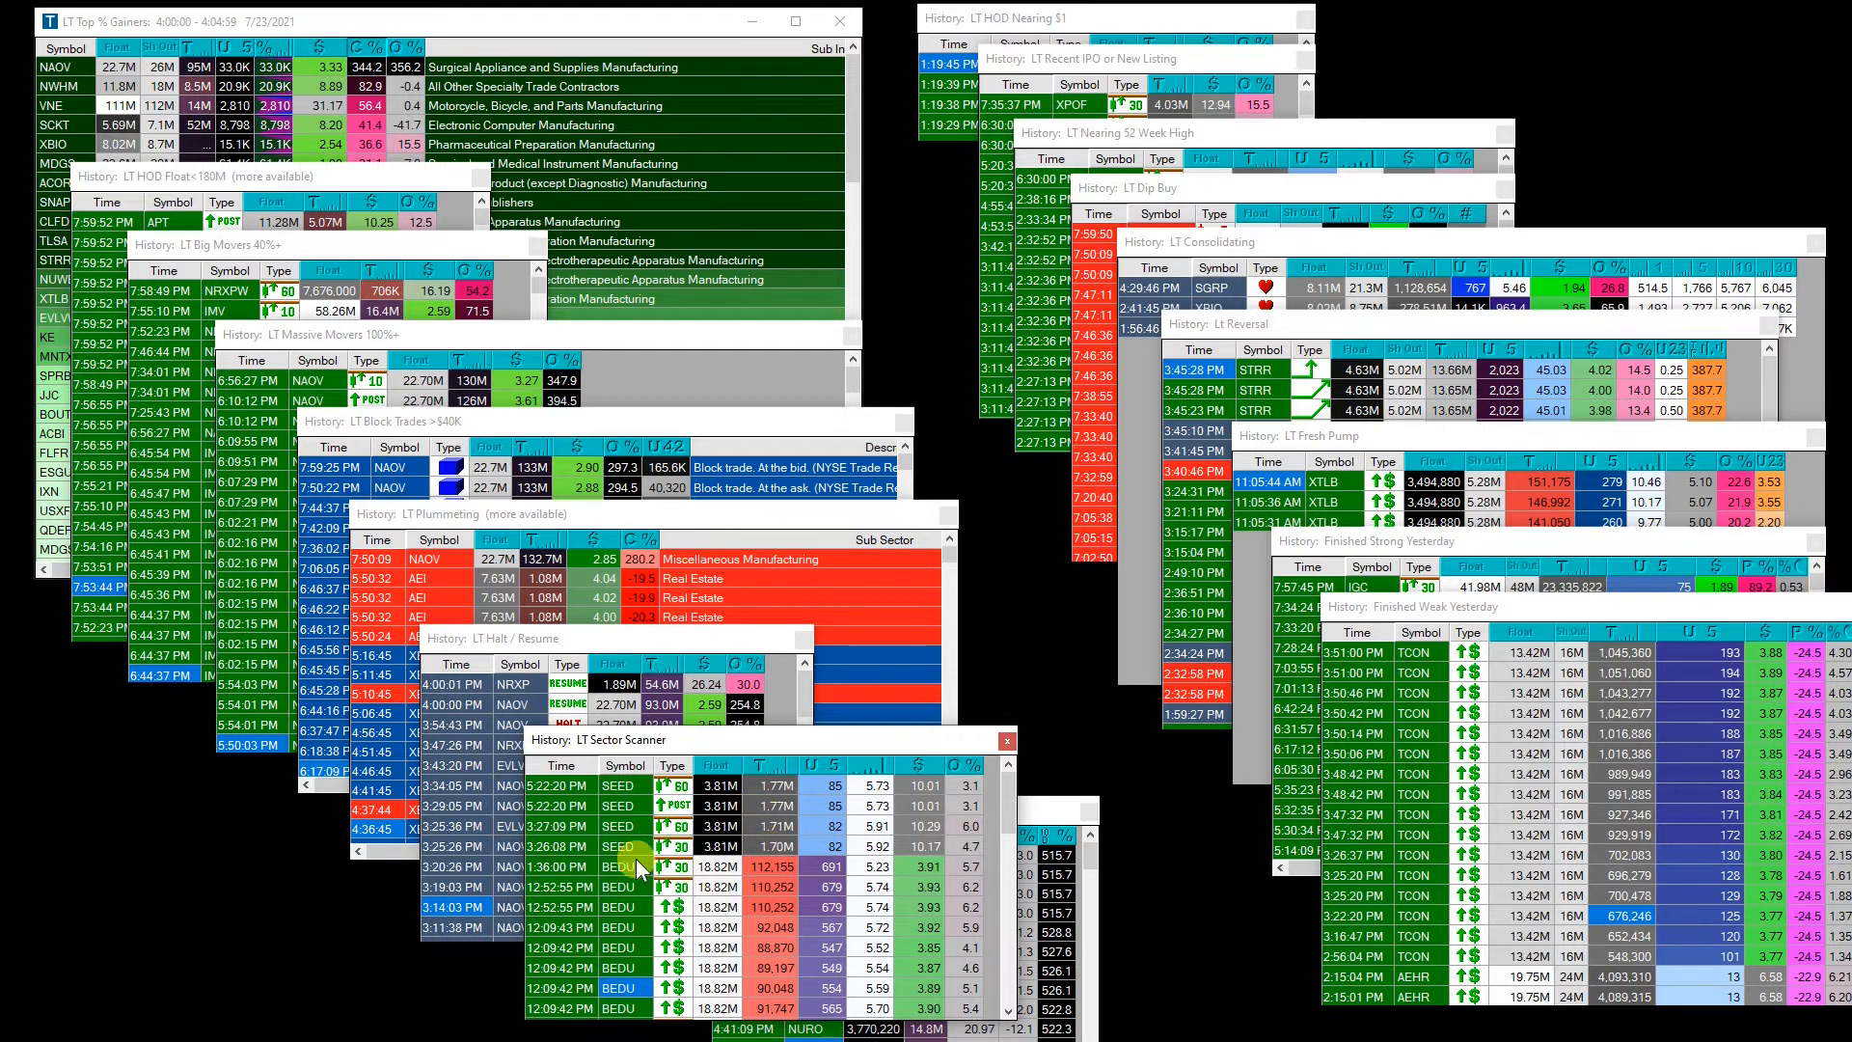
Open the LT Sector Scanner window's right-click options to reach its alert configuration.
right_click(620, 824)
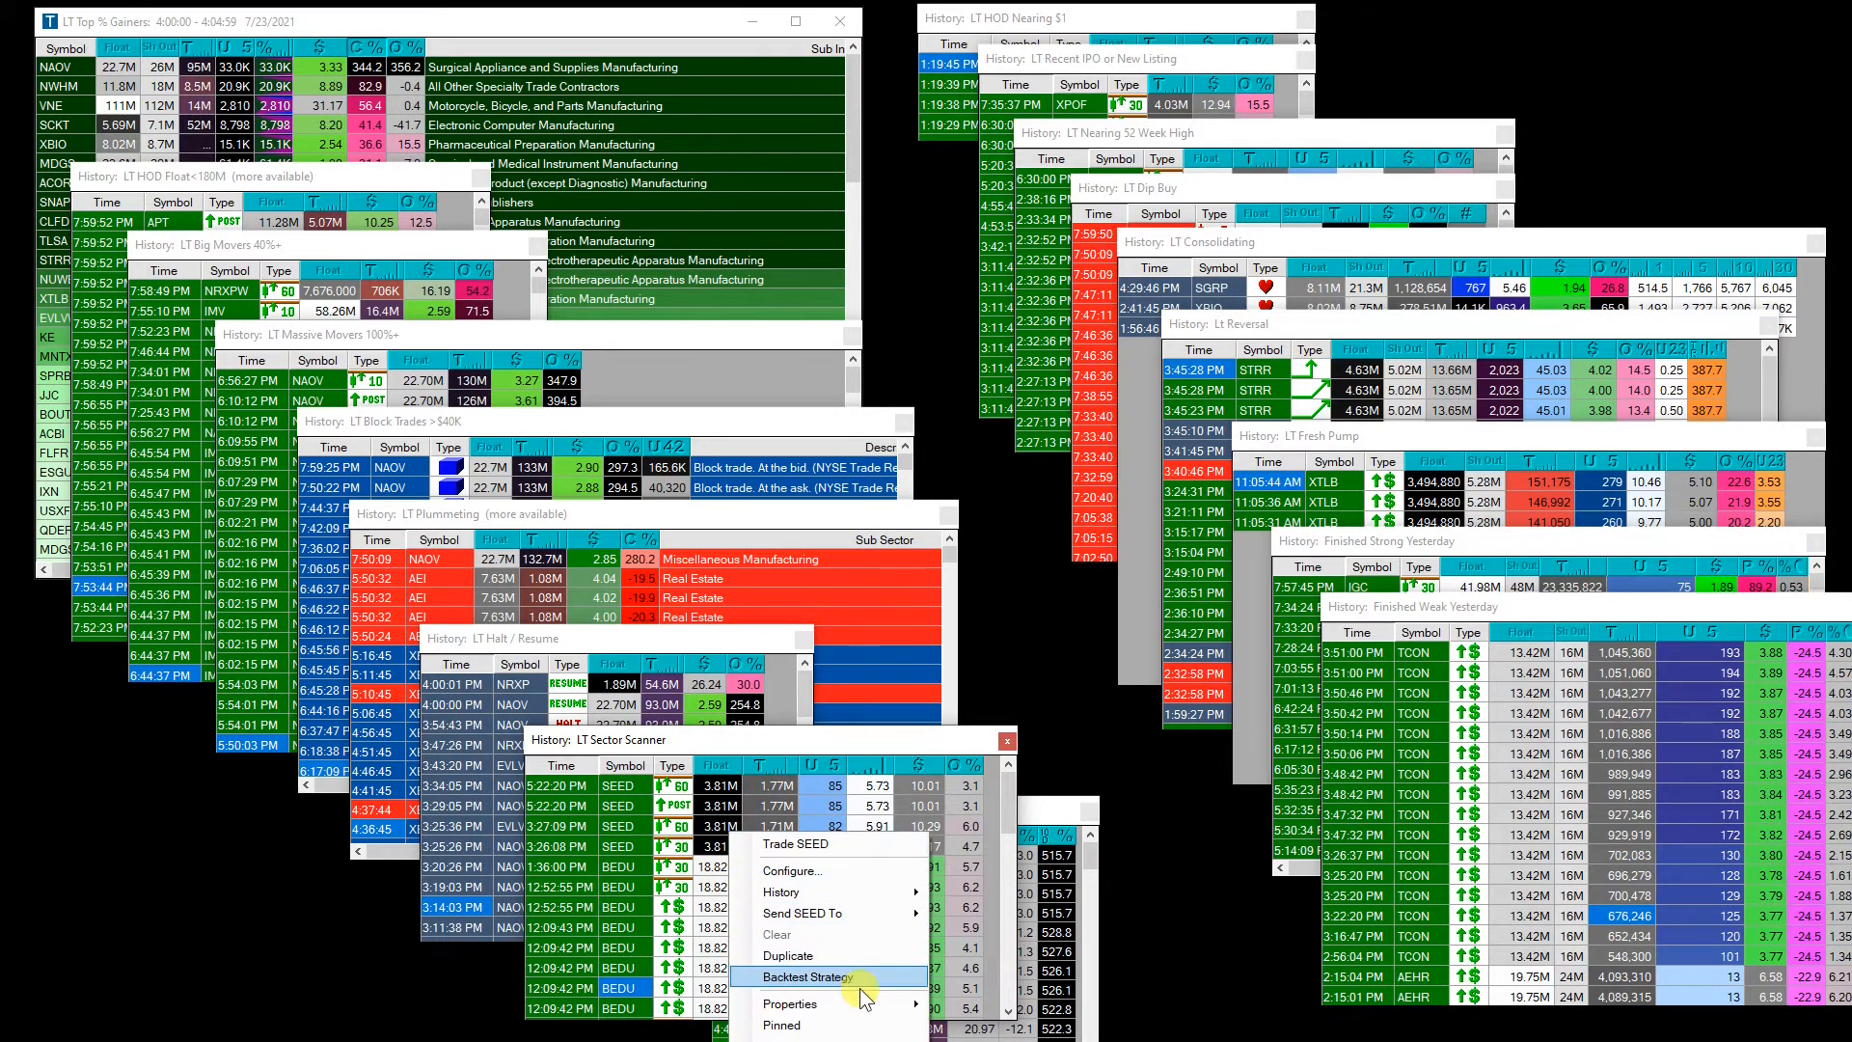
left_click(807, 976)
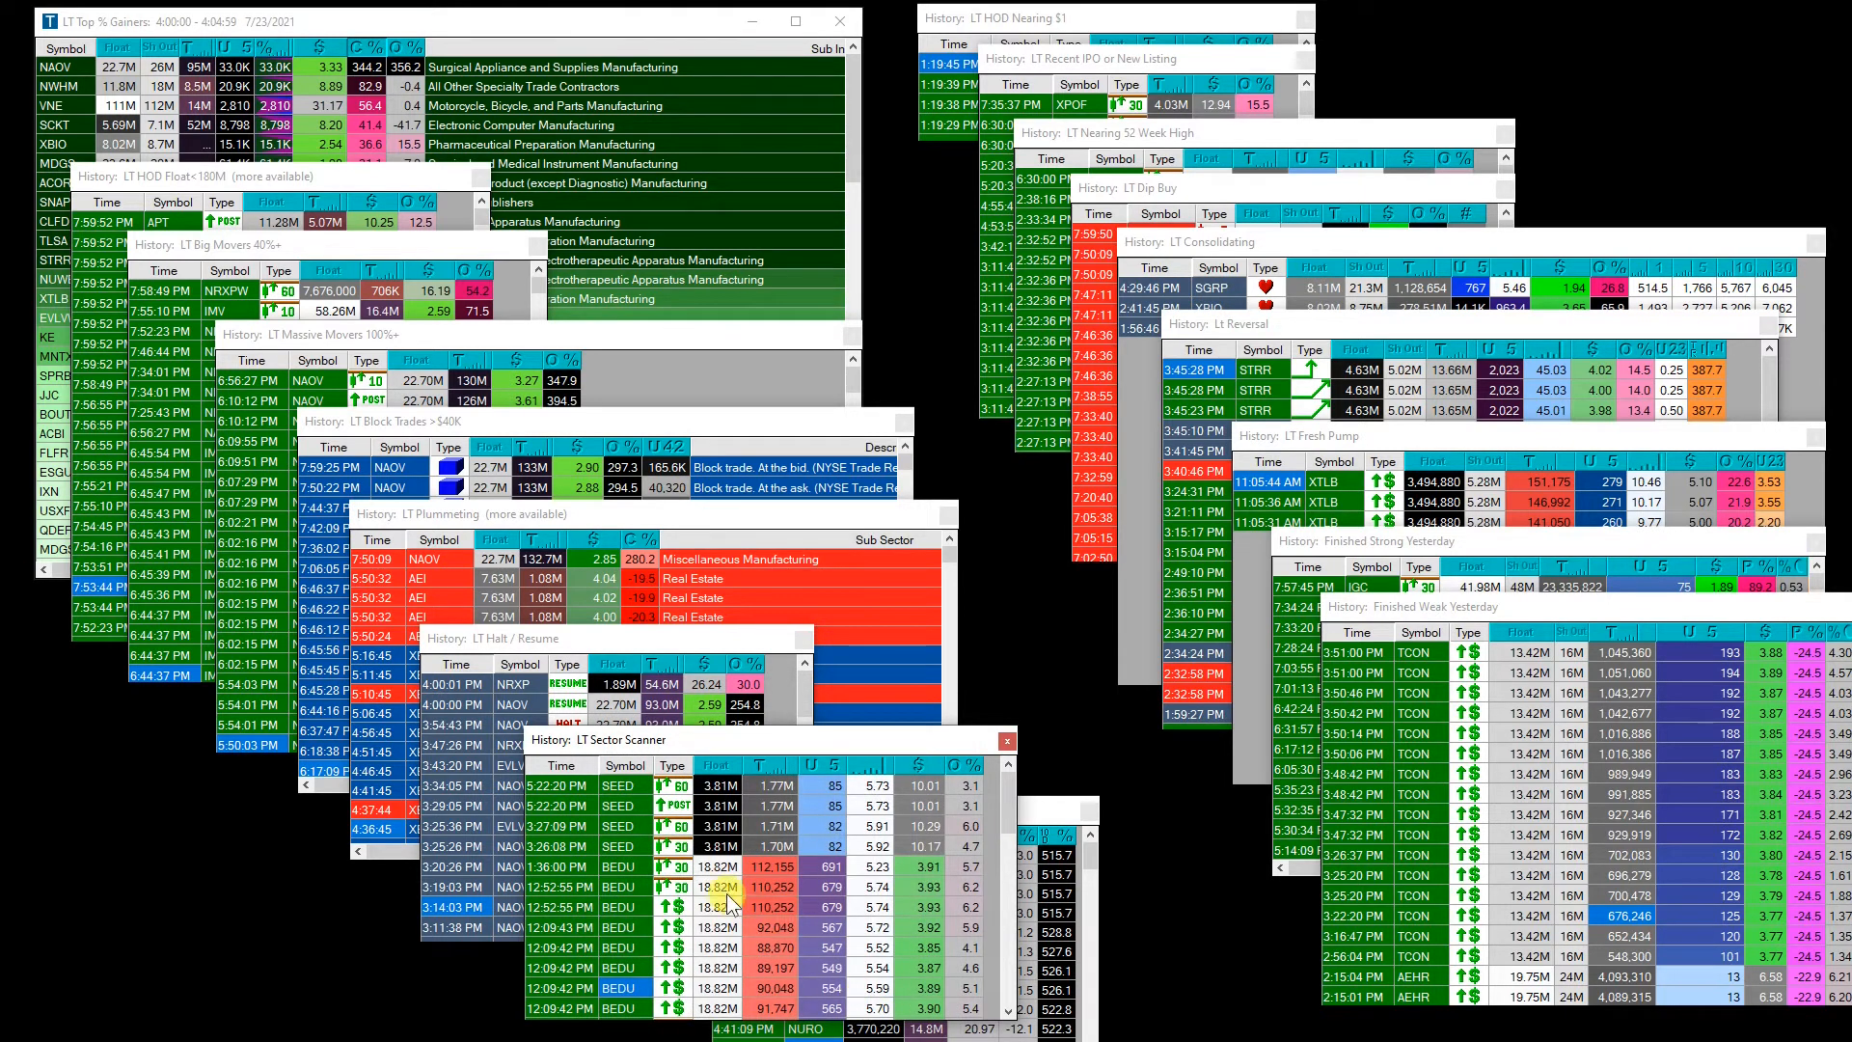
right_click(720, 785)
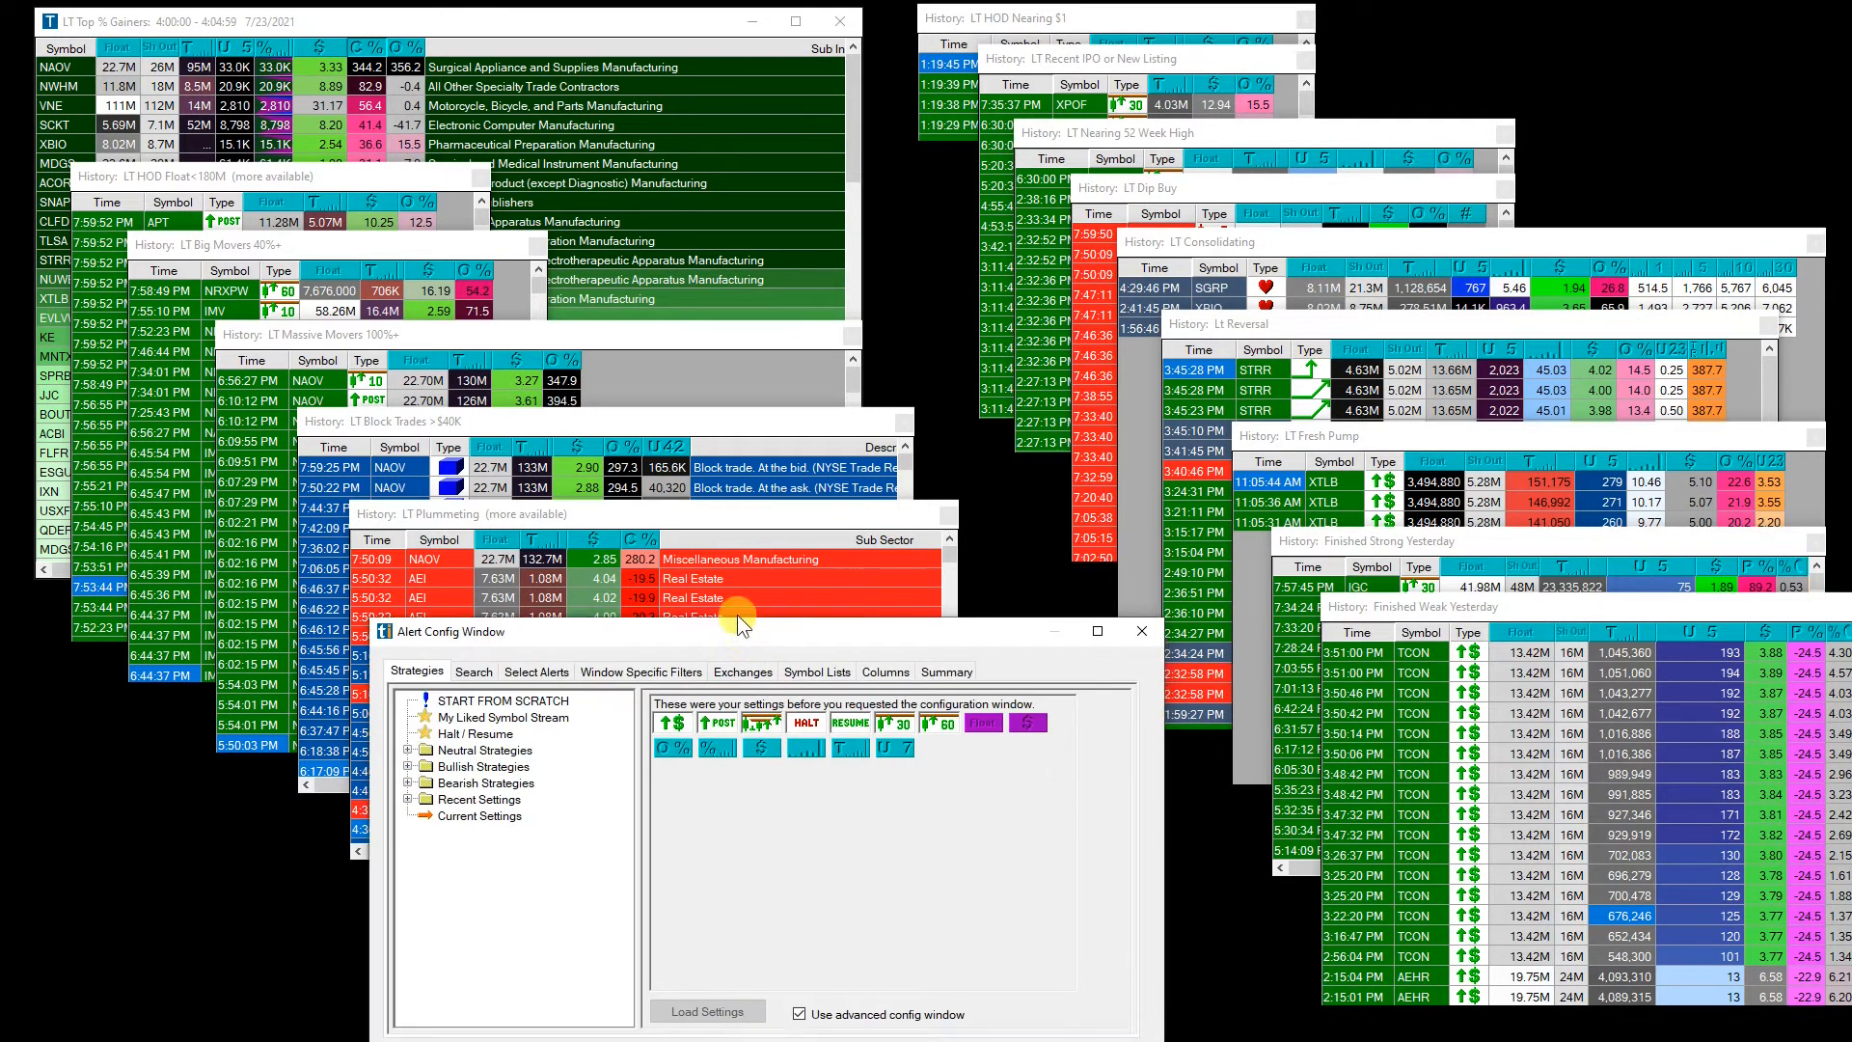
Review the Sector Scanner's symbol list filters with China checked and browse existing lists down to Sectors.
left_click(778, 571)
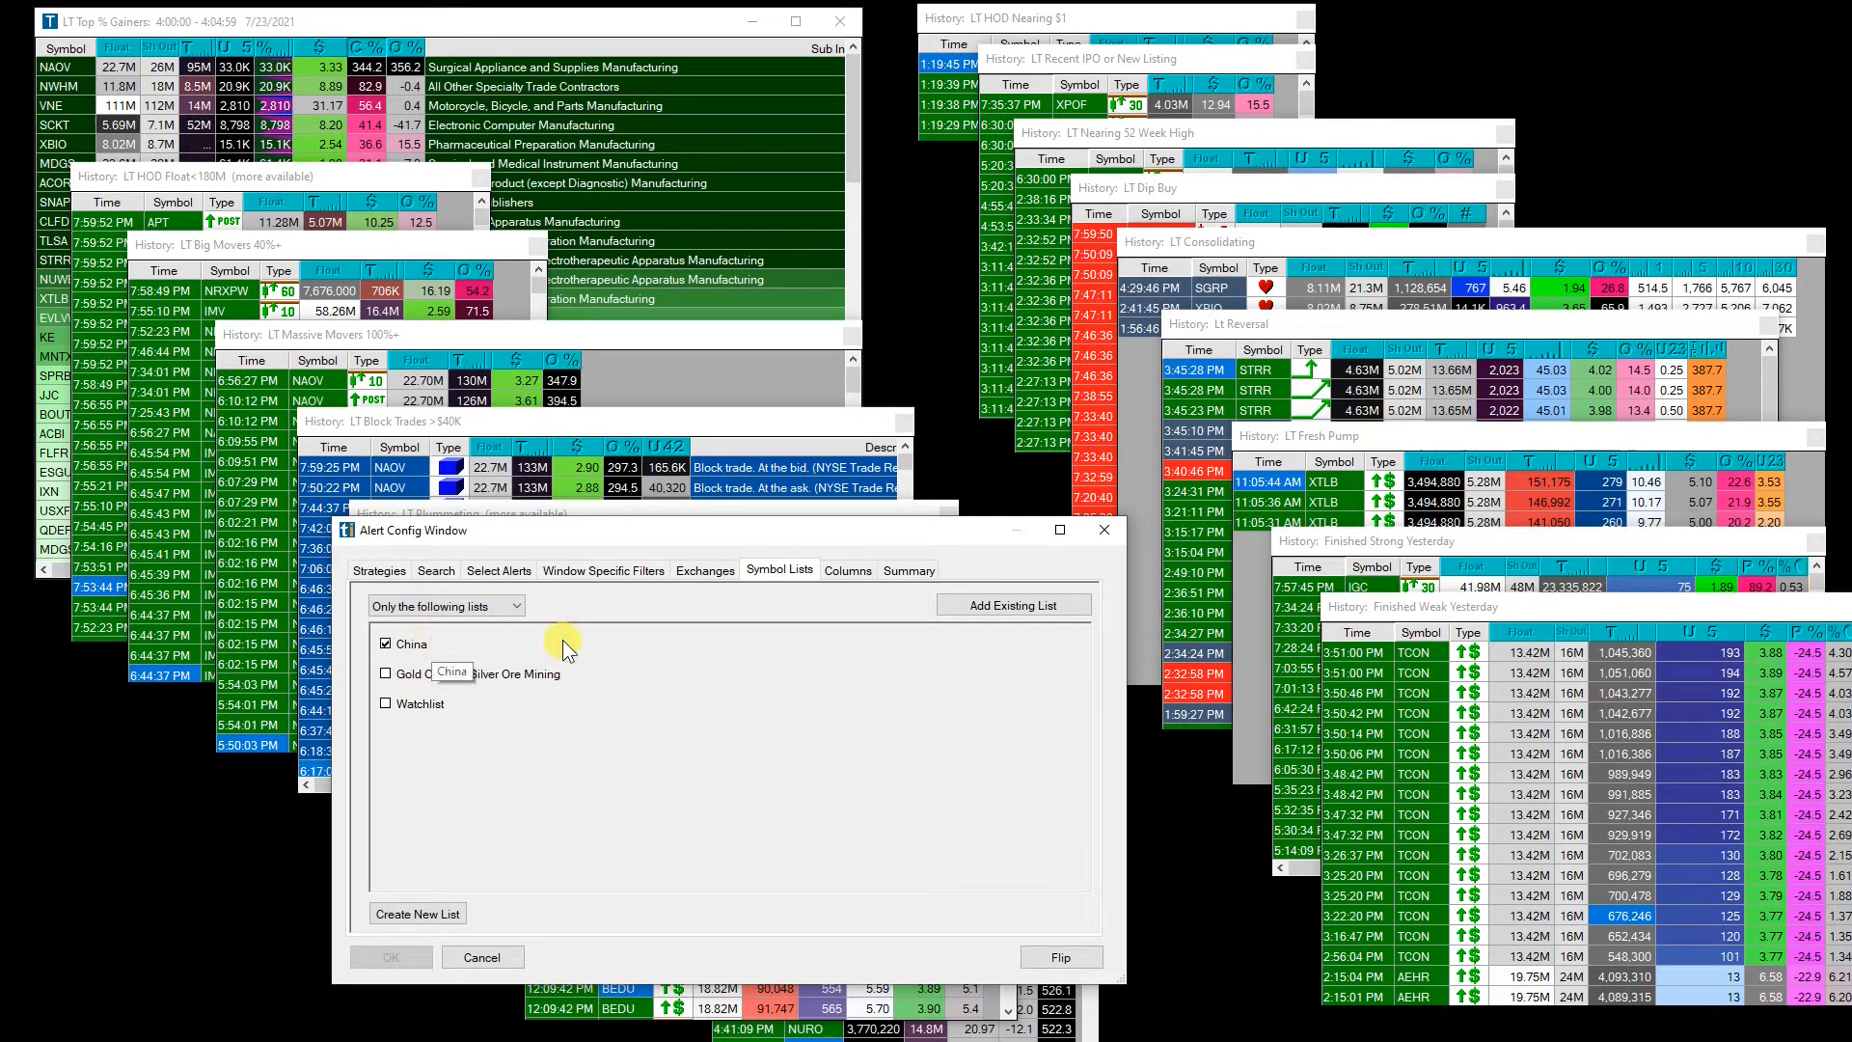
left_click(1008, 604)
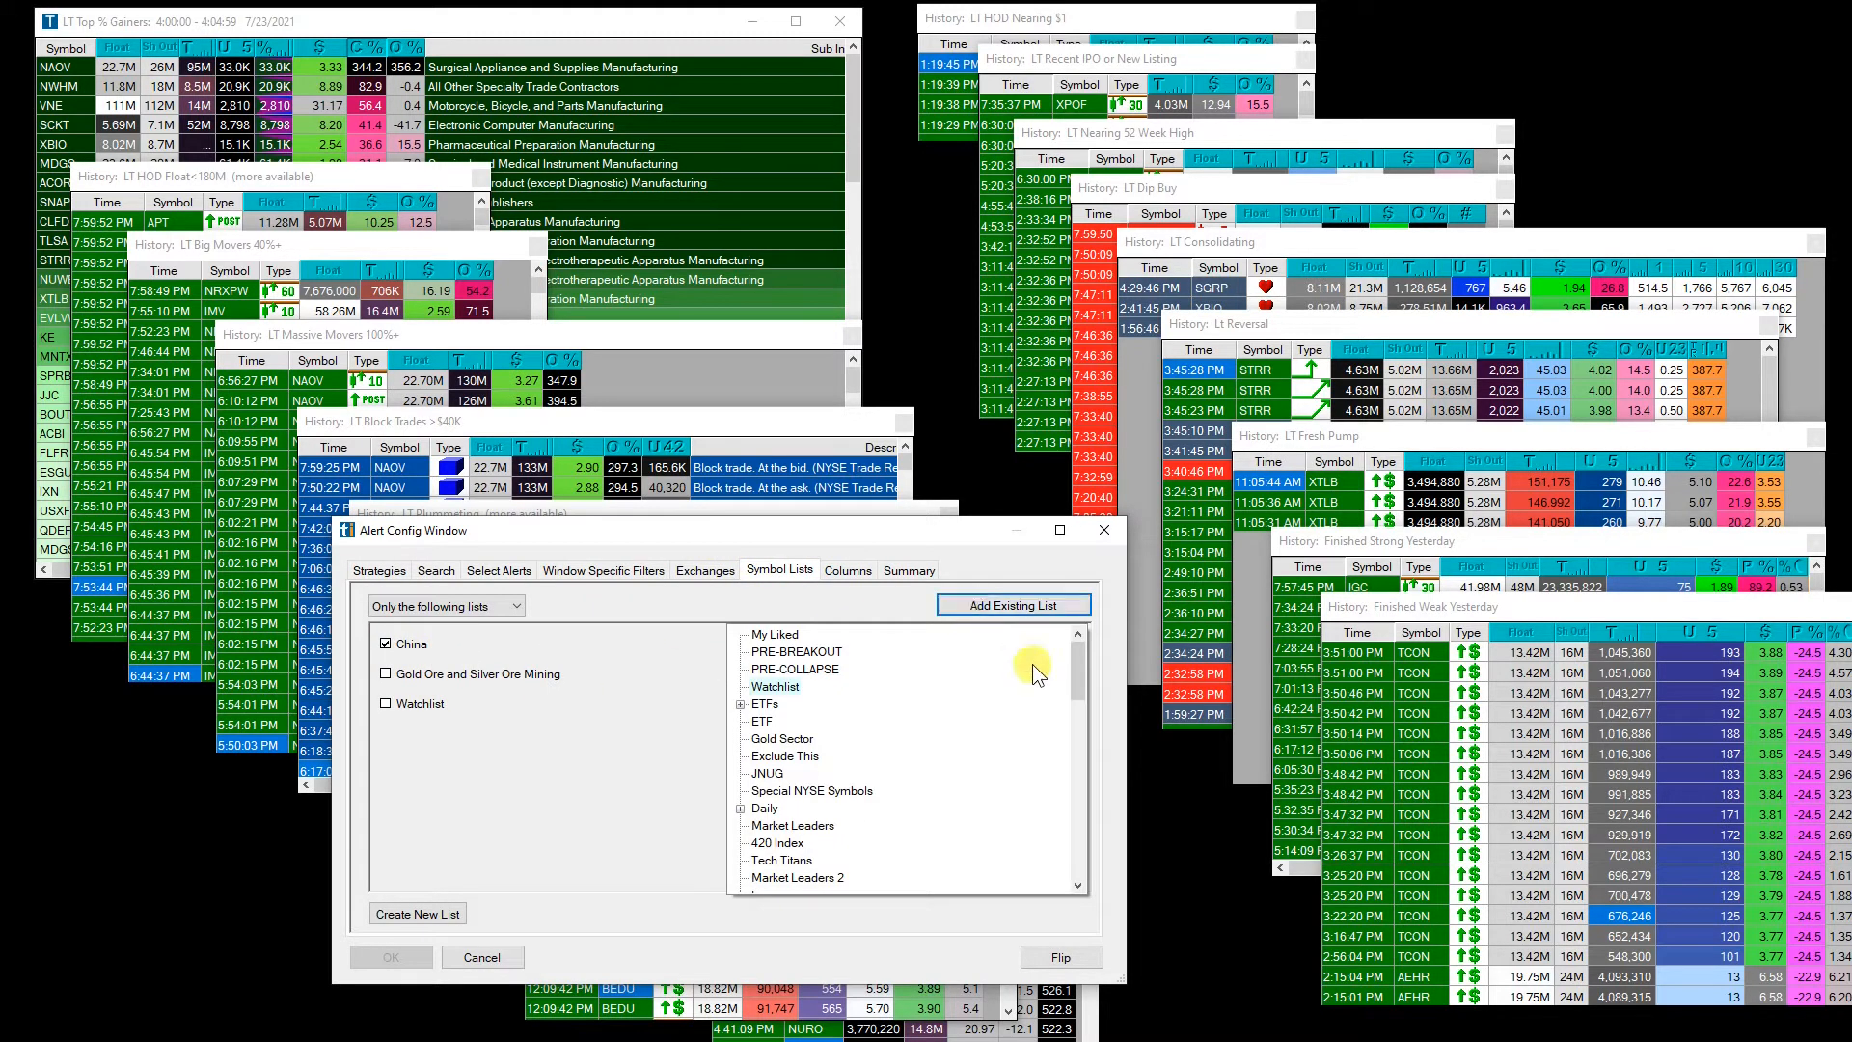
scroll("down", 3)
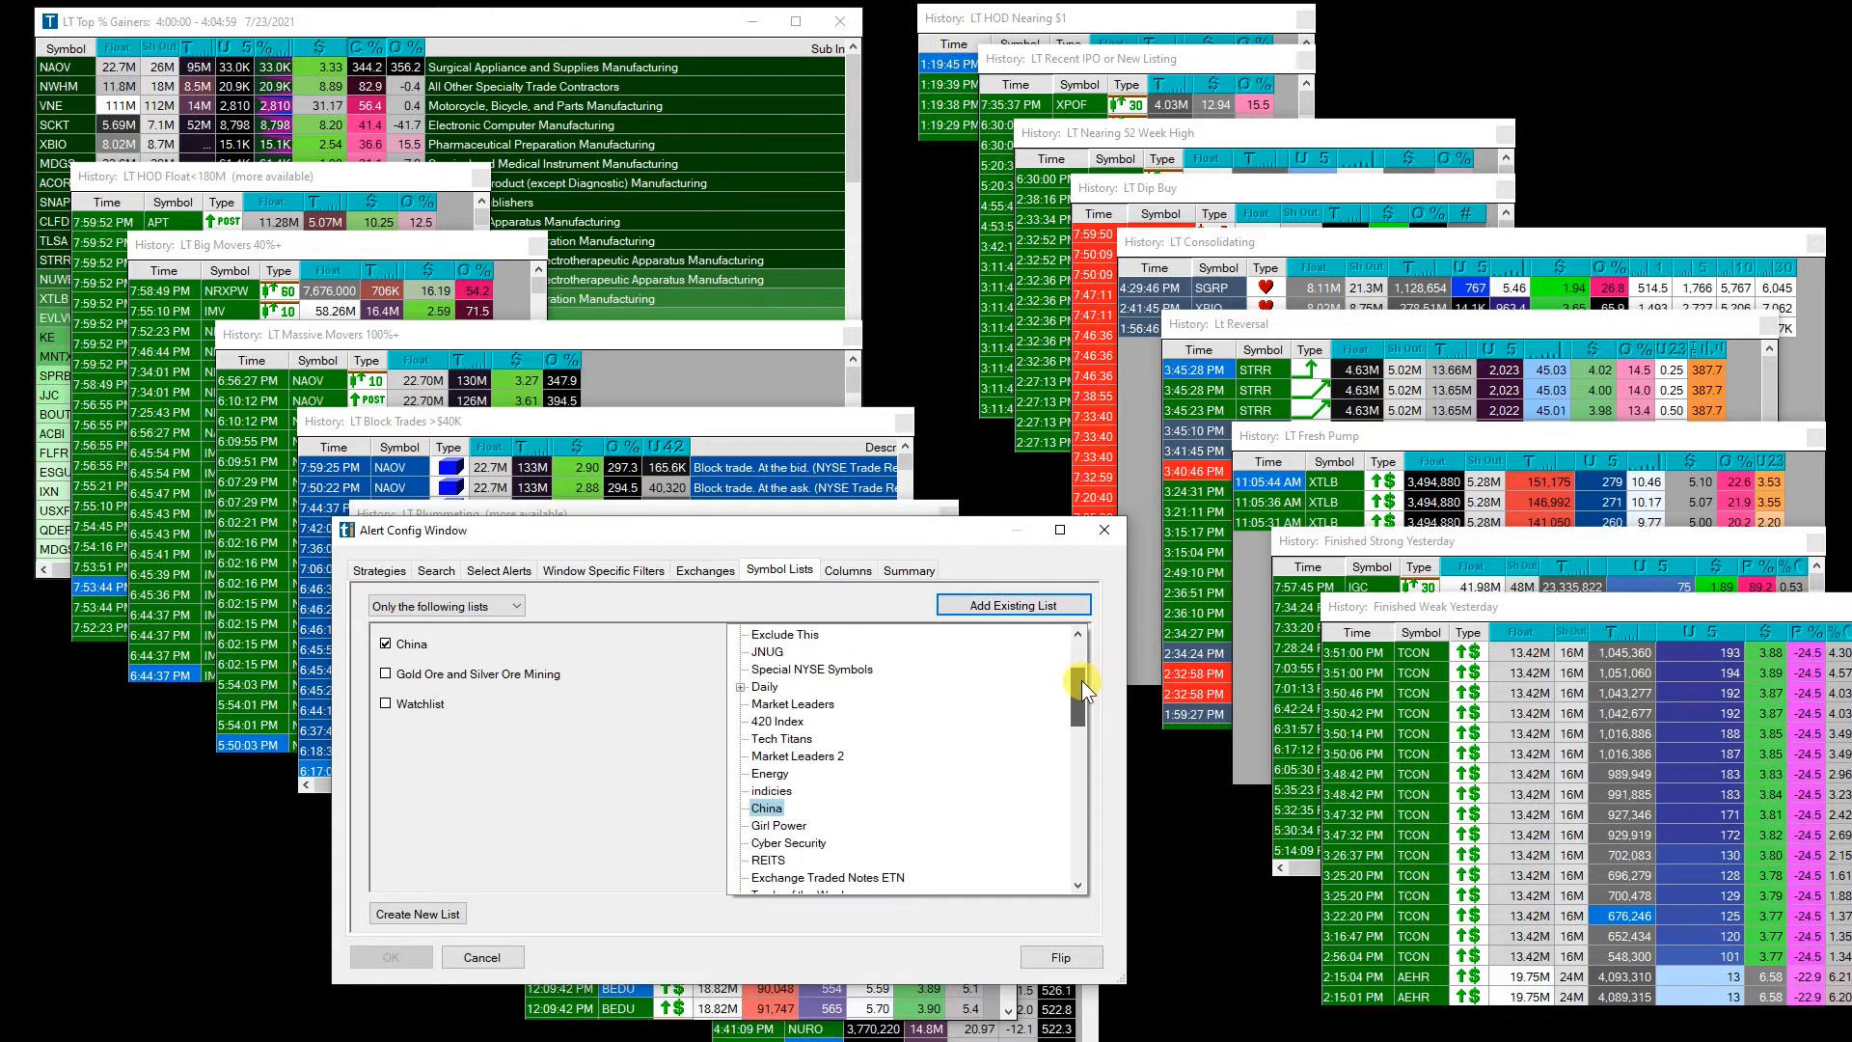
scroll("down", 3)
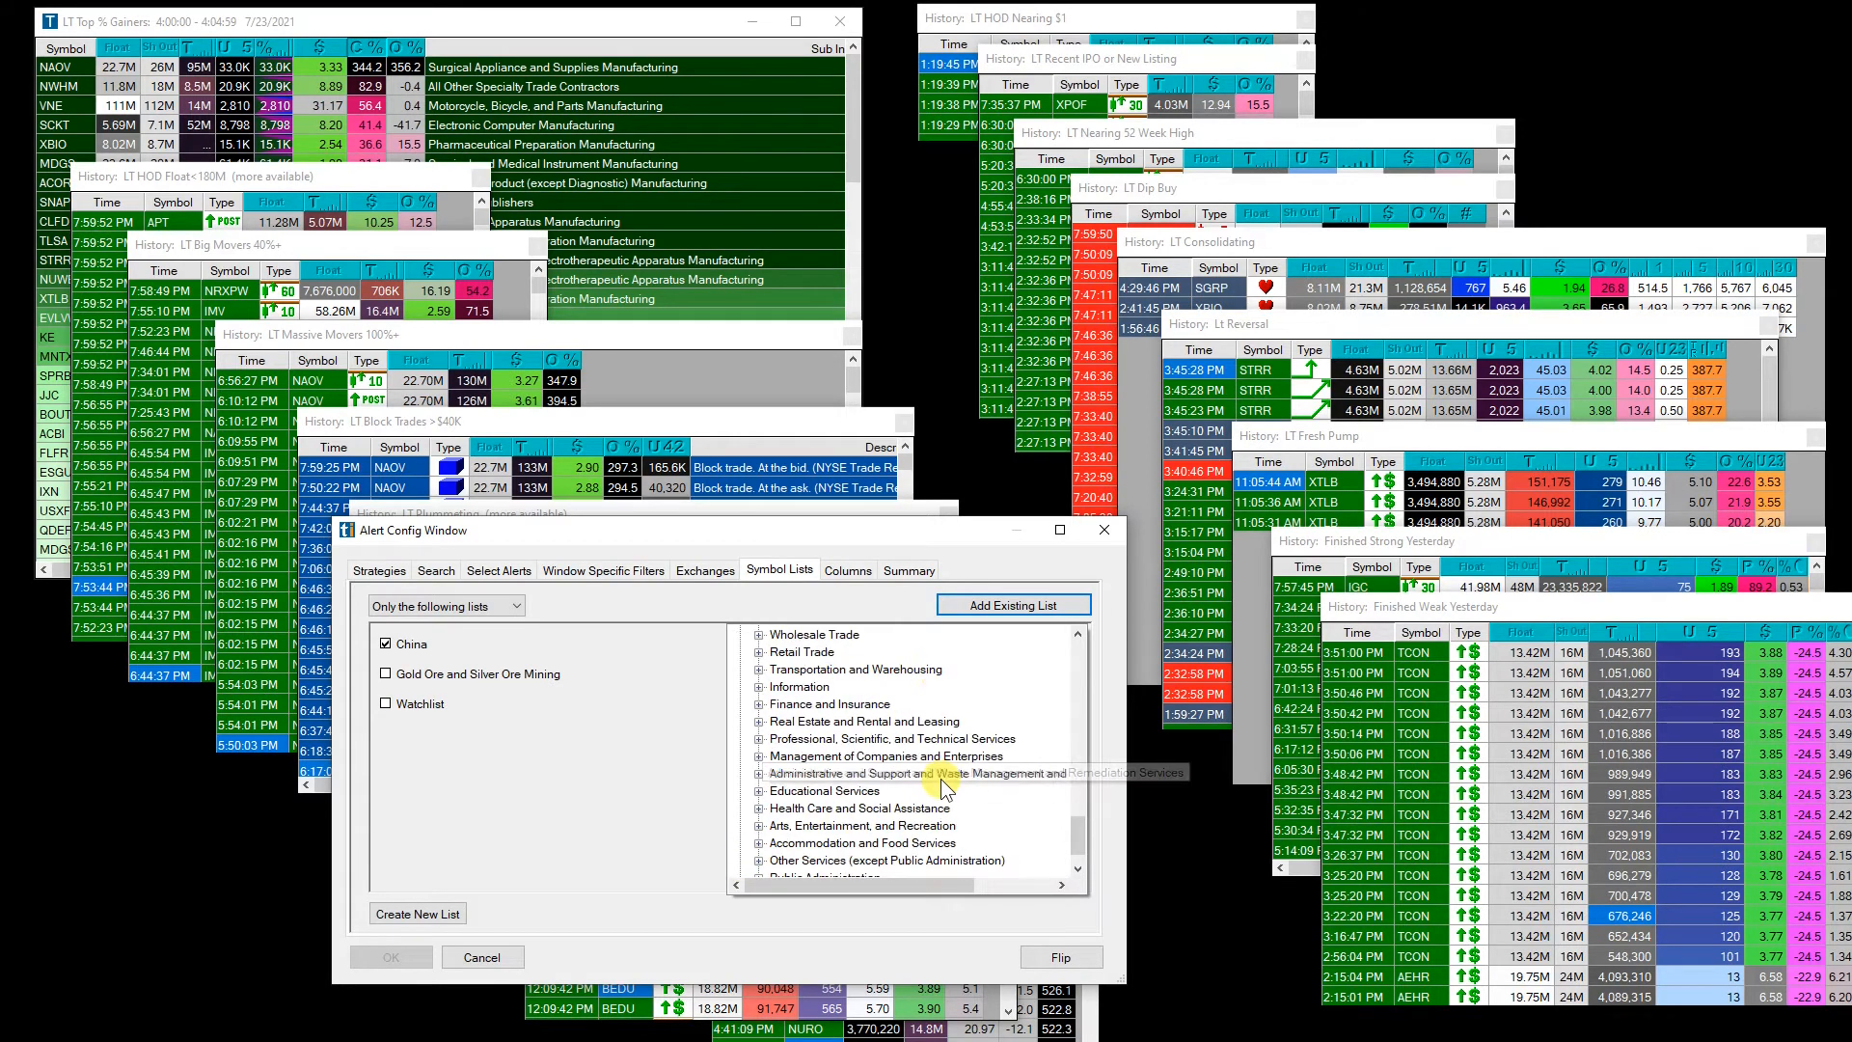
scroll("up", 3)
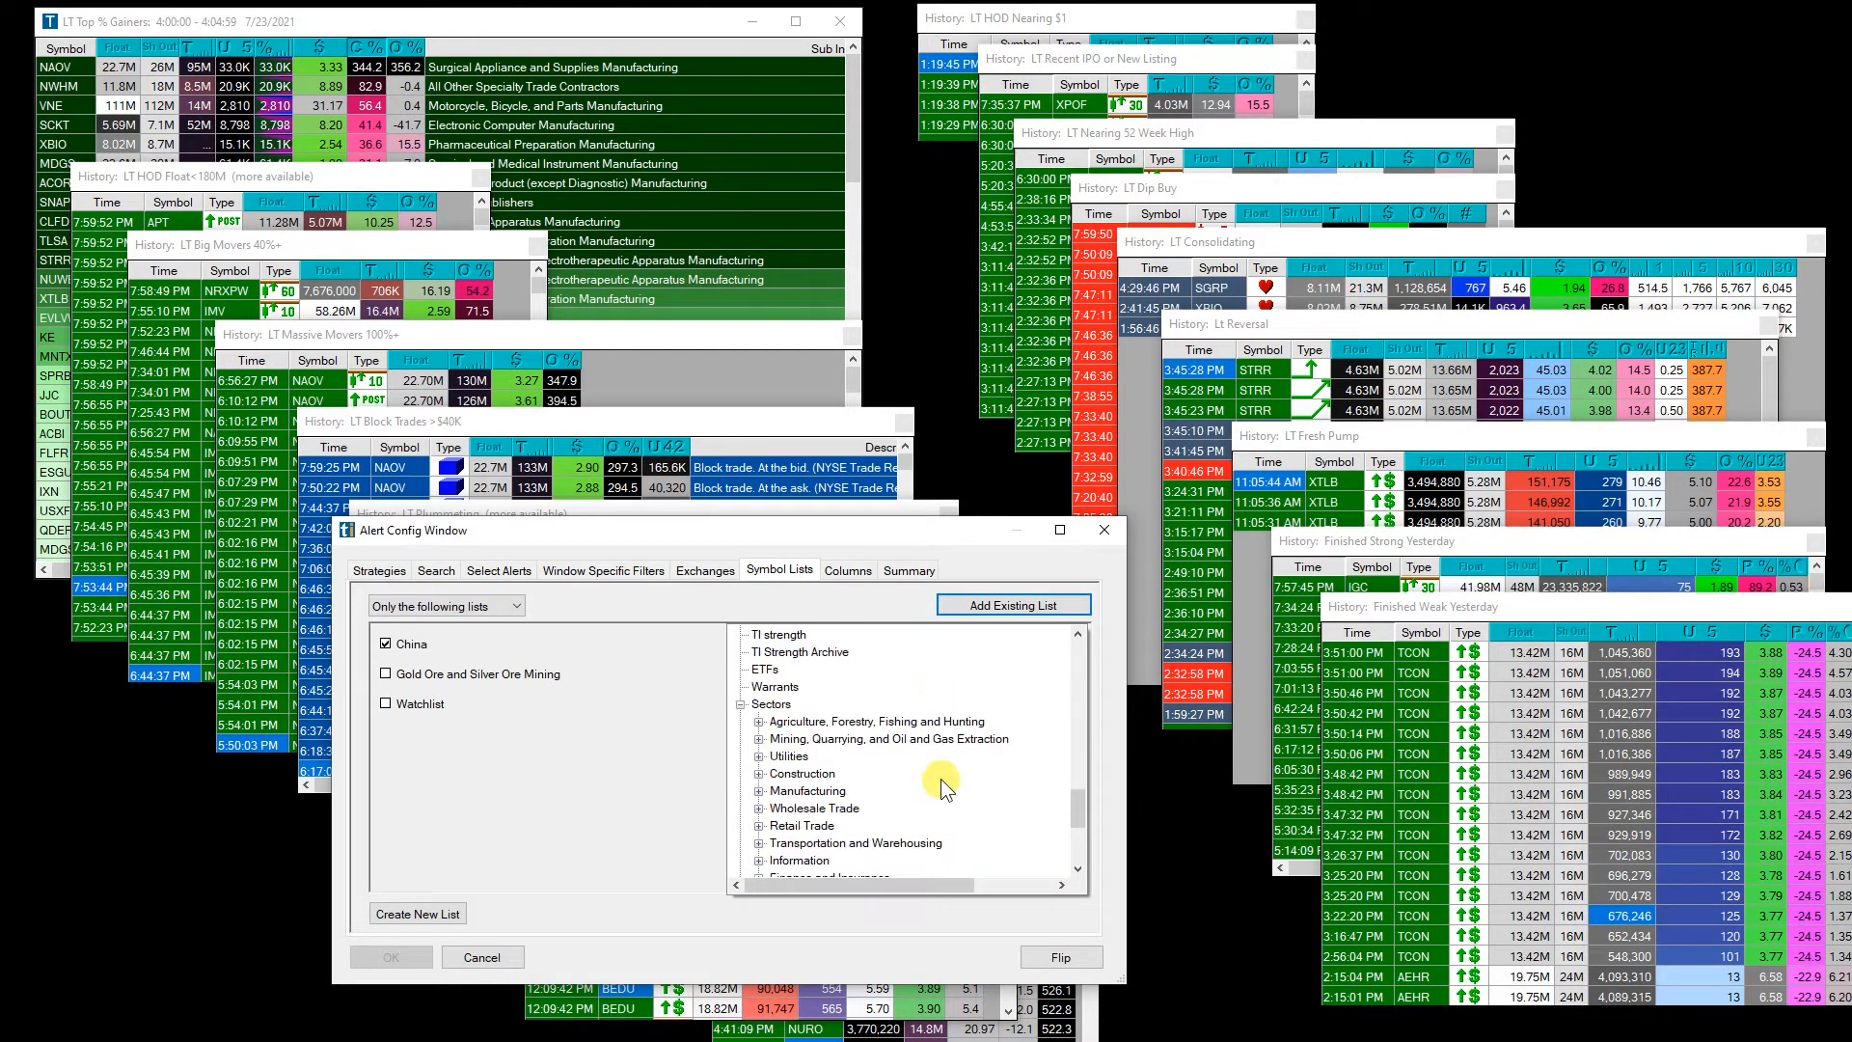
left_click(760, 739)
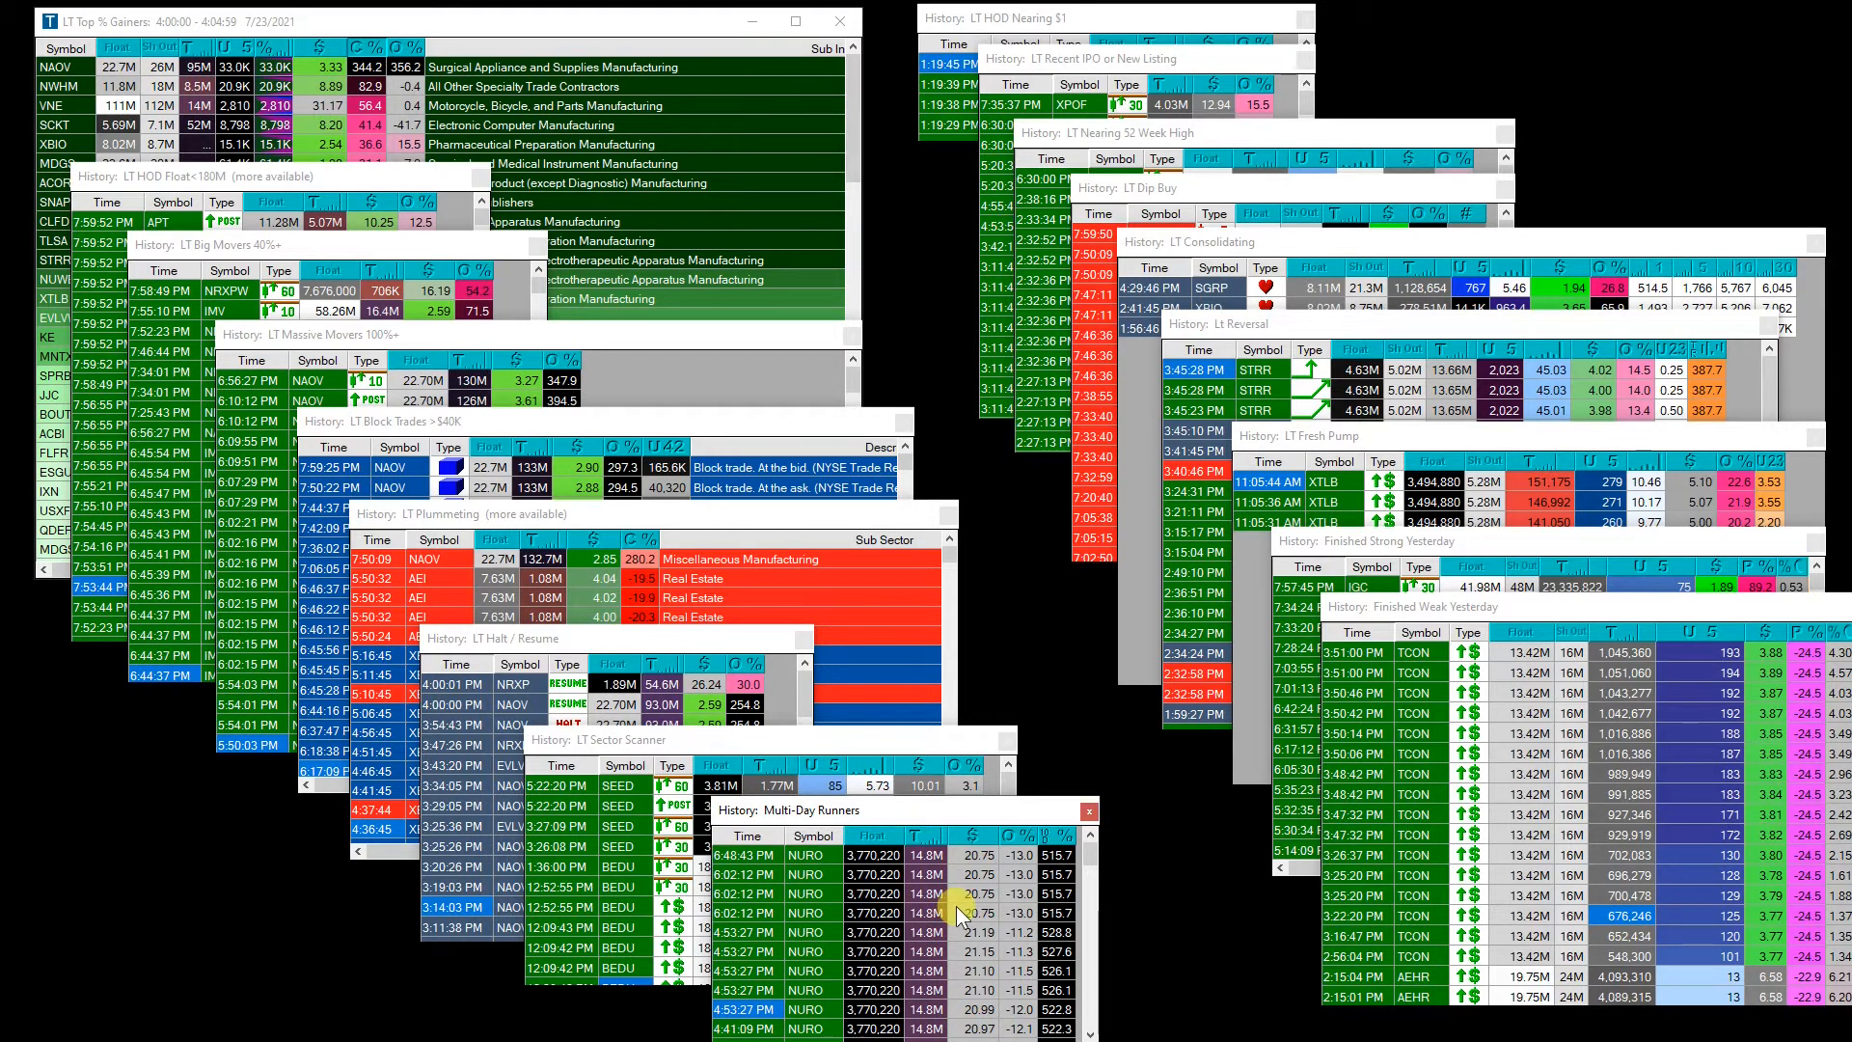
mouse_move(791, 946)
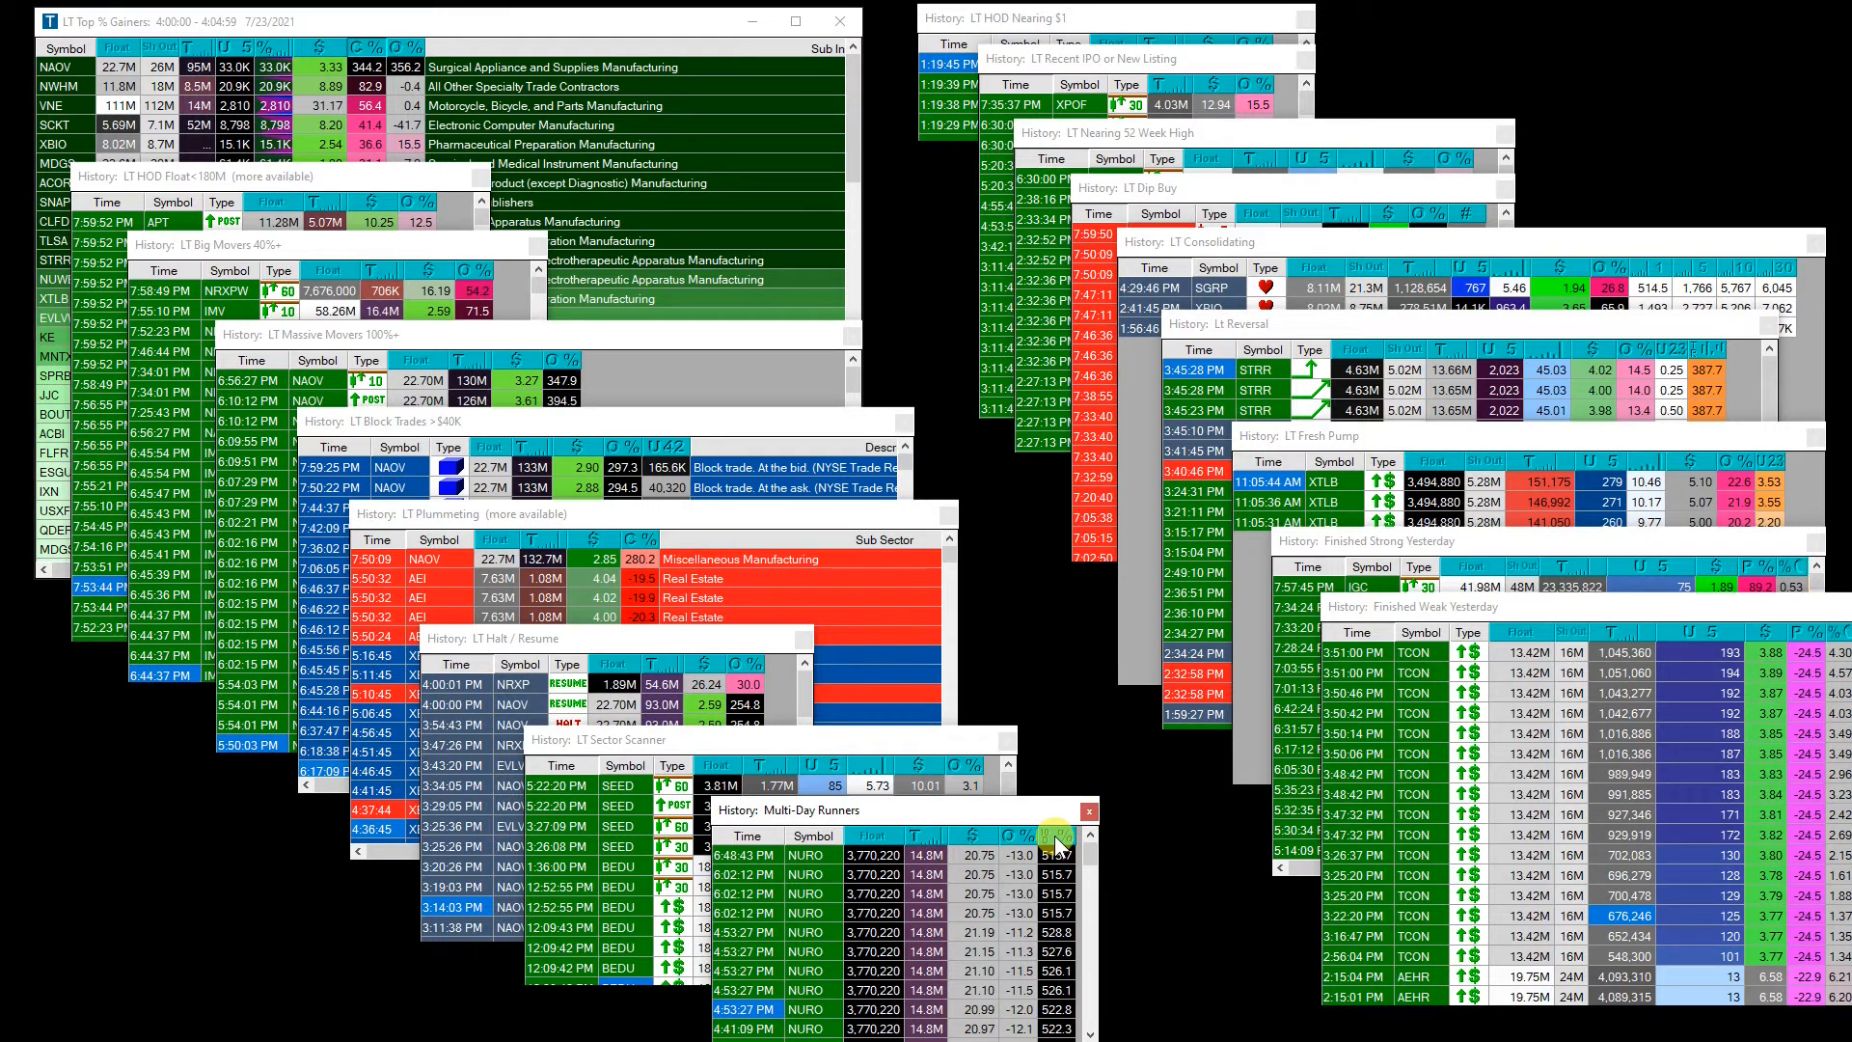
mouse_move(1117, 922)
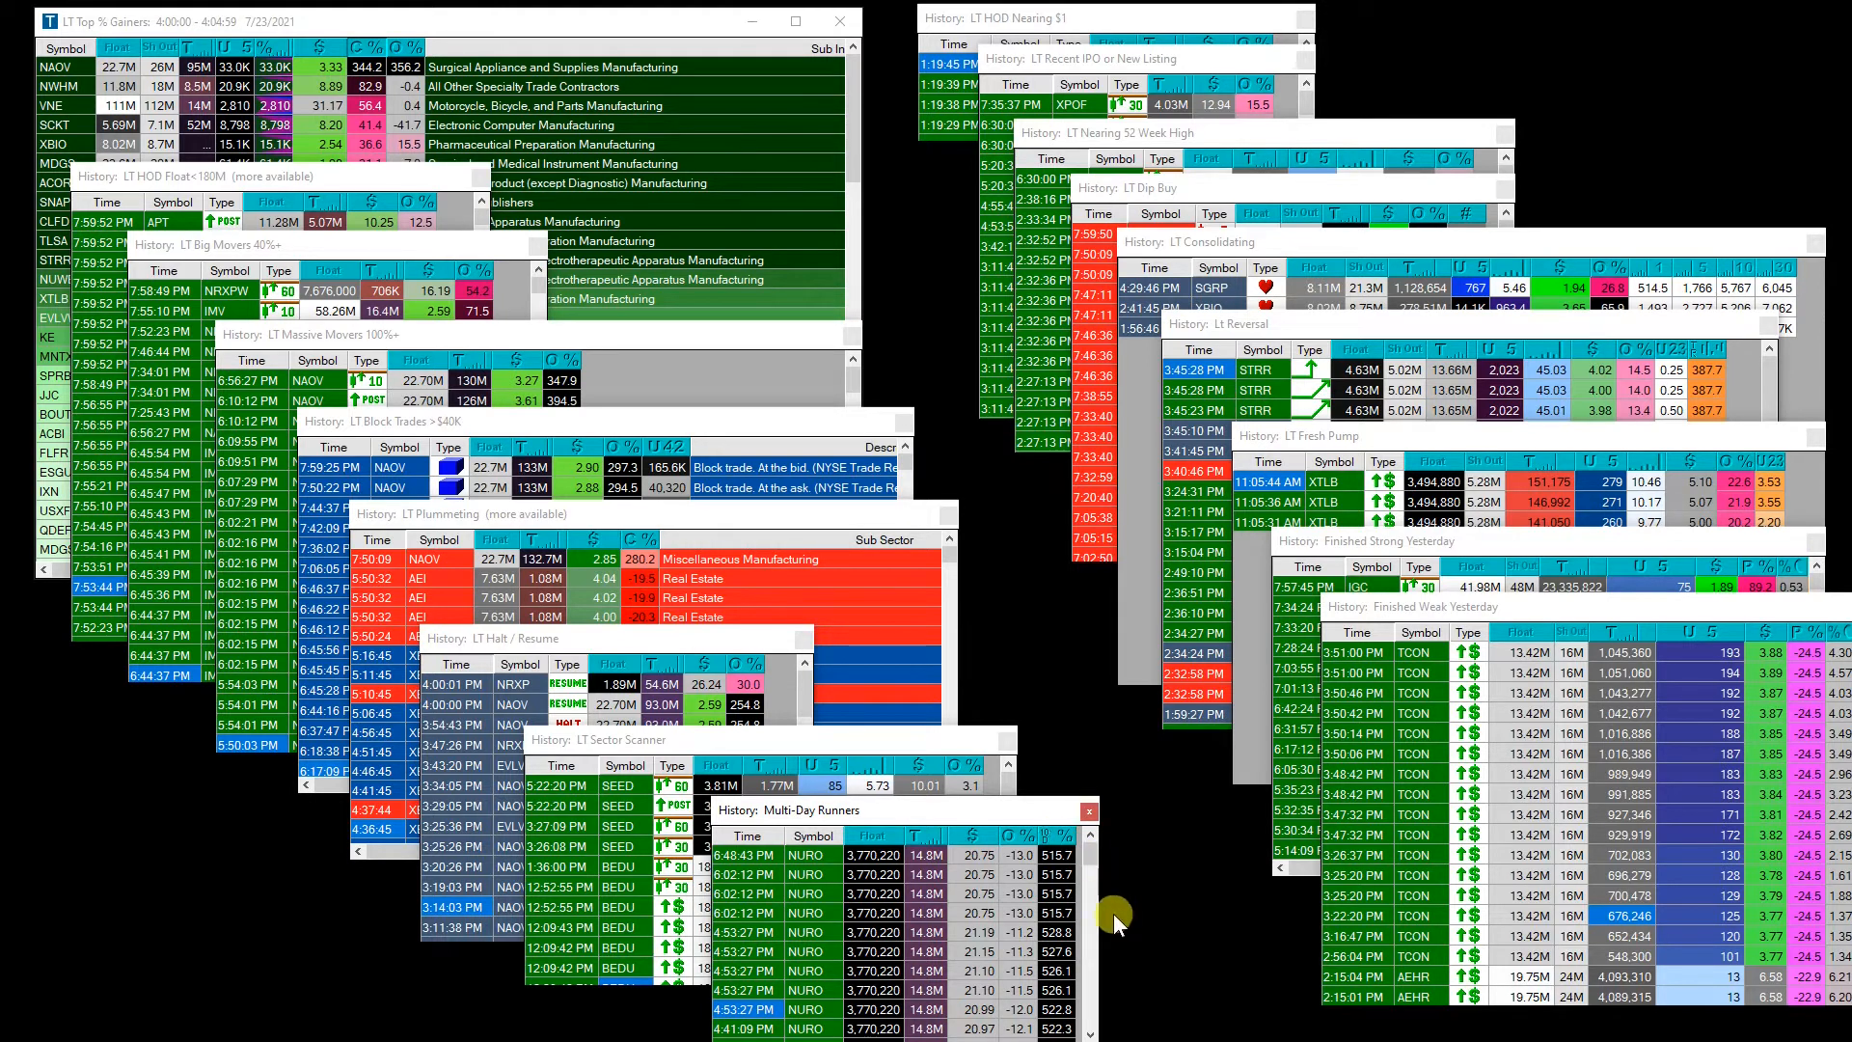
mouse_move(956, 903)
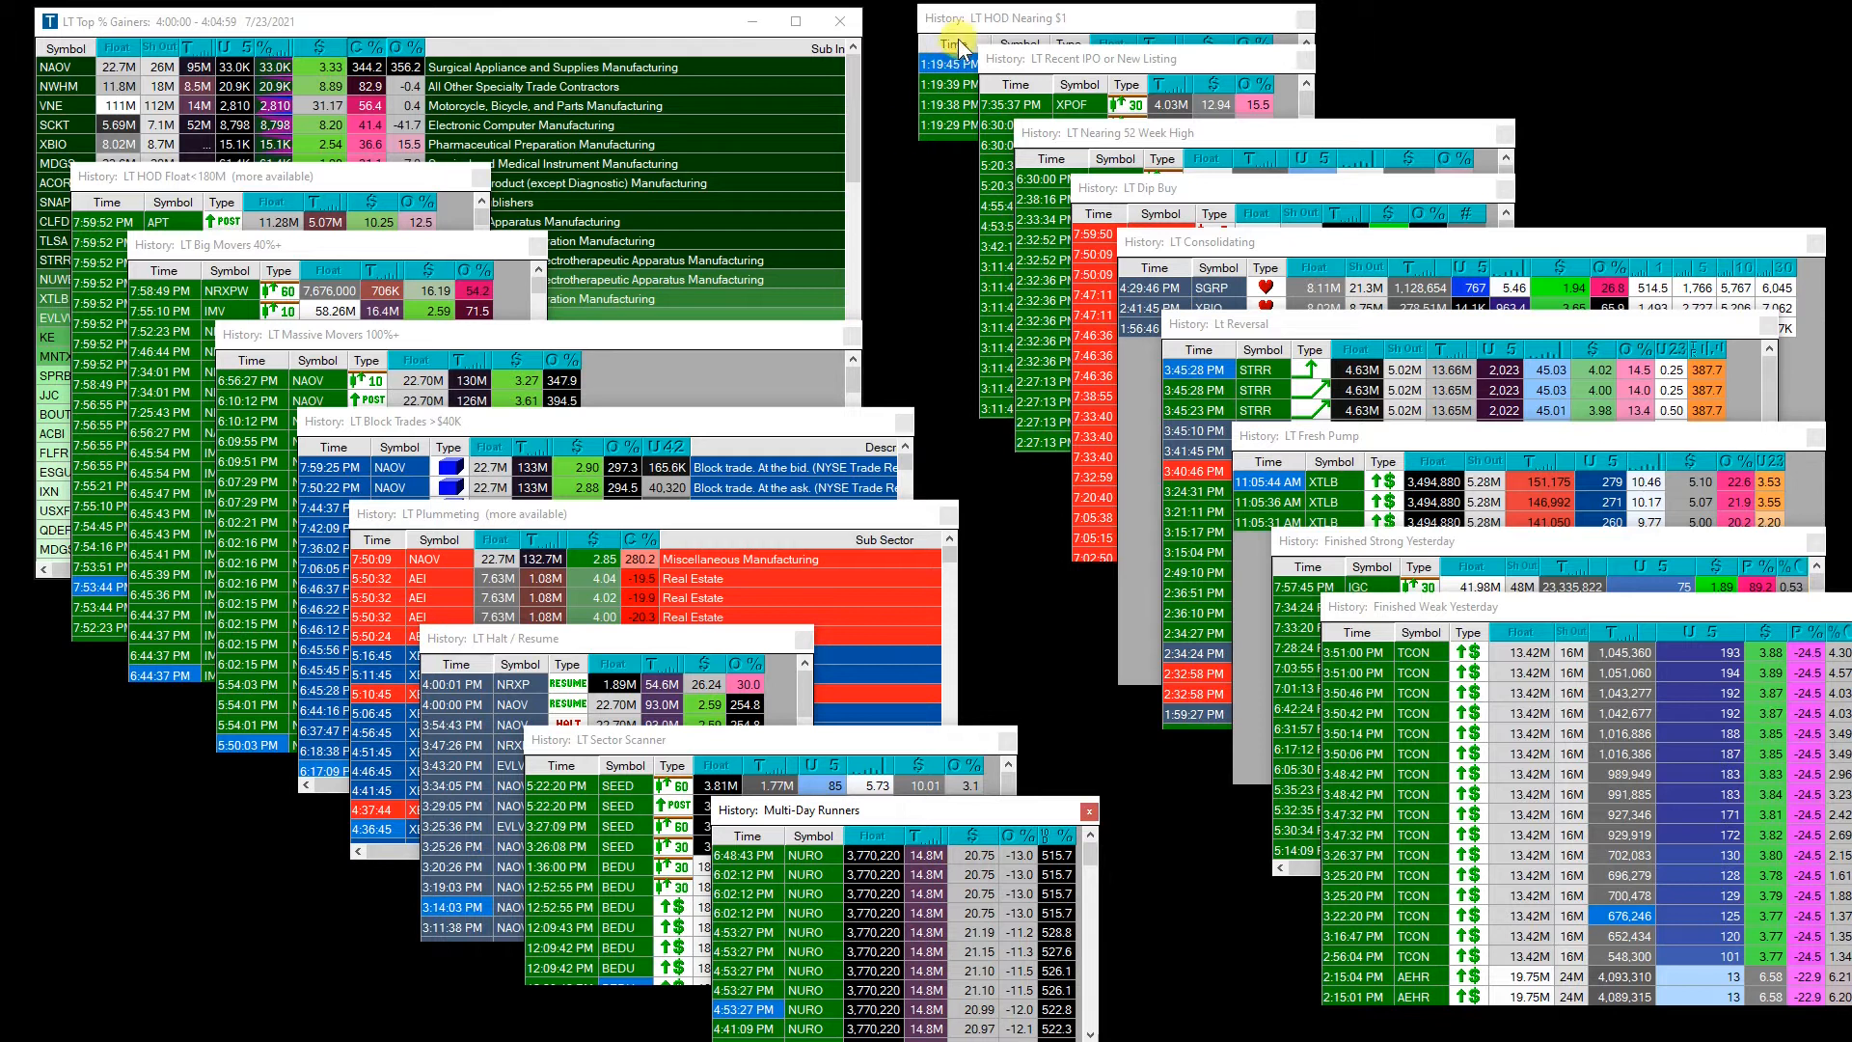
Bring the LT HOD Nearing $1 alert history, listing several NAOV alerts, to the front.
left_click(1040, 17)
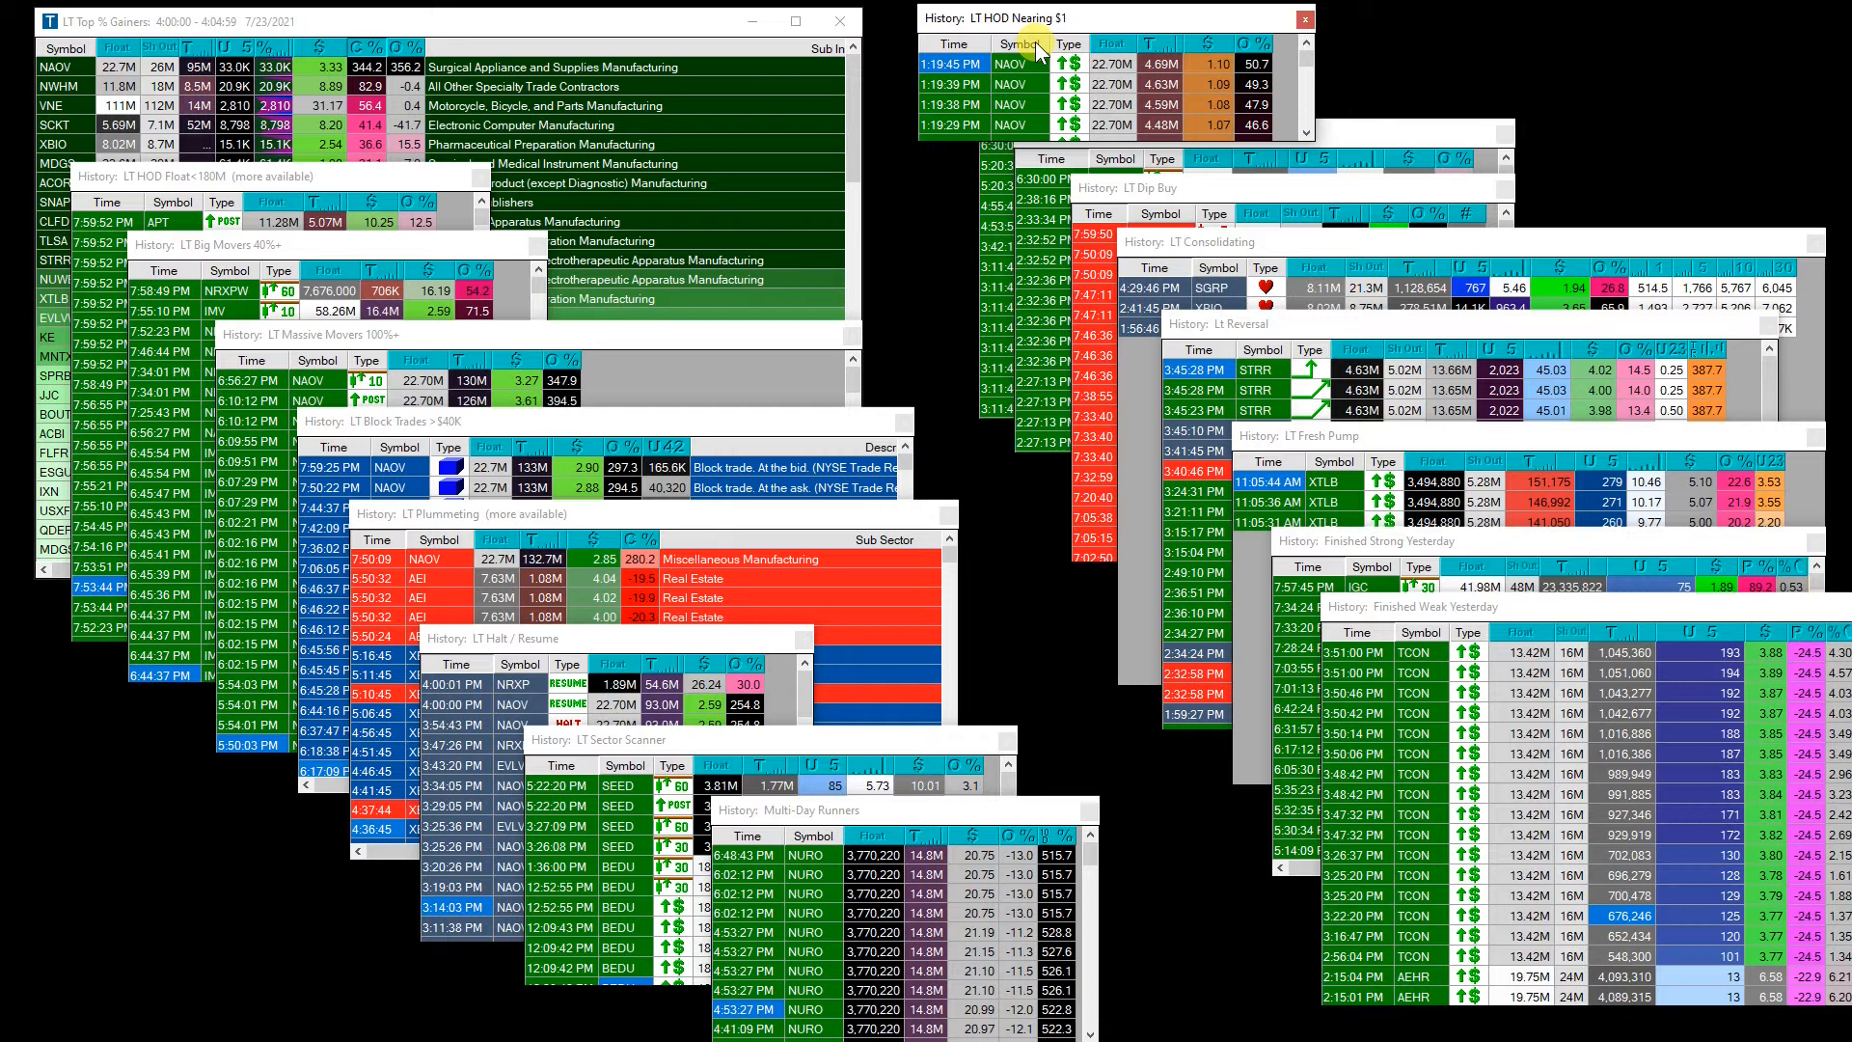
mouse_move(1069, 122)
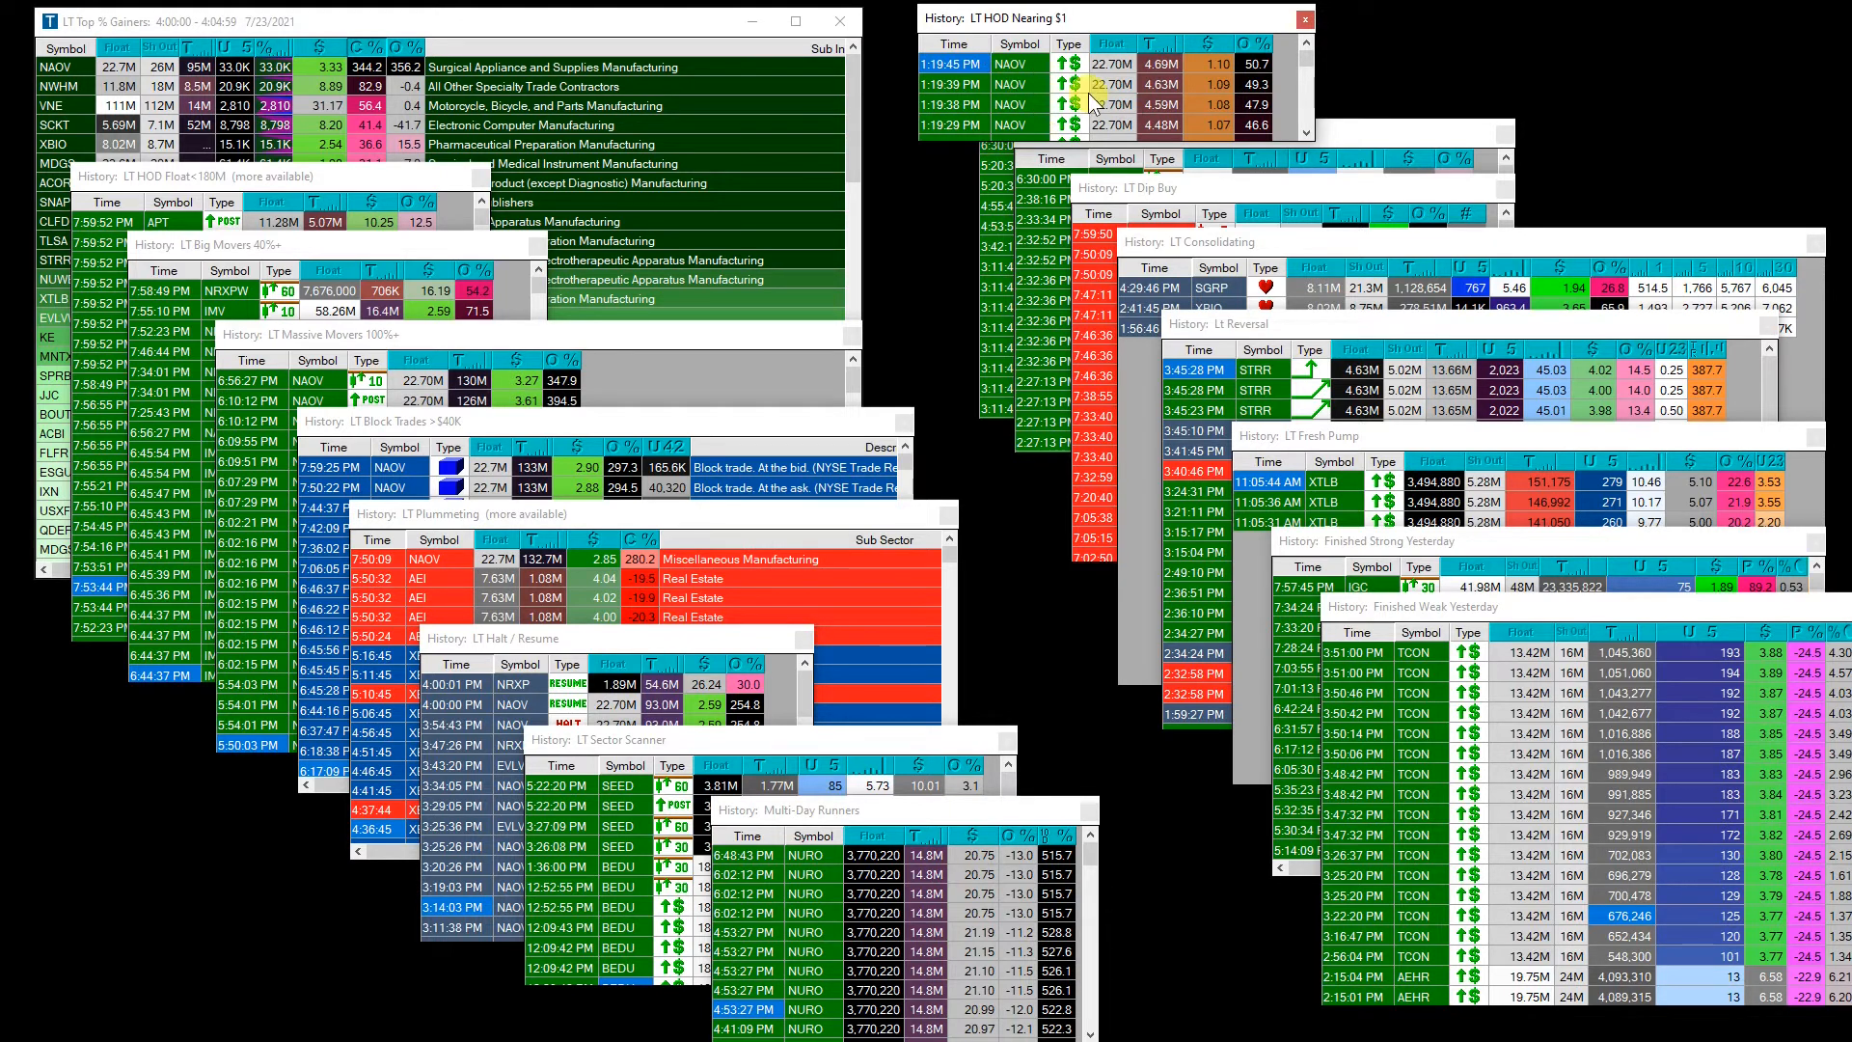
mouse_move(1045, 95)
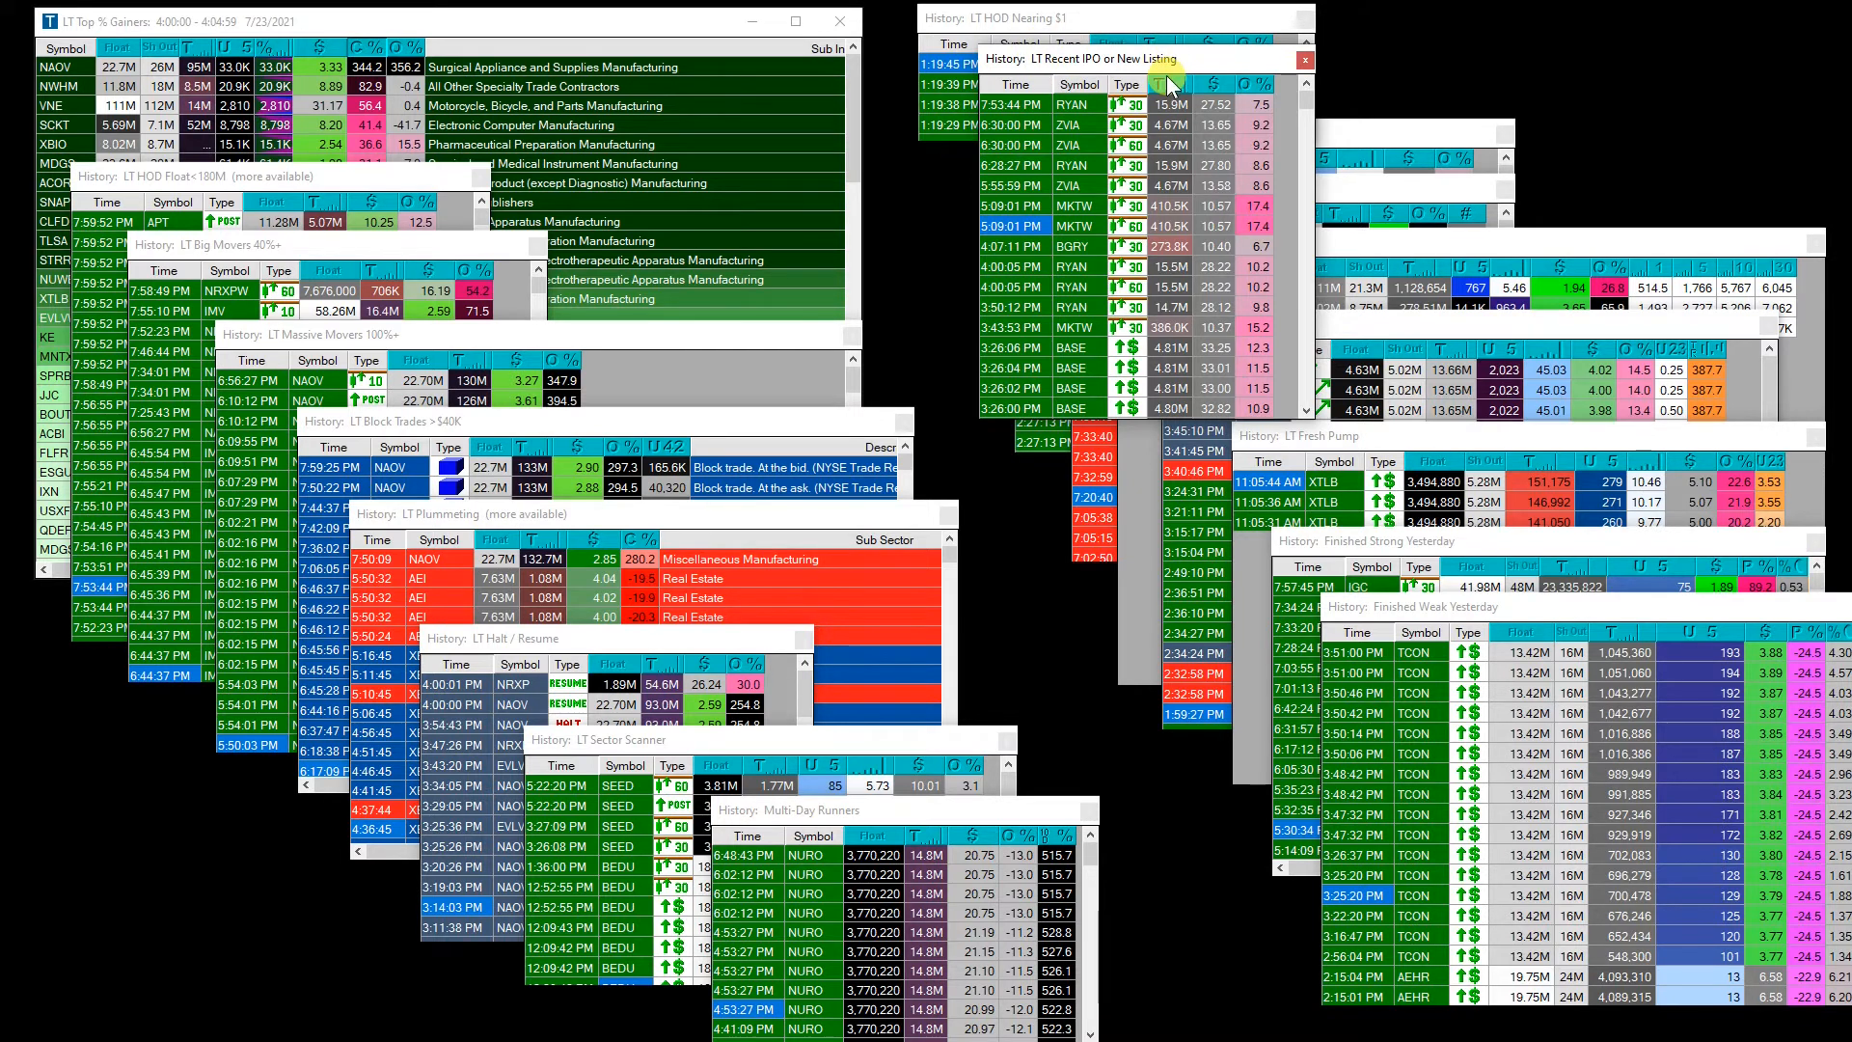
mouse_move(1163, 83)
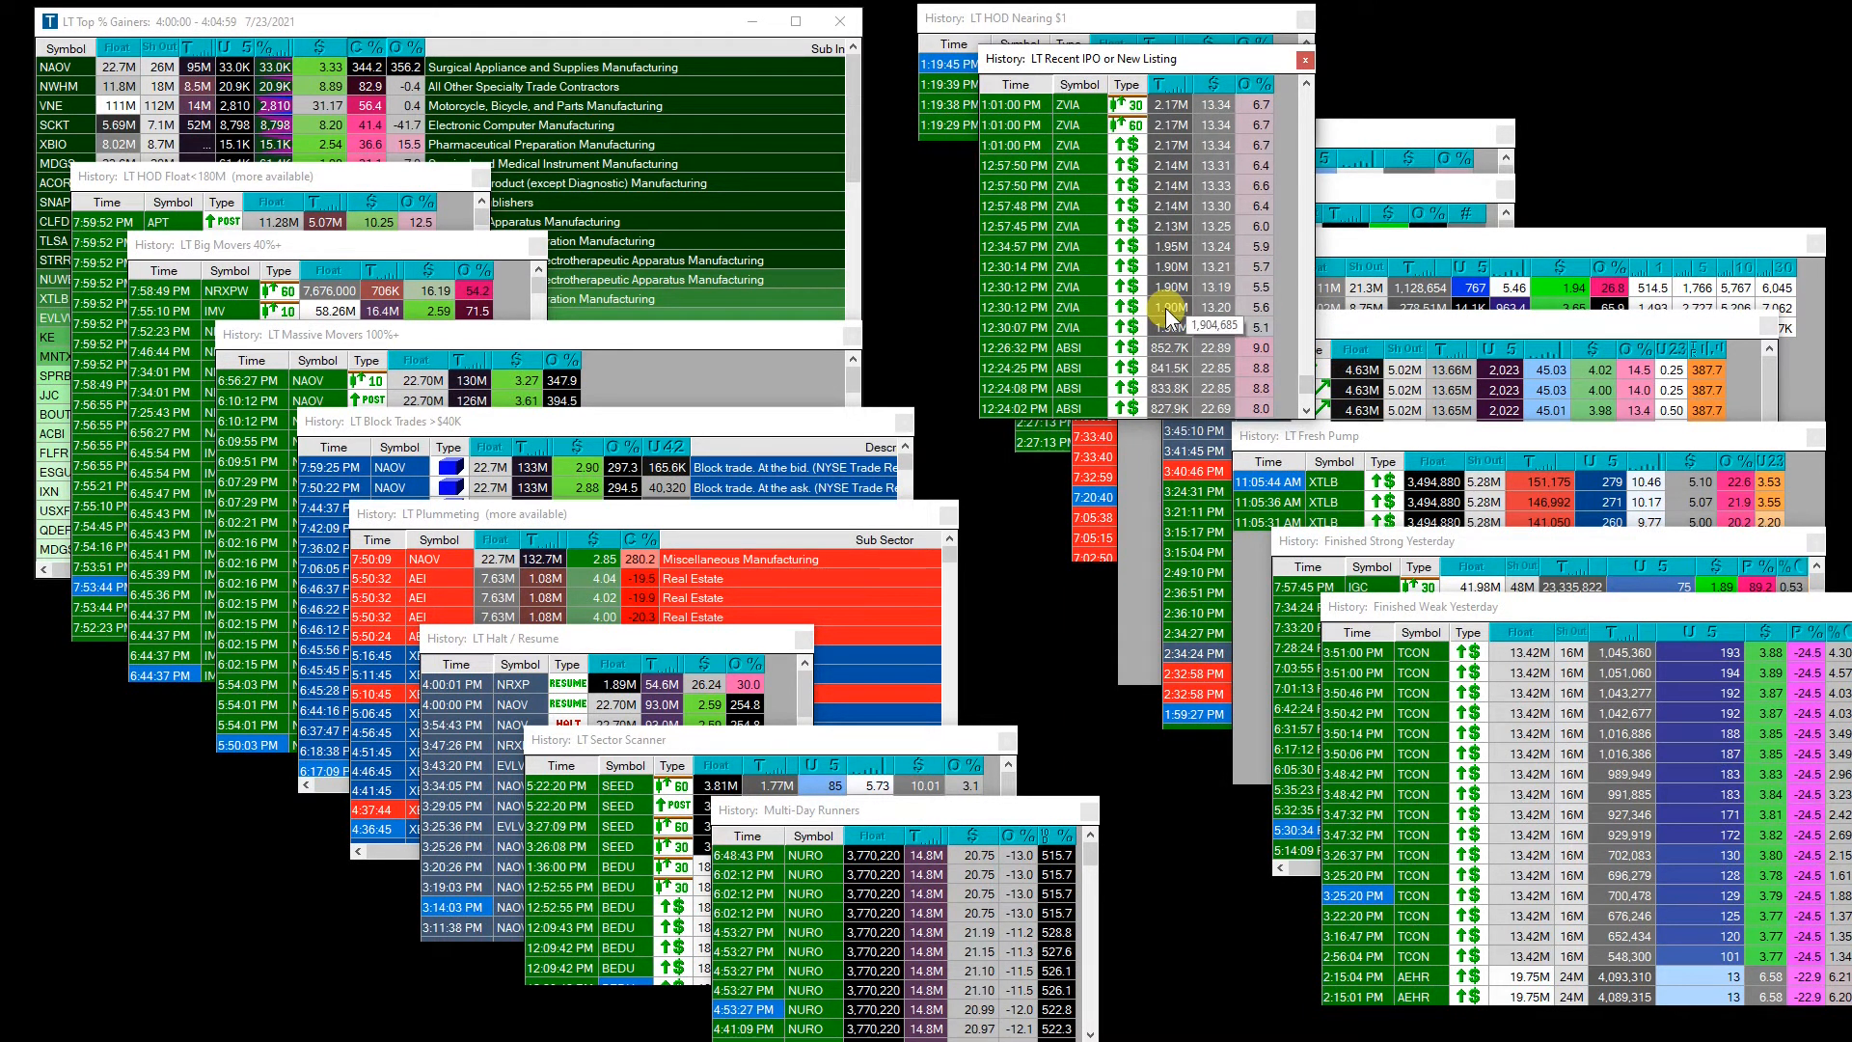
mouse_move(1135, 372)
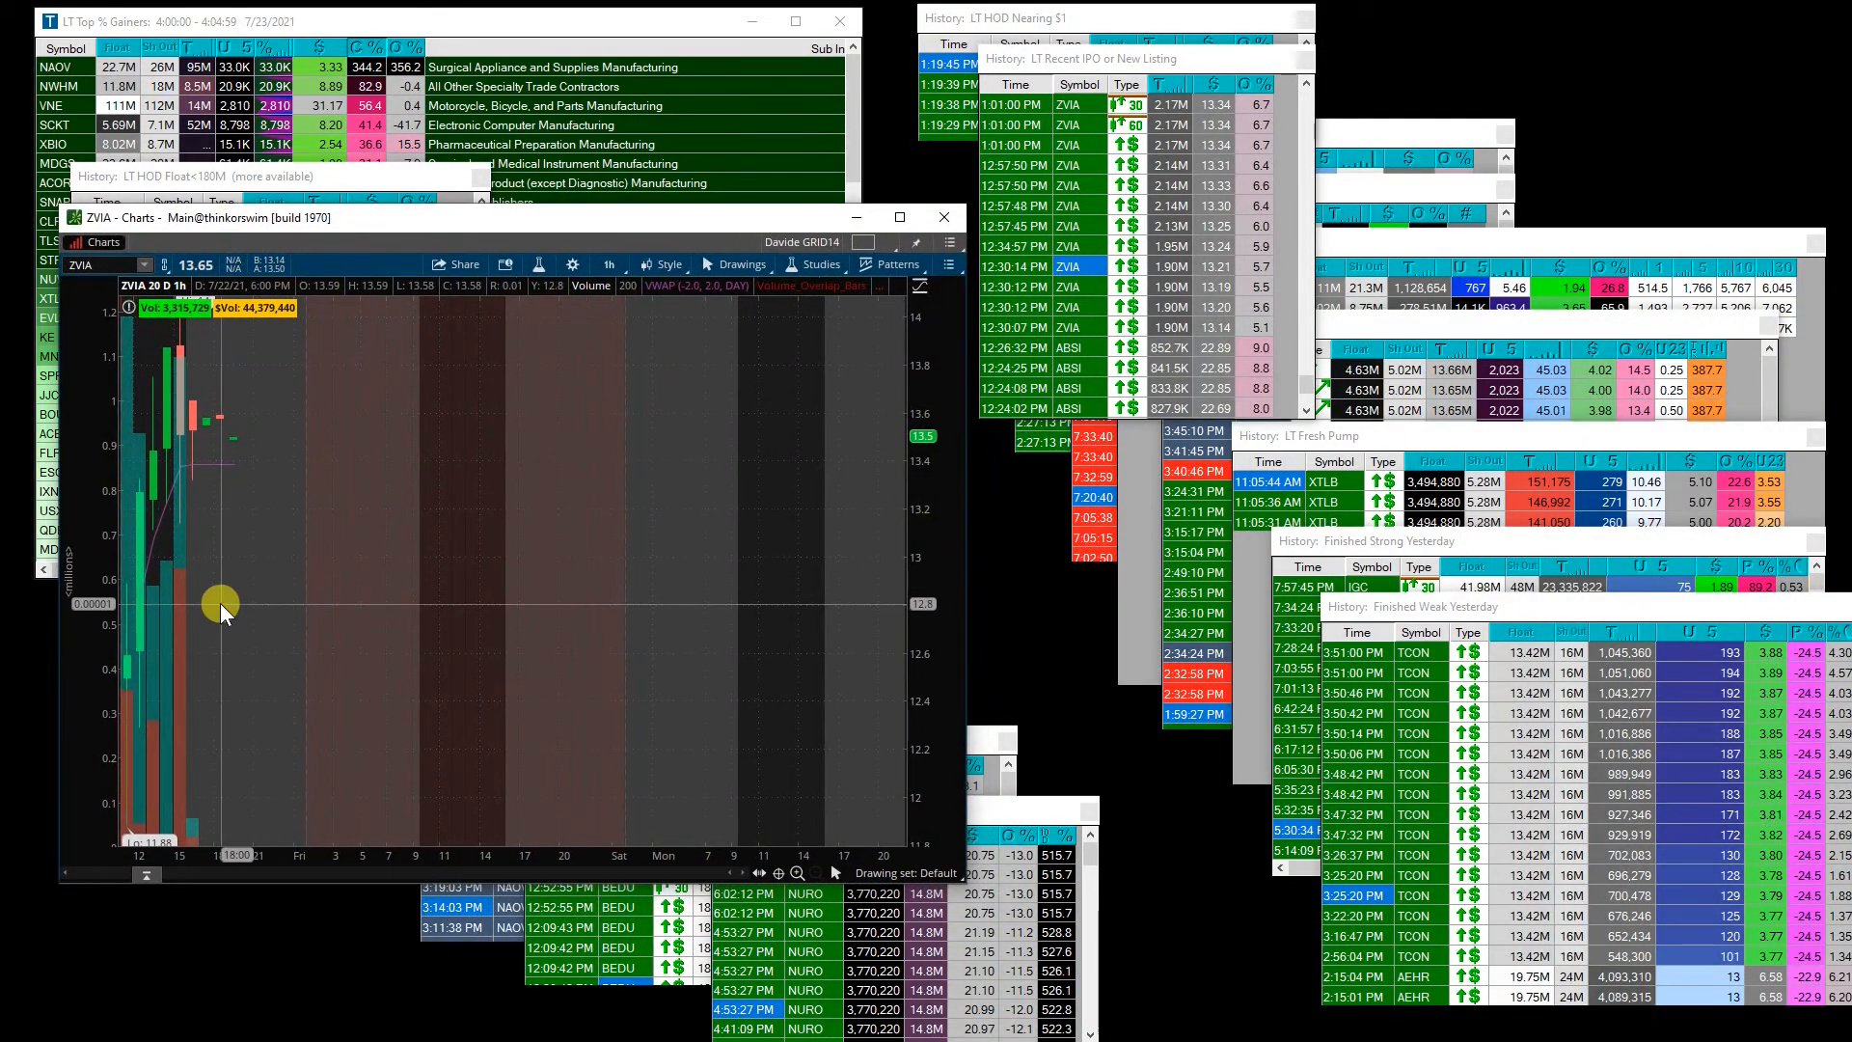
mouse_move(154, 428)
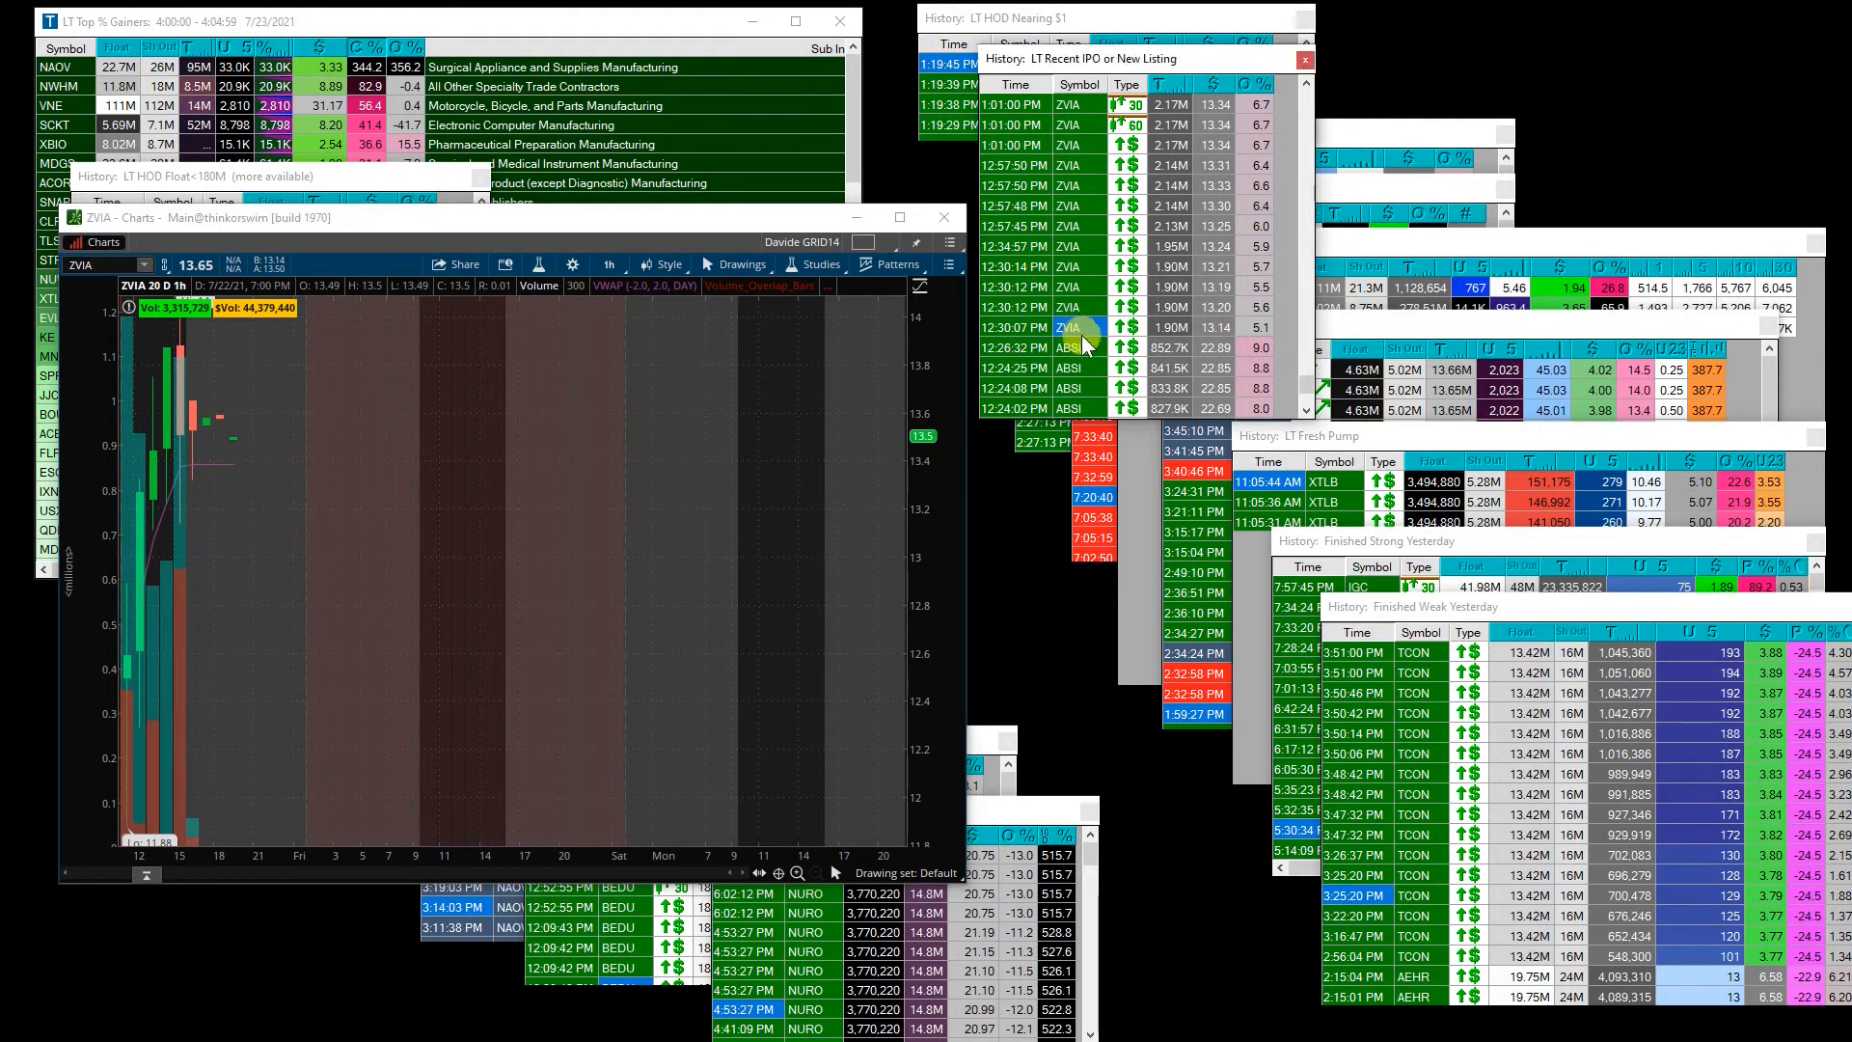
mouse_move(827, 361)
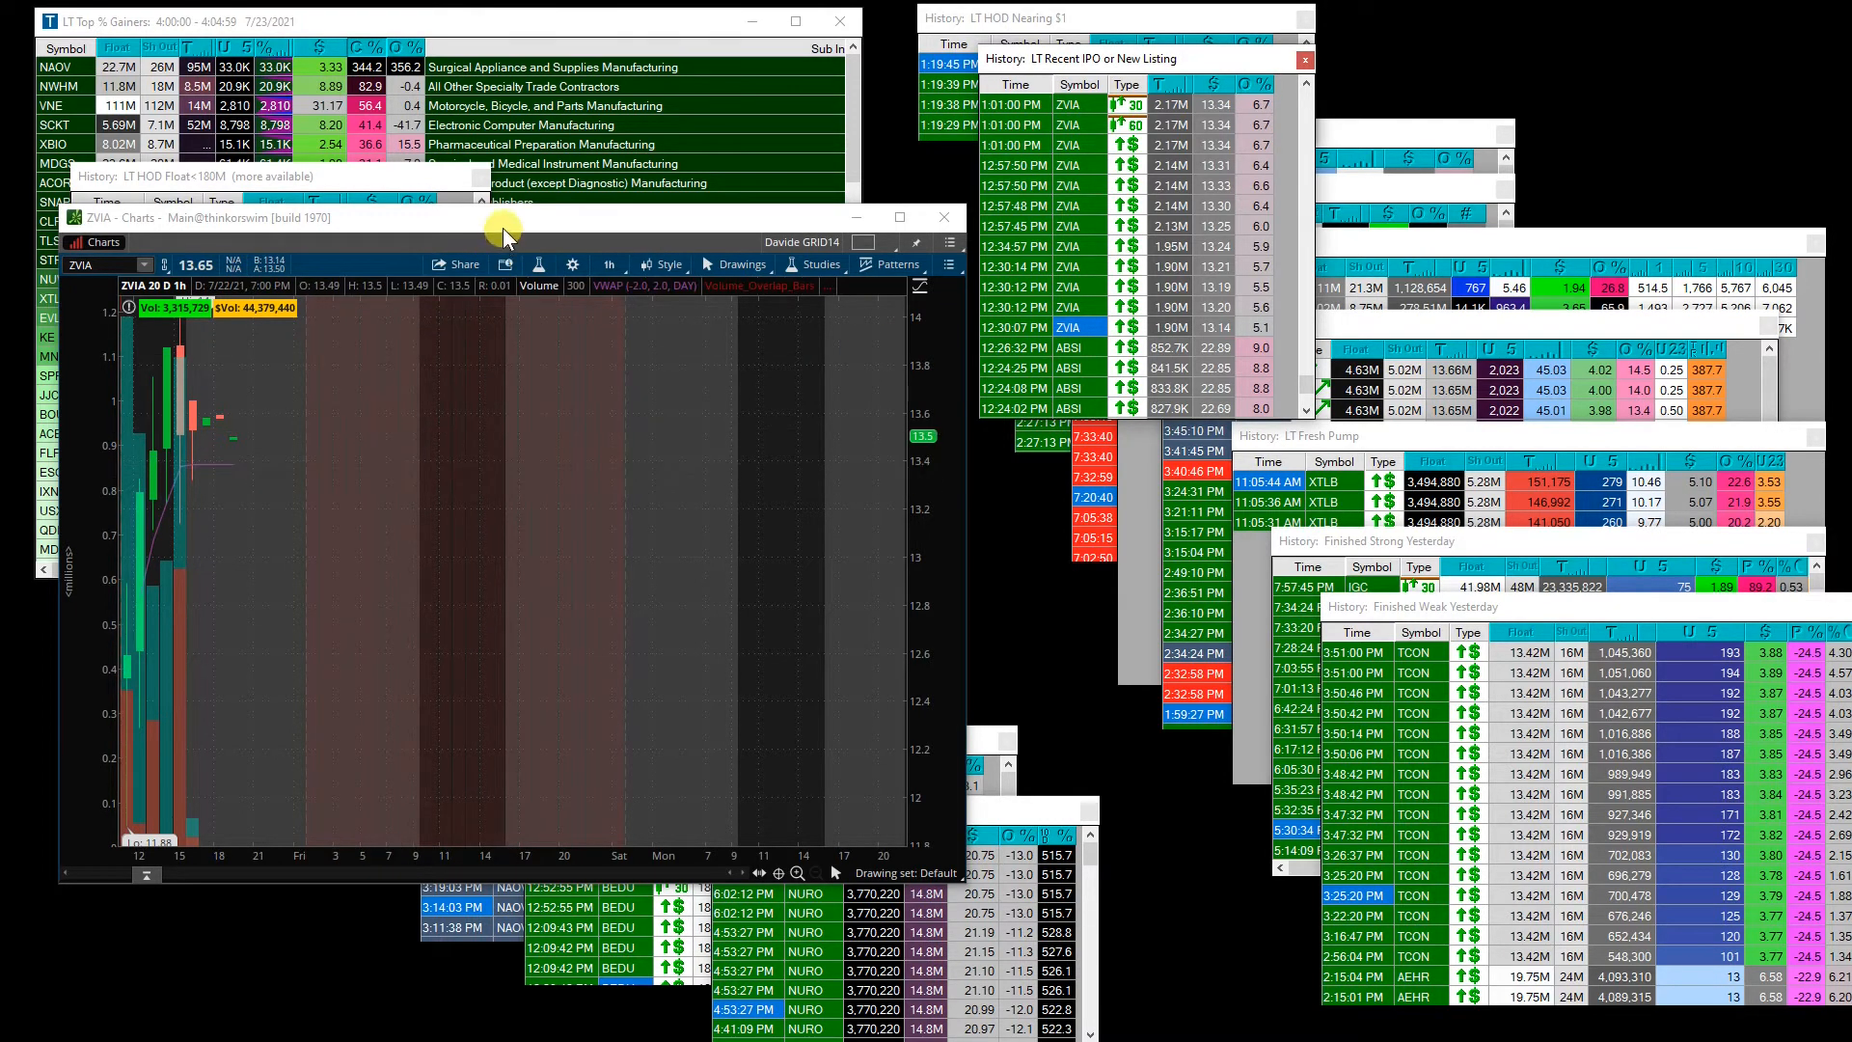
Load ZVIA from the IPO alert window into the thinkorswim 20 D 1h chart.
left_click(943, 216)
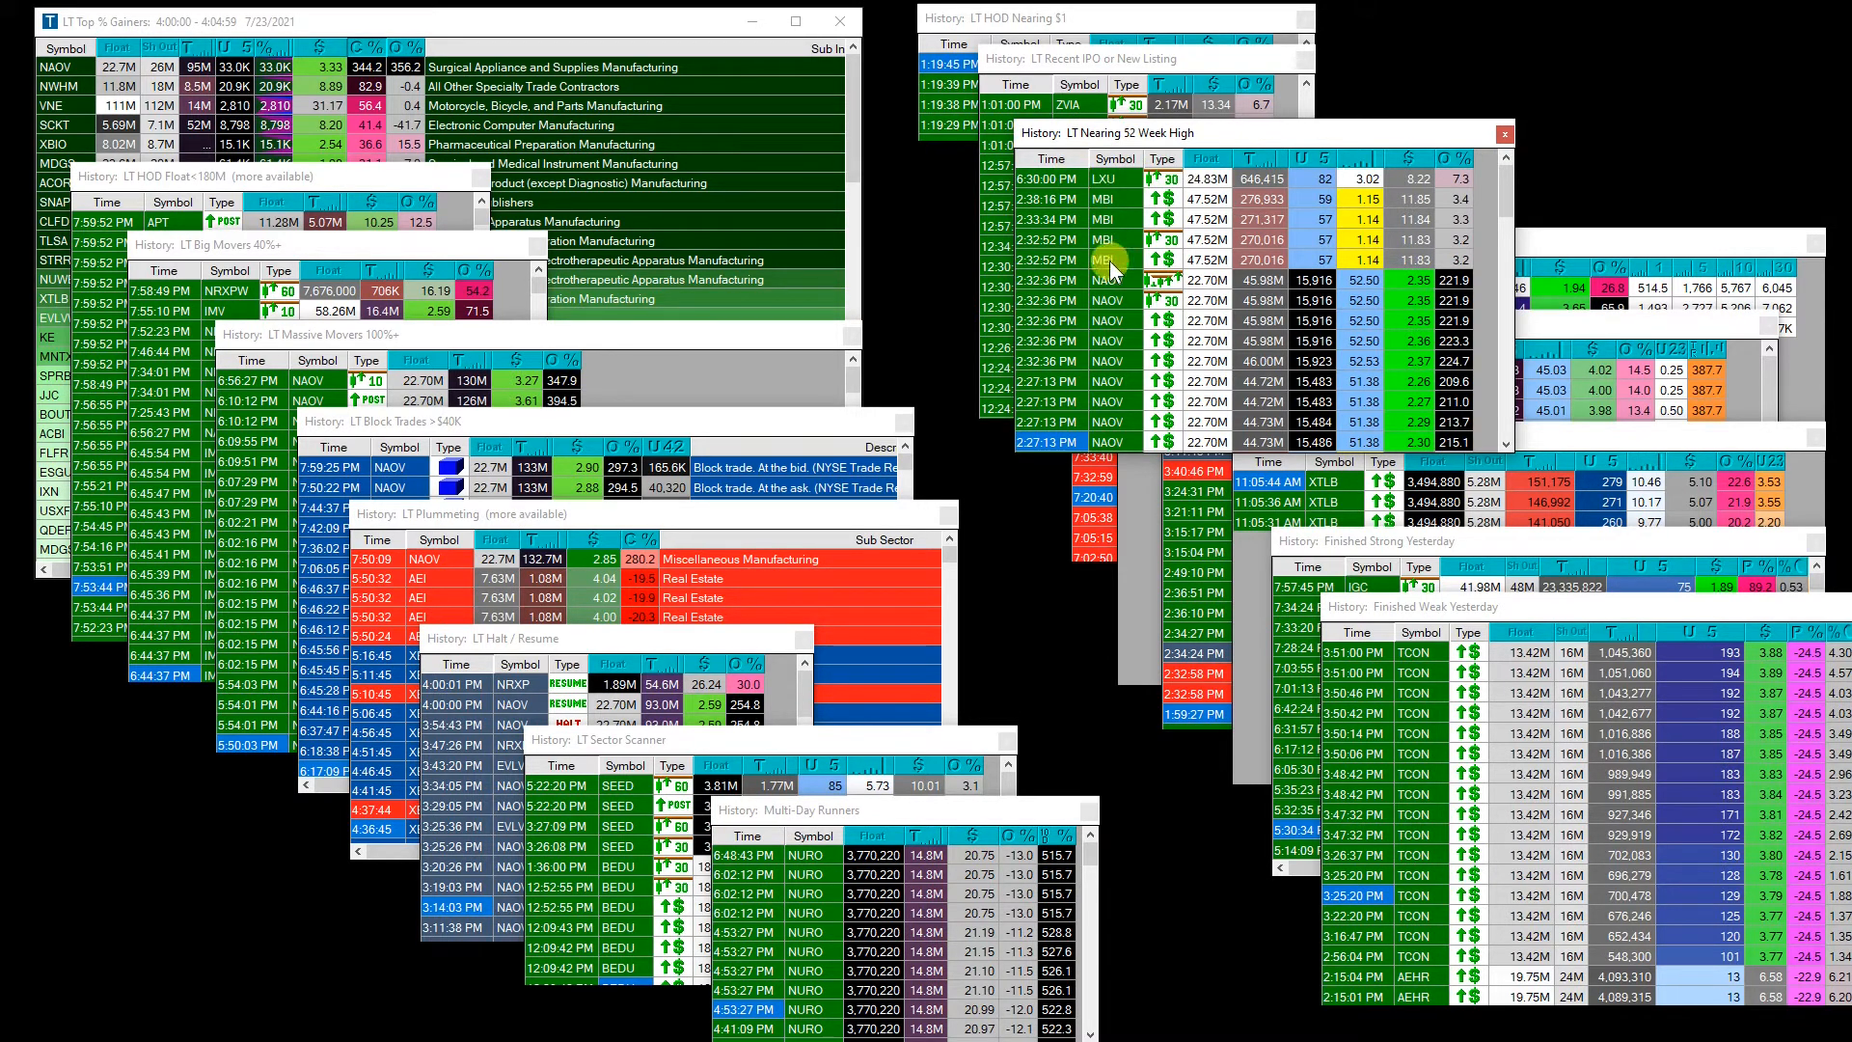
mouse_move(1235, 399)
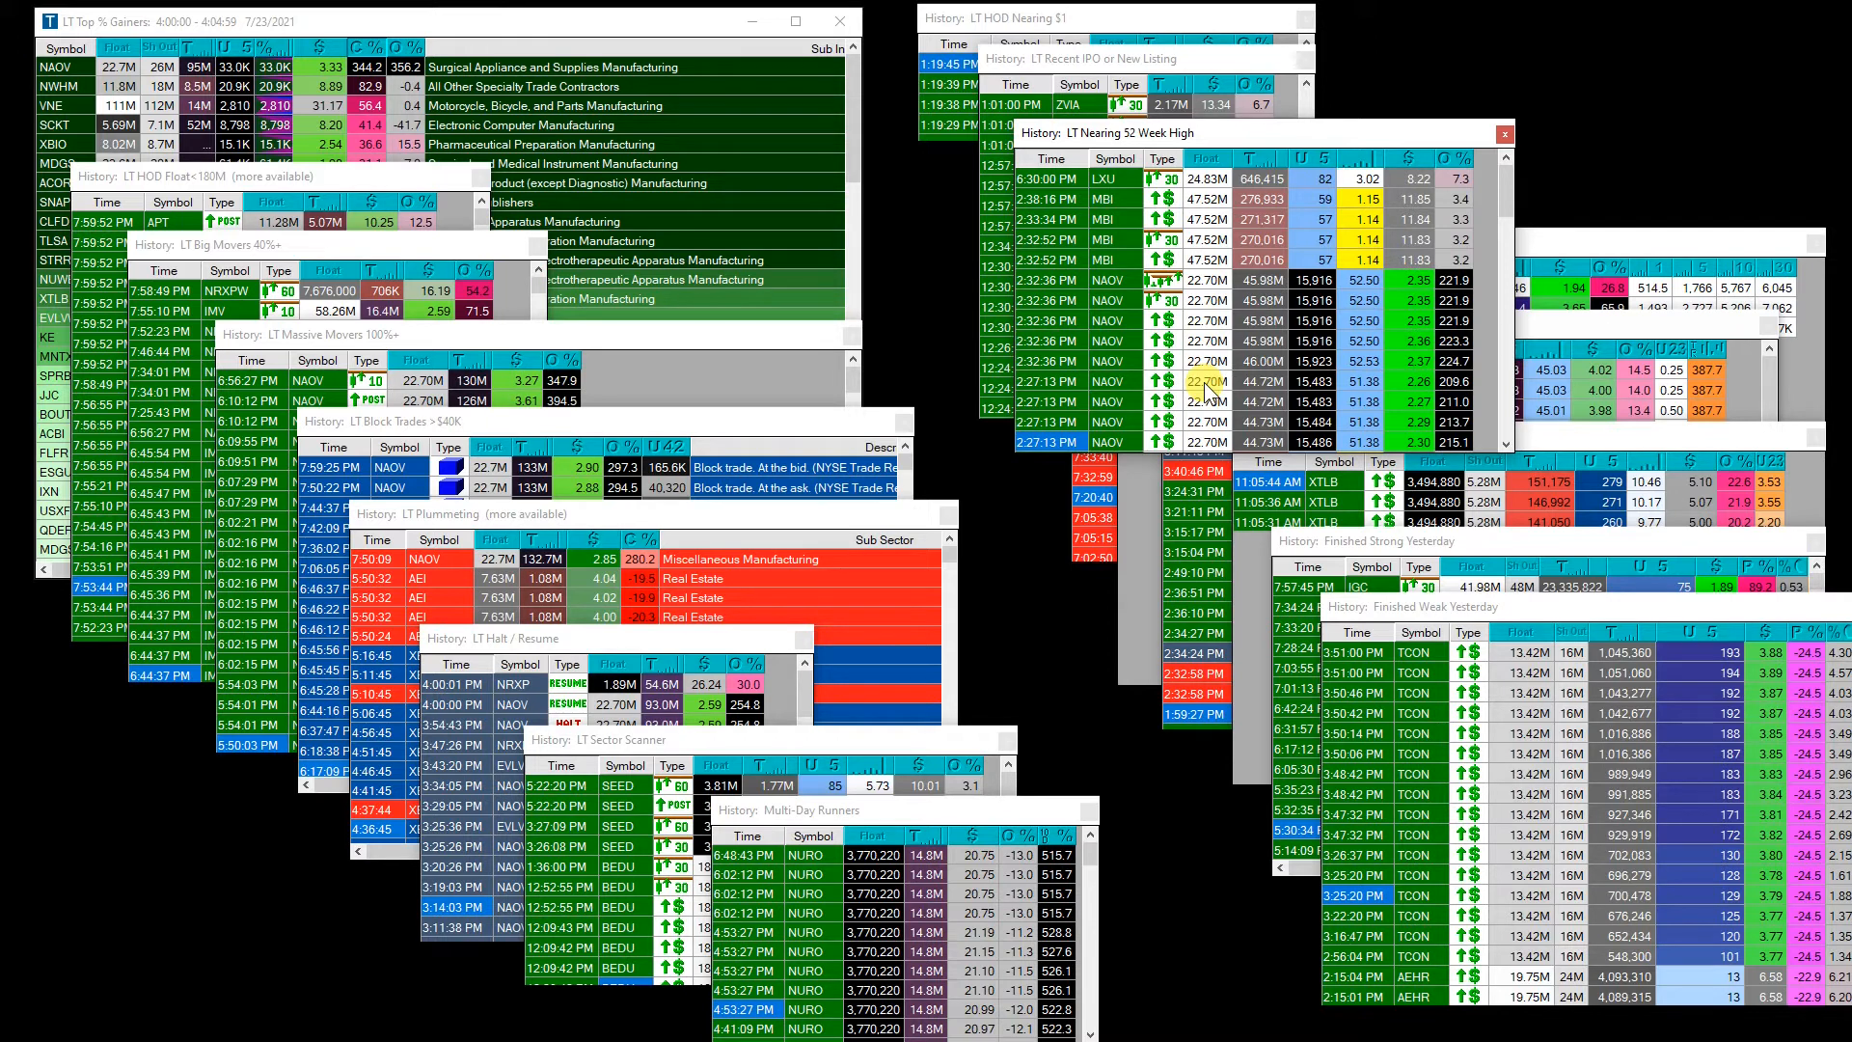
mouse_move(1269, 407)
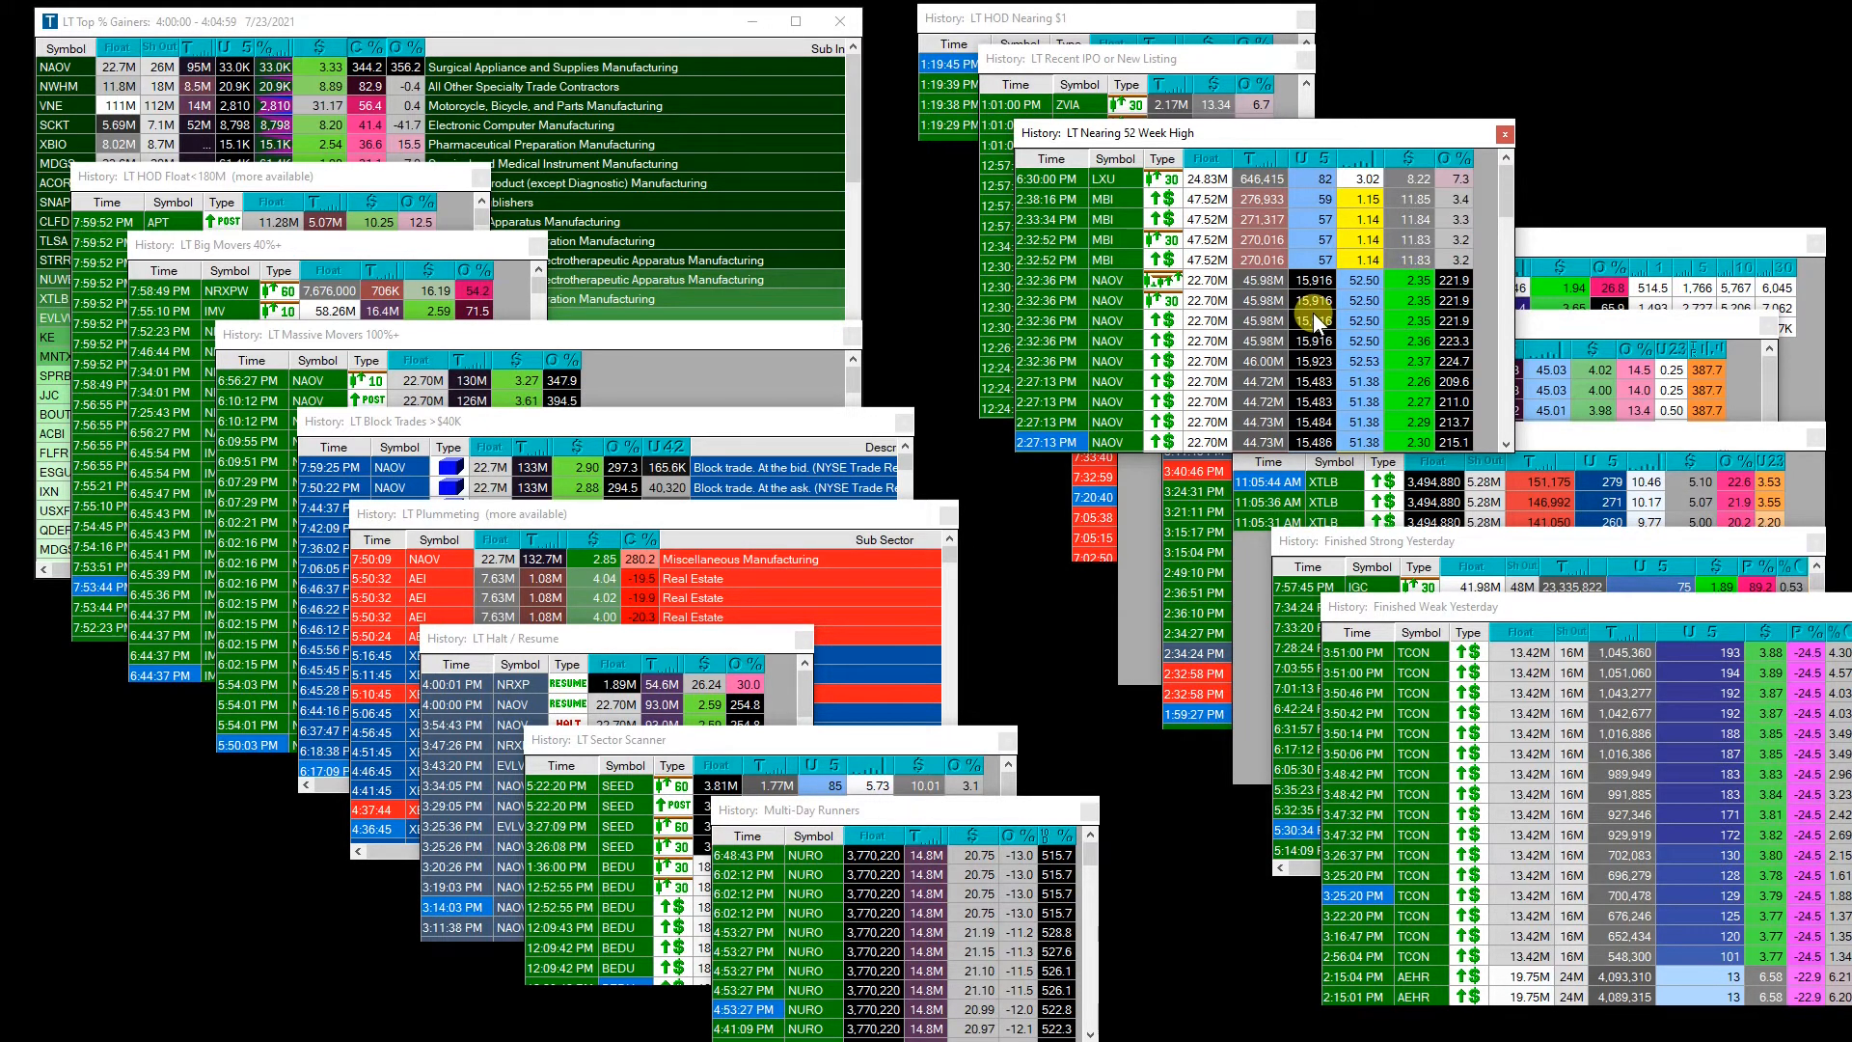
mouse_move(1412, 284)
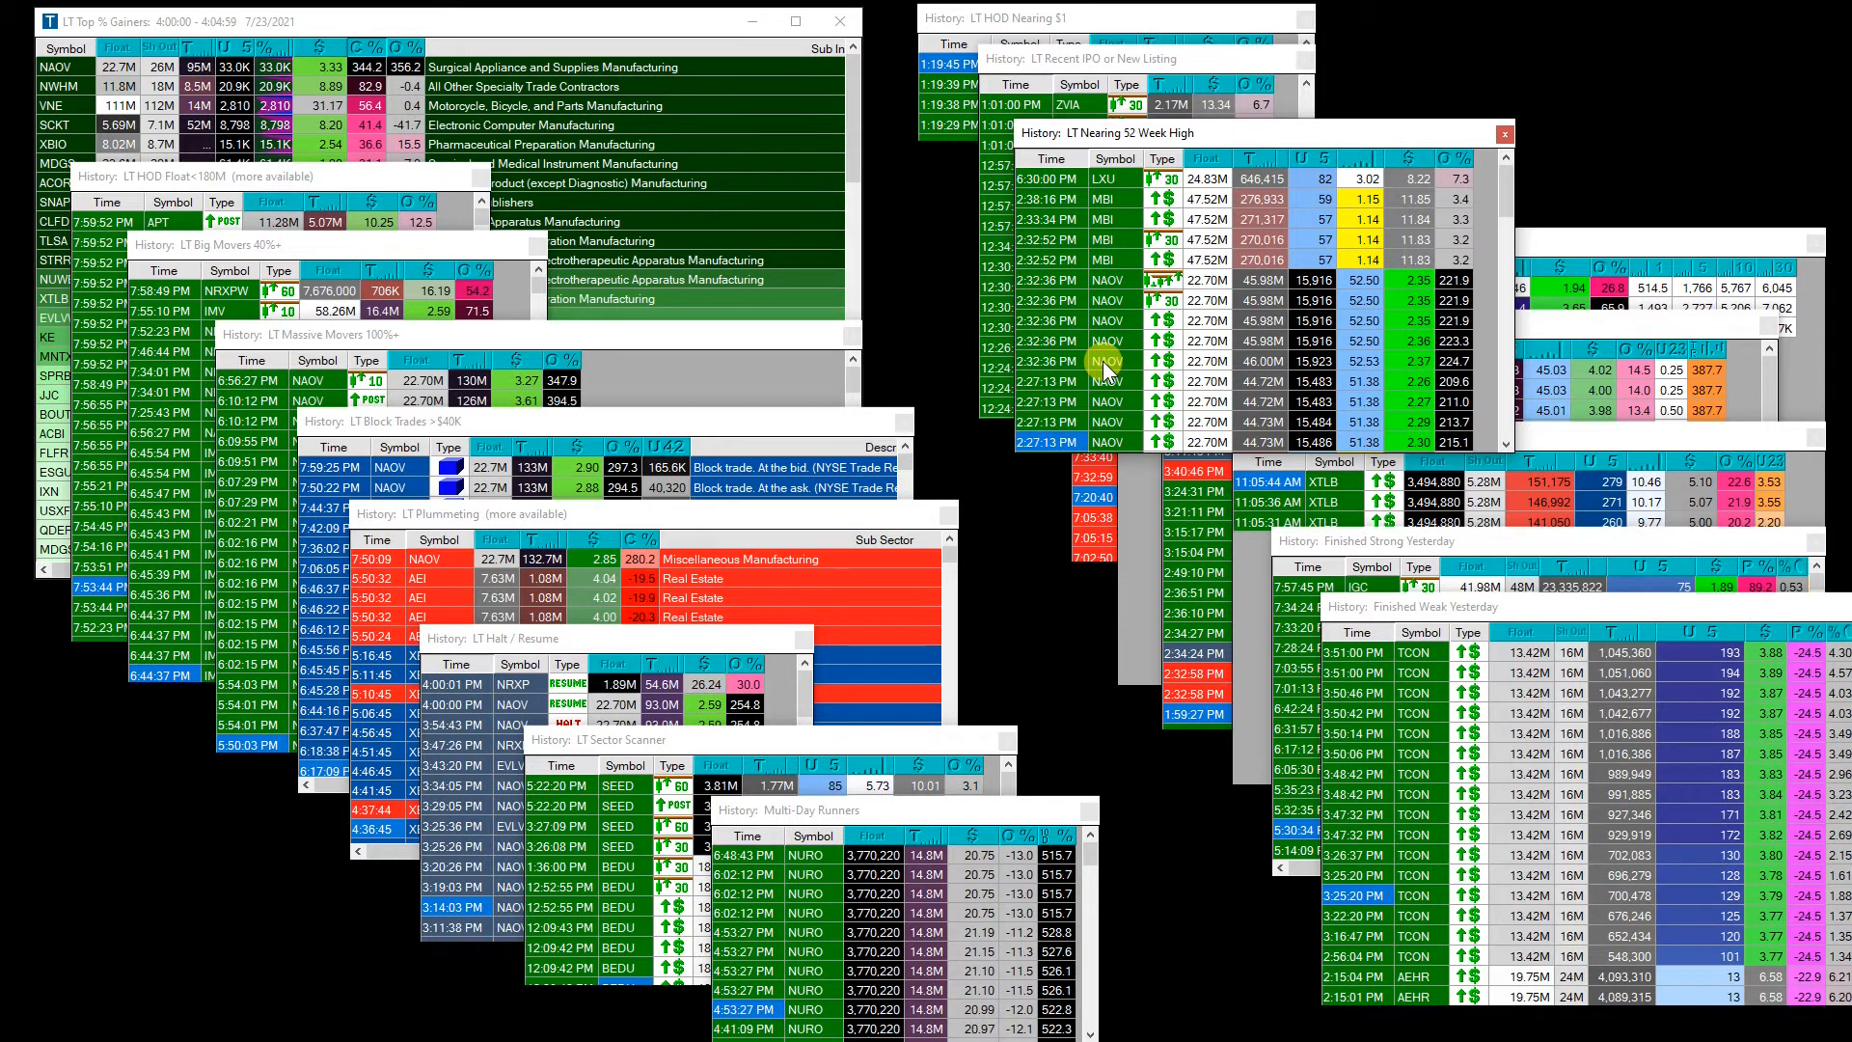
mouse_move(1104, 501)
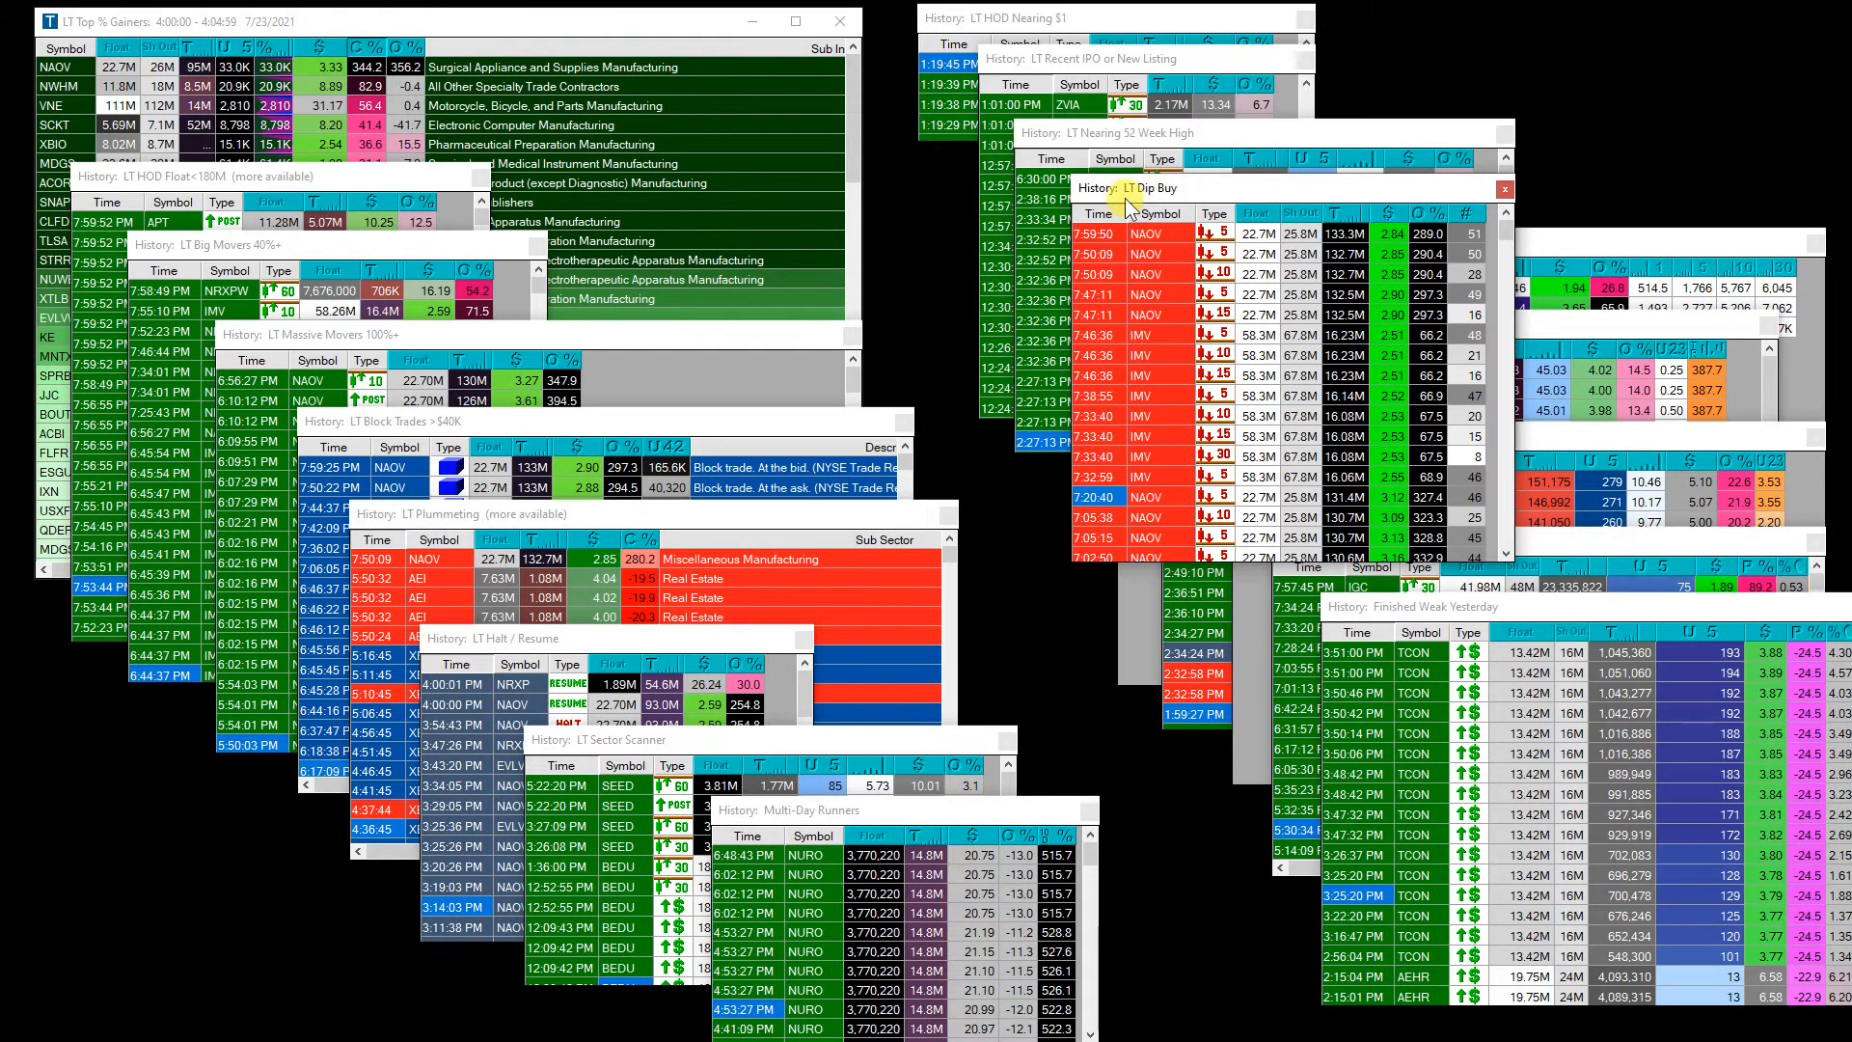
mouse_move(1196, 199)
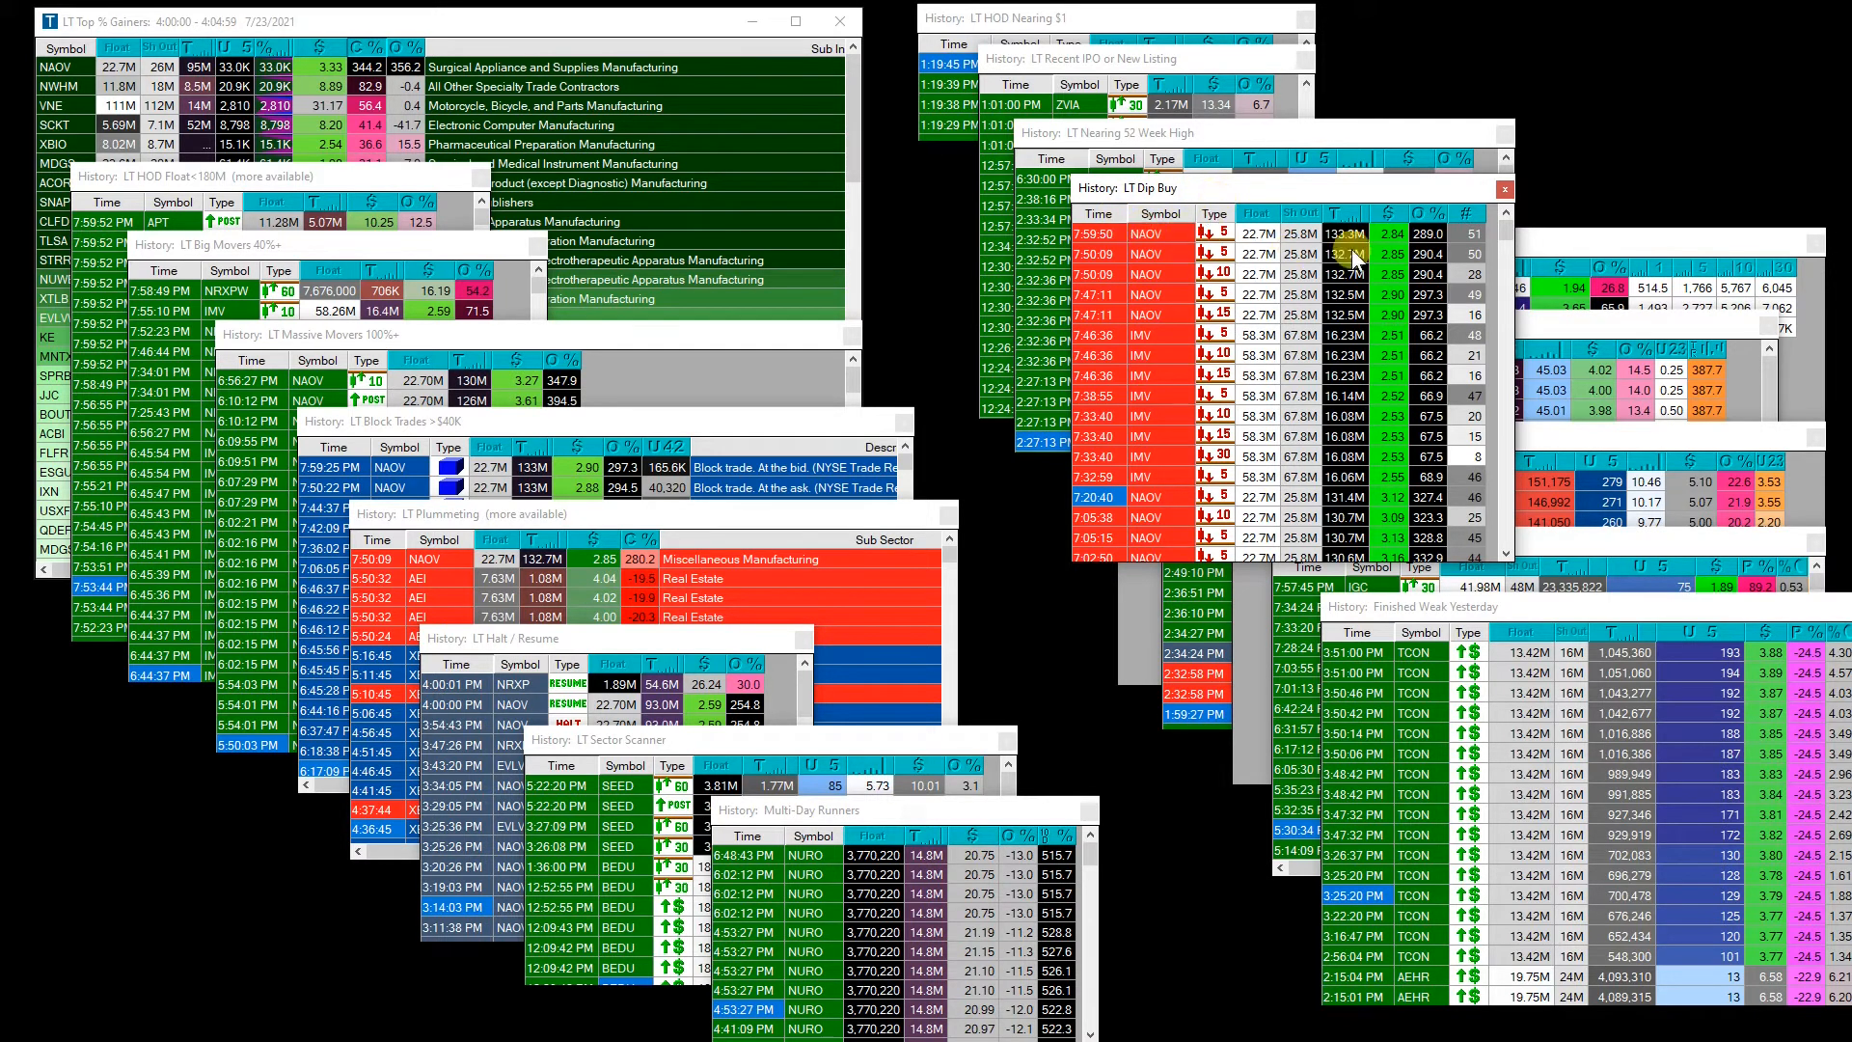
mouse_move(1426, 216)
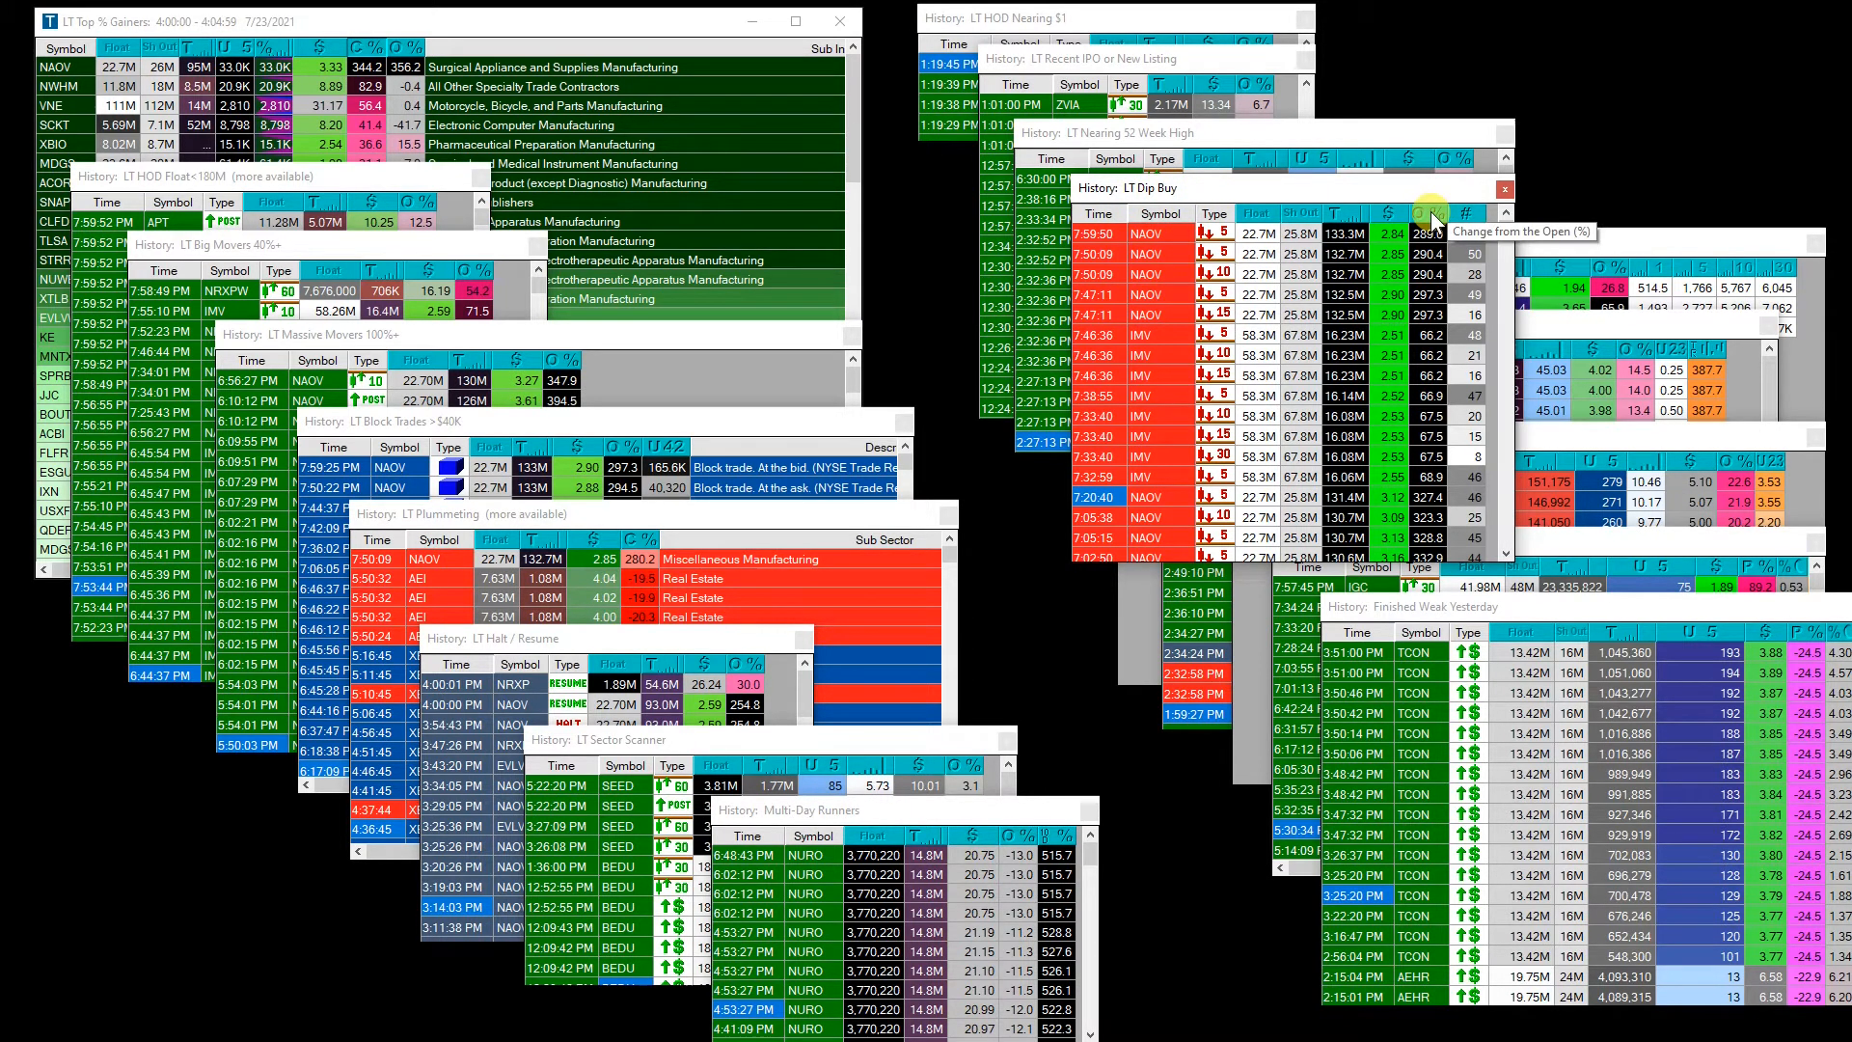
mouse_move(1452, 395)
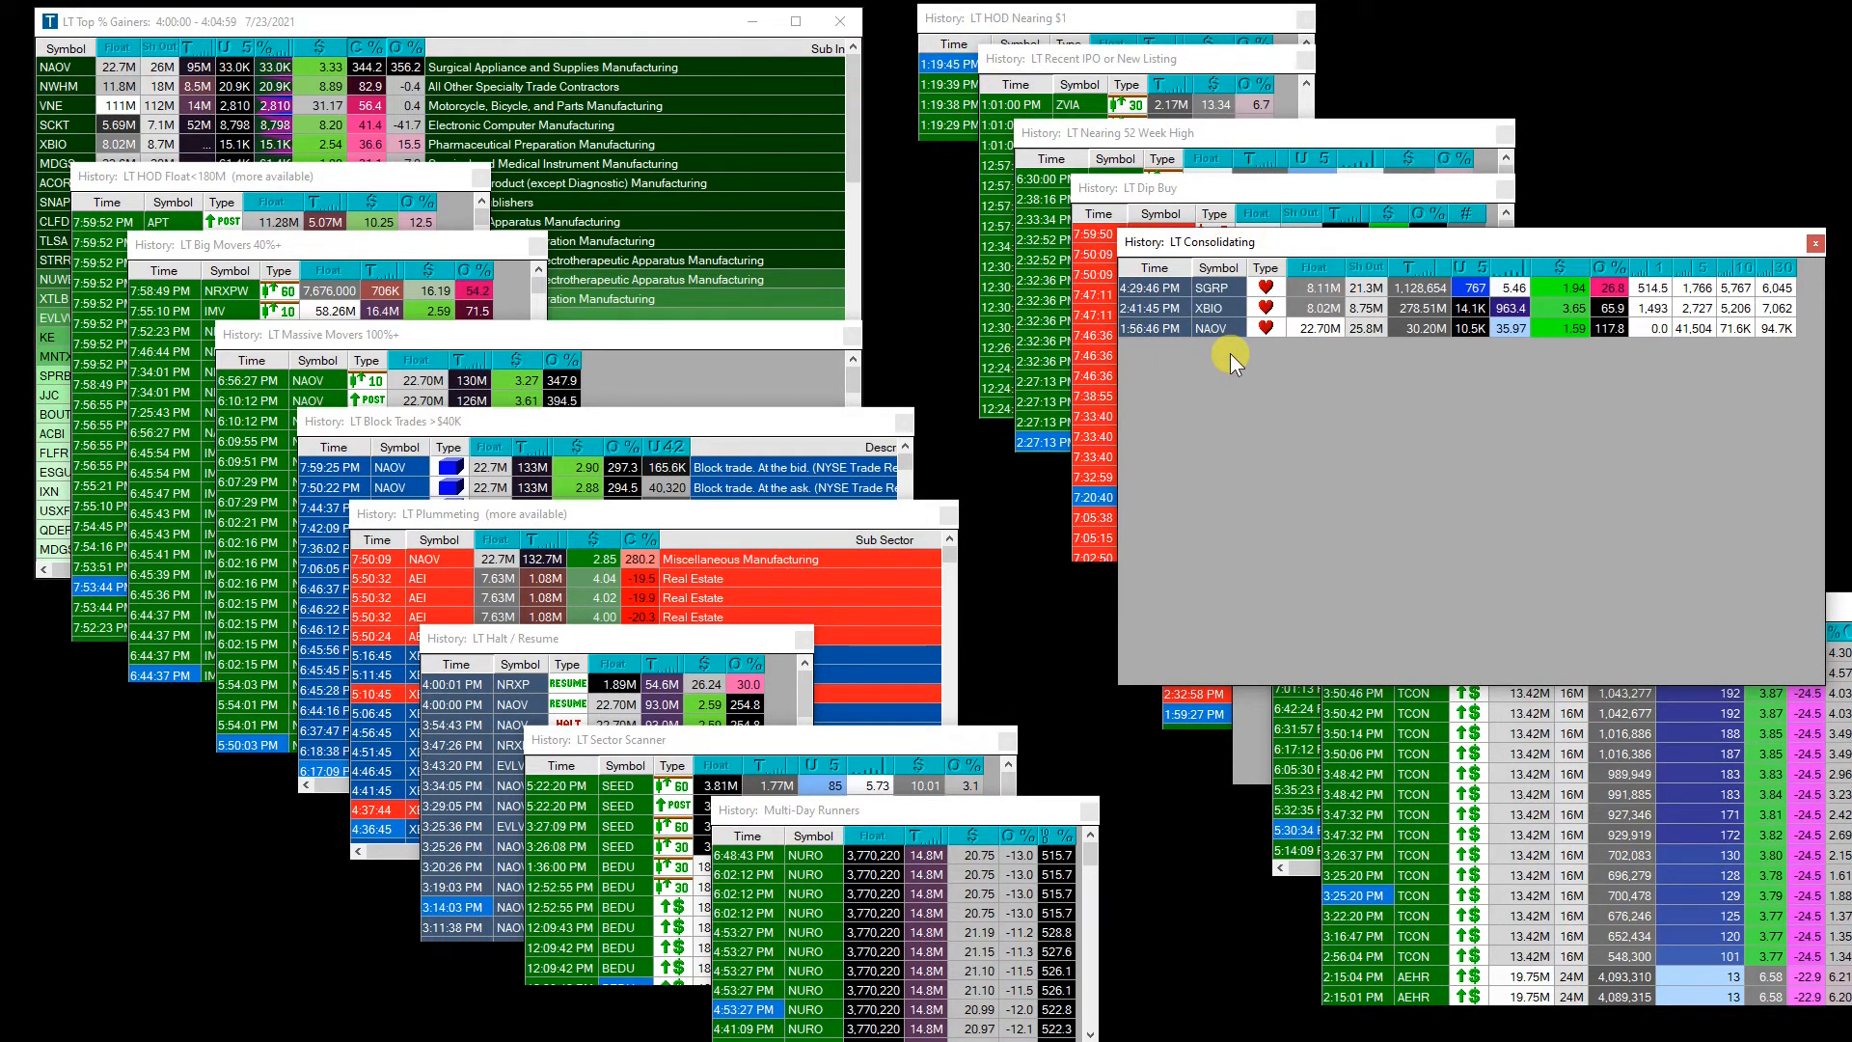
mouse_move(1186, 345)
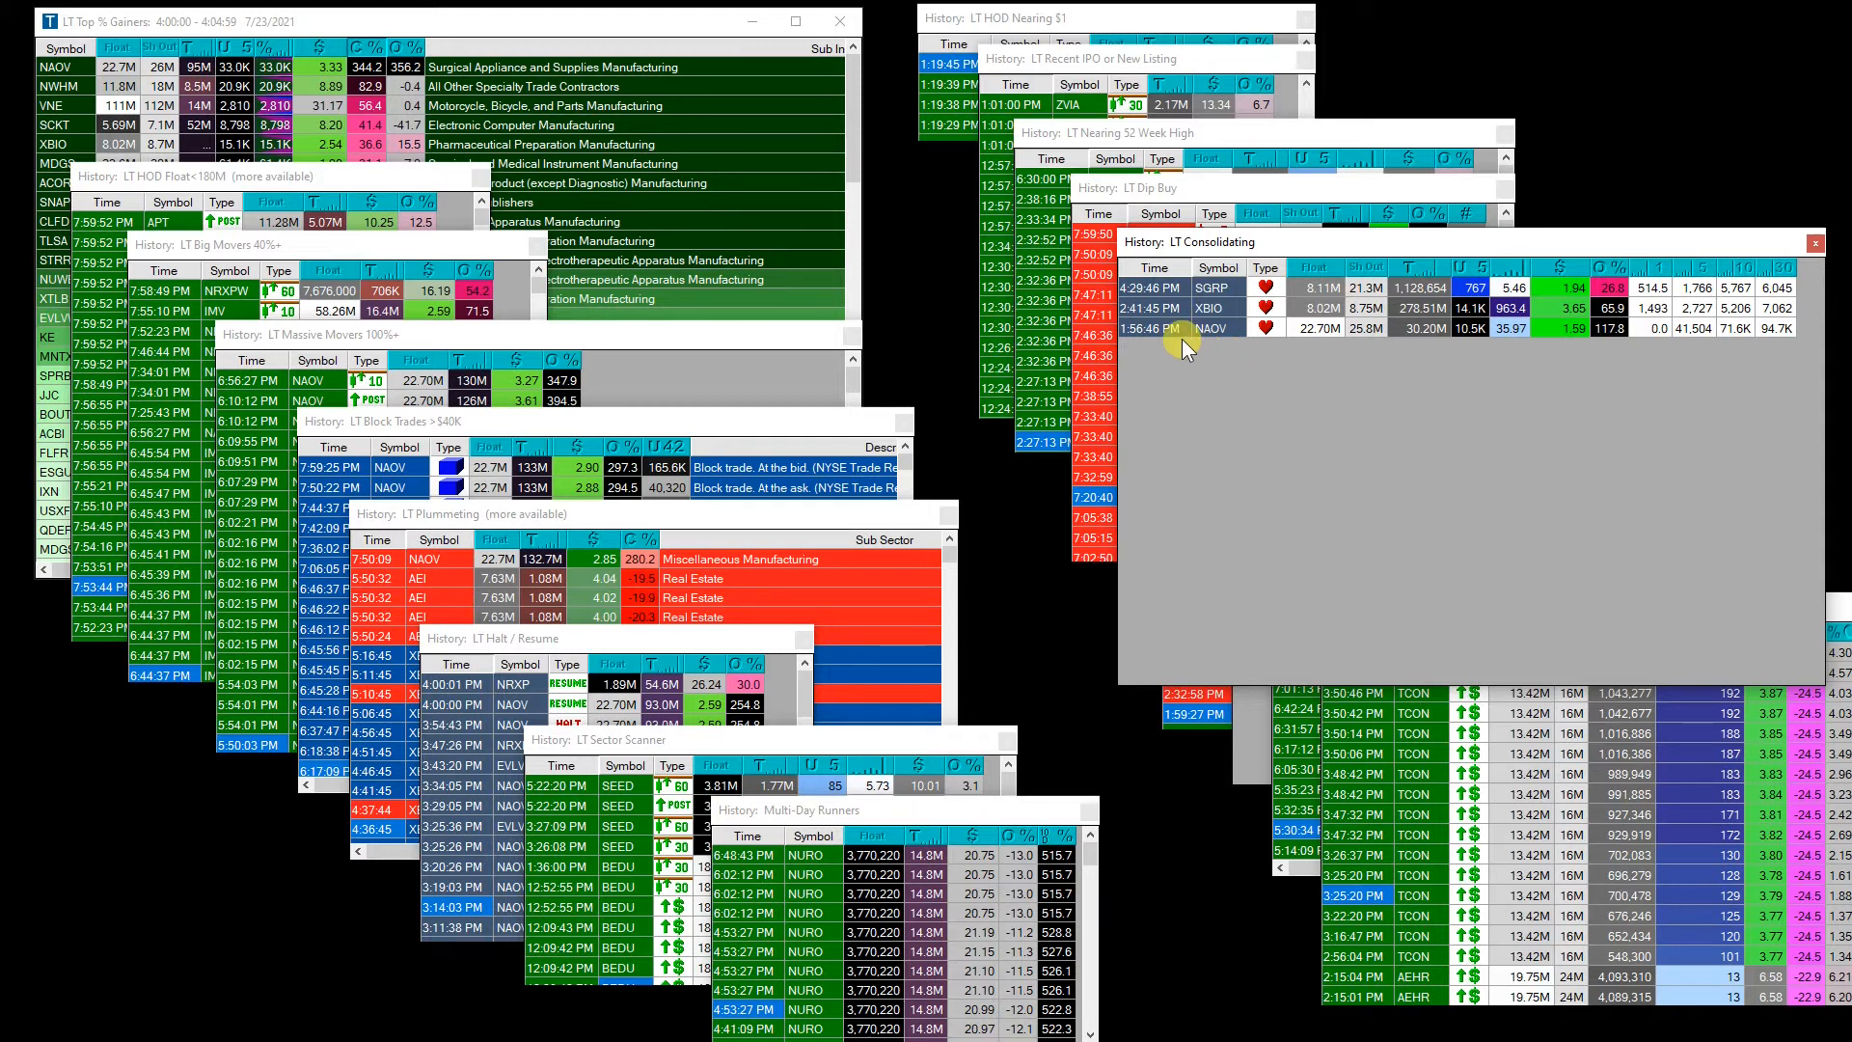
mouse_move(1417, 349)
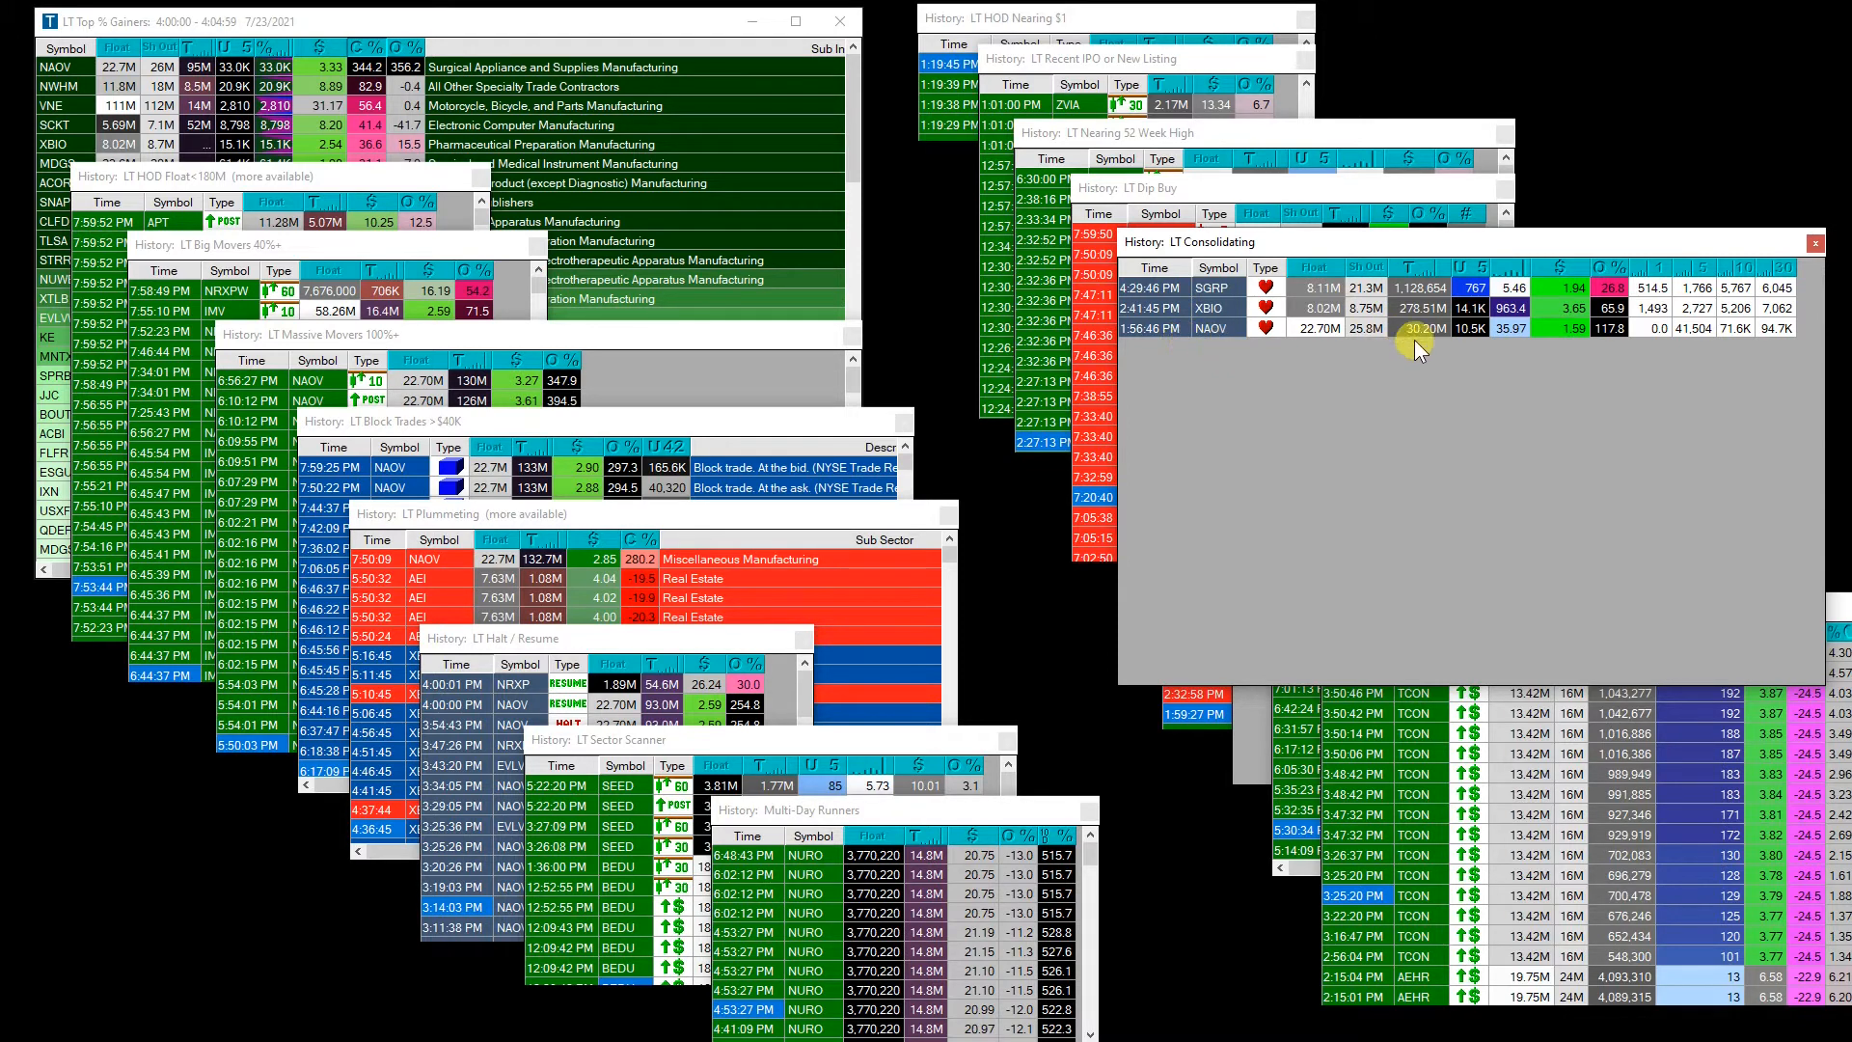
mouse_move(1665, 278)
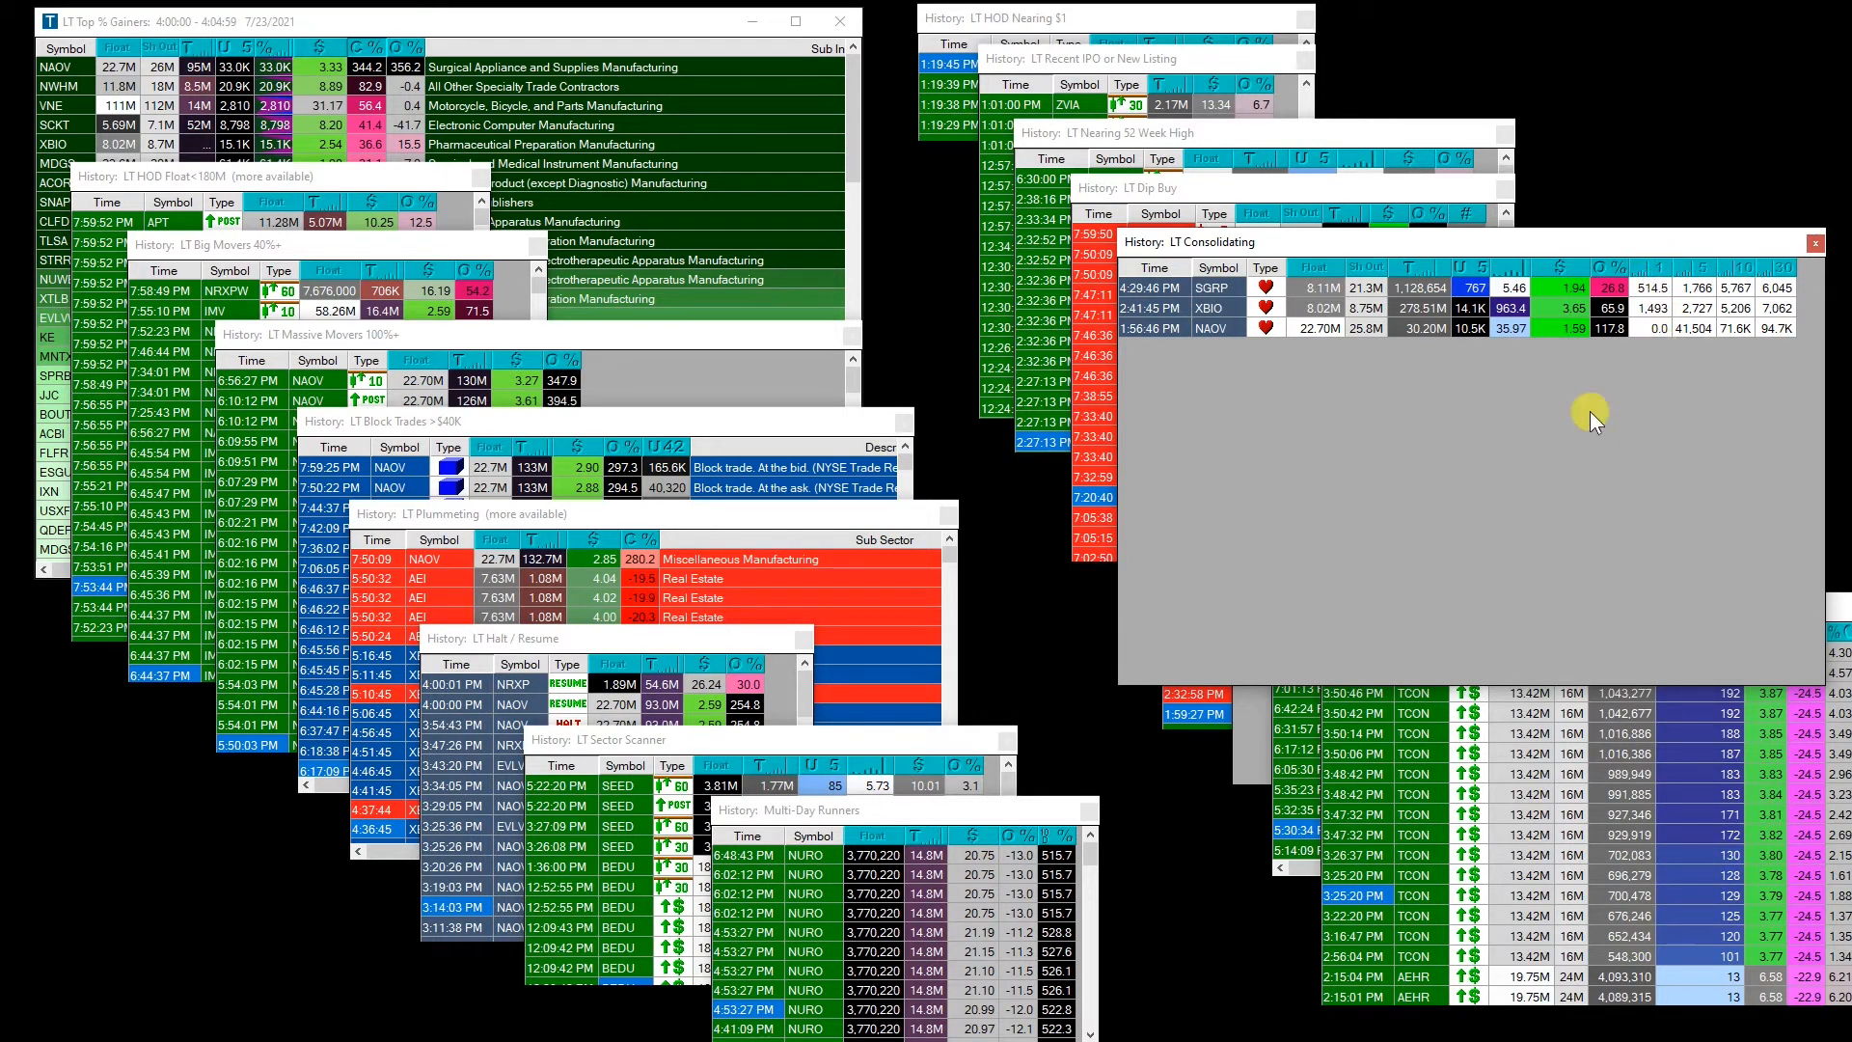
Bring the LT Consolidating alert history (SGRP, XBIO, NAOV) in front of the other alert windows.
left_click(1192, 324)
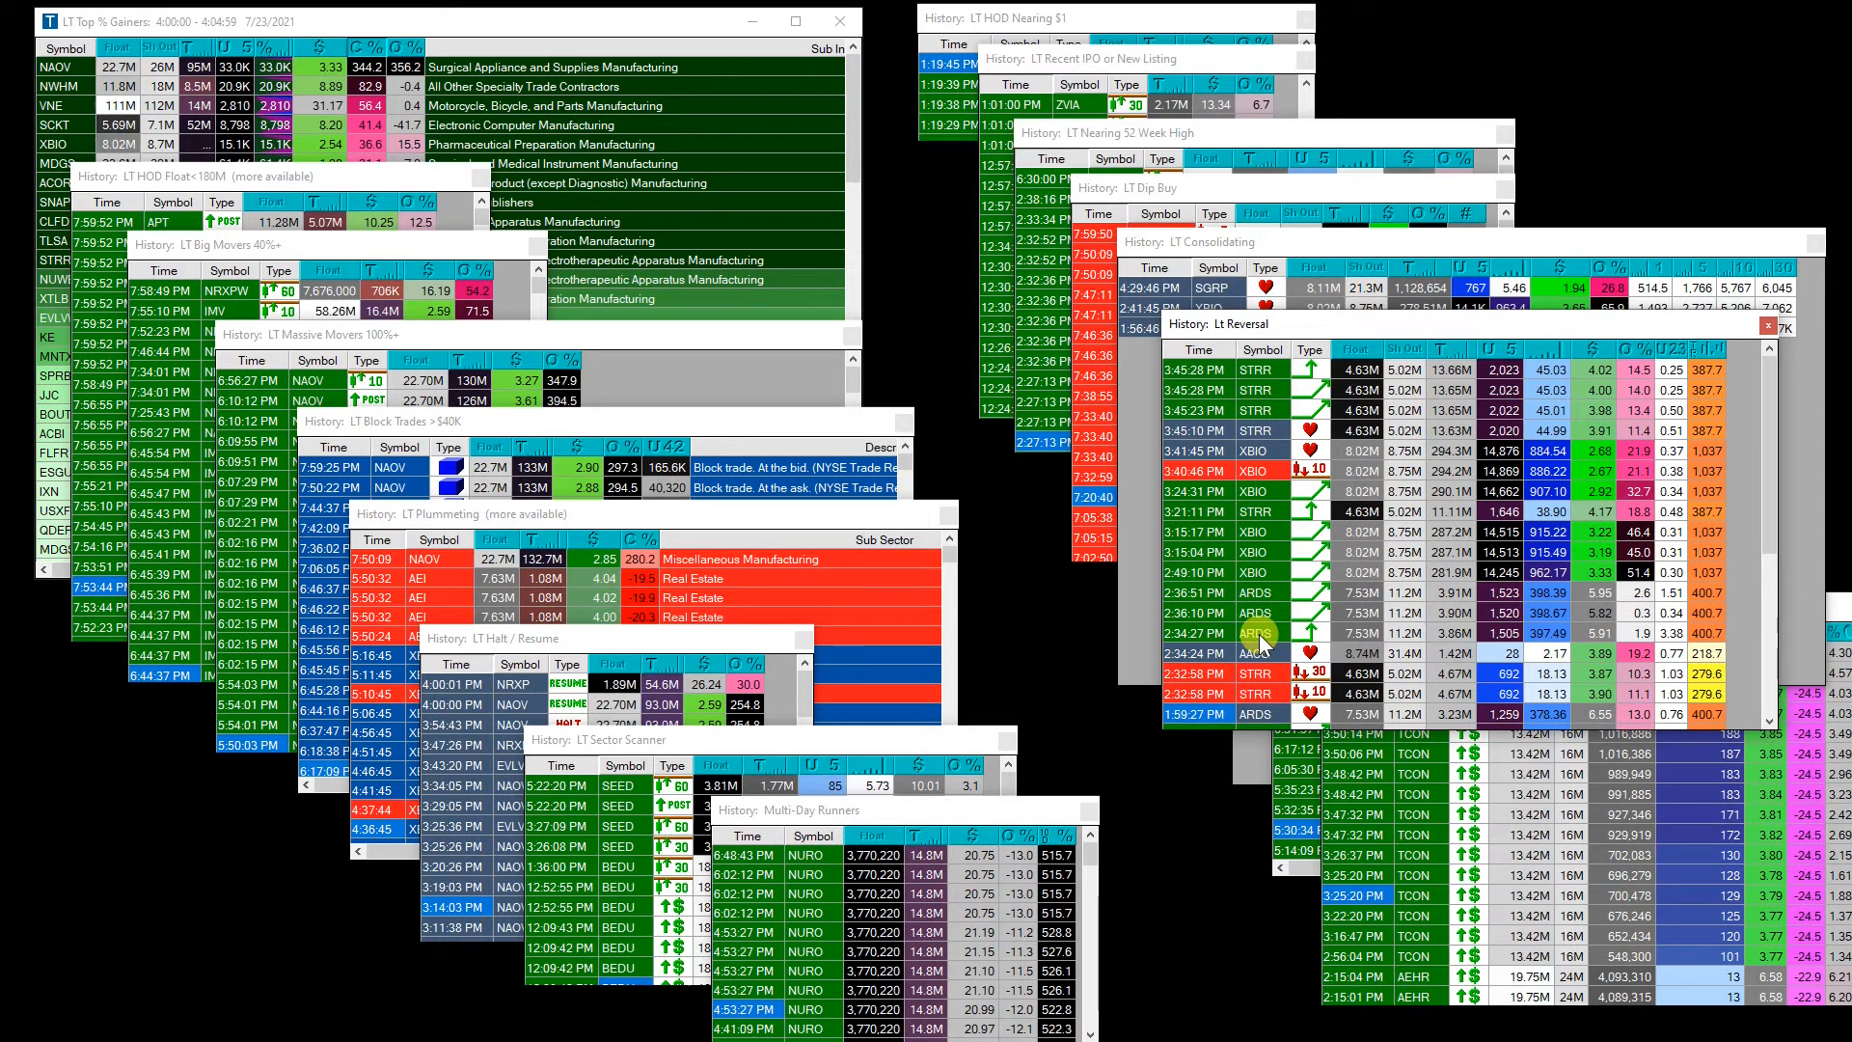
mouse_move(1302, 538)
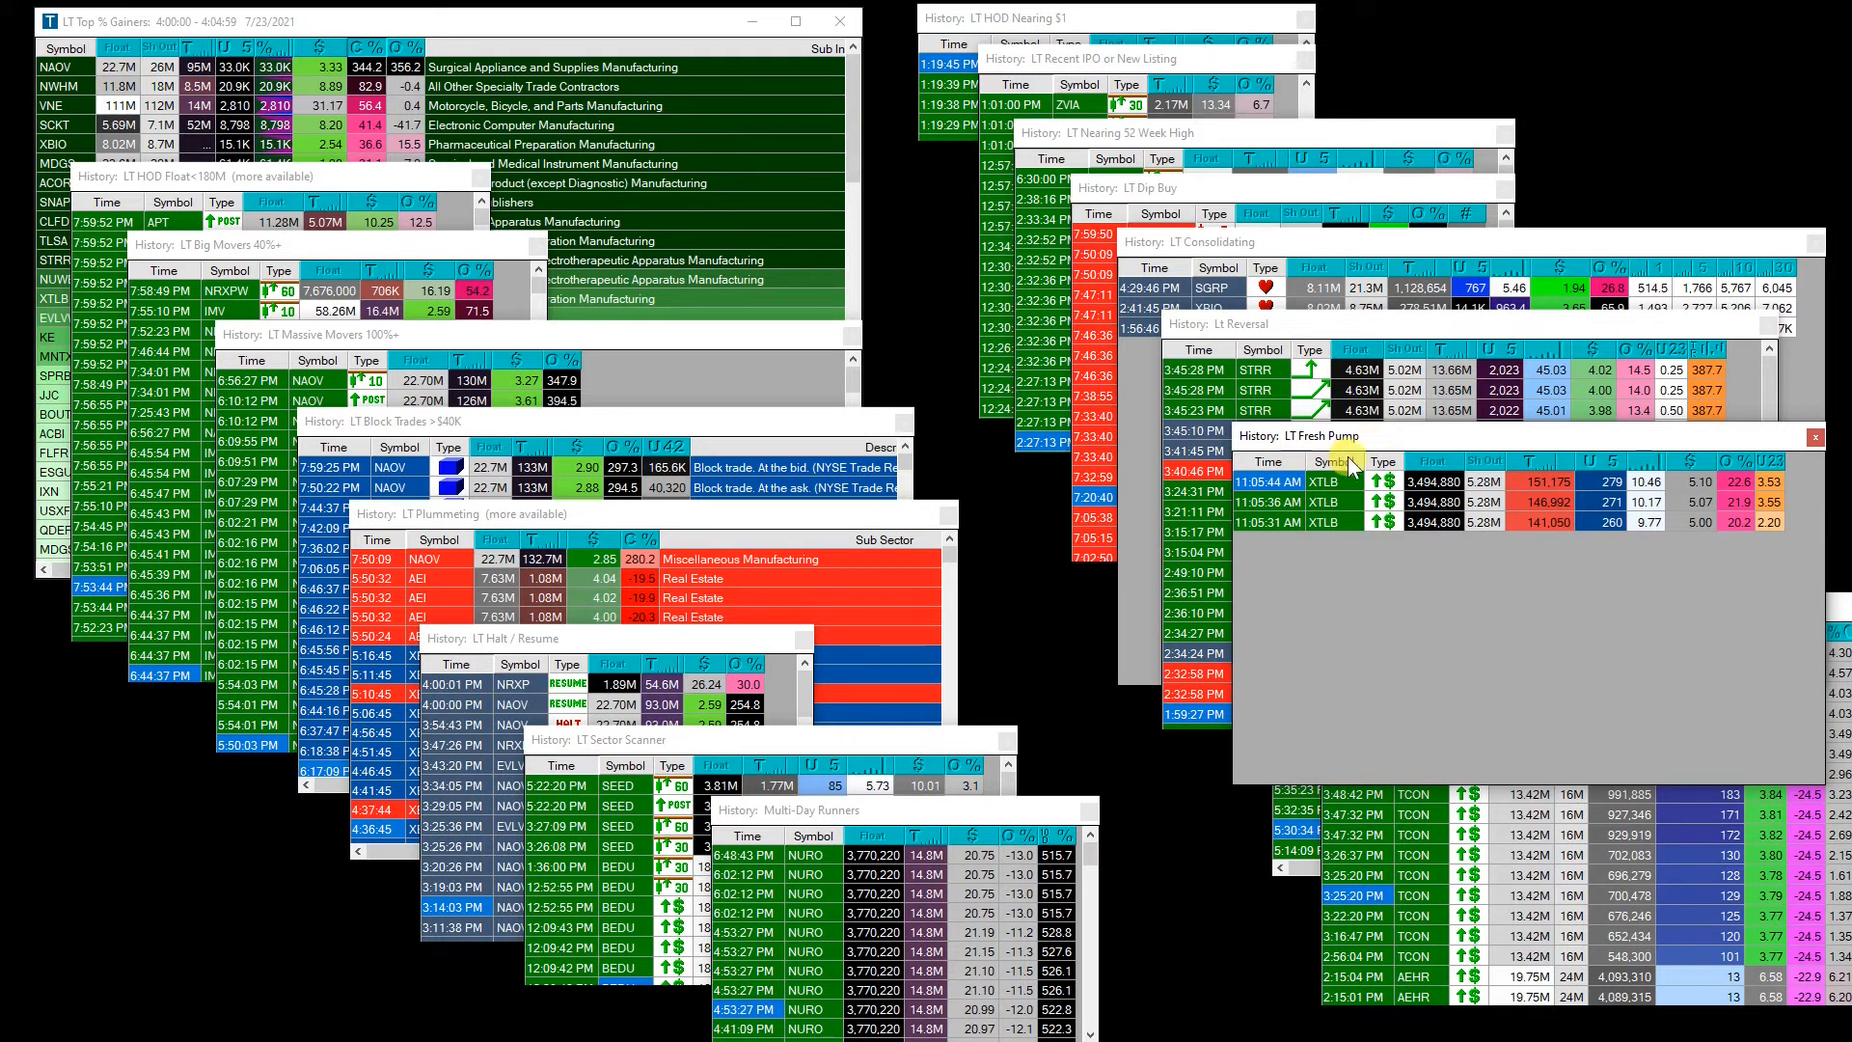
mouse_move(1354, 538)
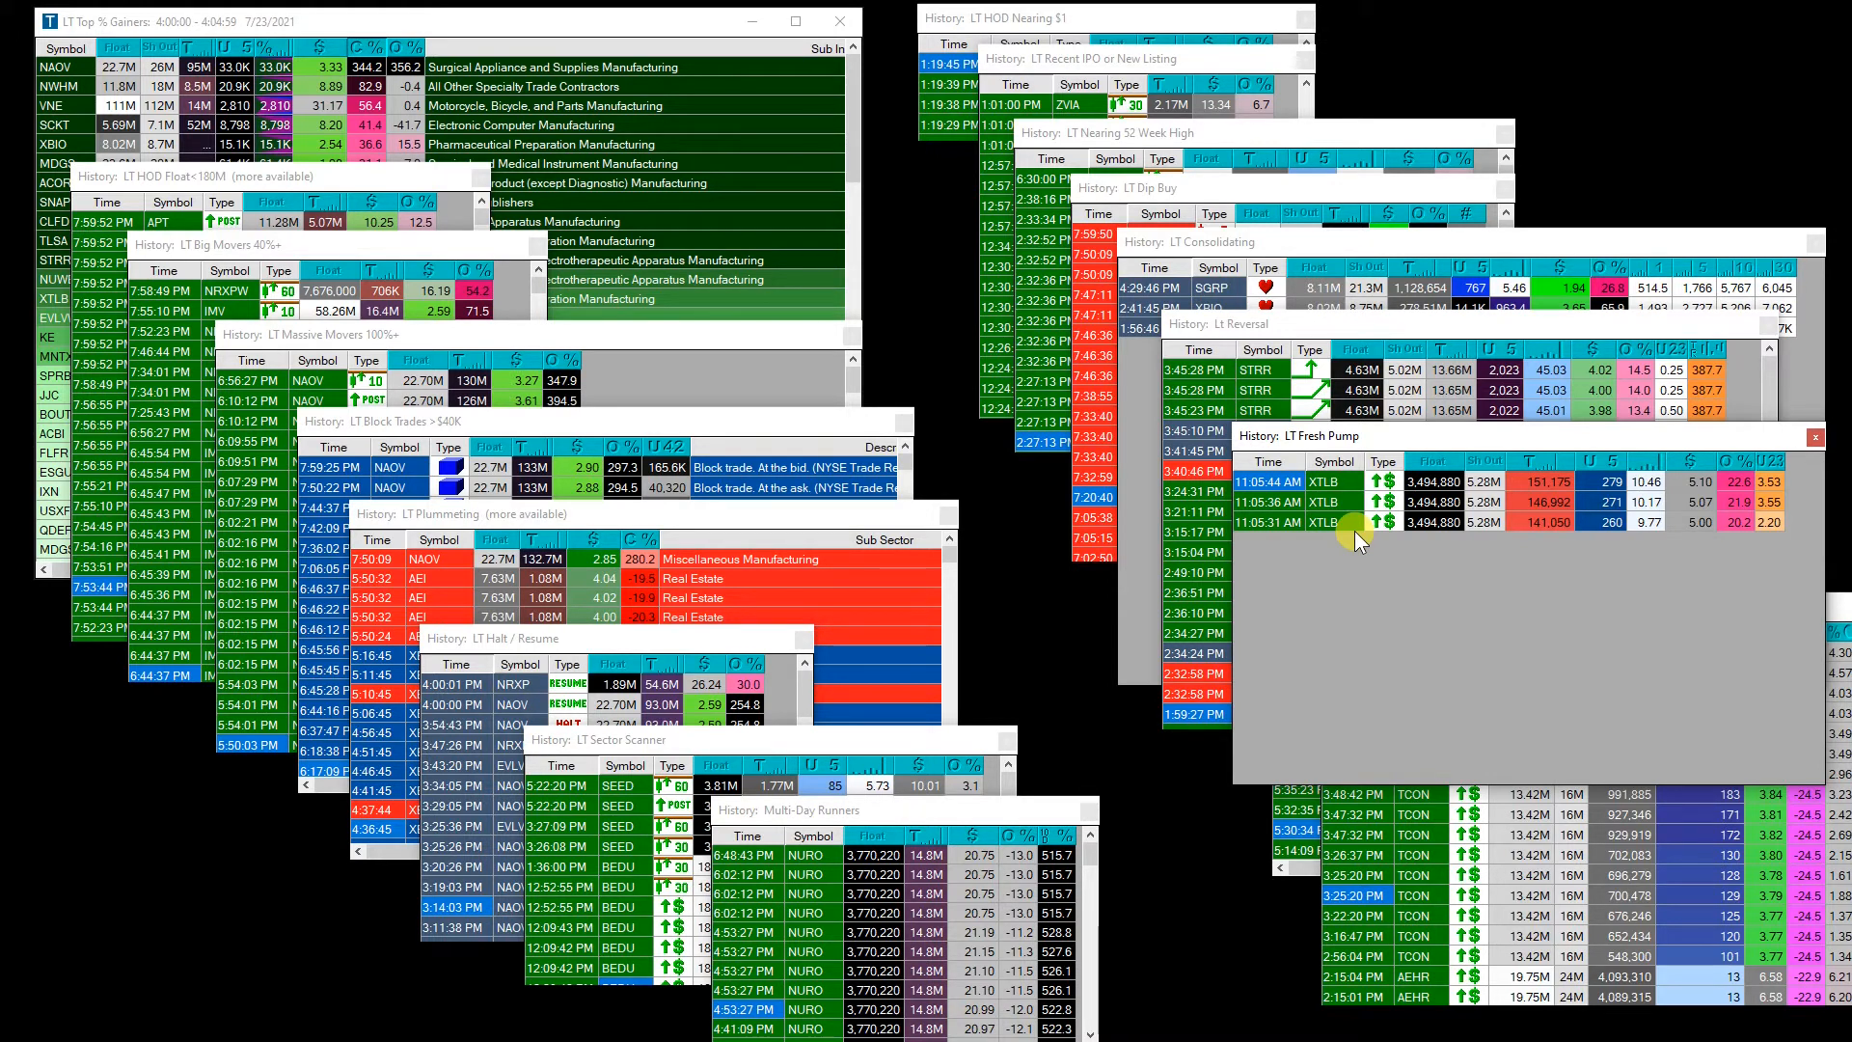
mouse_move(1582, 561)
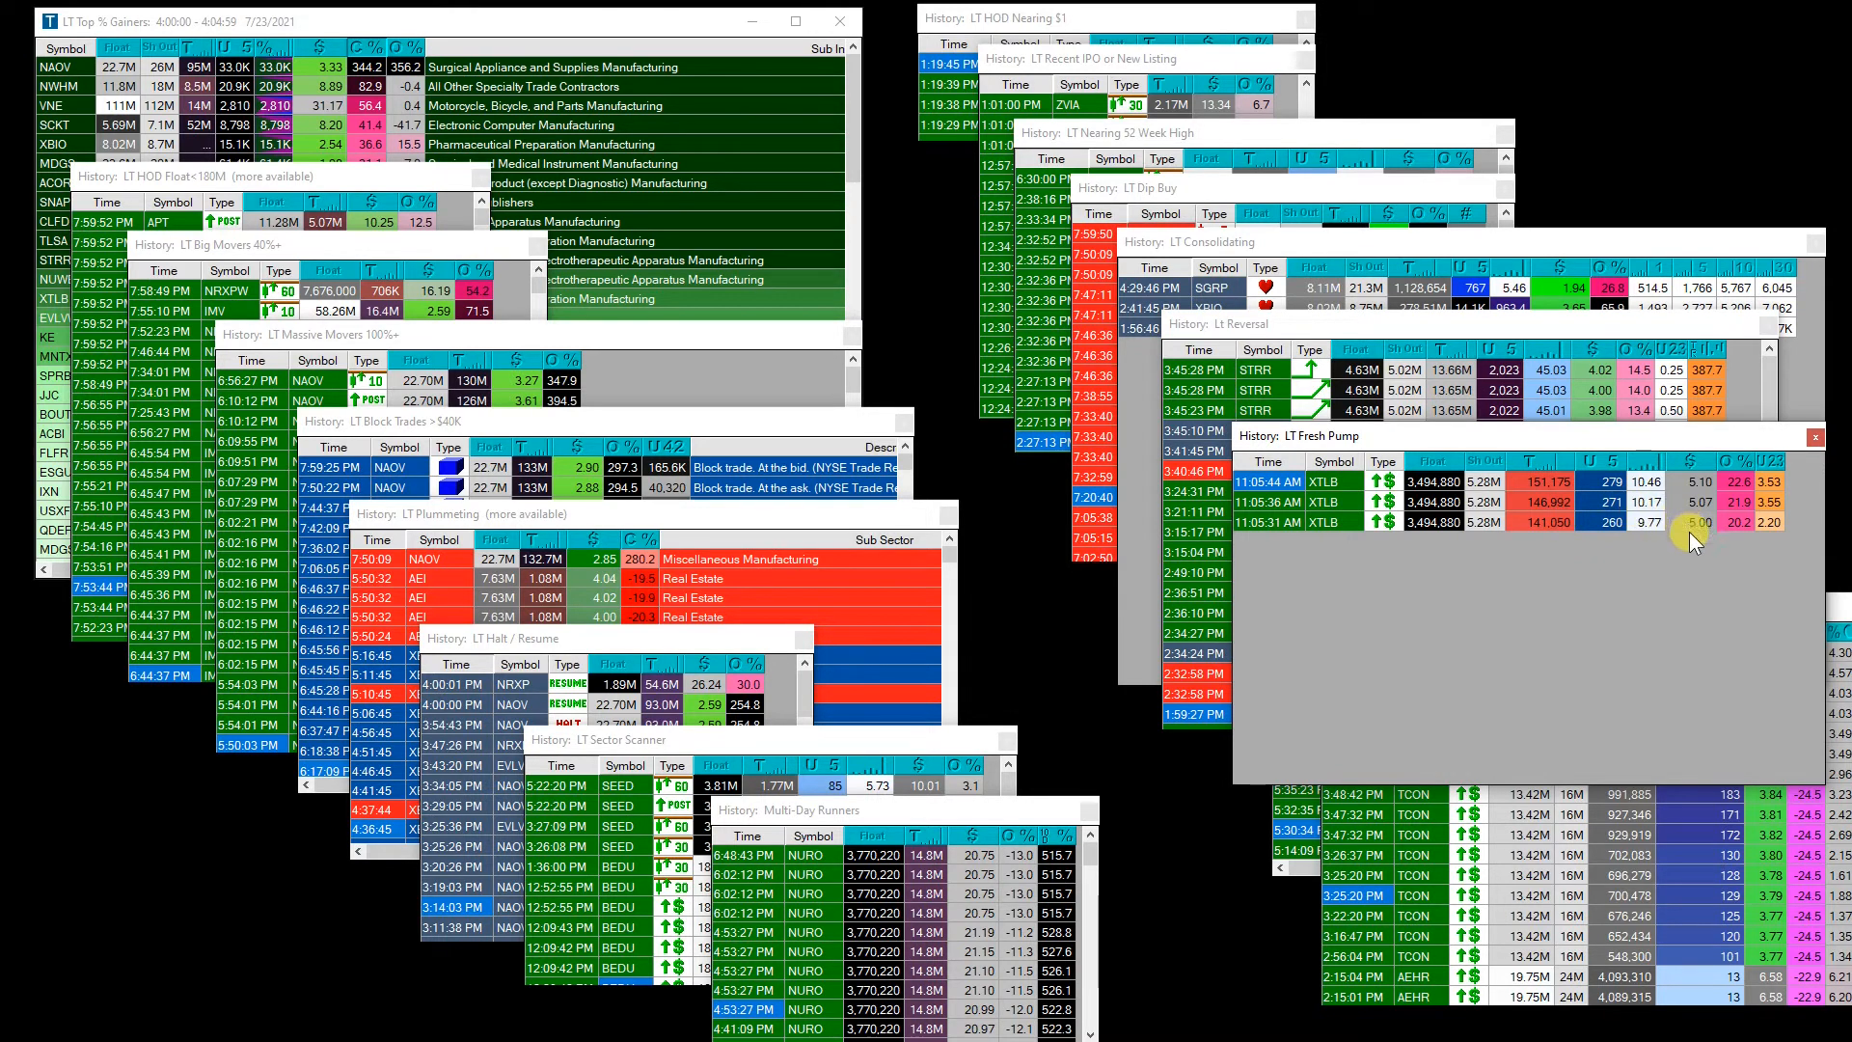
mouse_move(1698, 576)
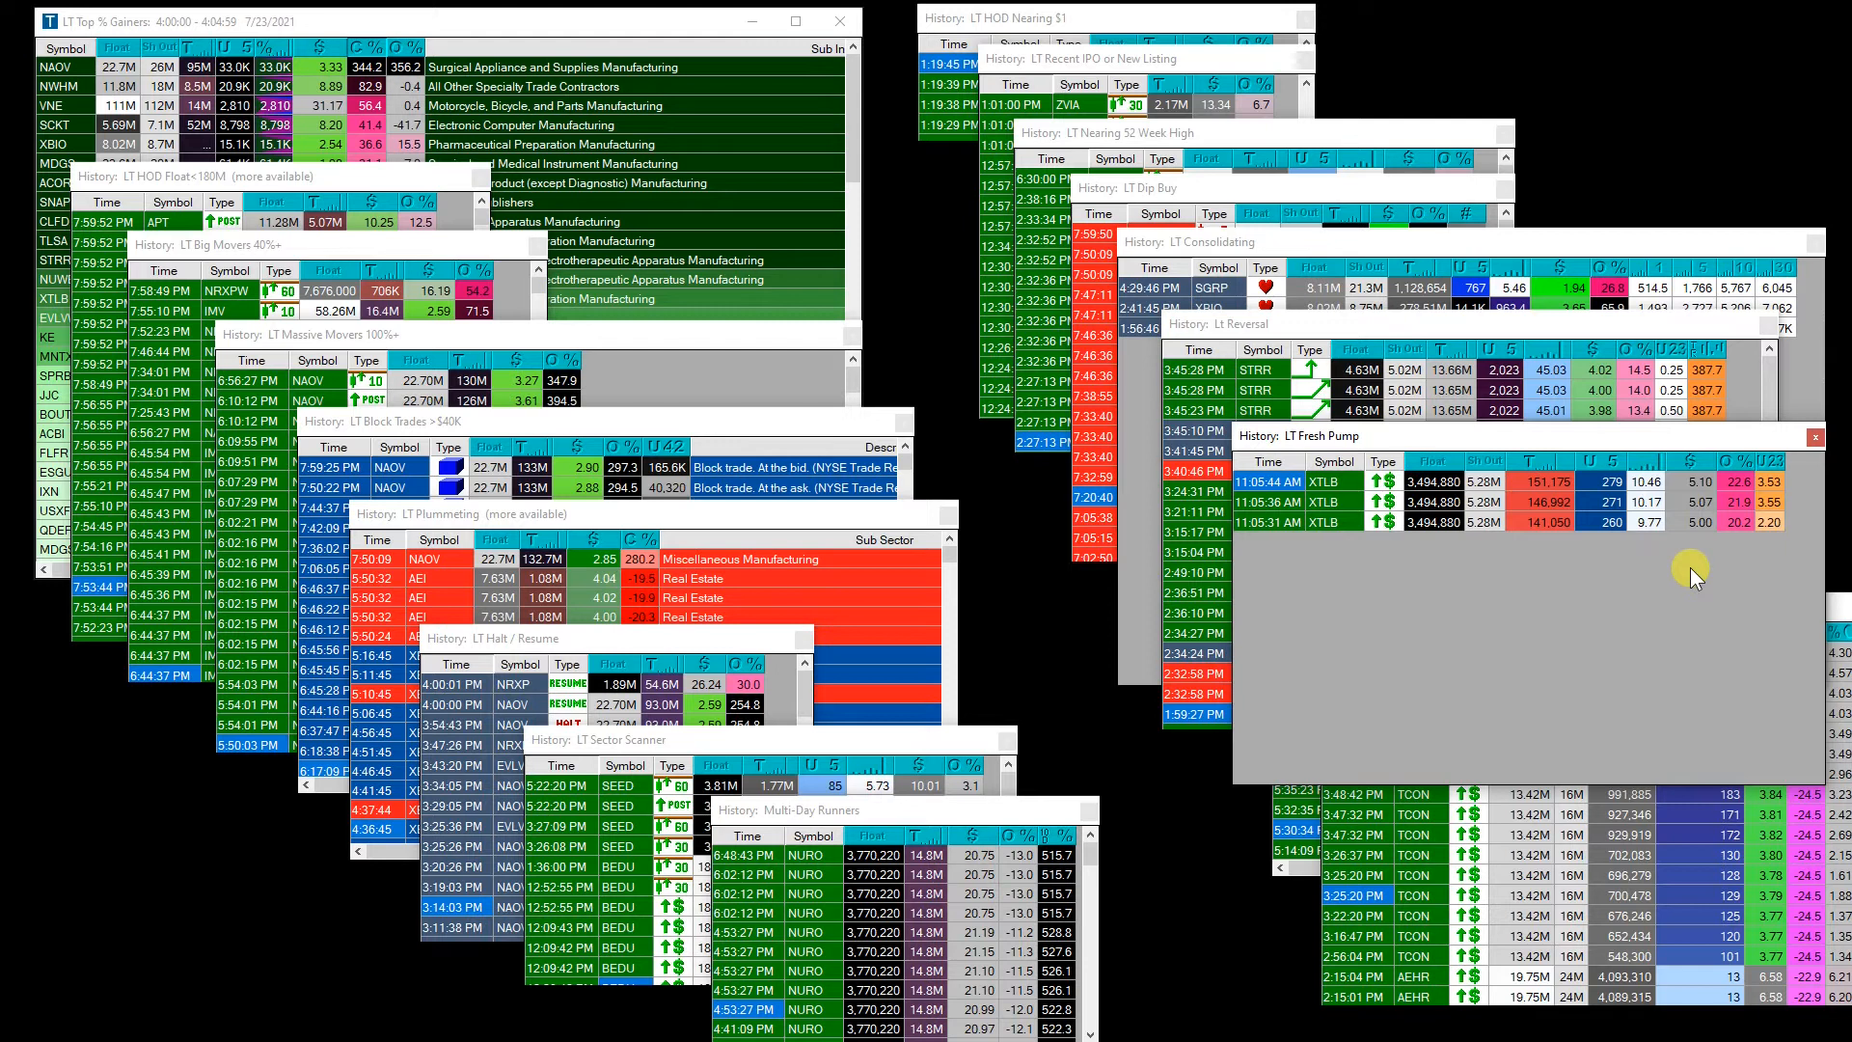
mouse_move(1485, 604)
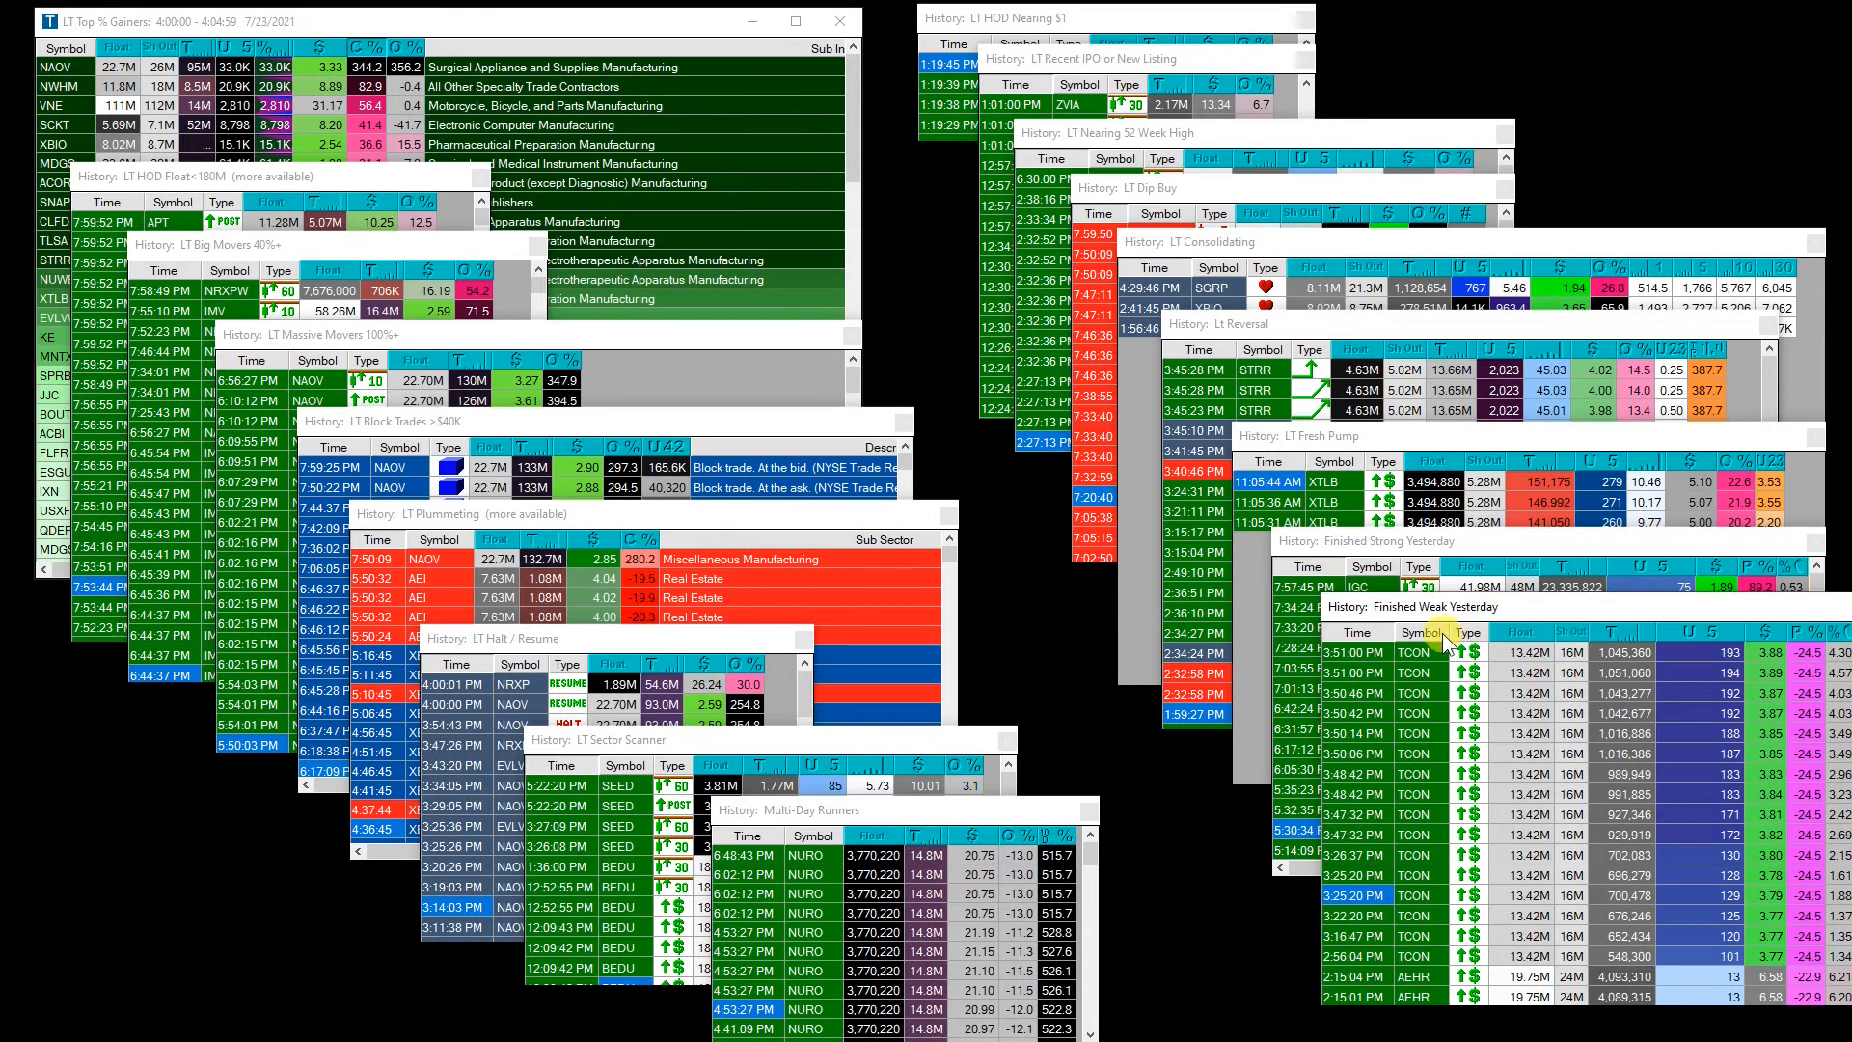
mouse_move(1470, 673)
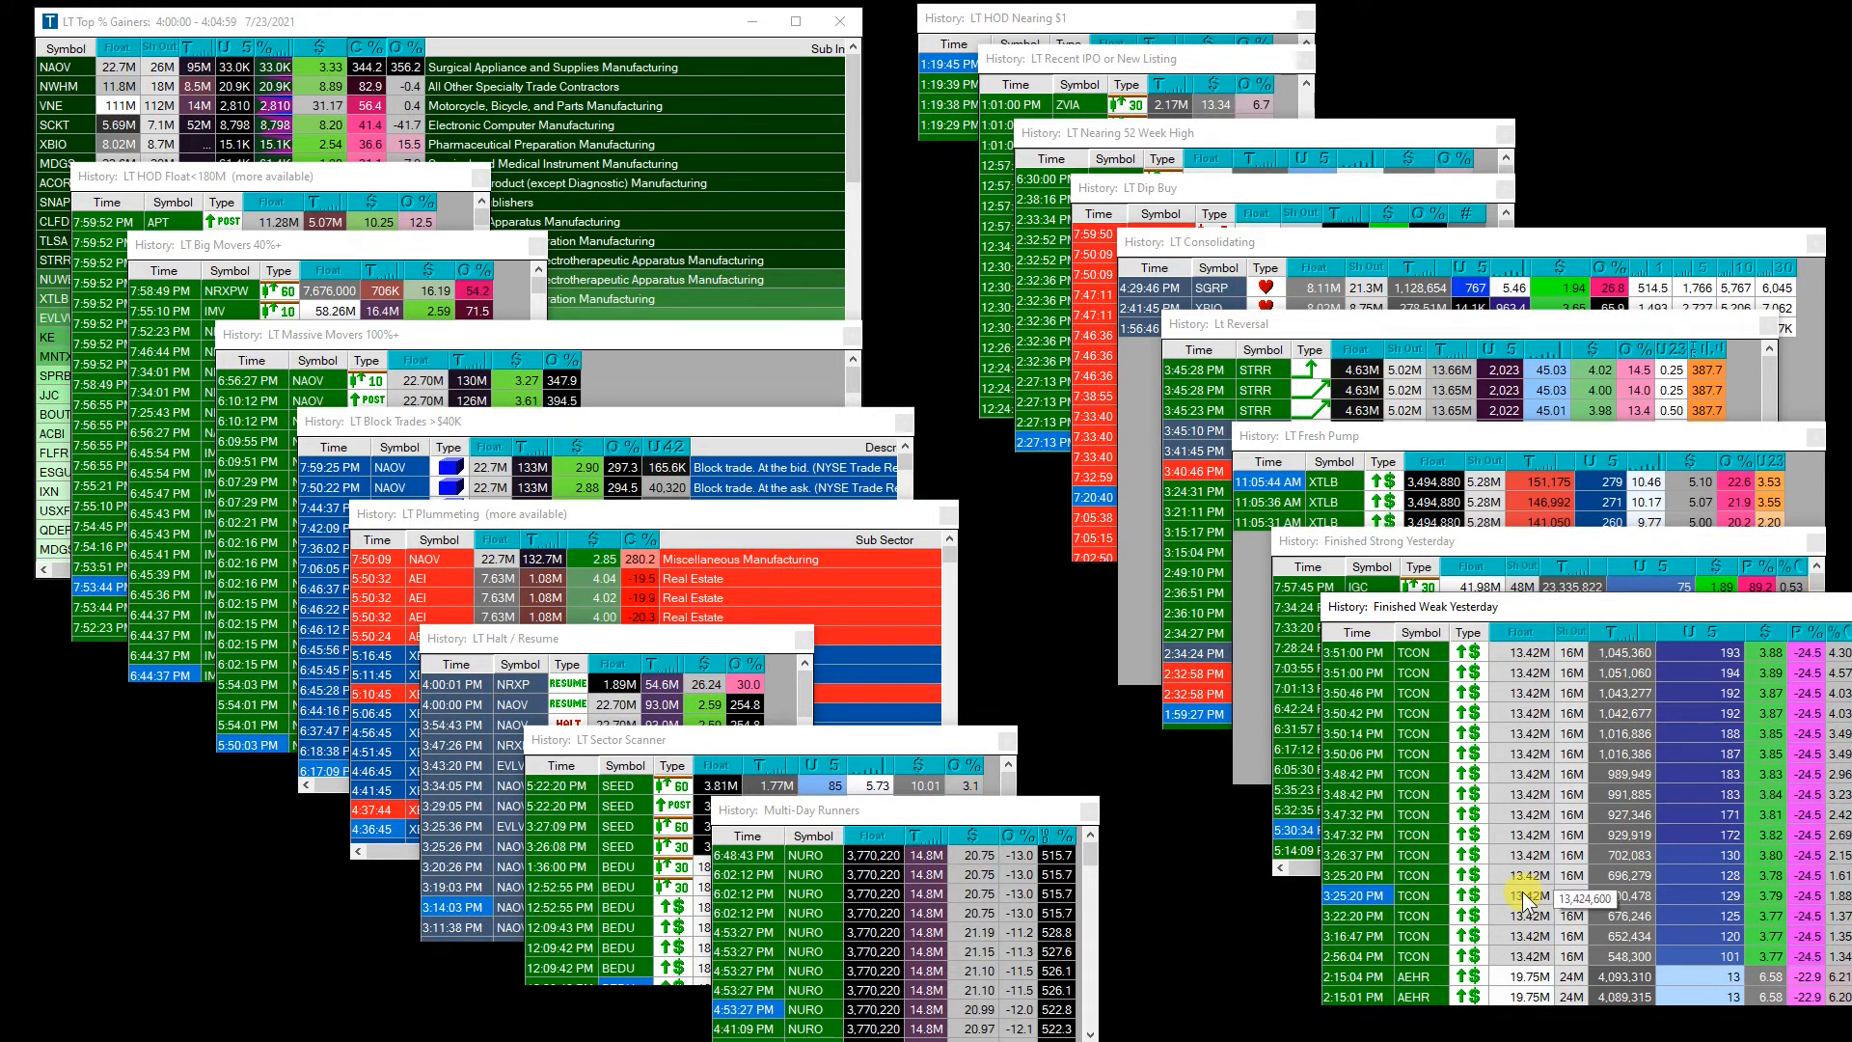
mouse_move(1595, 908)
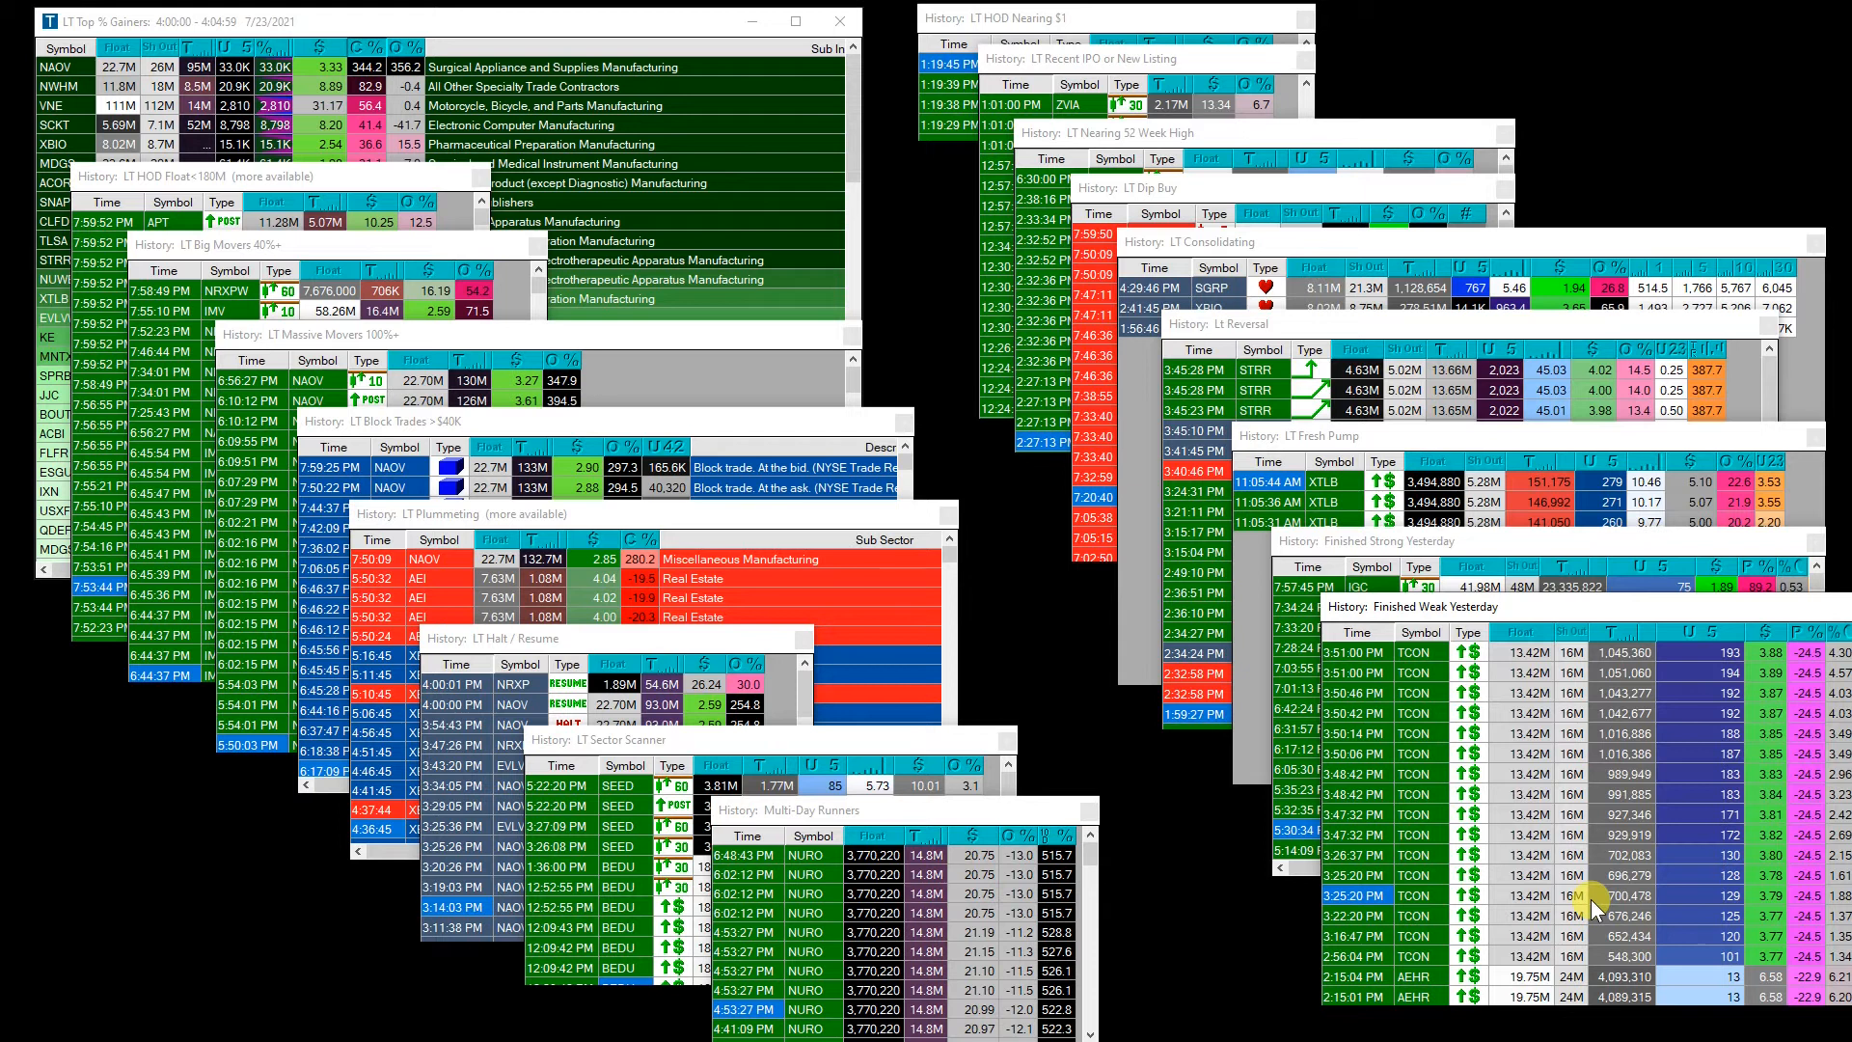
mouse_move(1547, 876)
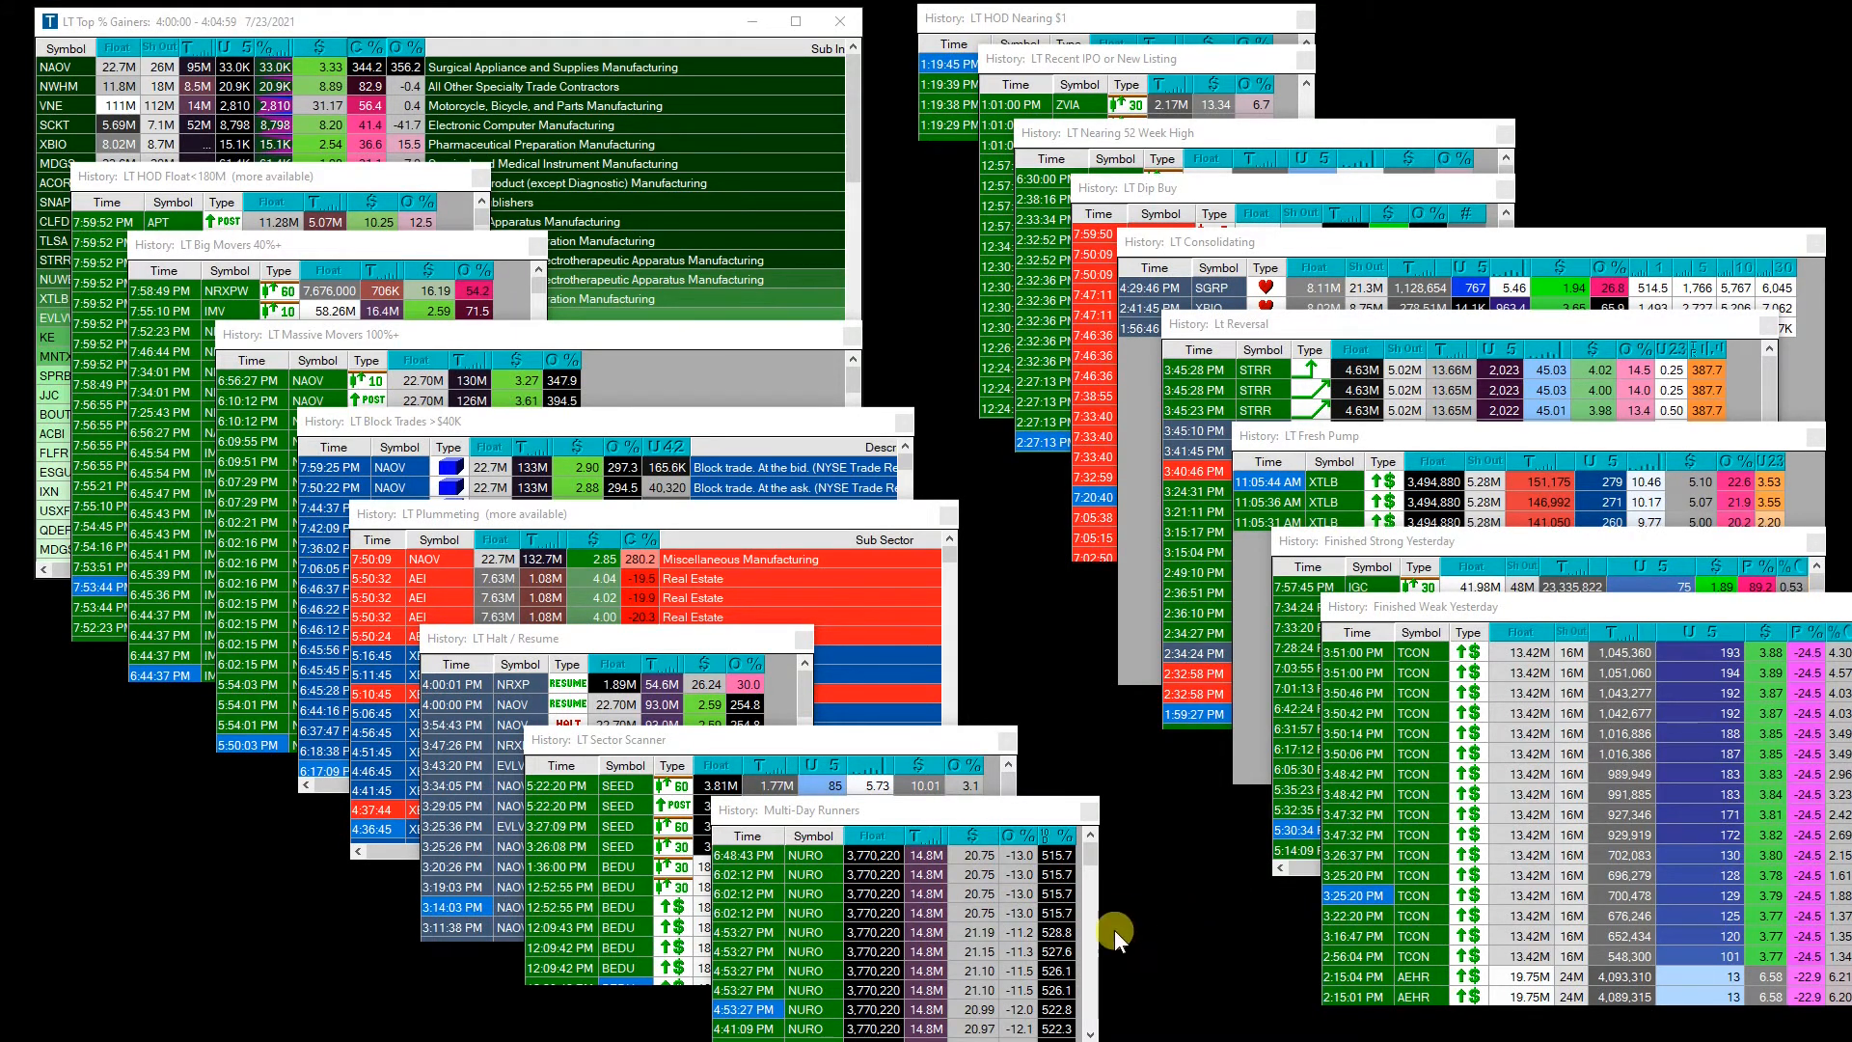
mouse_move(1452, 781)
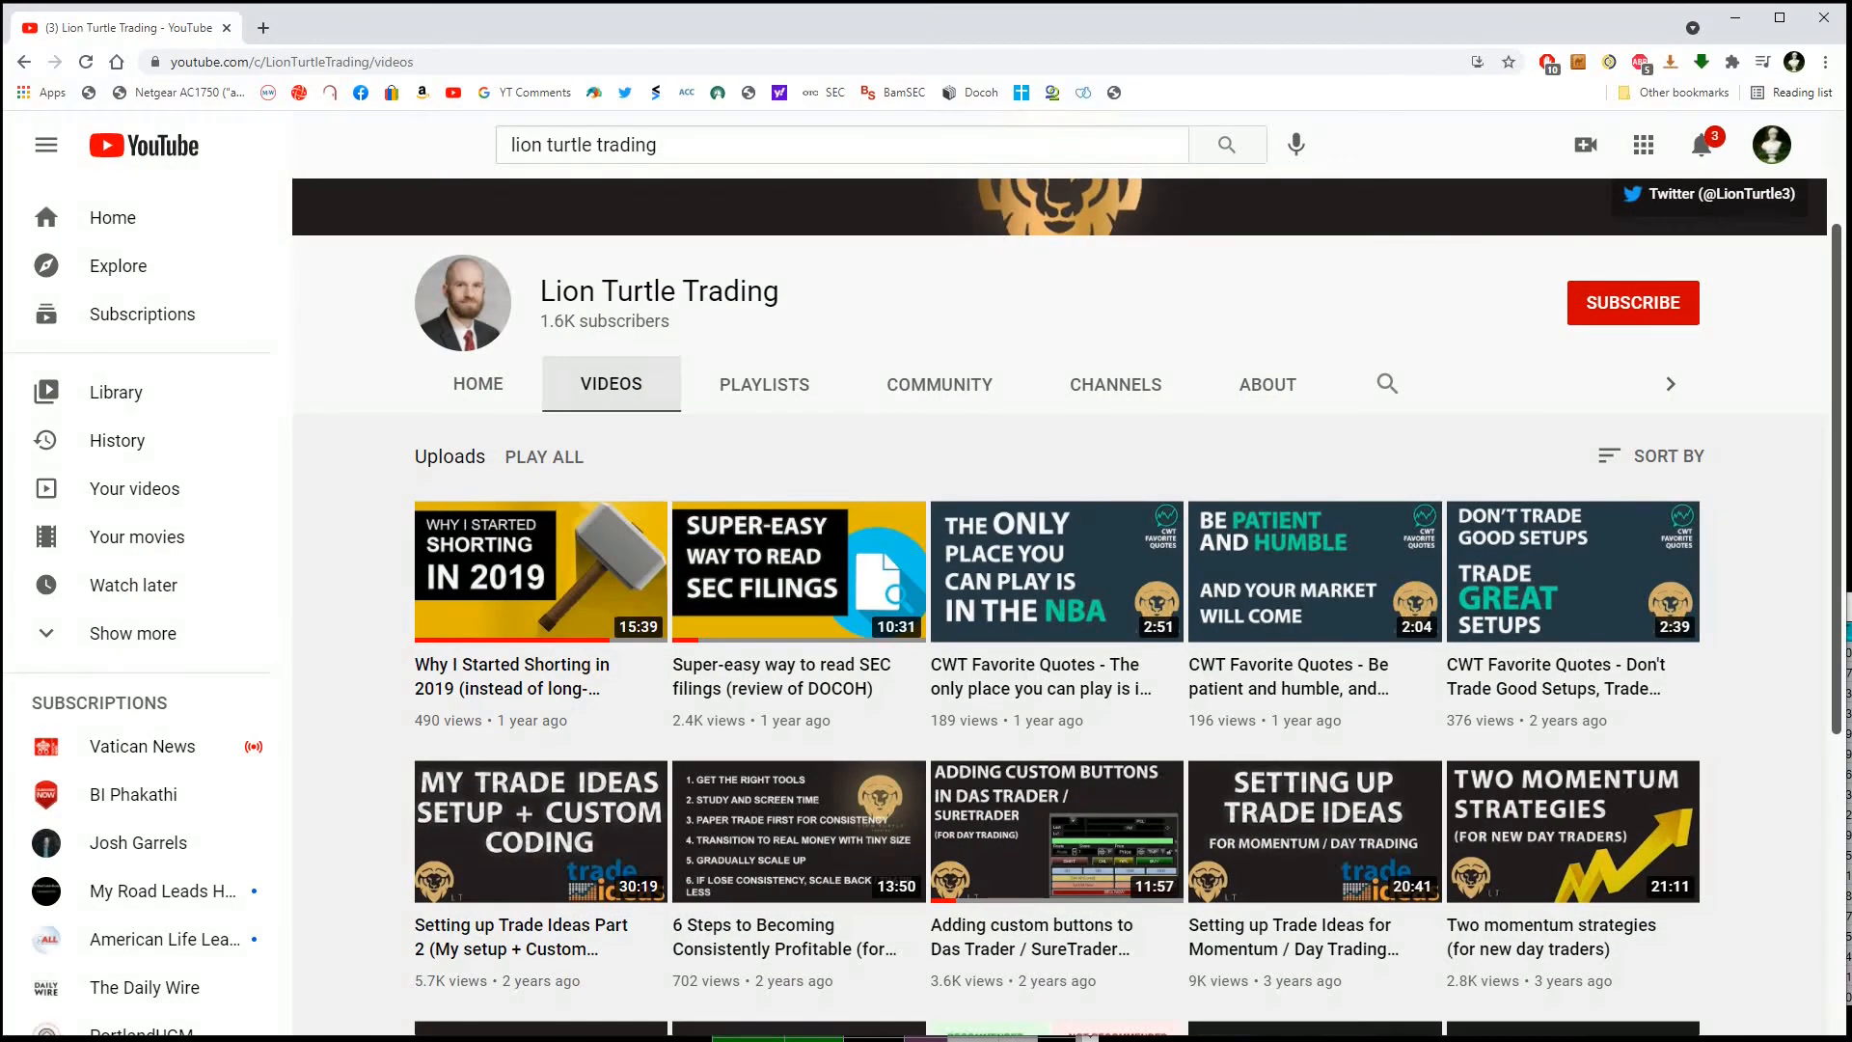
Scroll through the Lion Turtle Trading channel's uploaded Trade Ideas setup videos.
scroll("up", 3)
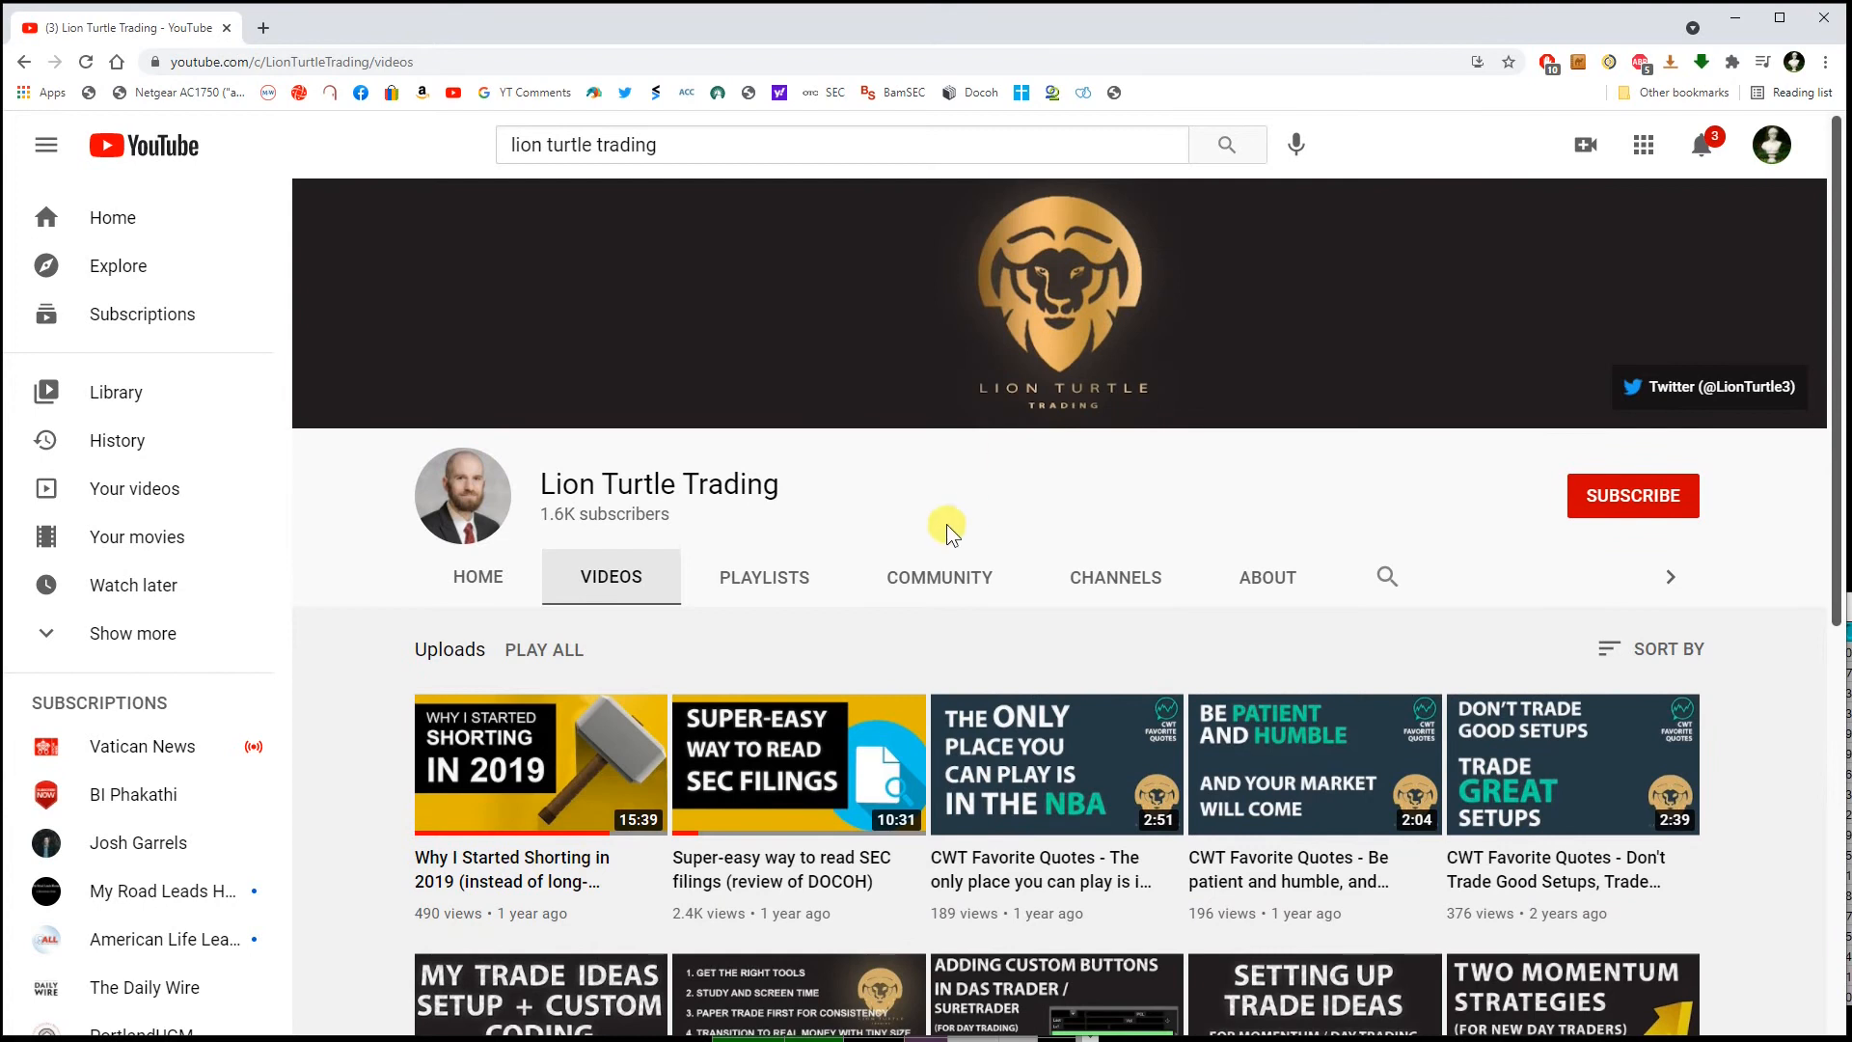
scroll("down", 3)
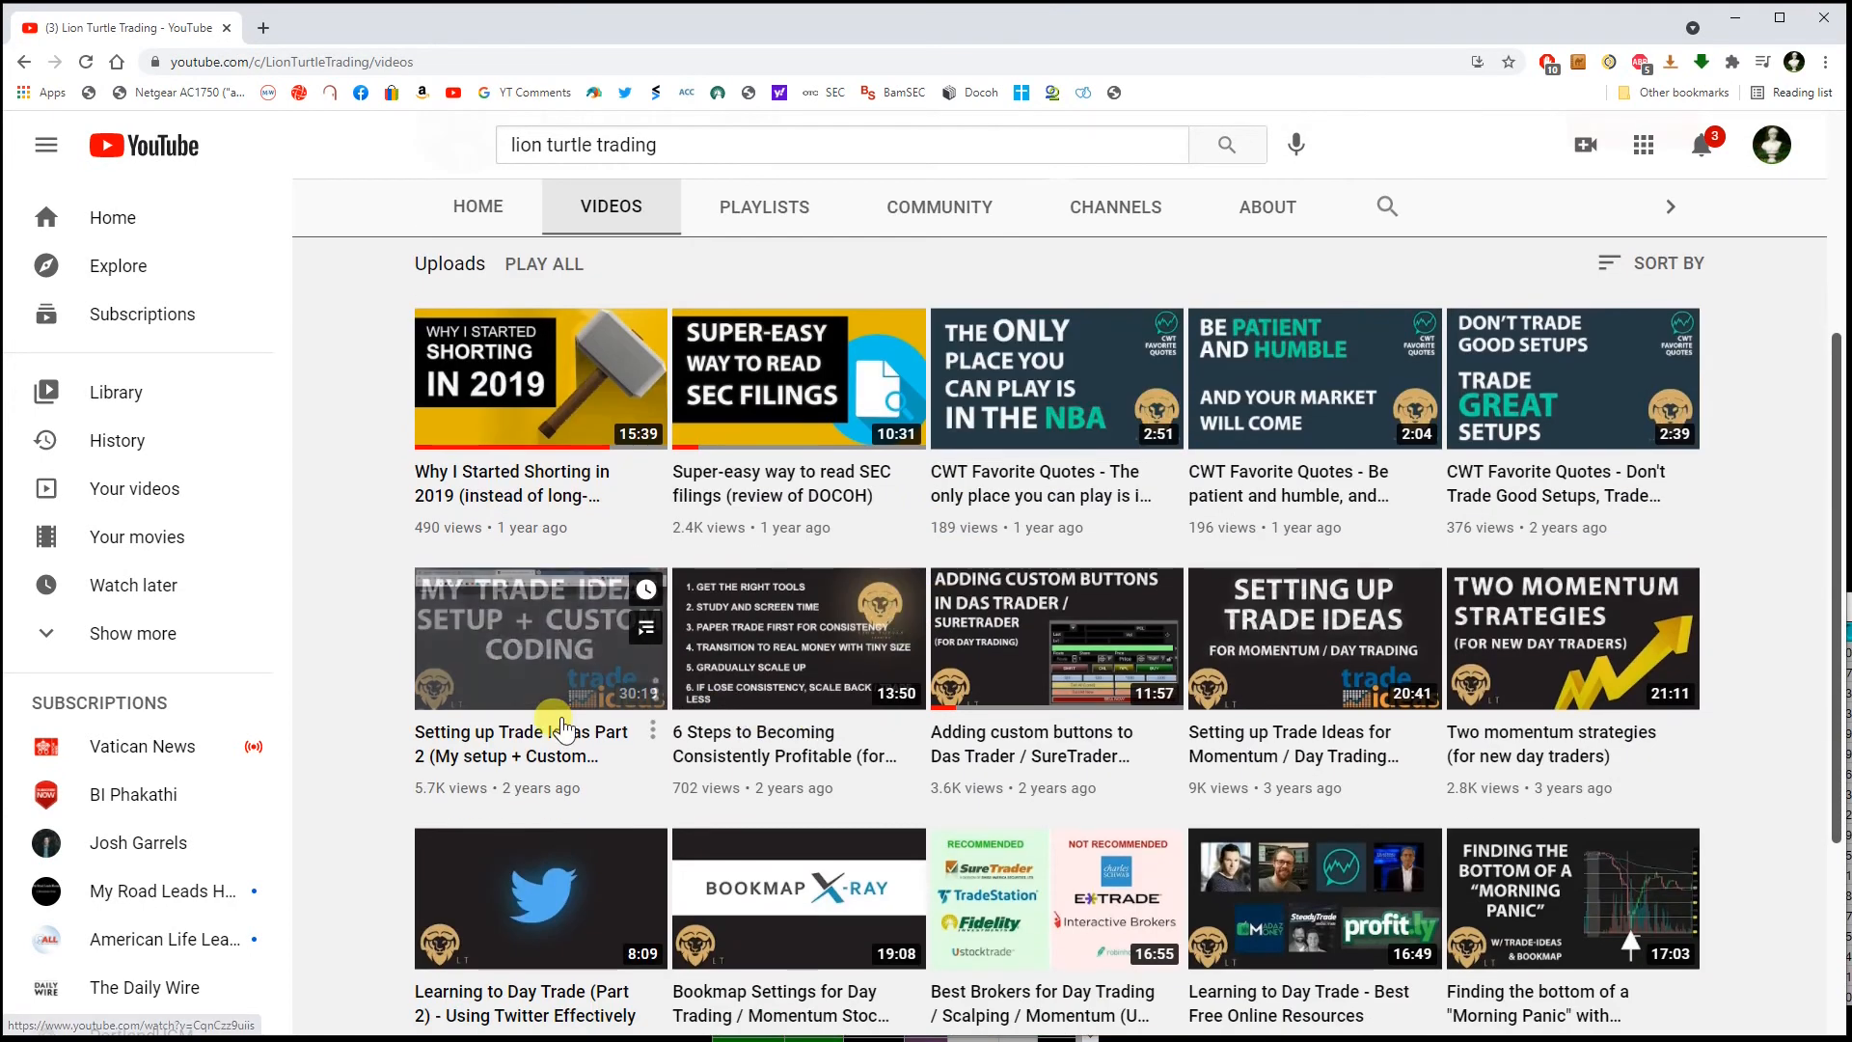
mouse_move(1103, 733)
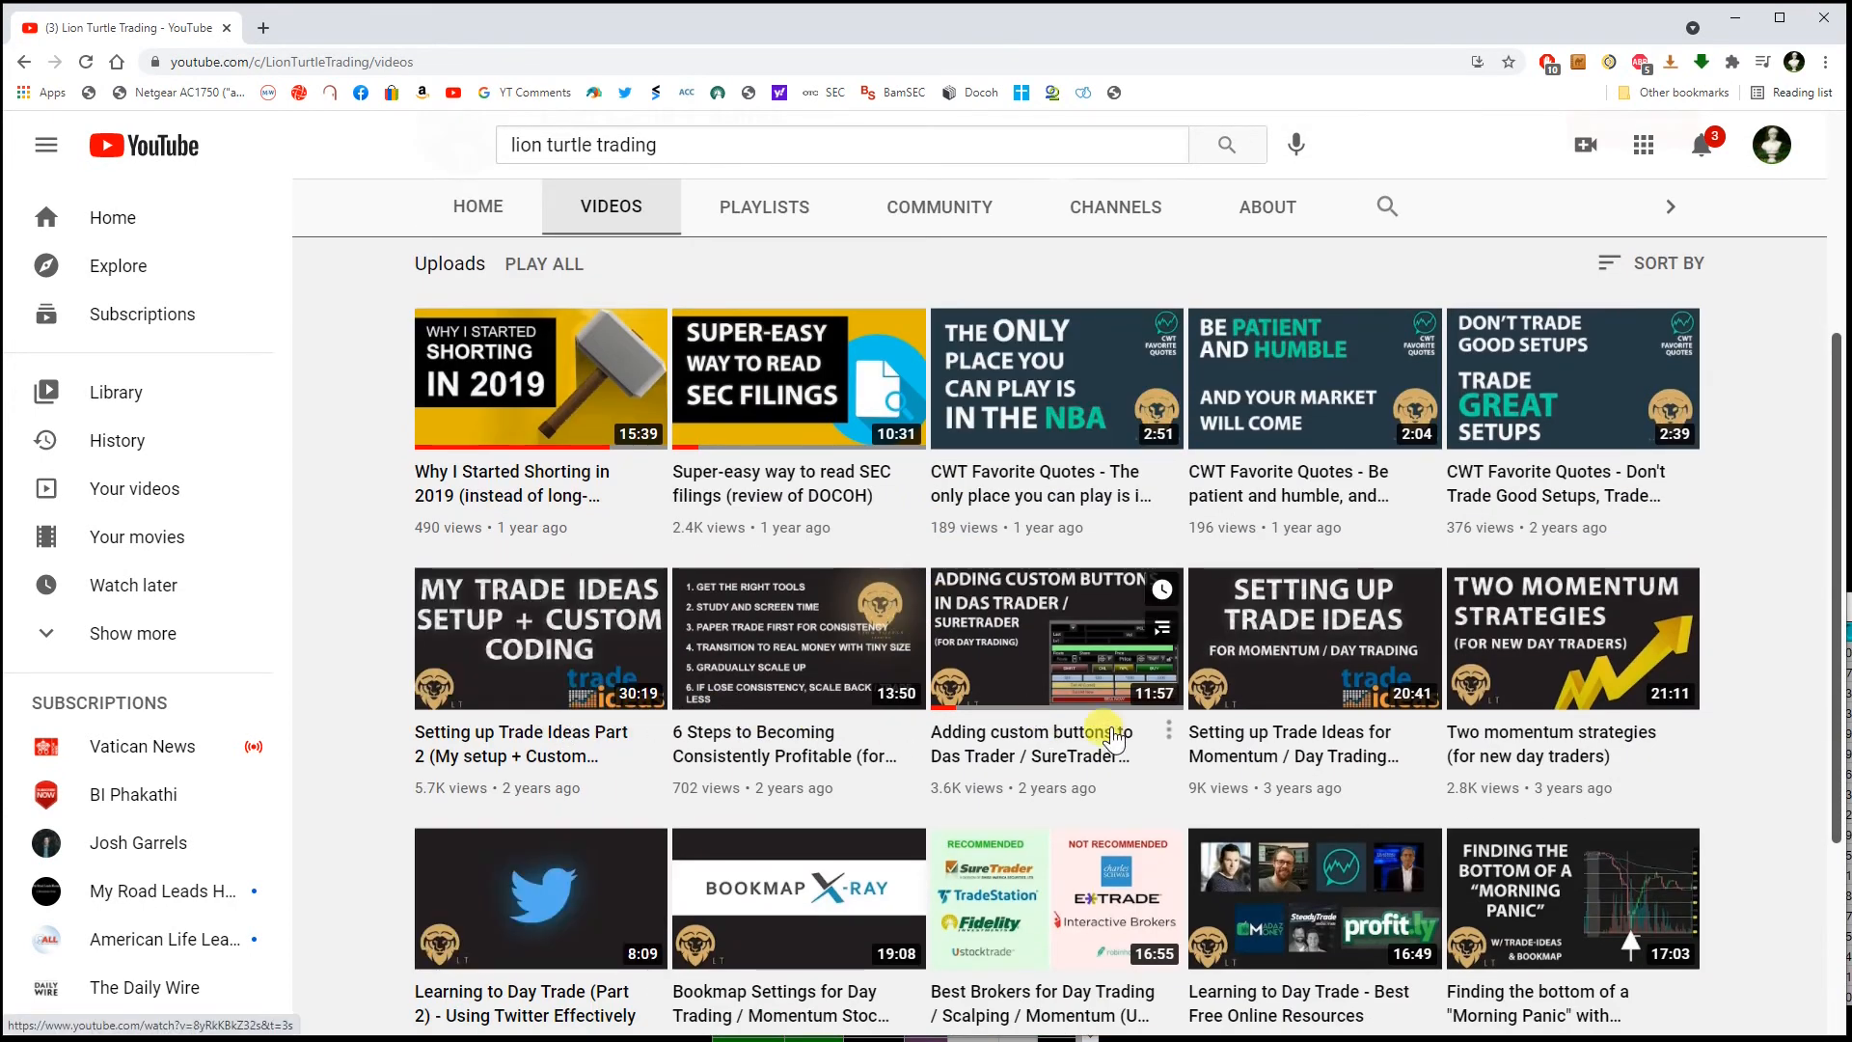
mouse_move(1229, 727)
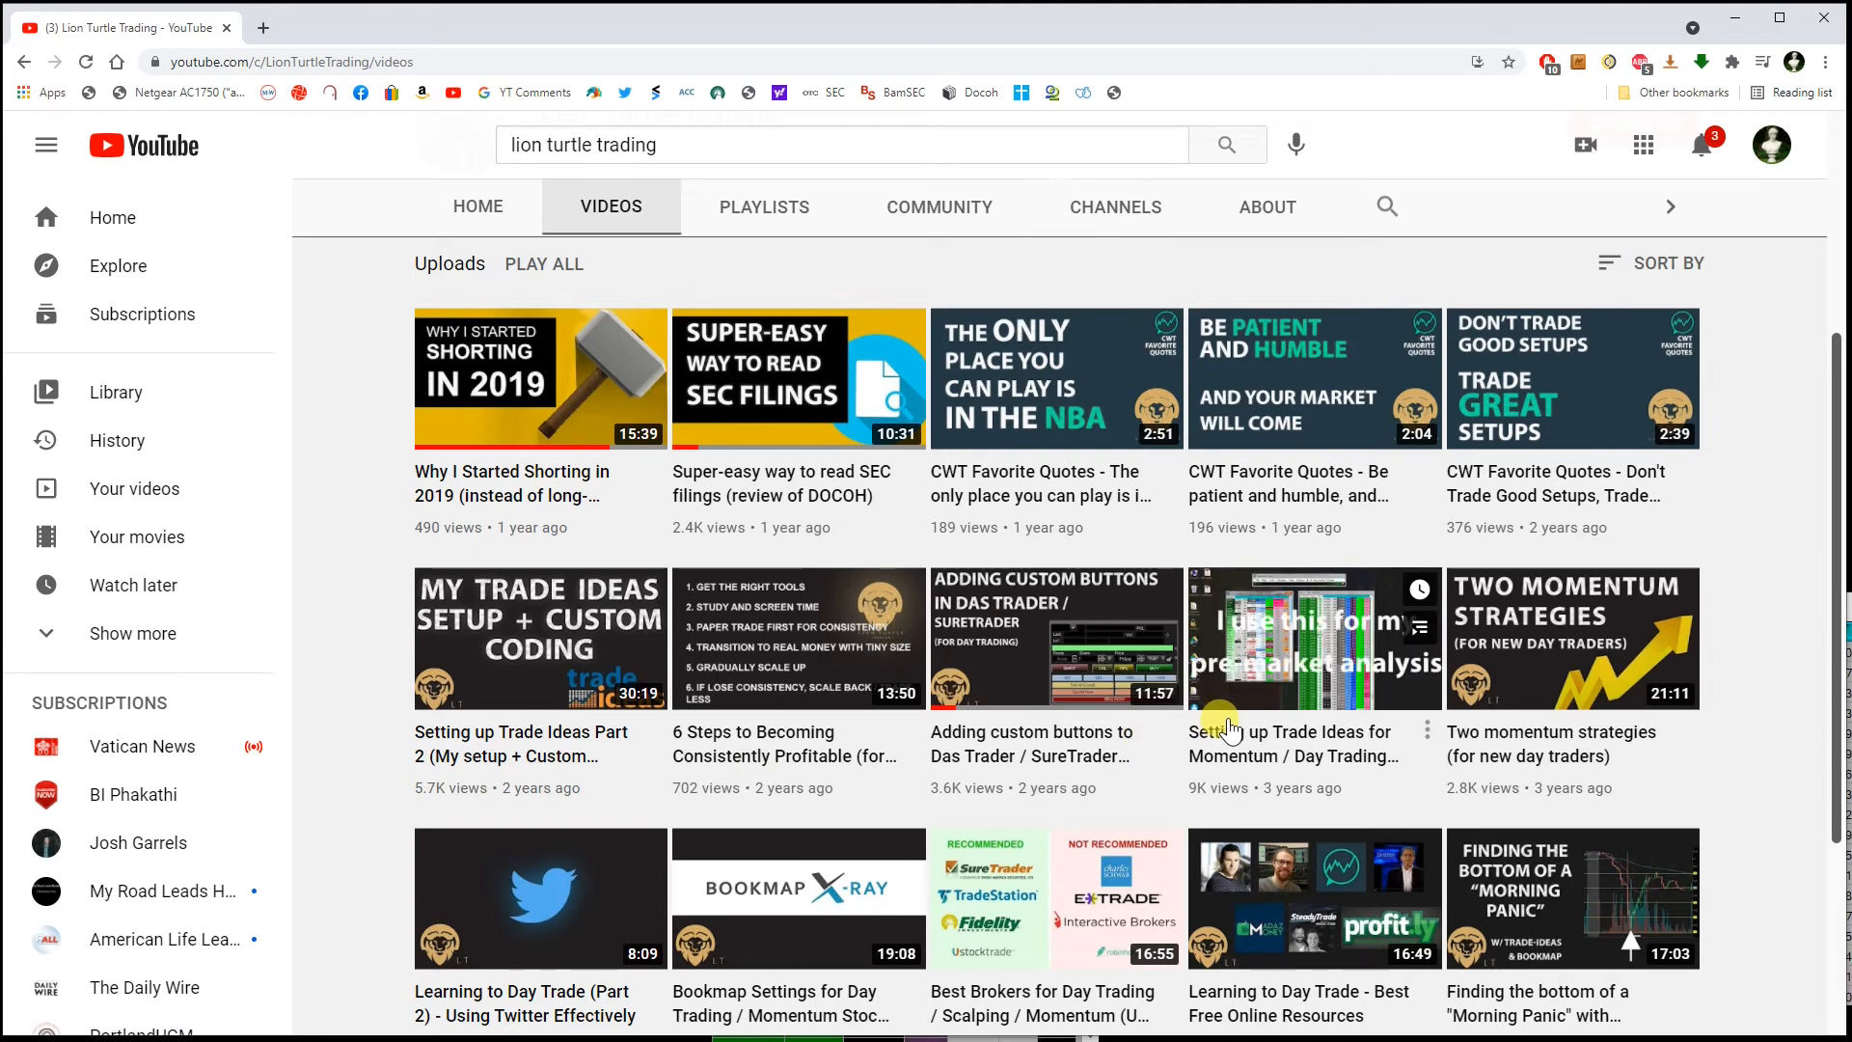
mouse_move(1335, 779)
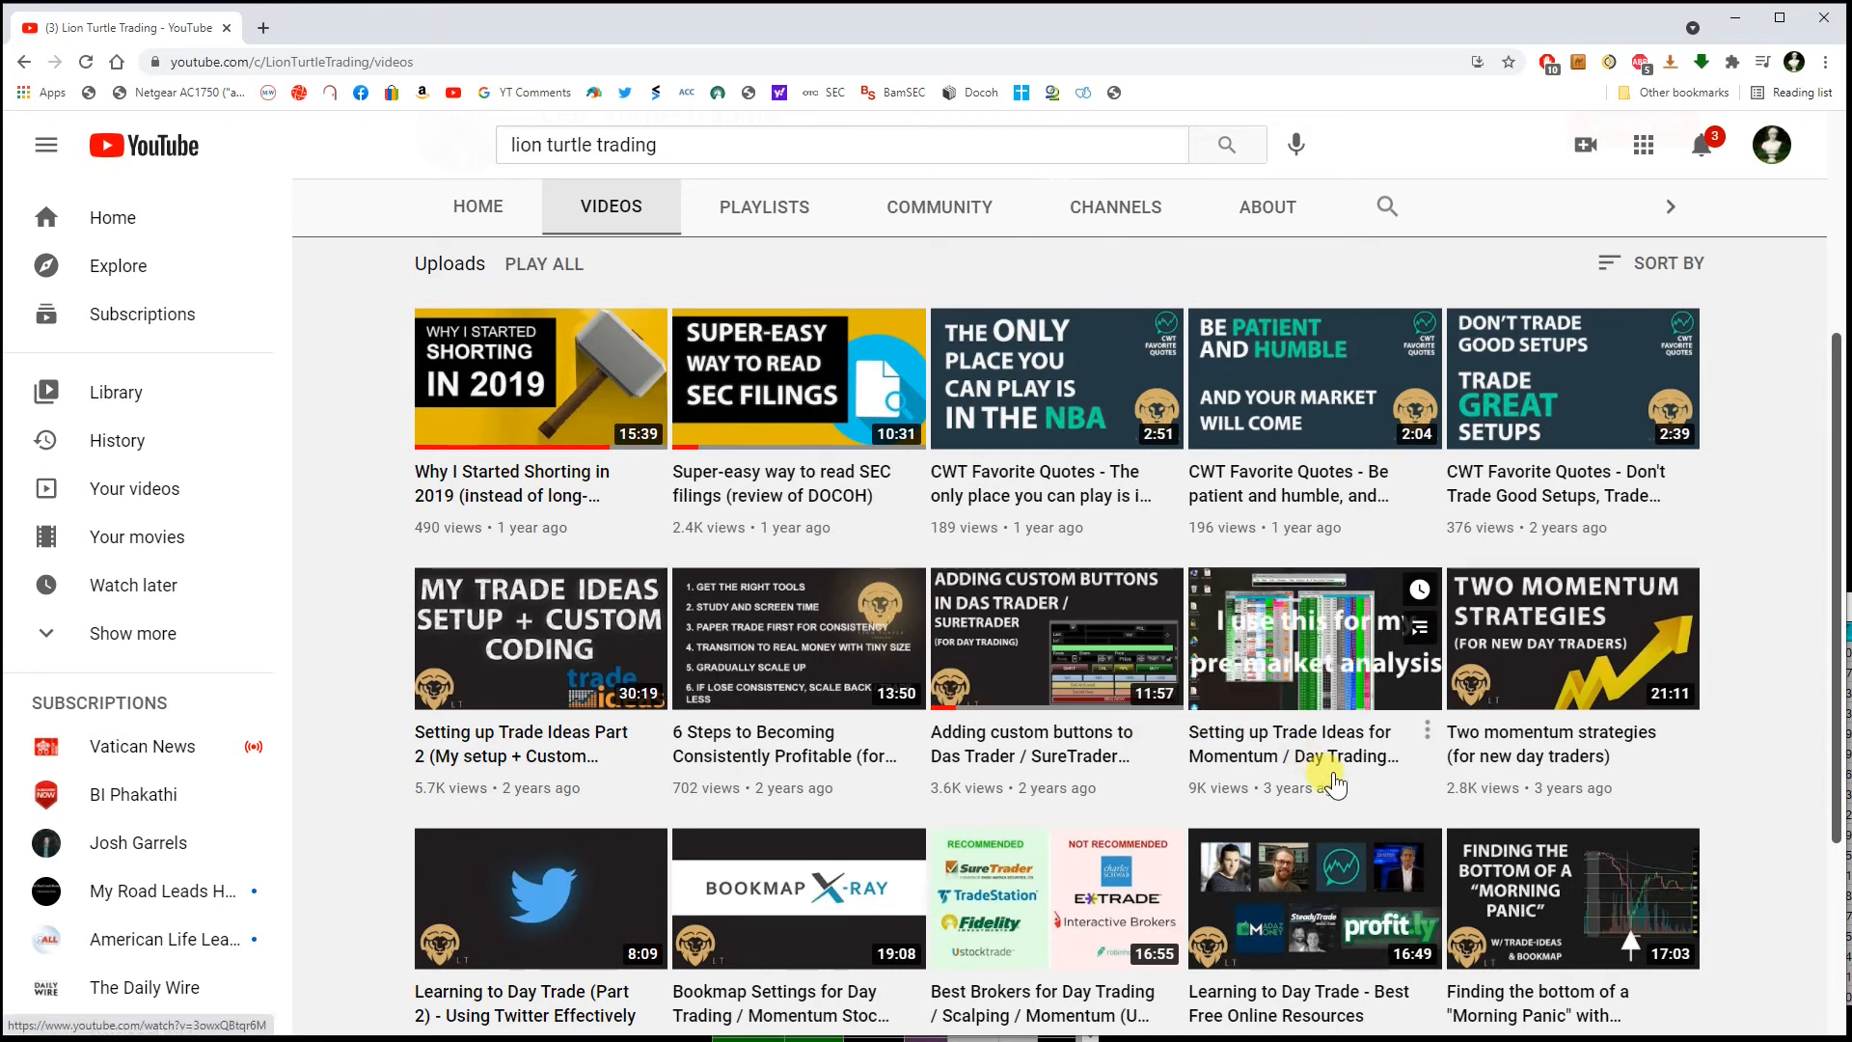
scroll("up", 3)
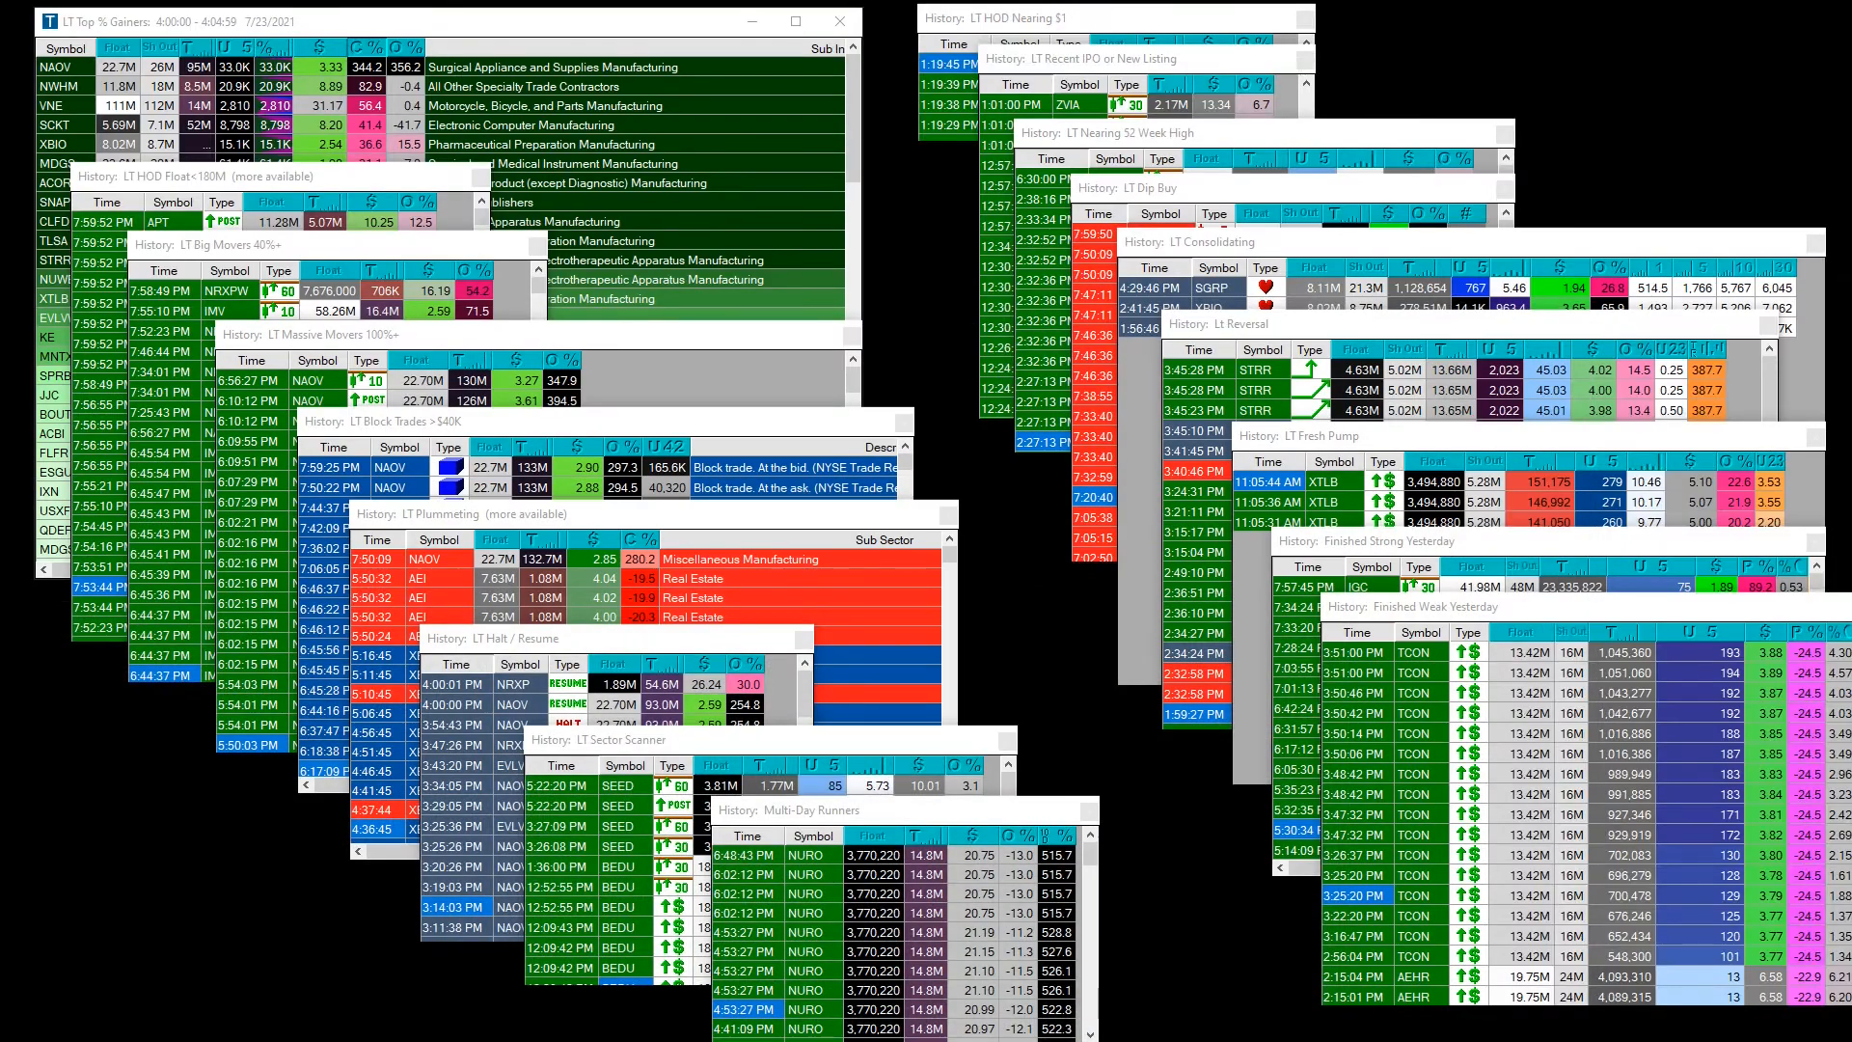
mouse_move(1117, 544)
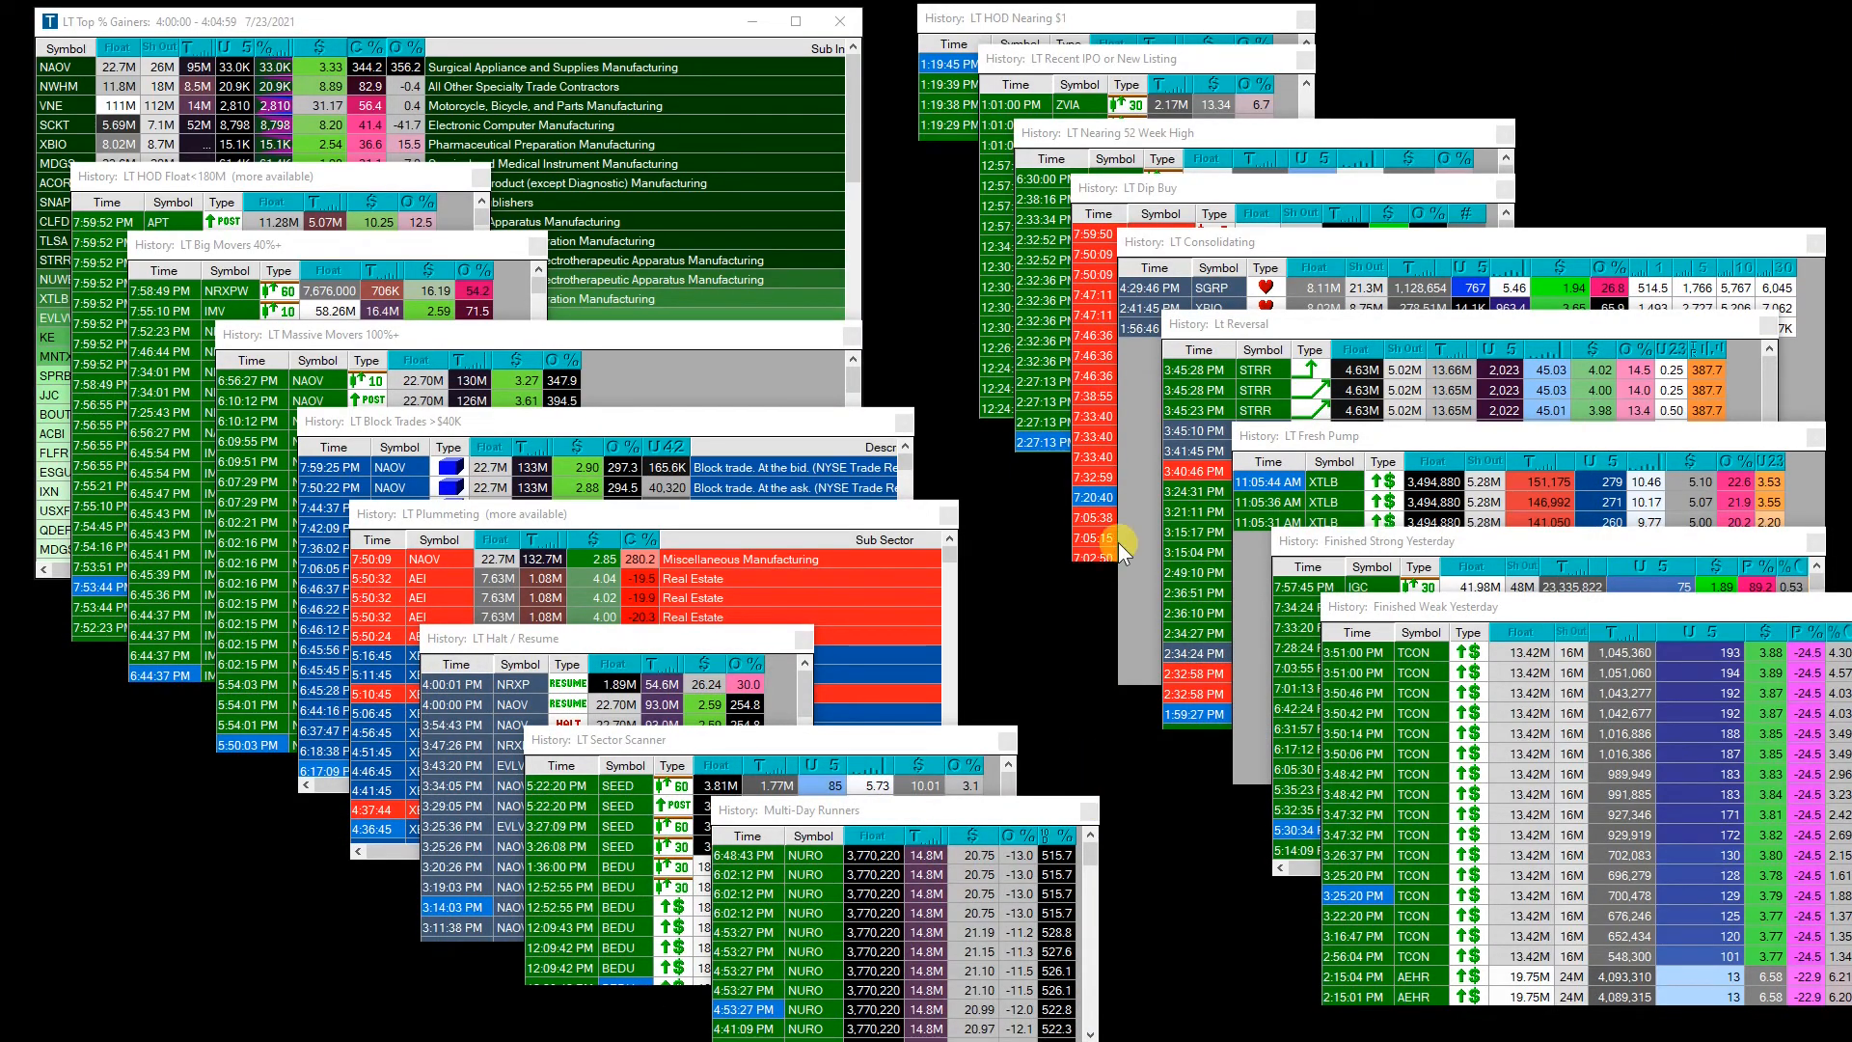
mouse_move(1174, 524)
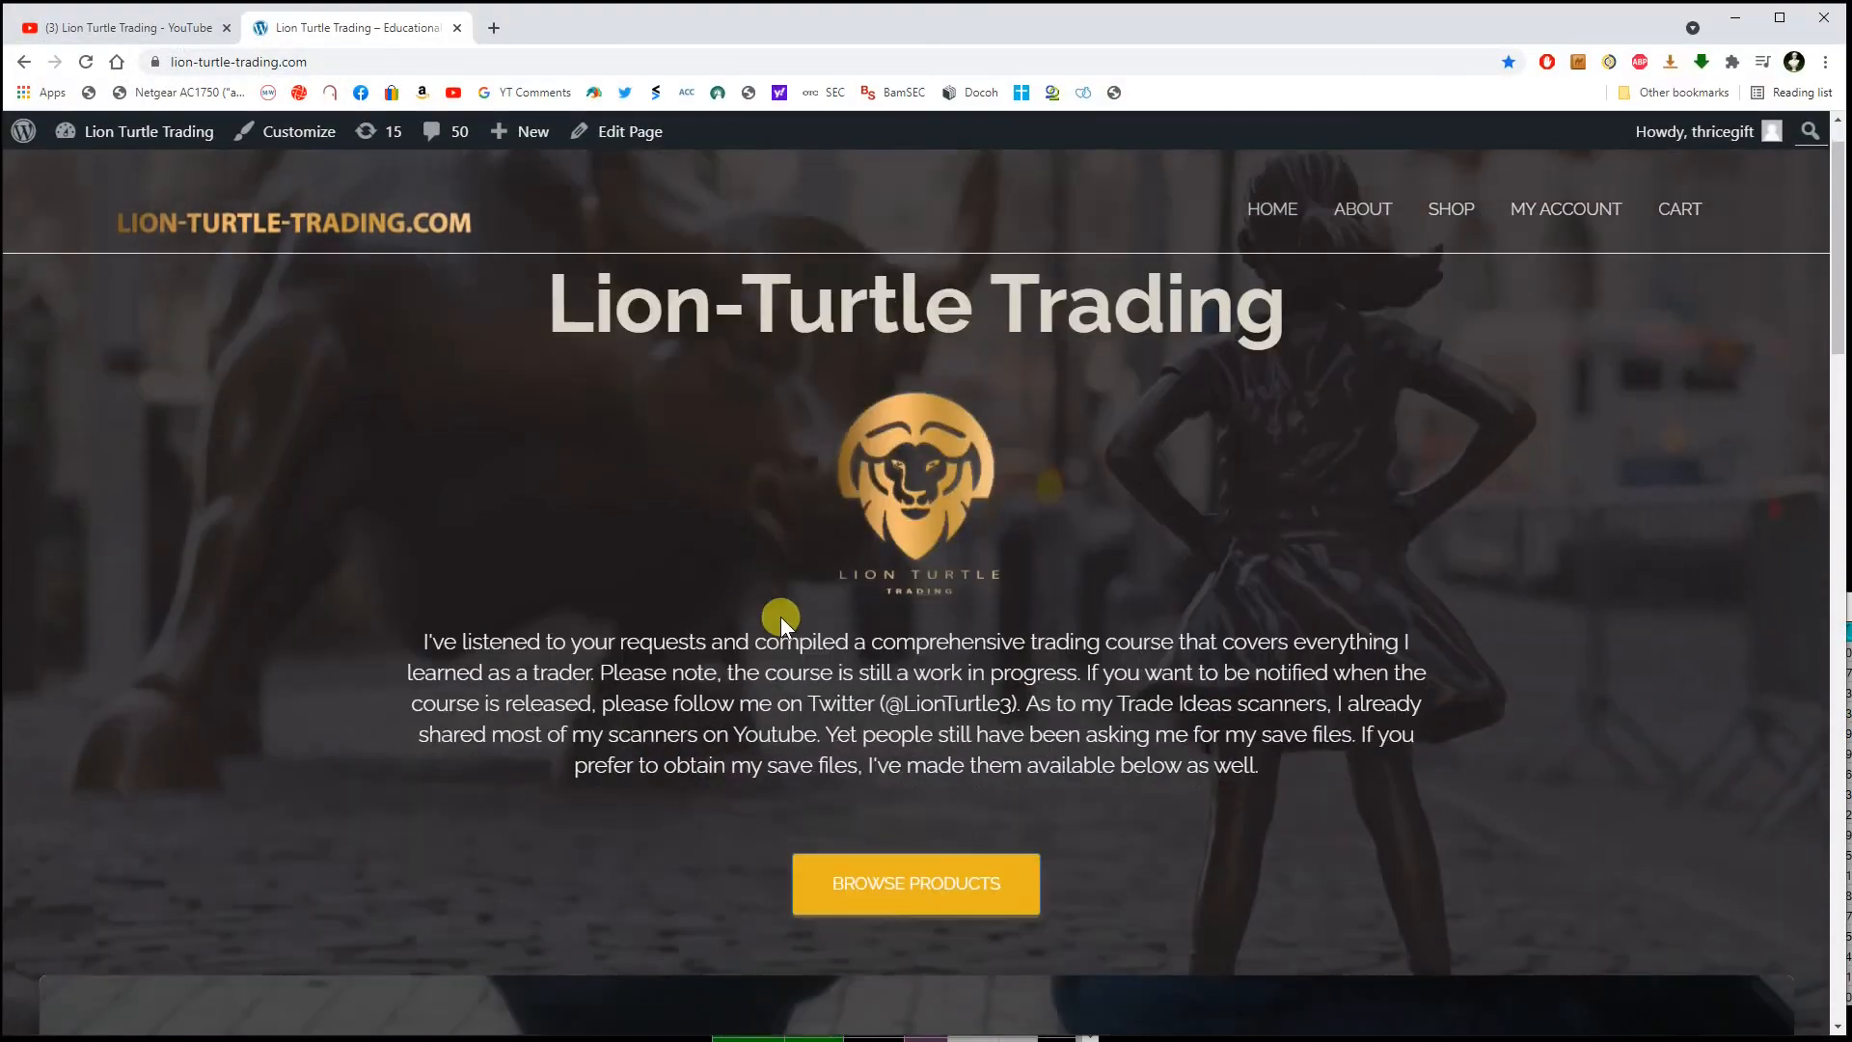
Scroll to the Trade Ideas scanner products and trading course cards, all marked not yet available.
scroll("down", 3)
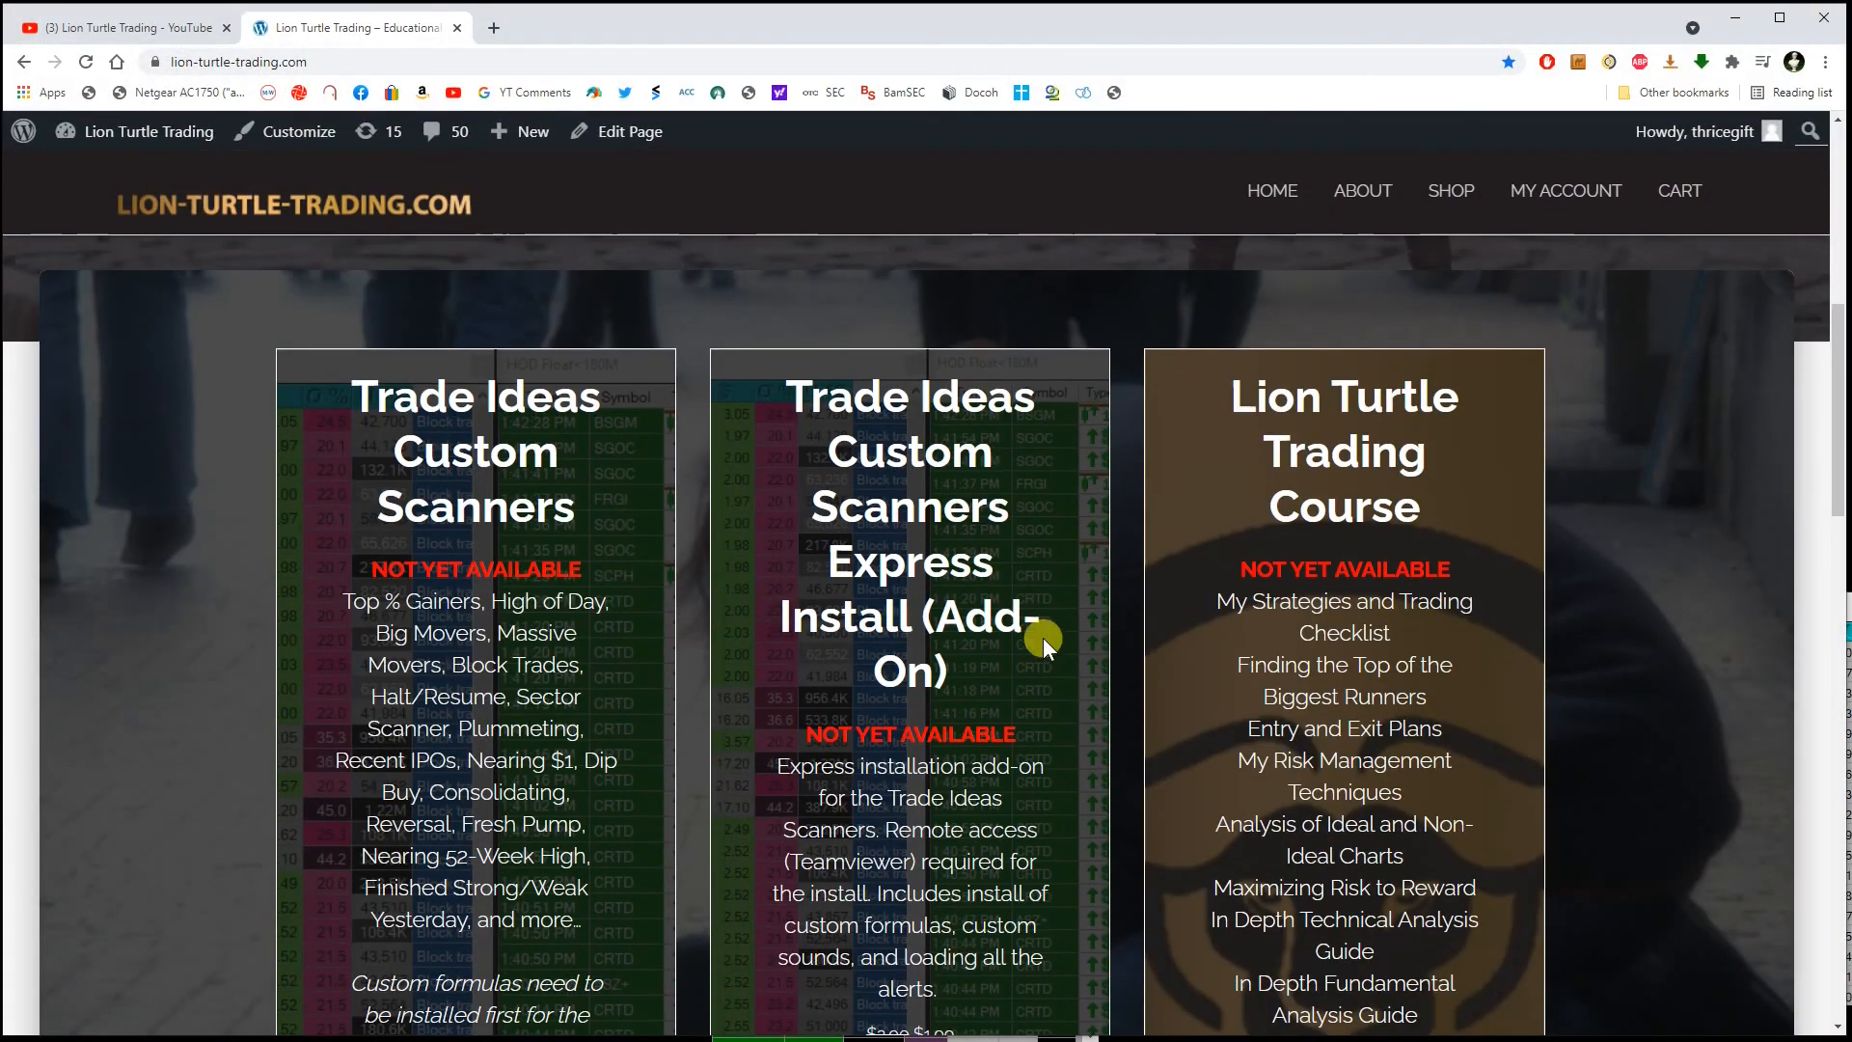
mouse_move(885, 848)
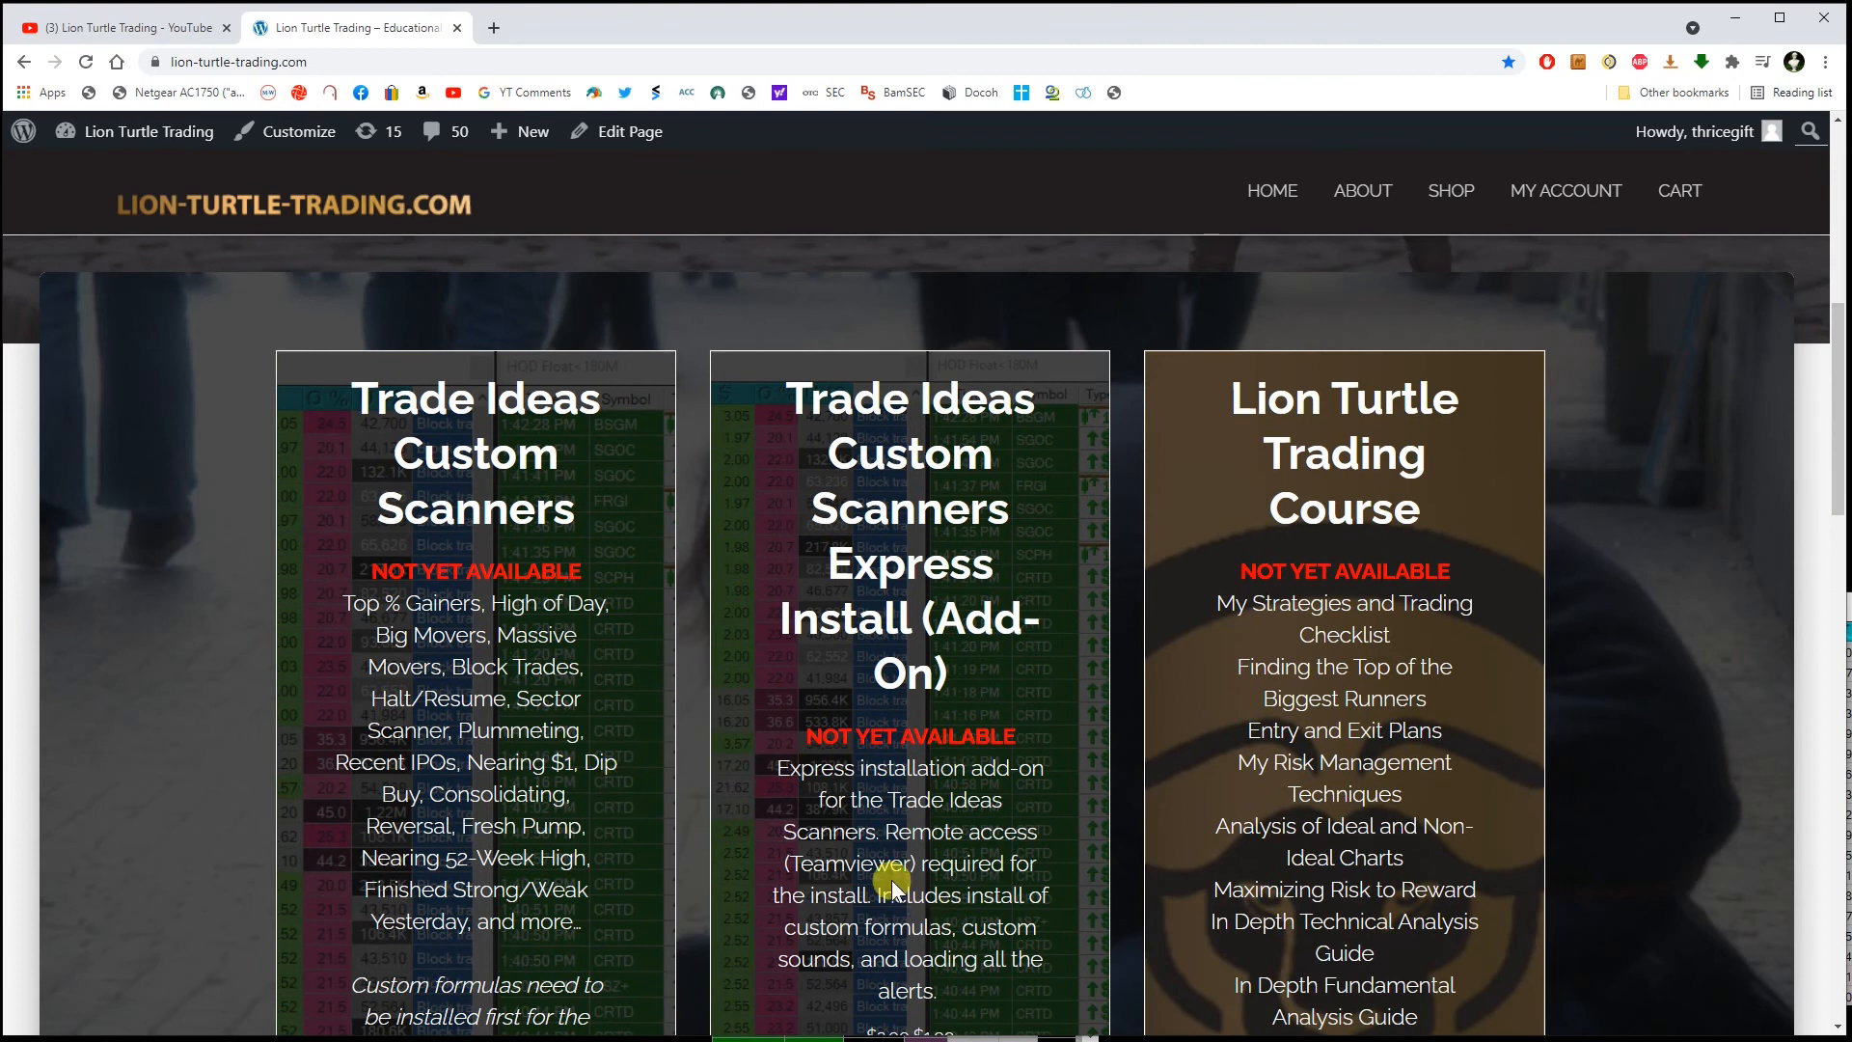
mouse_move(1732, 19)
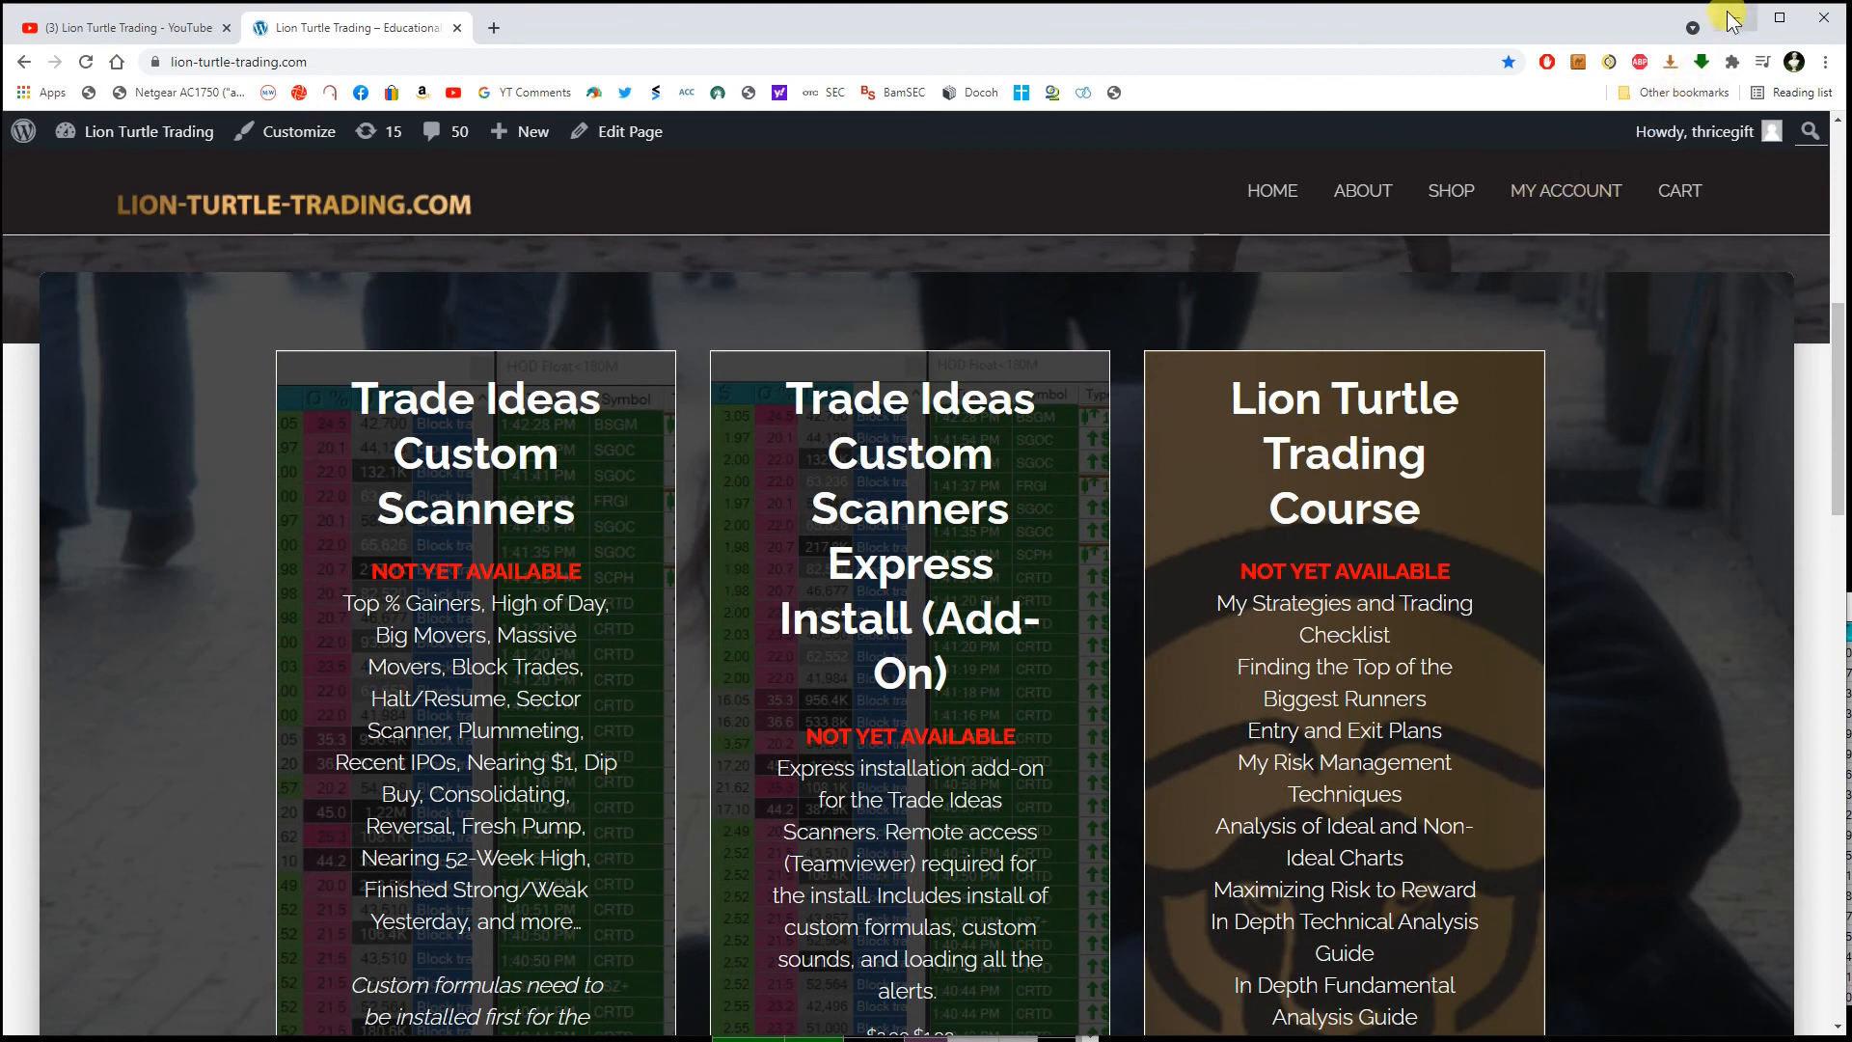
mouse_move(1730, 19)
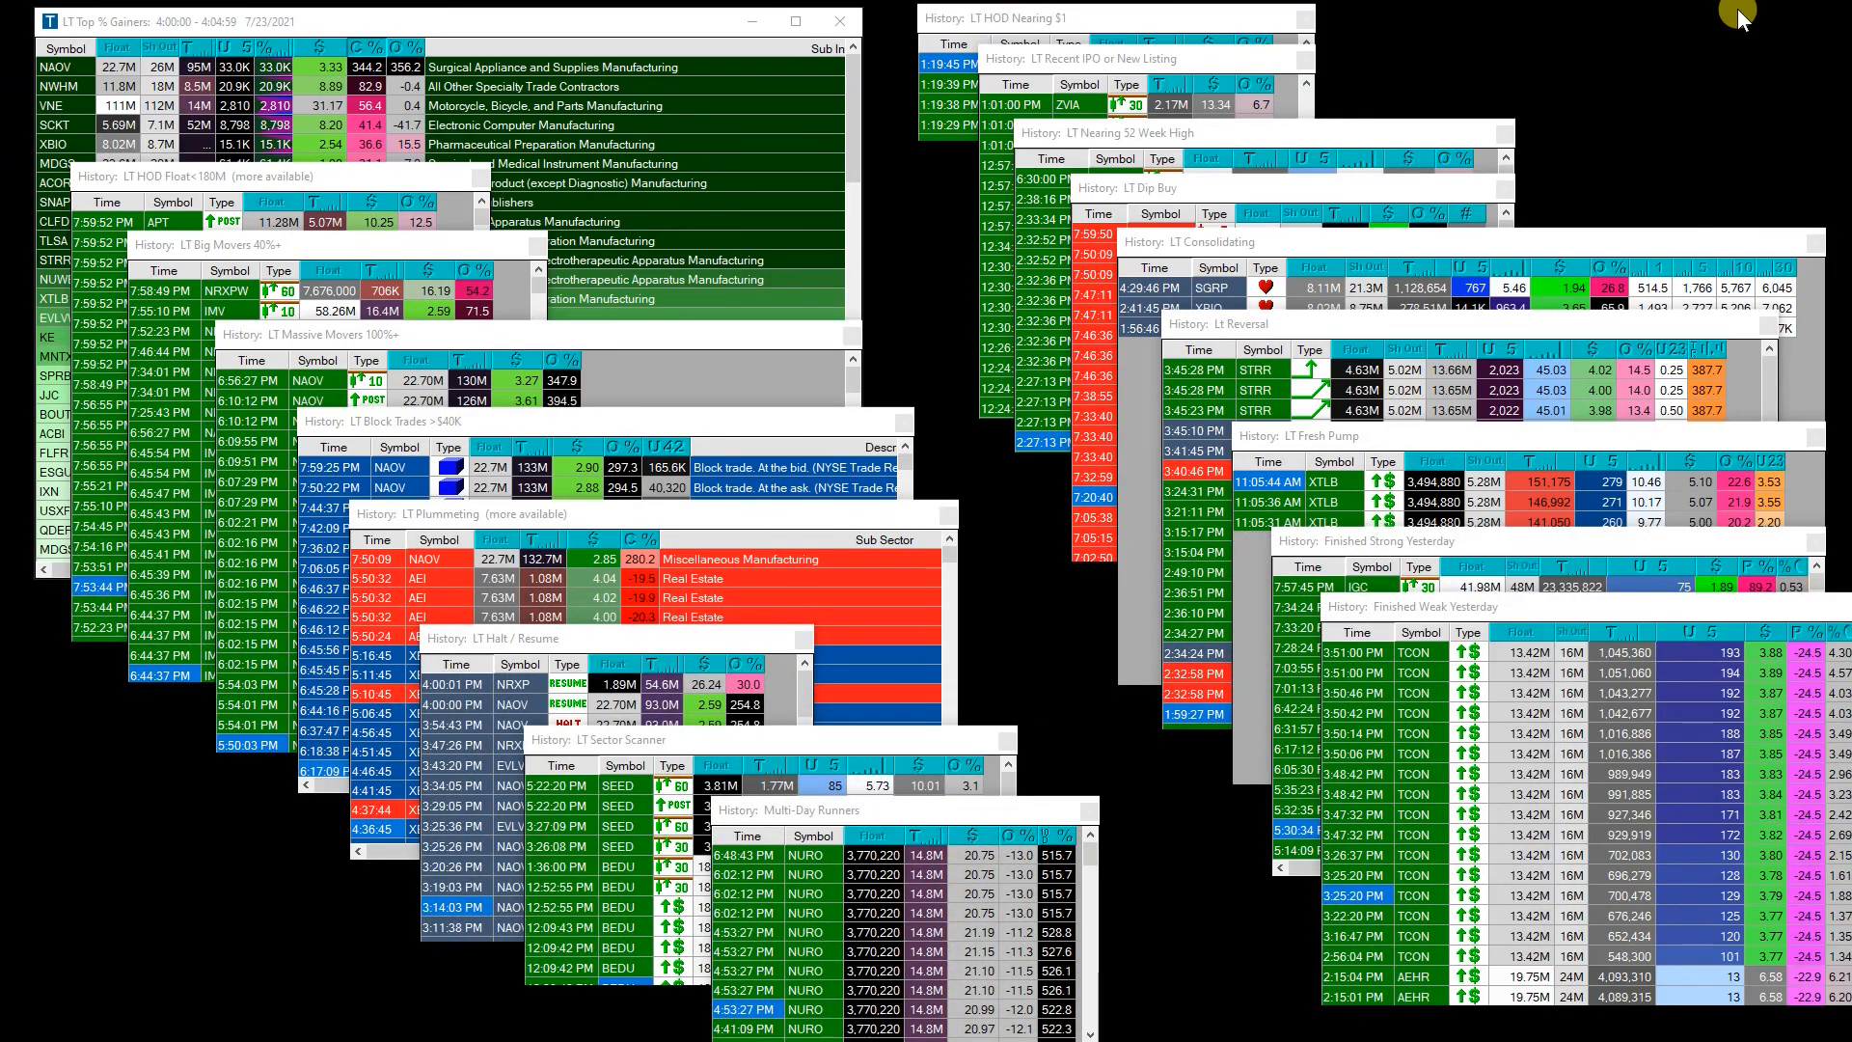
mouse_move(1671, 183)
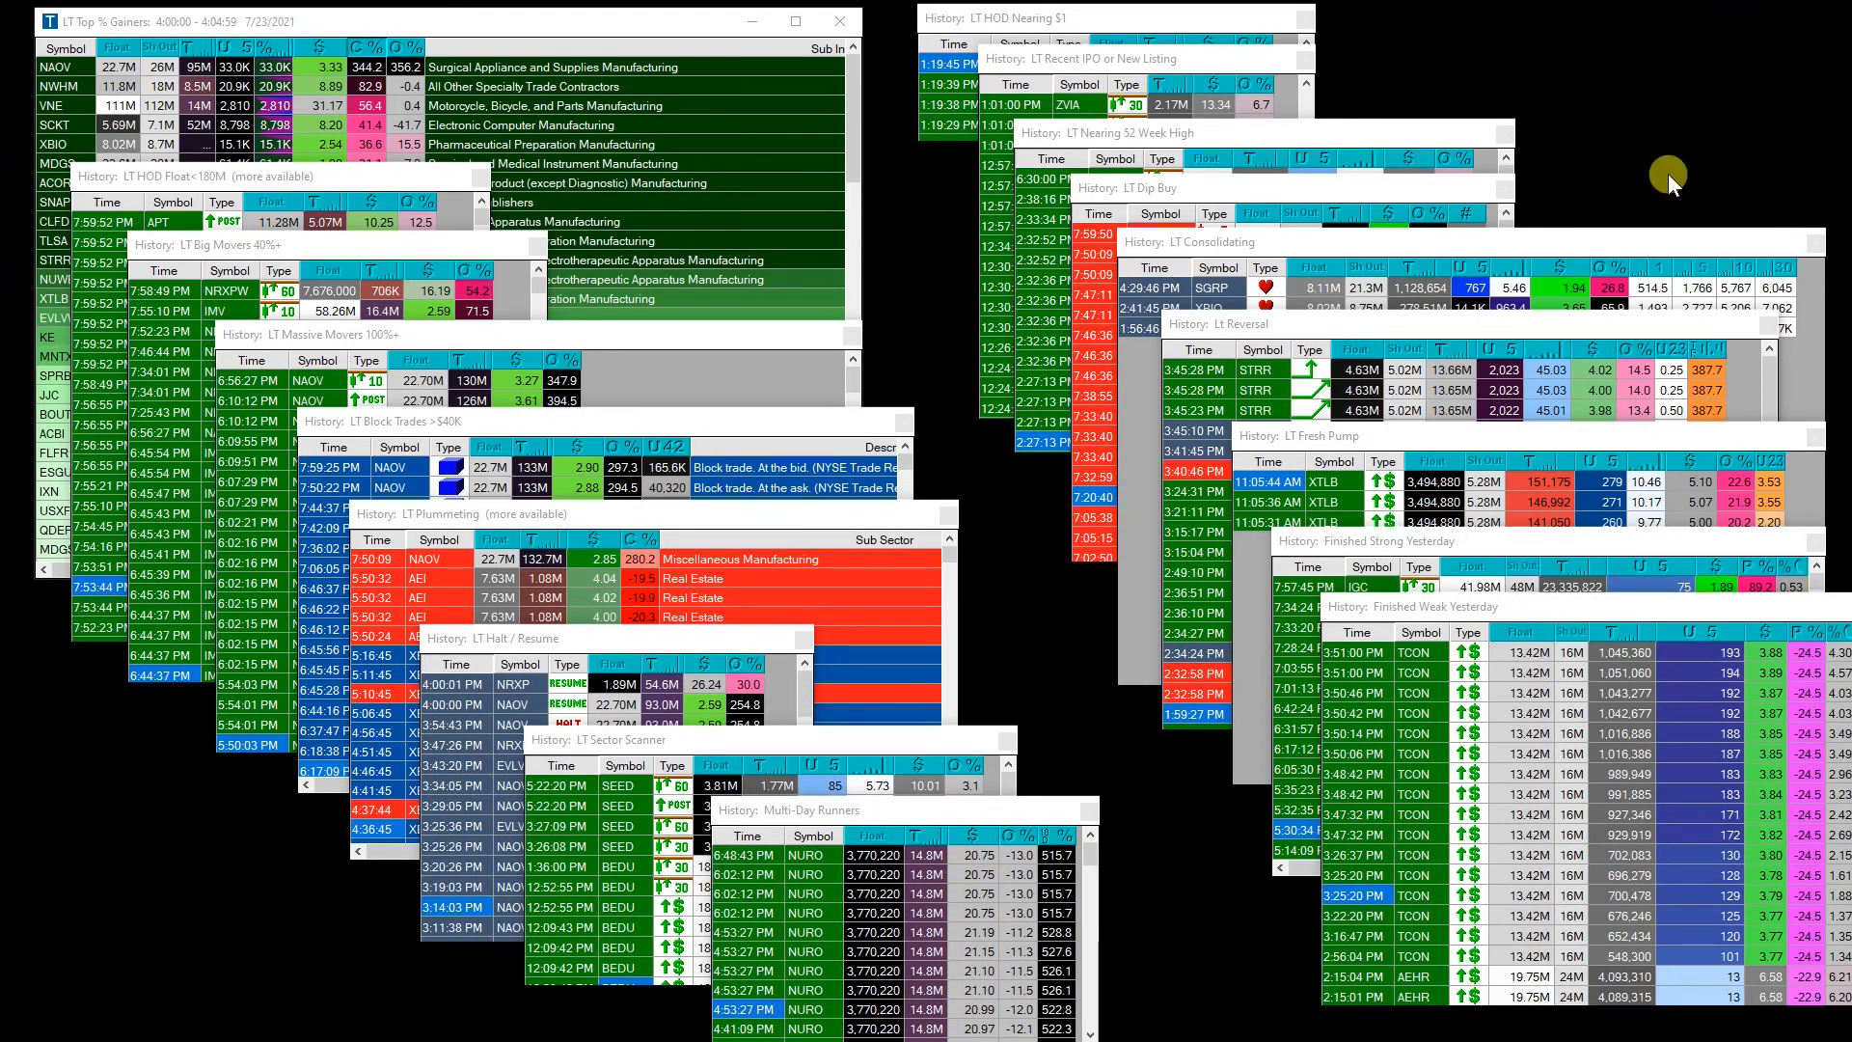
mouse_move(1292, 762)
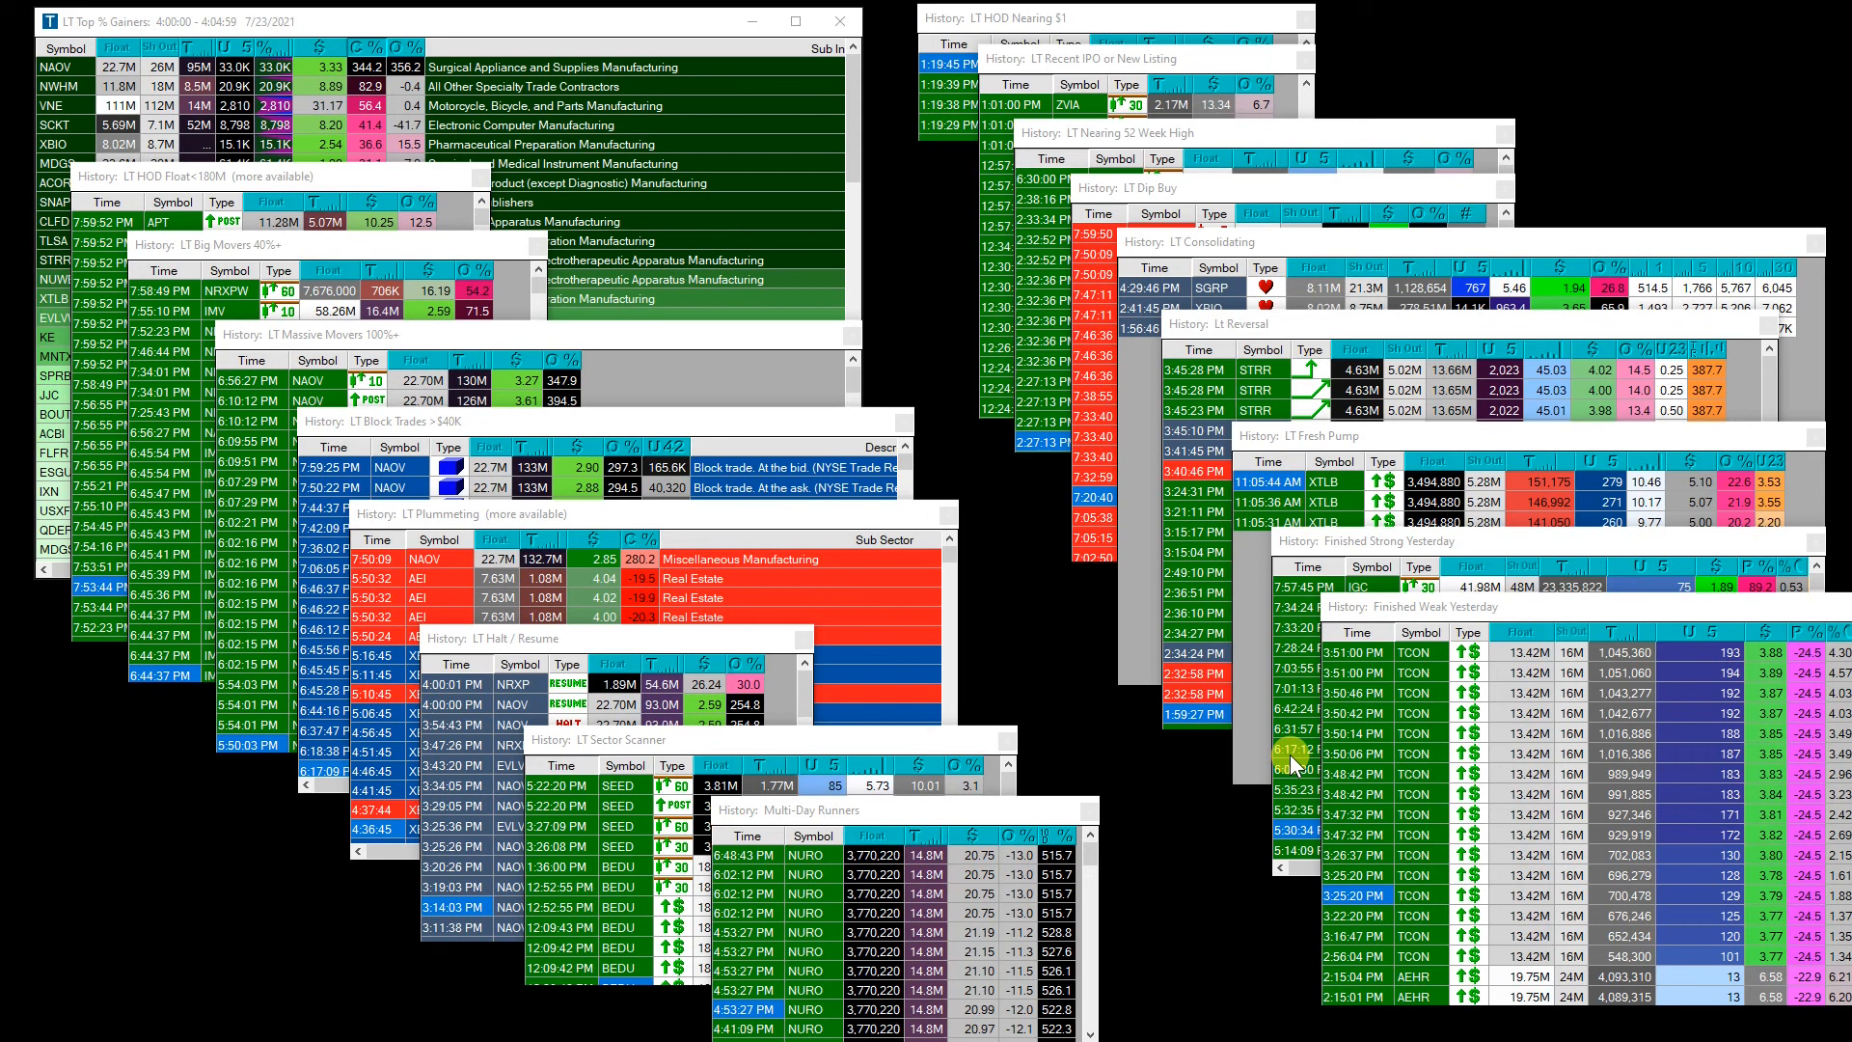